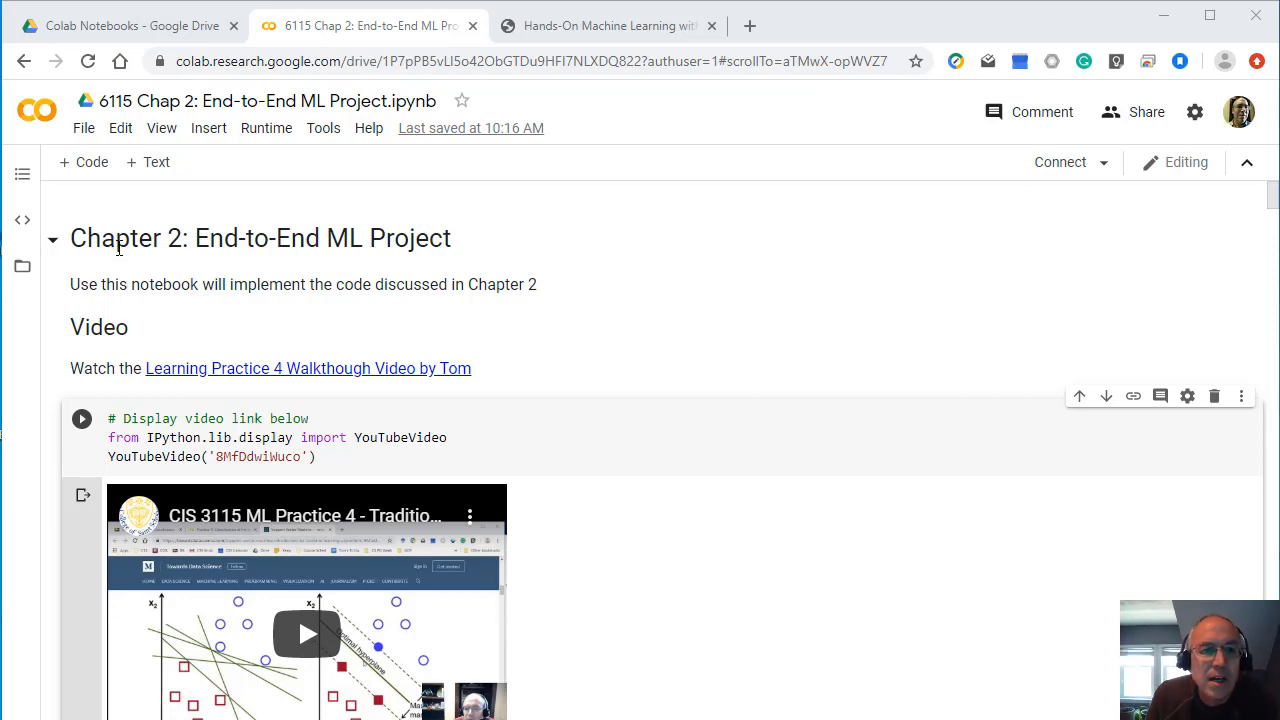
mouse_move(168, 282)
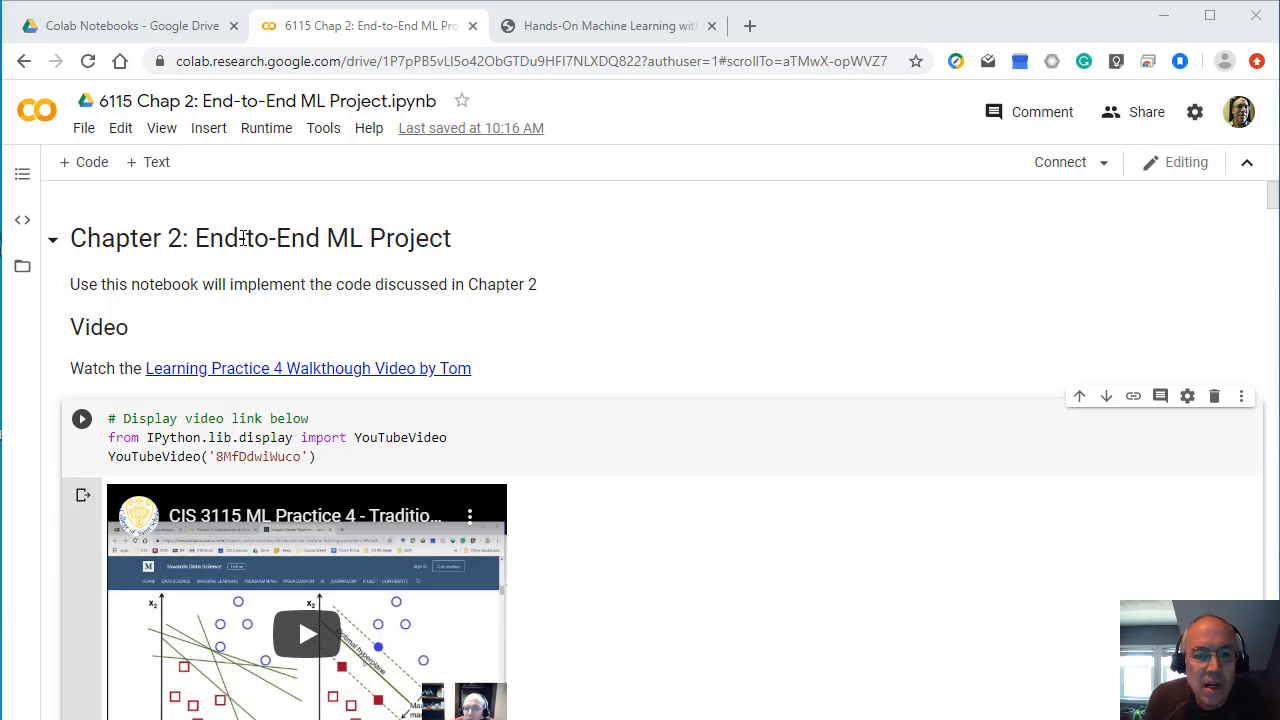
mouse_move(292, 232)
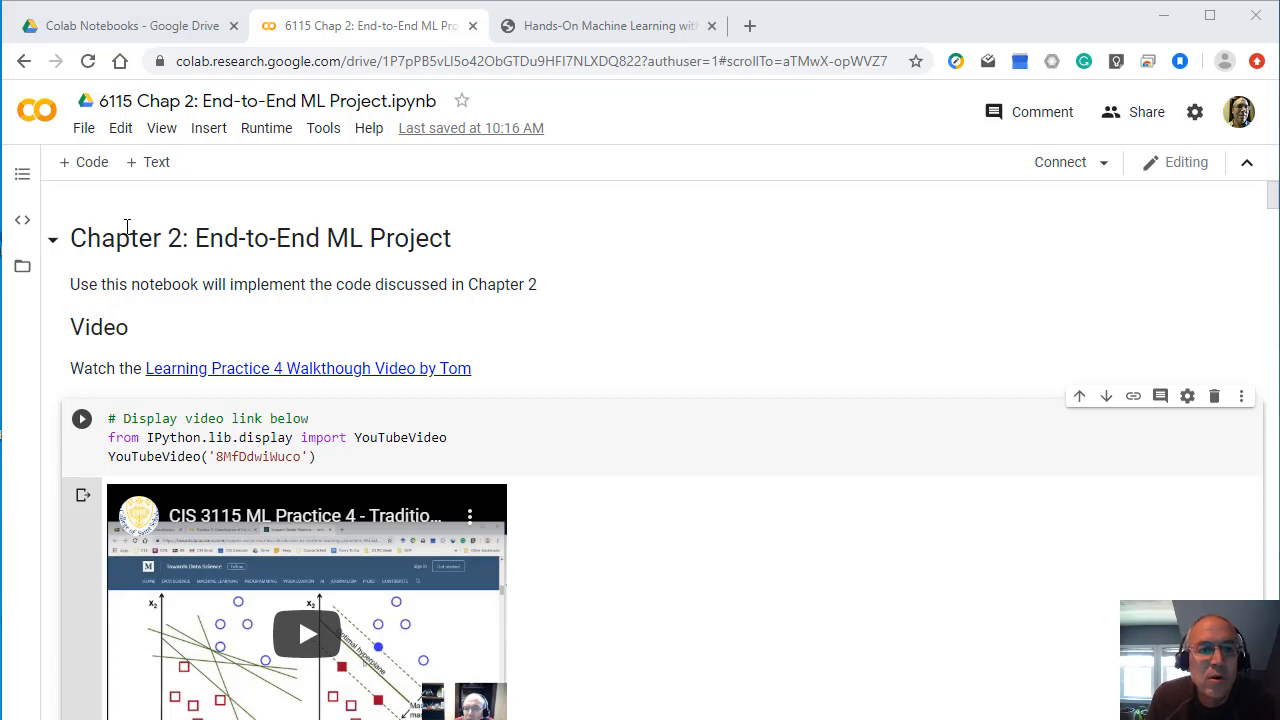
mouse_move(204, 252)
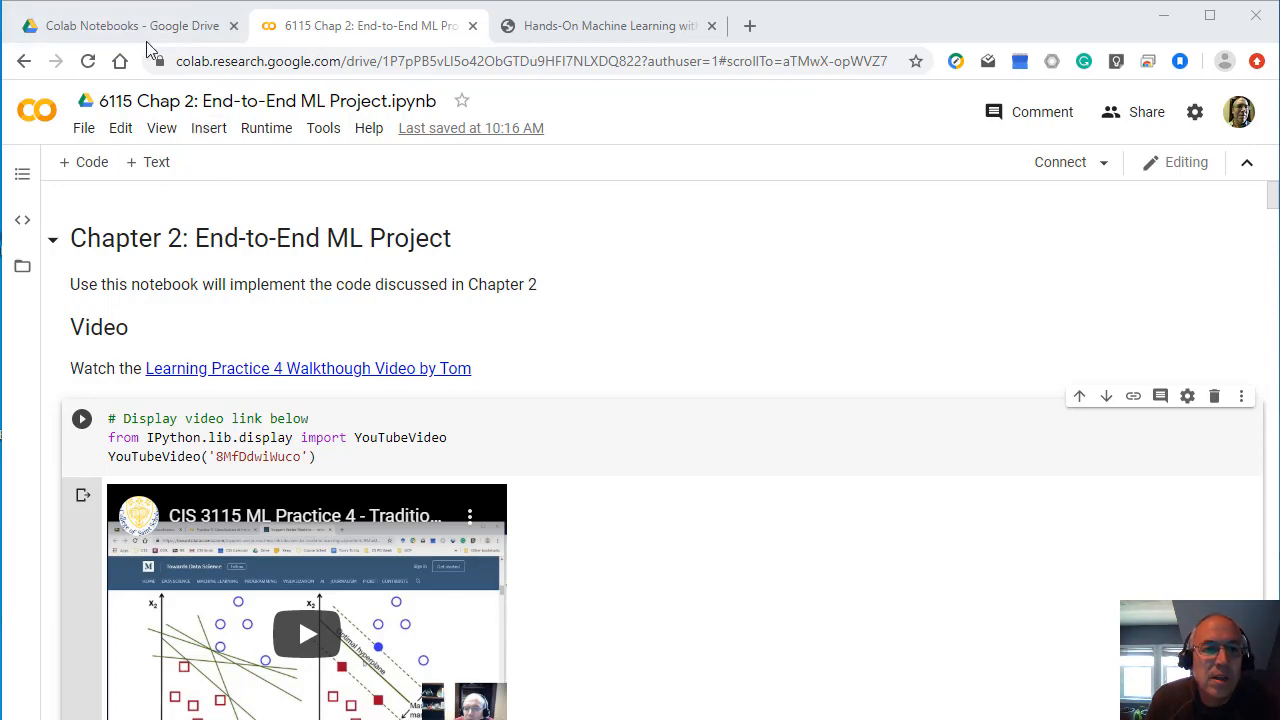
Step: Check the Colab notebooks folder and file options, then bring up the textbook PDF at Chapter 2's step list
click(130, 24)
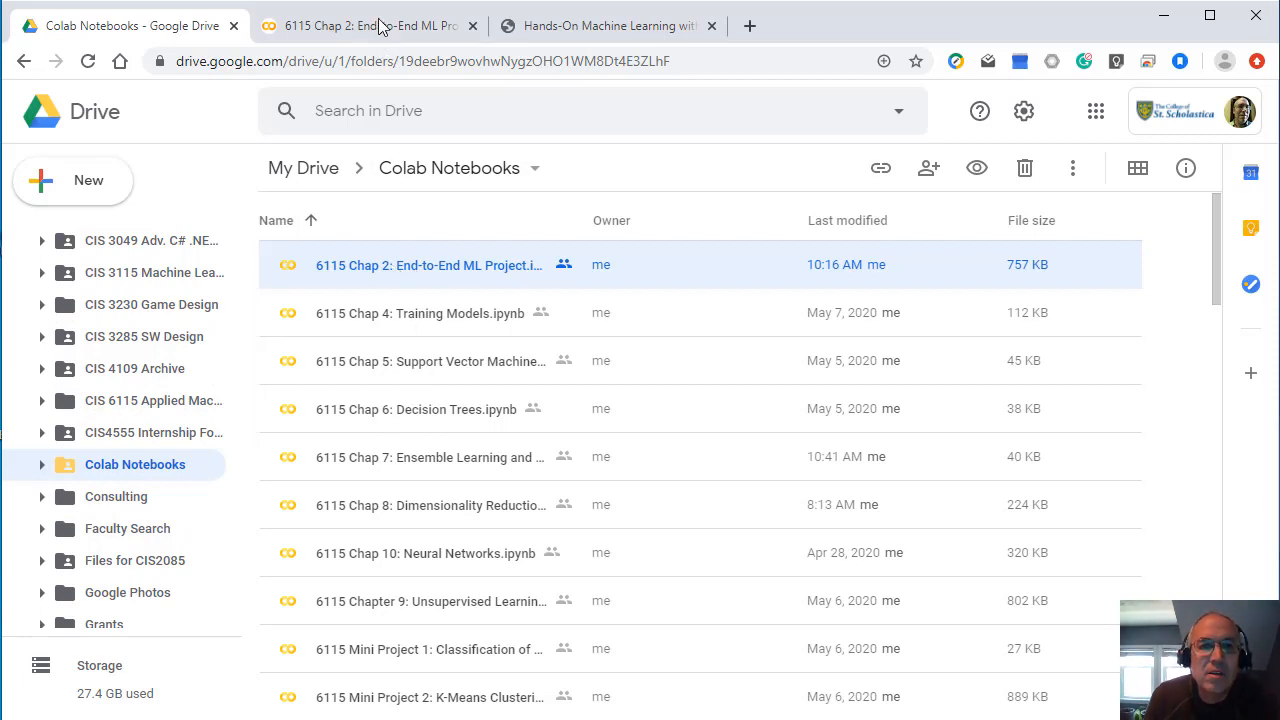
mouse_move(370, 24)
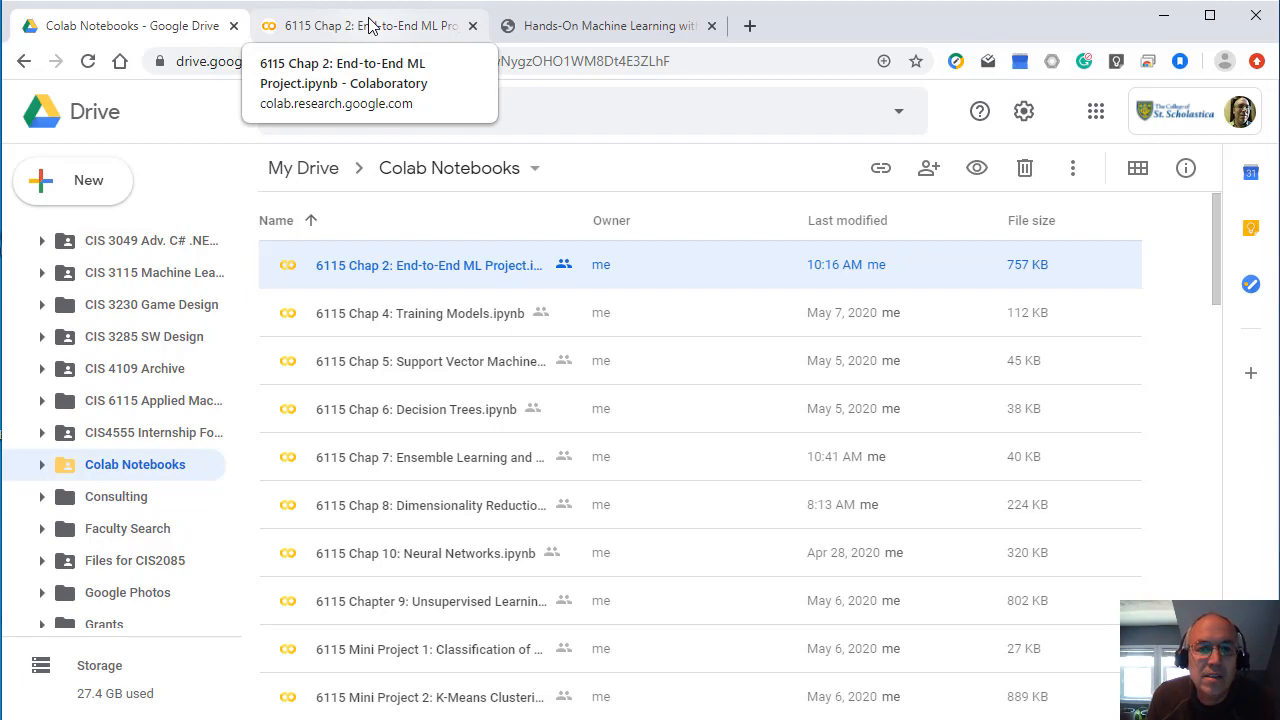
click(364, 24)
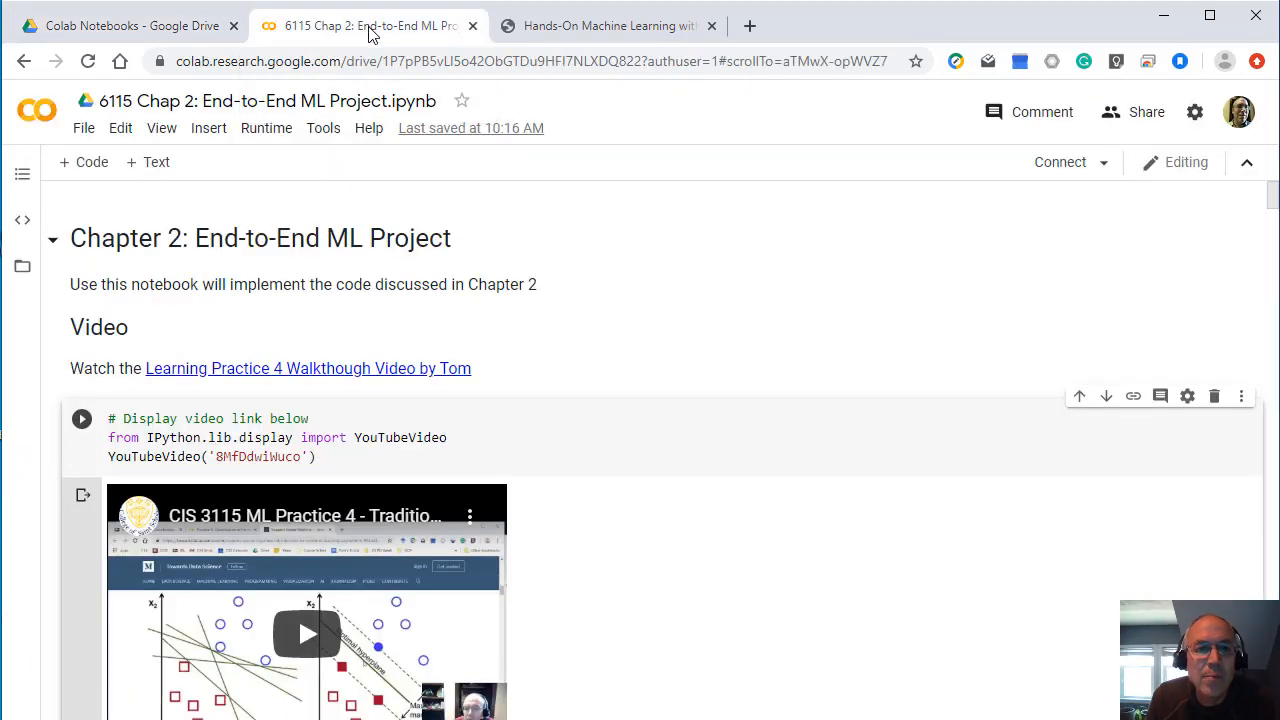
click(84, 128)
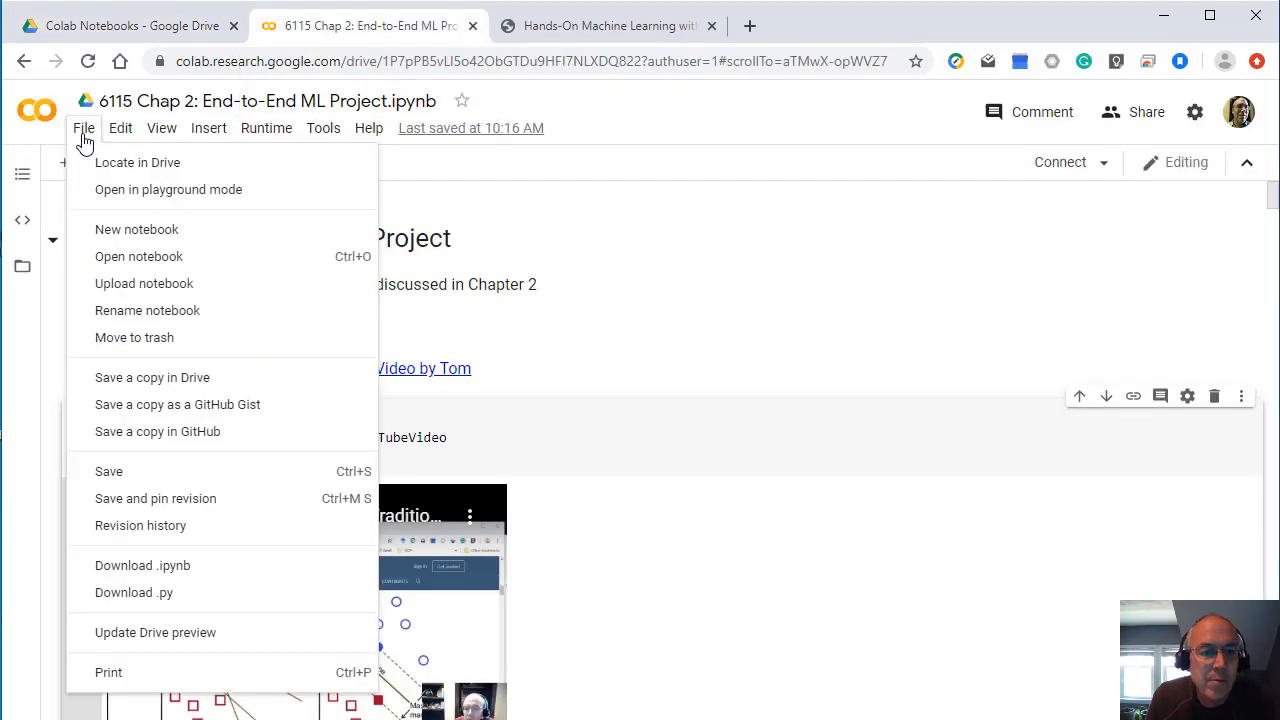
mouse_move(164, 388)
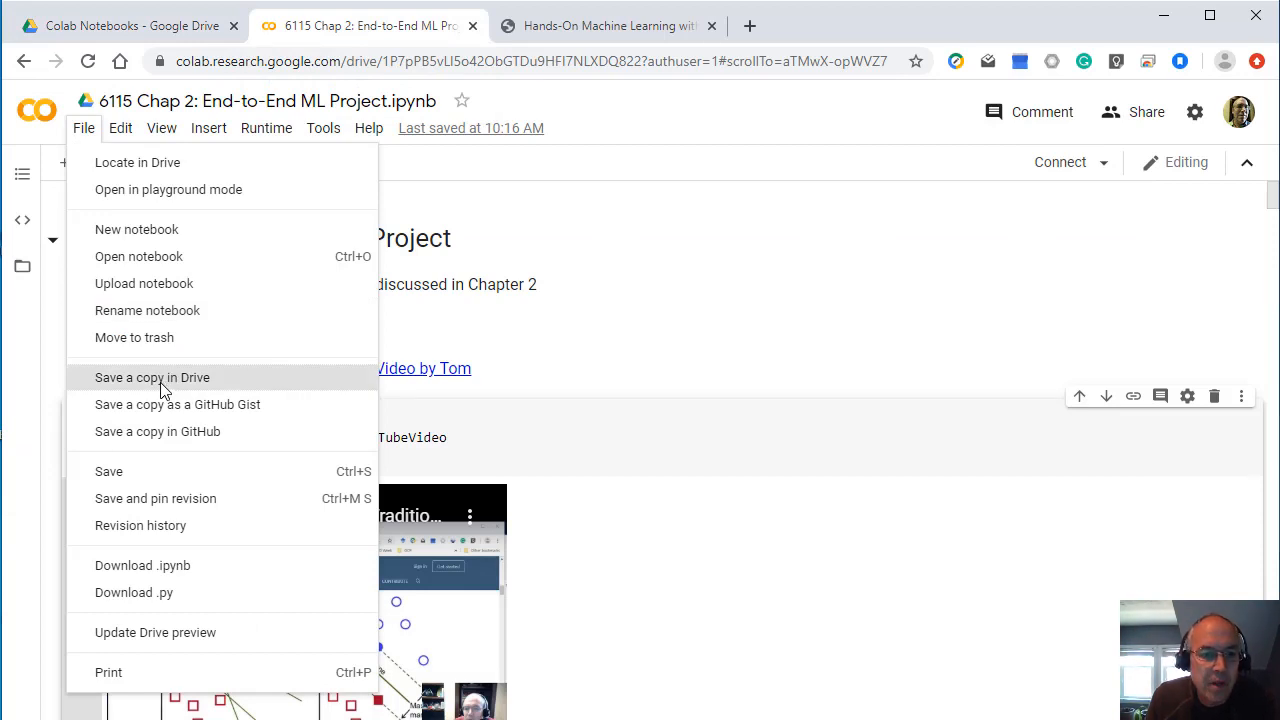
mouse_move(156, 388)
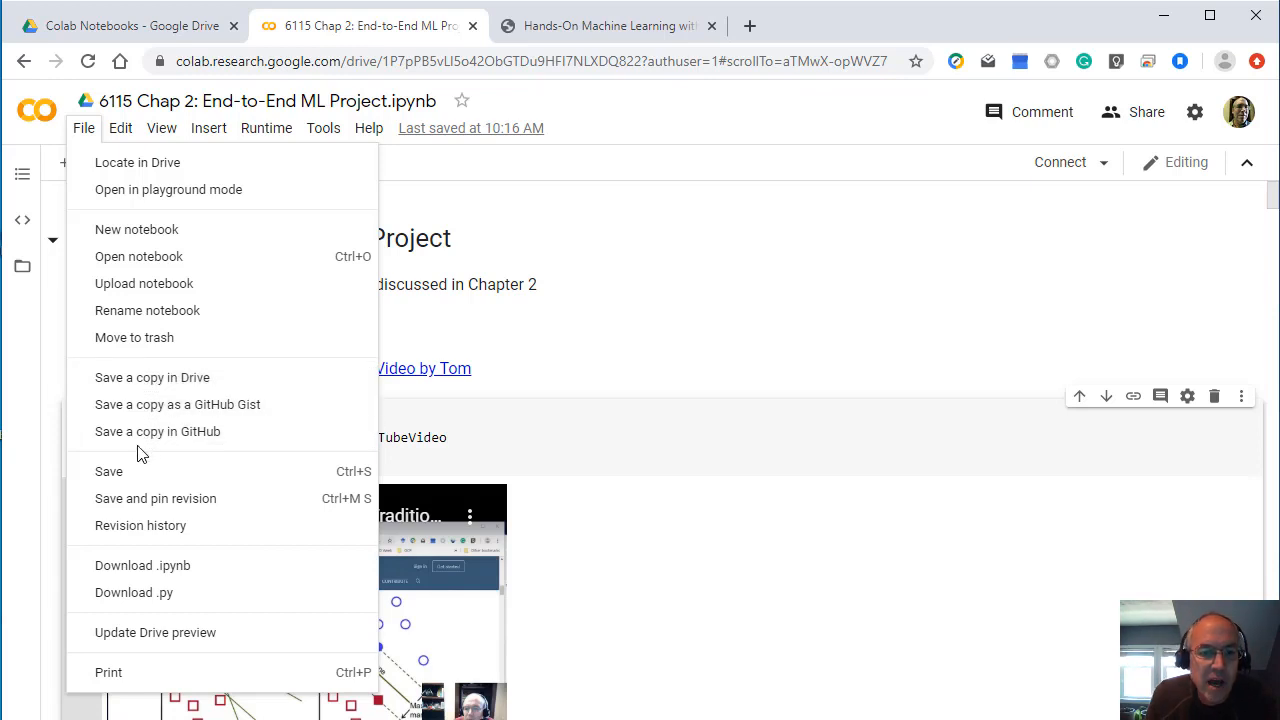
mouse_move(156, 432)
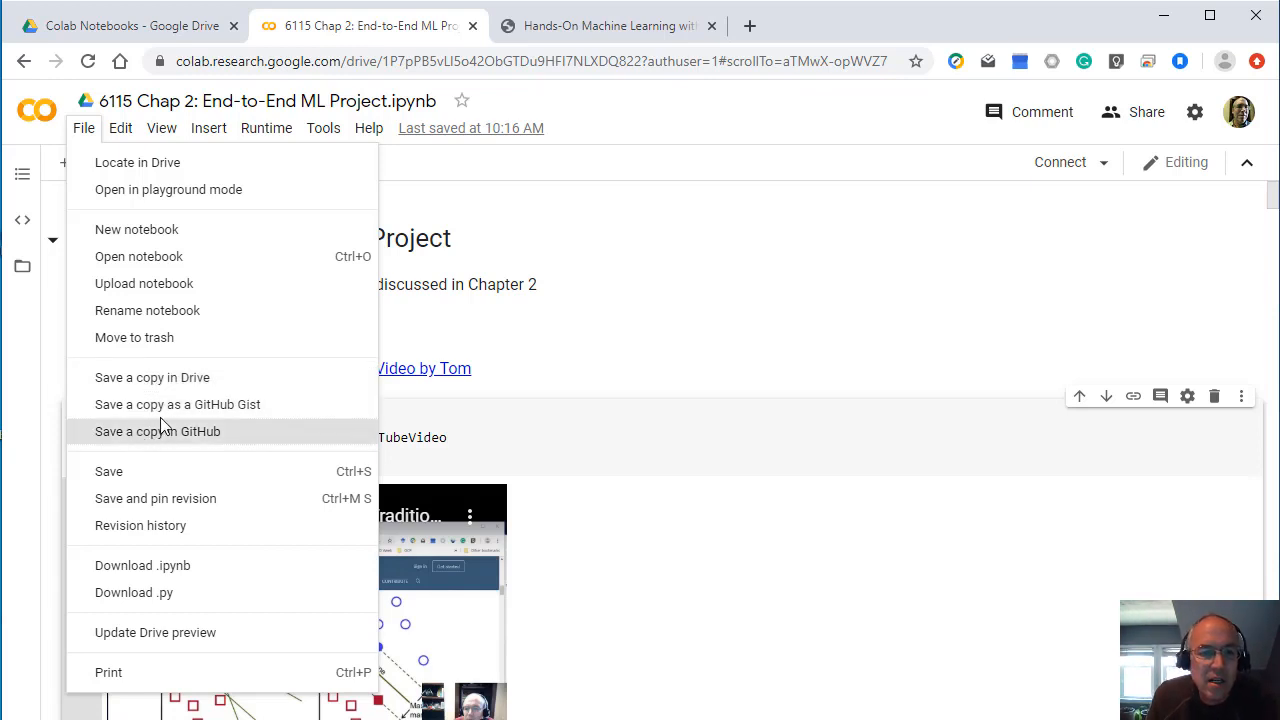
mouse_move(152, 376)
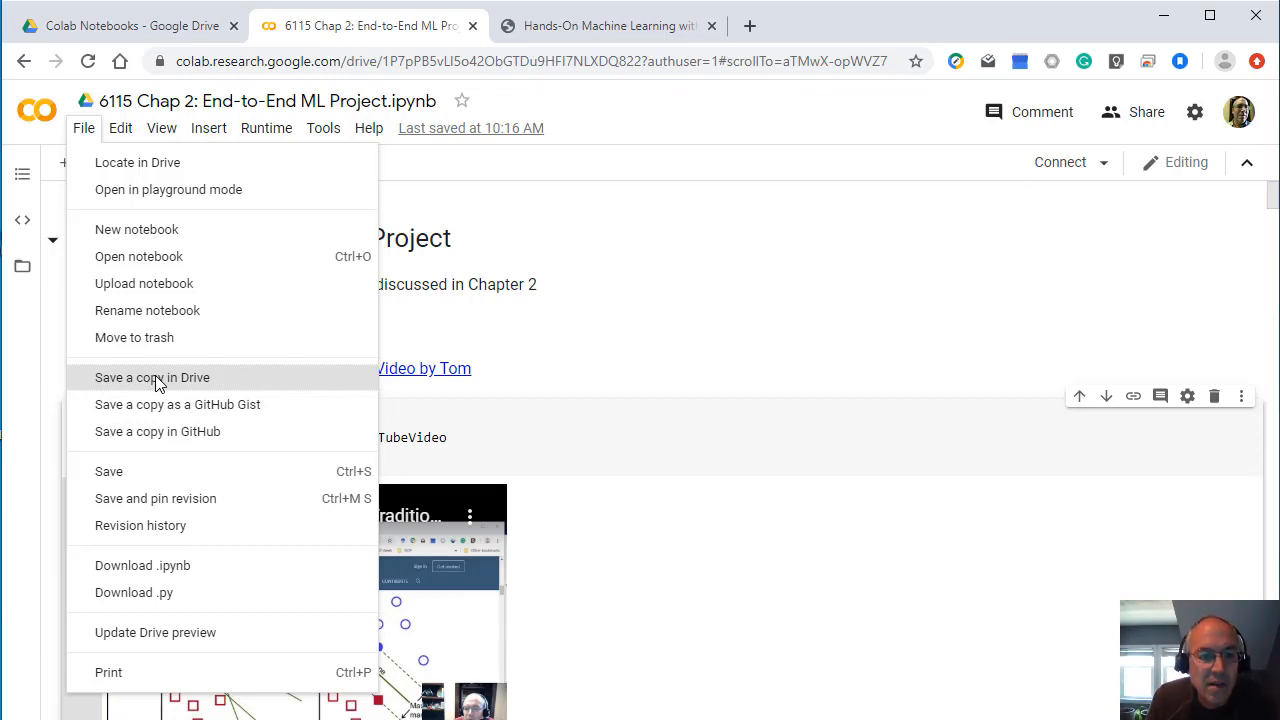
mouse_move(148, 440)
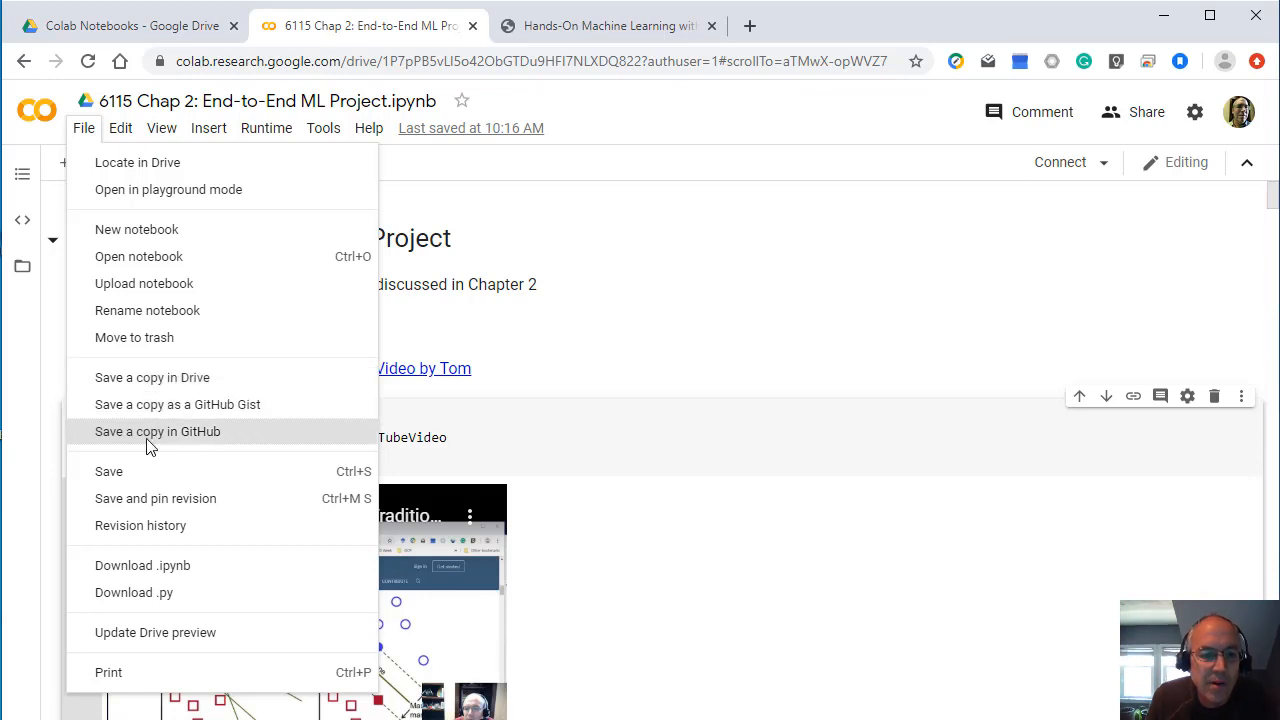
mouse_move(152, 376)
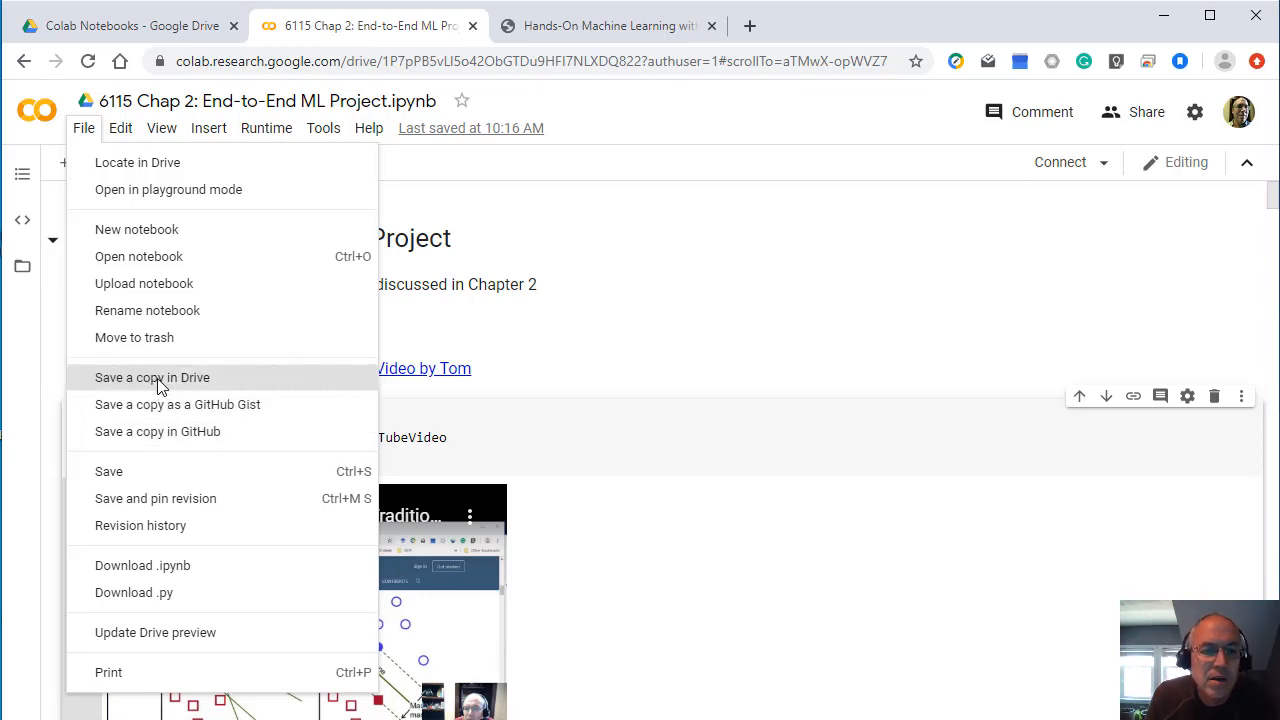
mouse_move(160, 390)
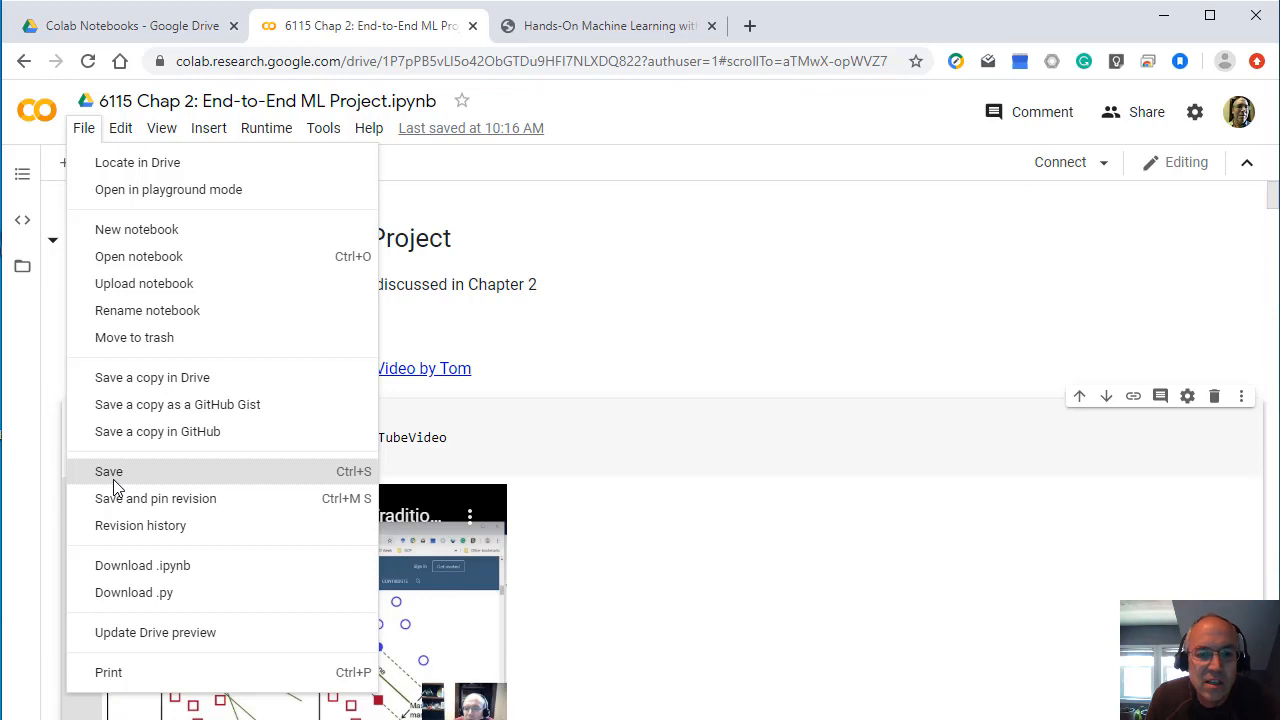
mouse_move(560, 288)
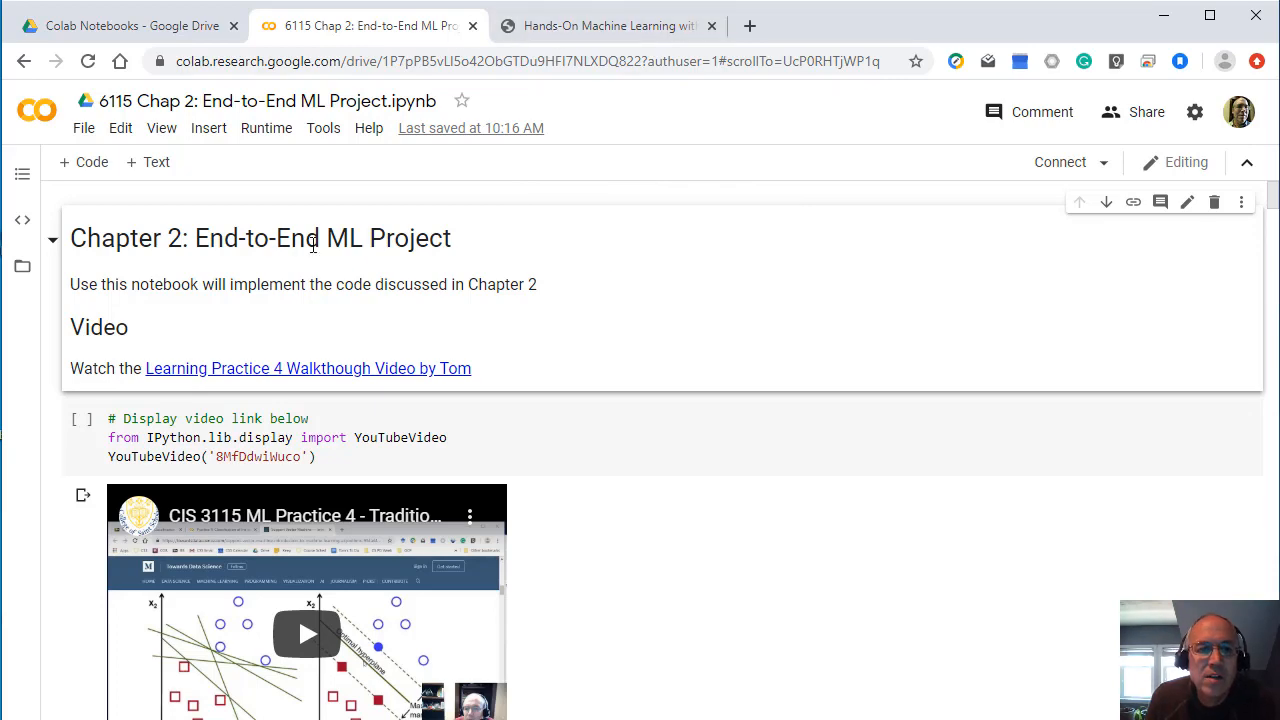
click(608, 24)
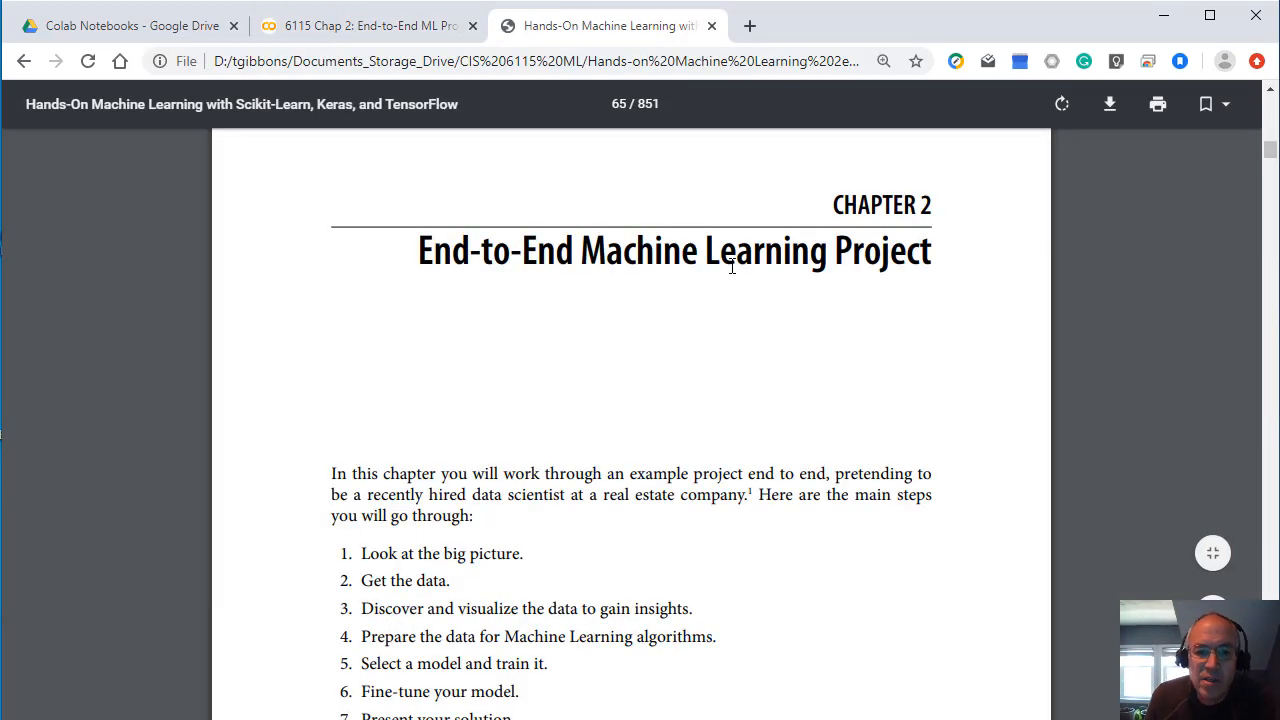
scroll(down, 3)
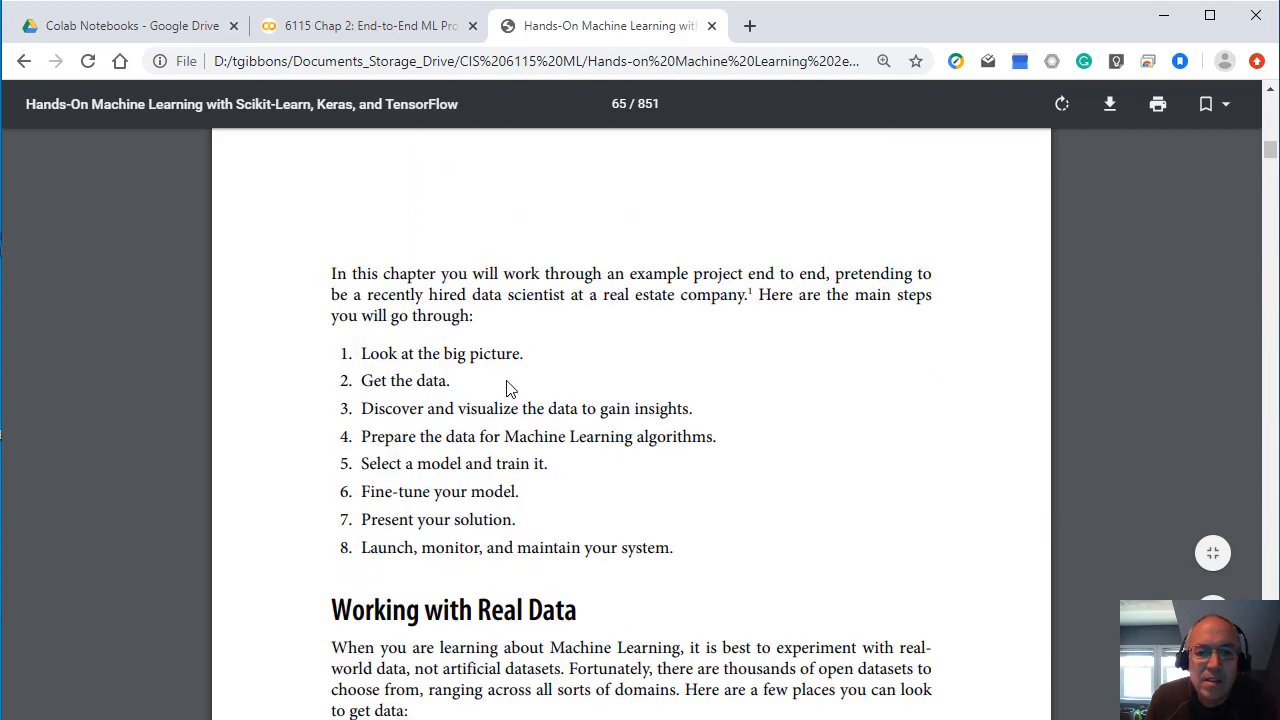
mouse_move(364, 352)
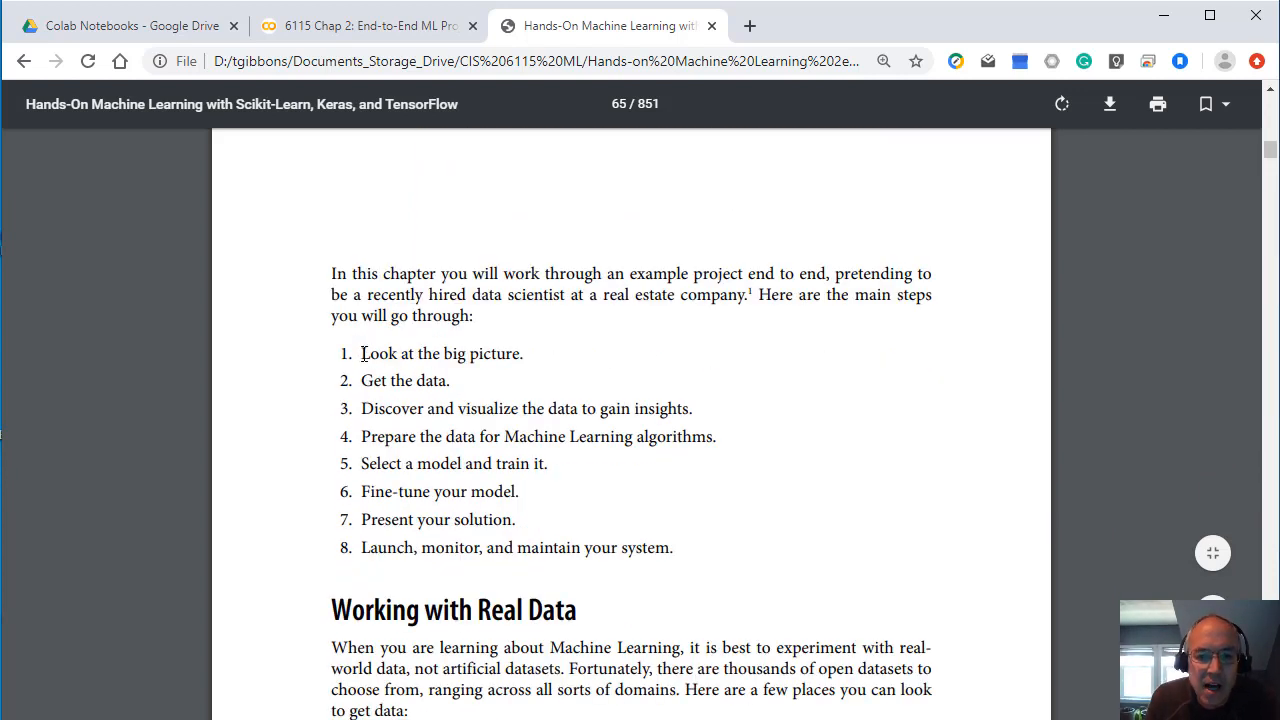
Step: Highlight the eight main project steps, clear it, then highlight the phrase Machine Learning algorithms
drag(360, 352, 672, 548)
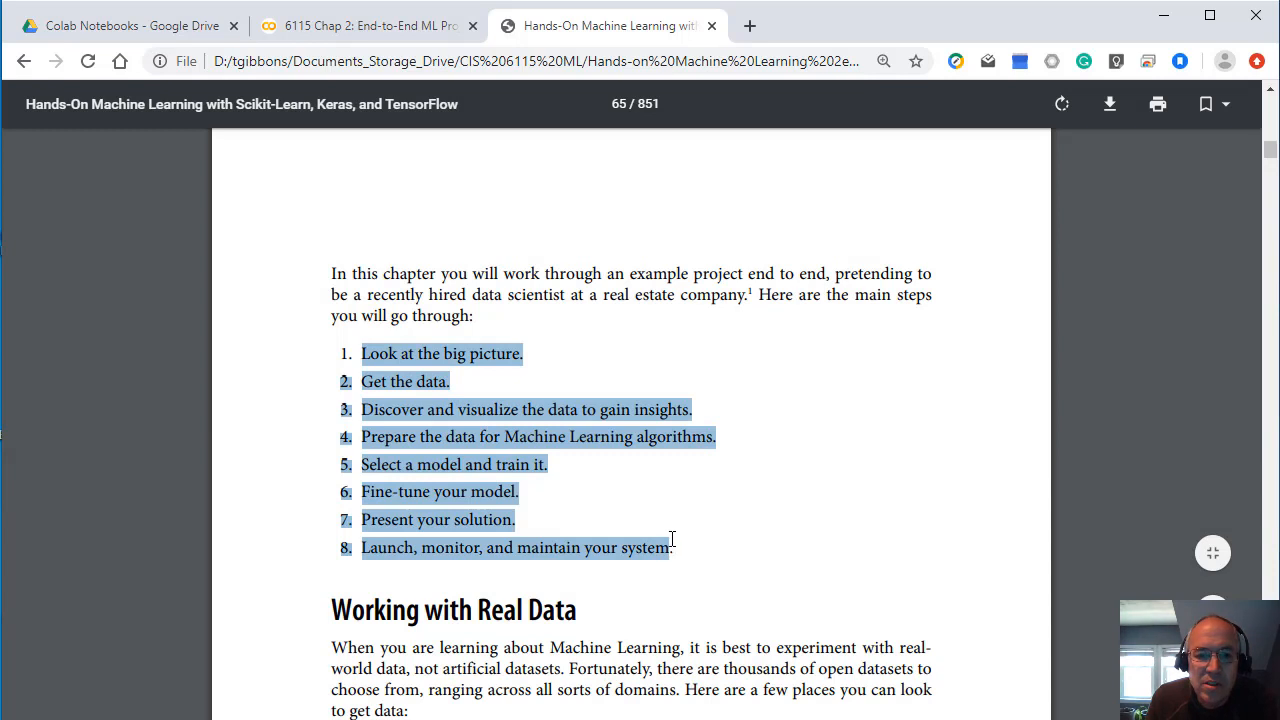
mouse_move(650, 528)
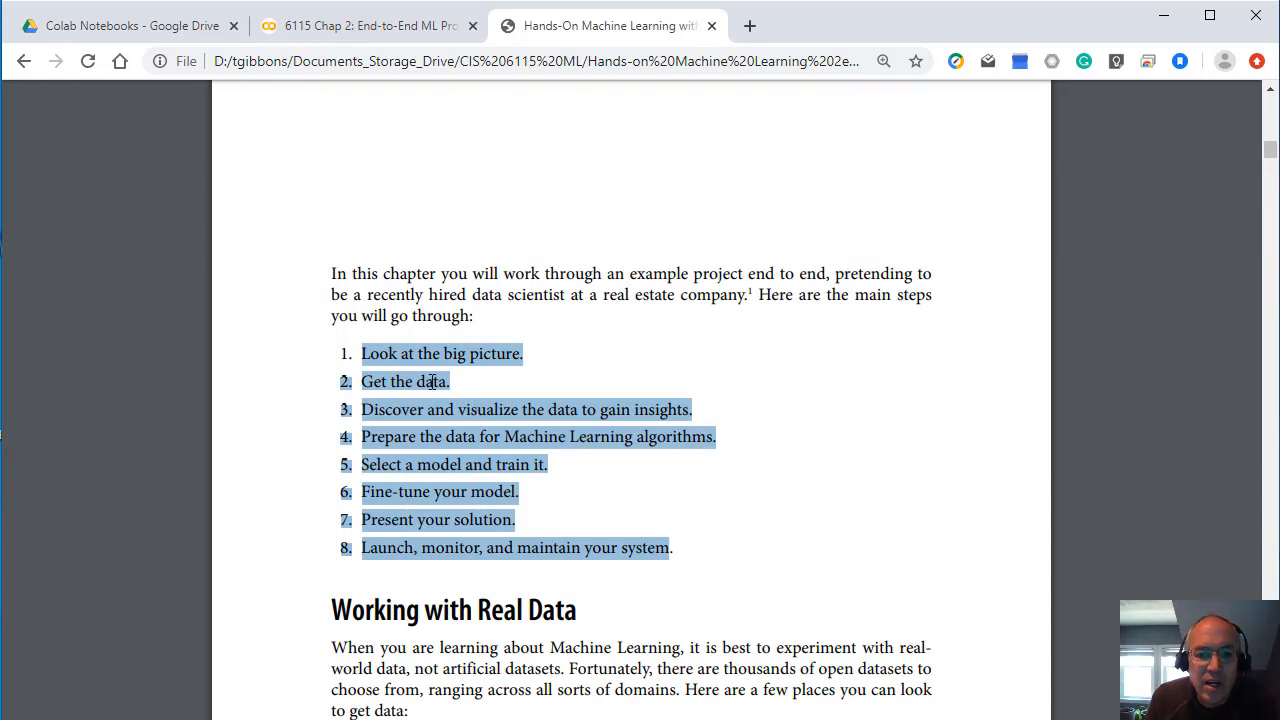
click(650, 450)
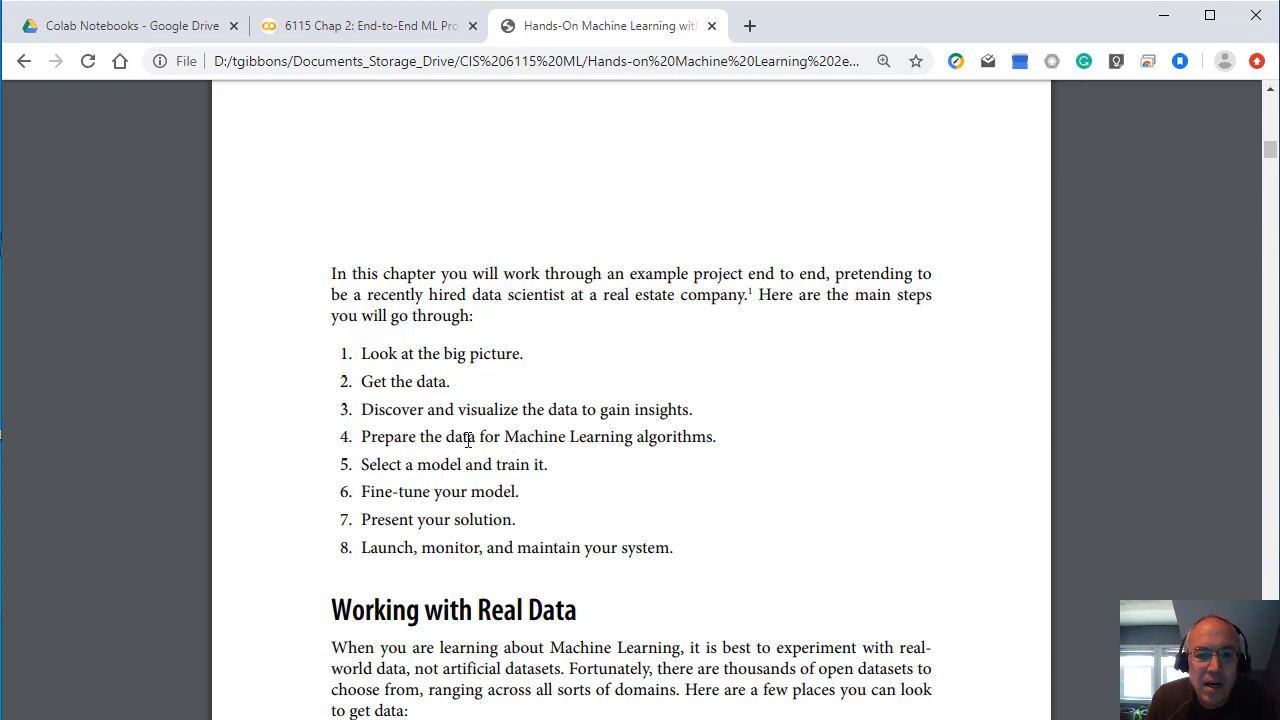
mouse_move(452, 504)
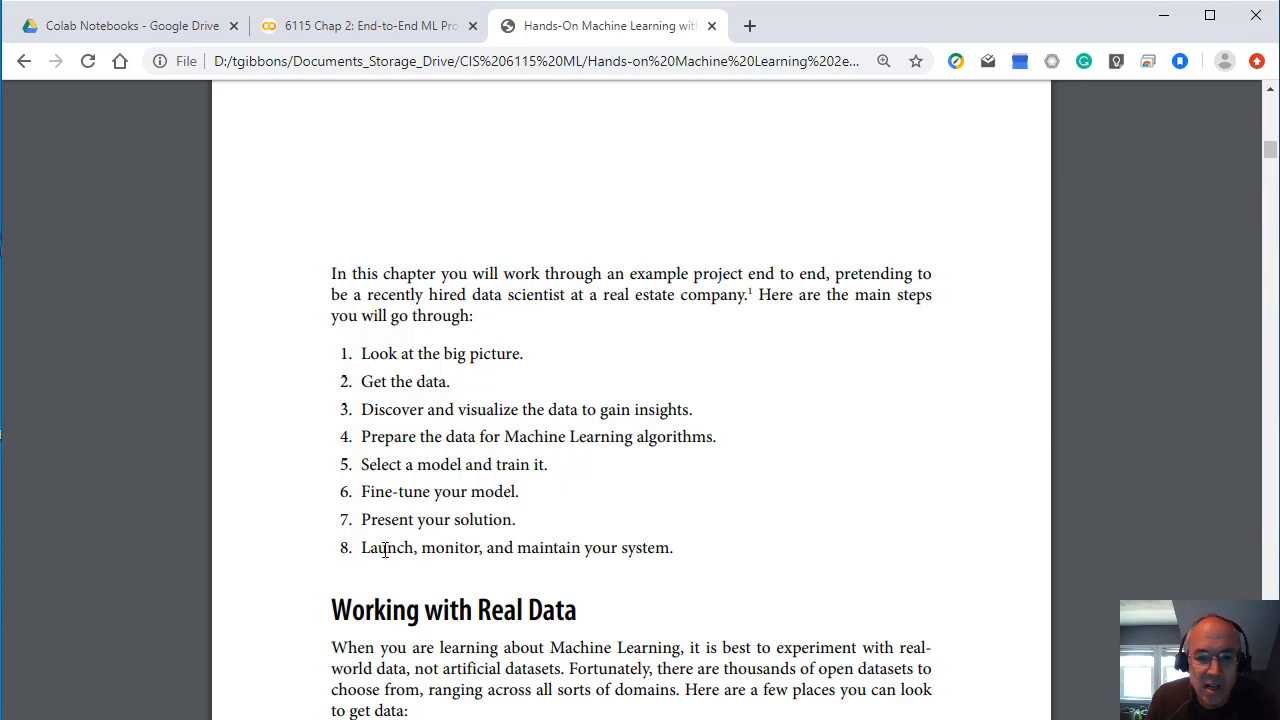
mouse_move(572, 552)
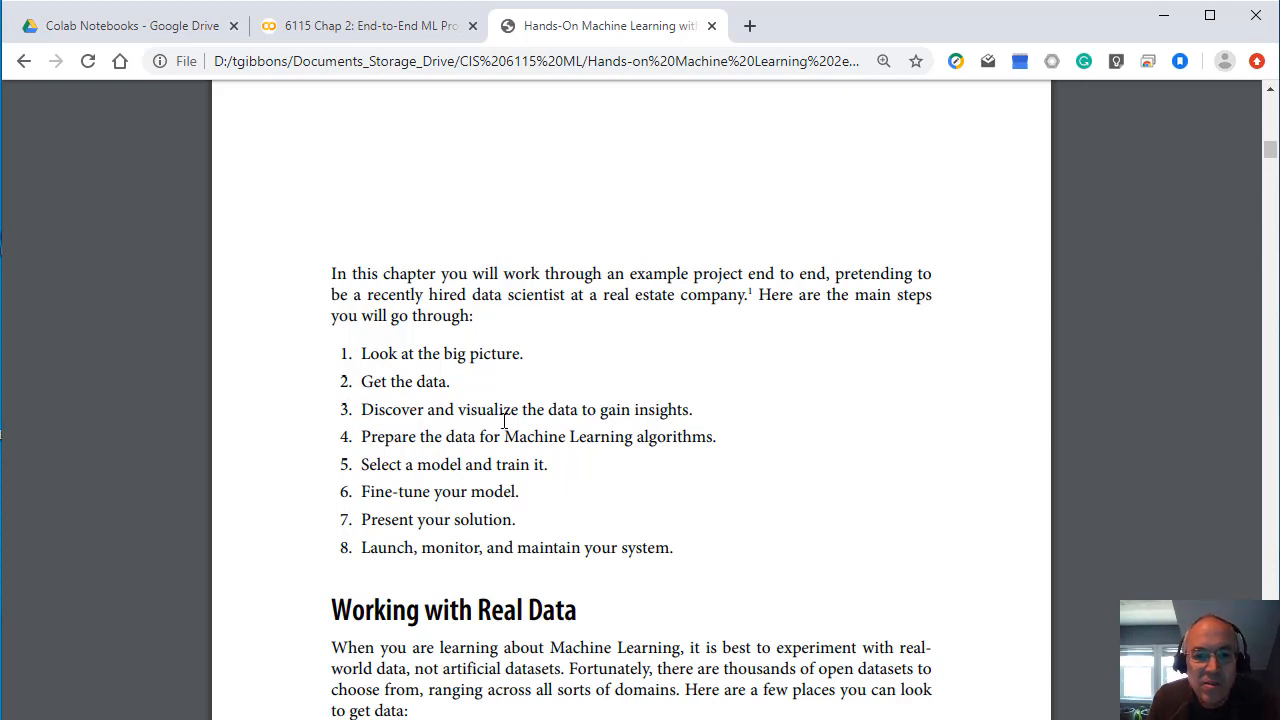
mouse_move(356, 442)
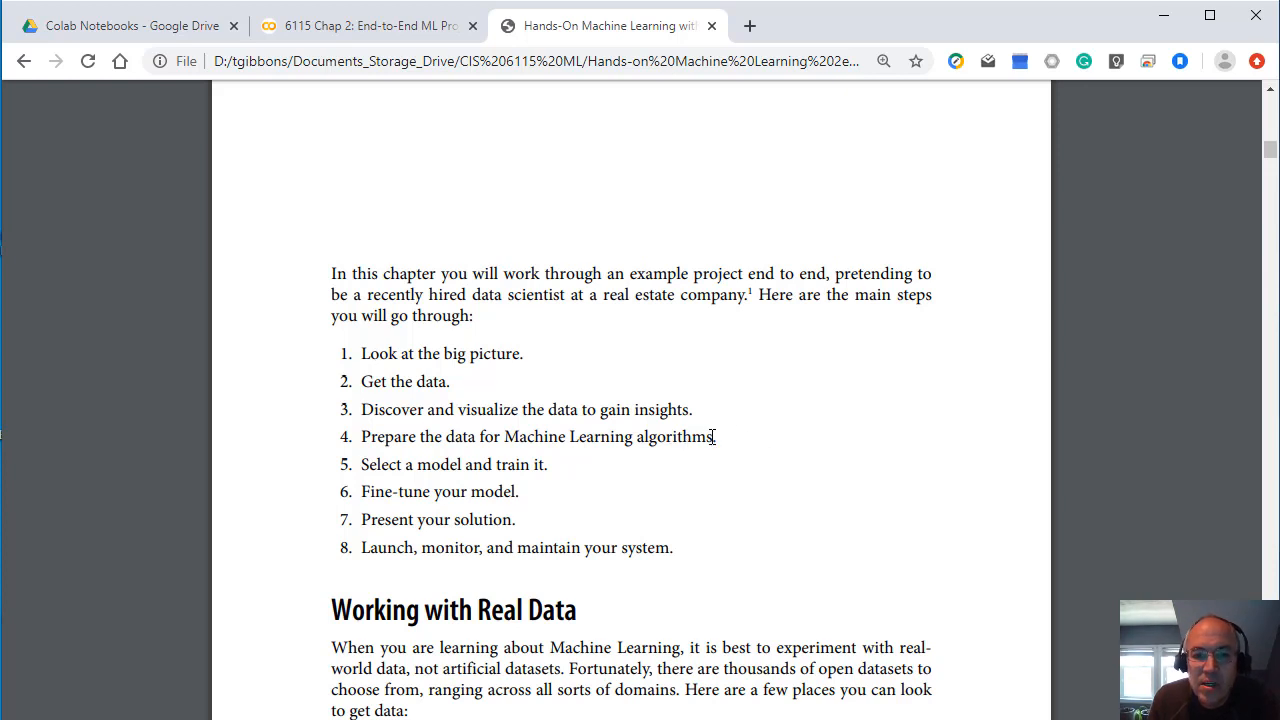
drag(504, 436, 716, 436)
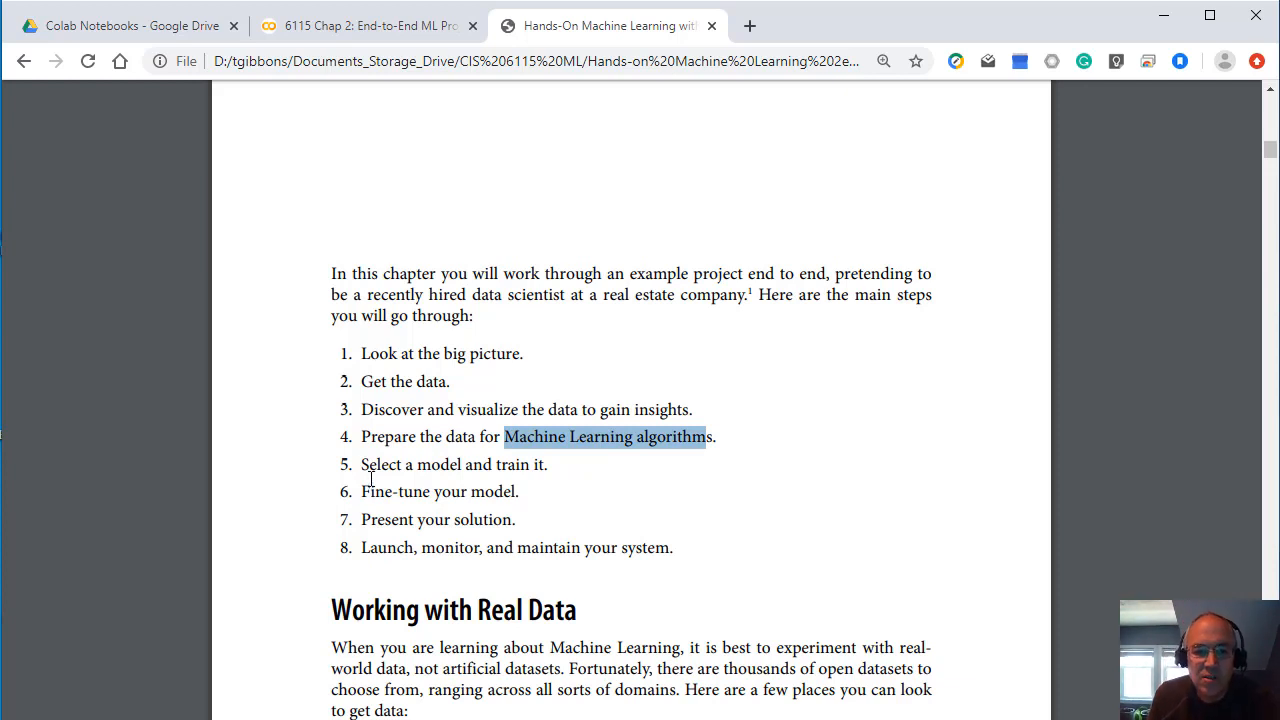
mouse_move(420, 492)
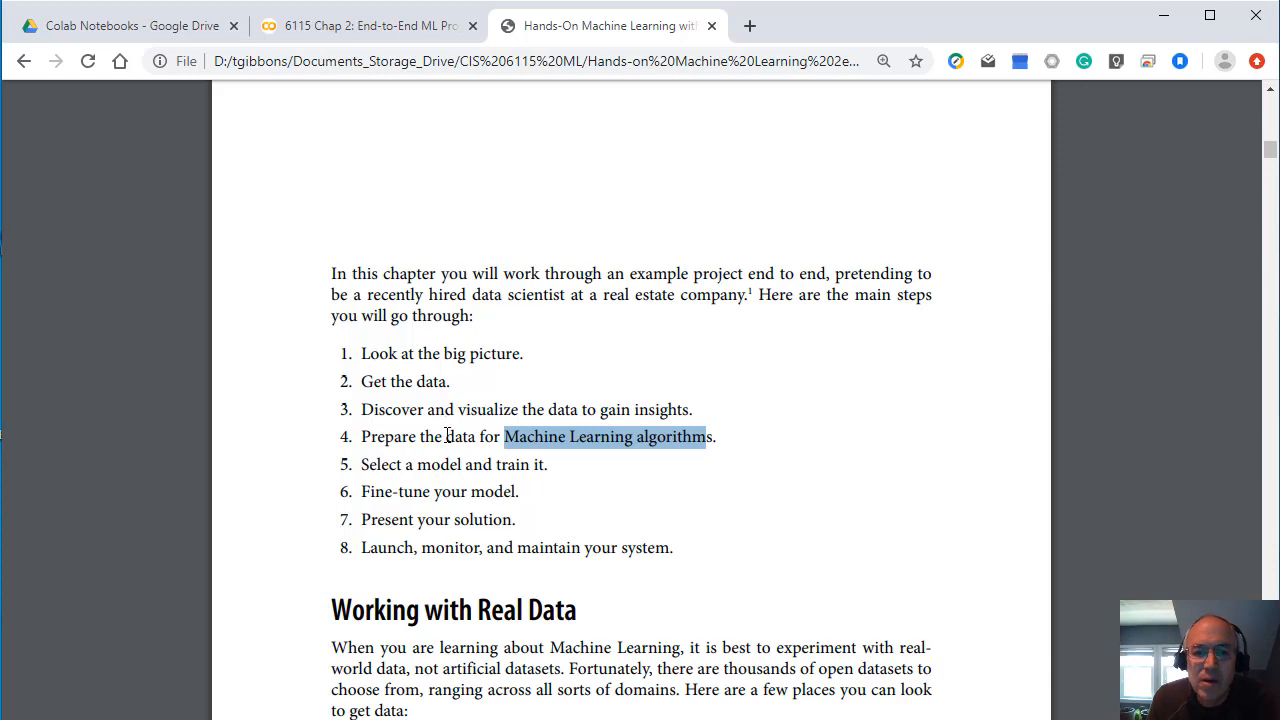
Step: Scroll from page 66 past the California housing figure and Frame the Problem to the RMSE equation on page 69
scroll(down, 3)
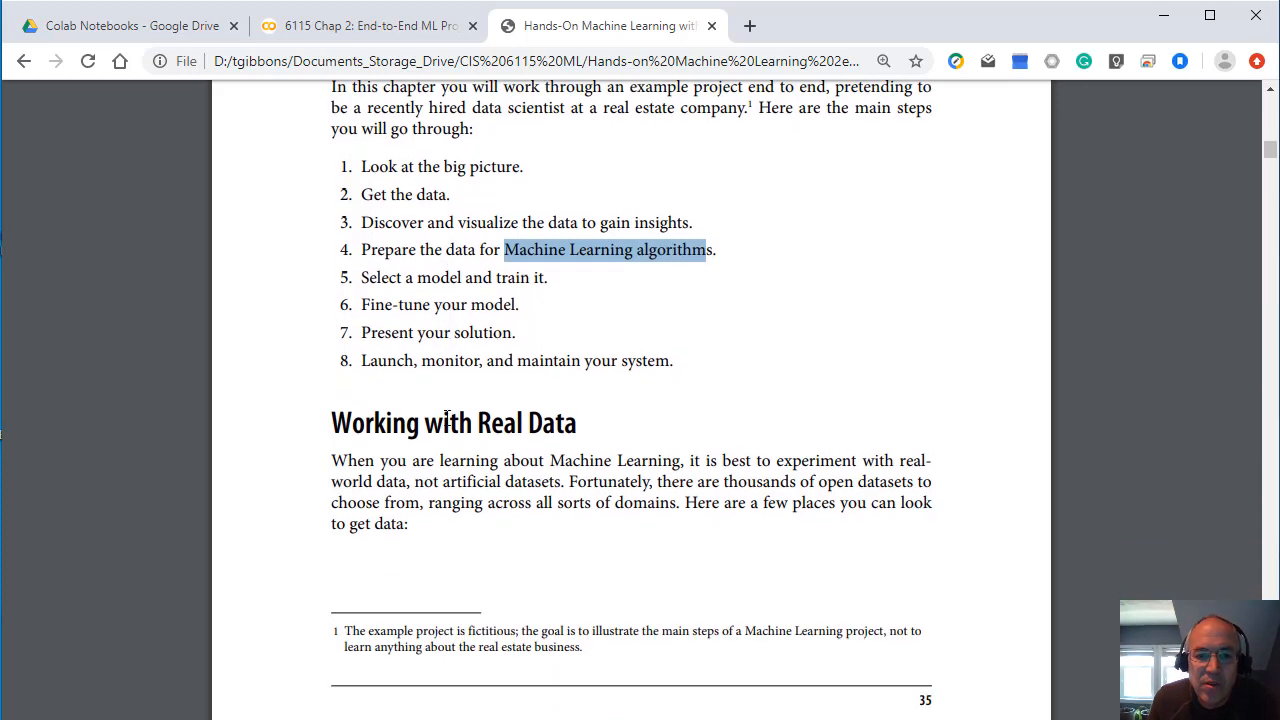
scroll(down, 3)
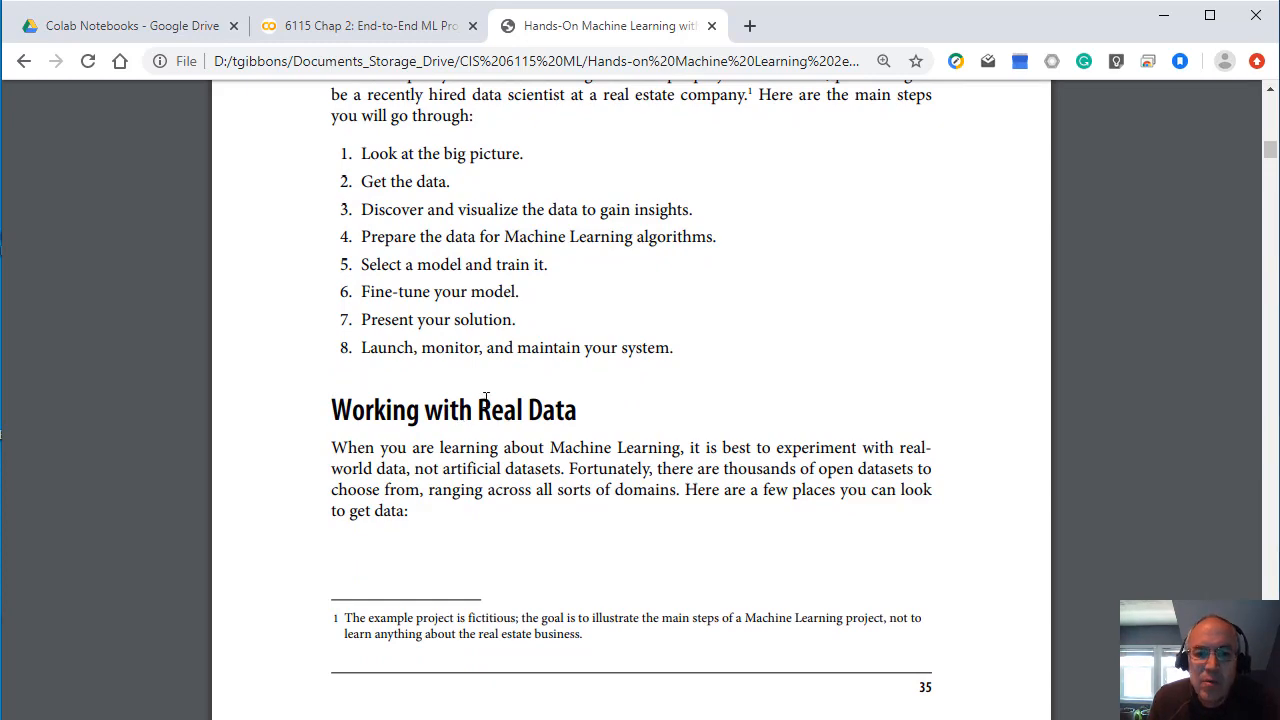
scroll(down, 3)
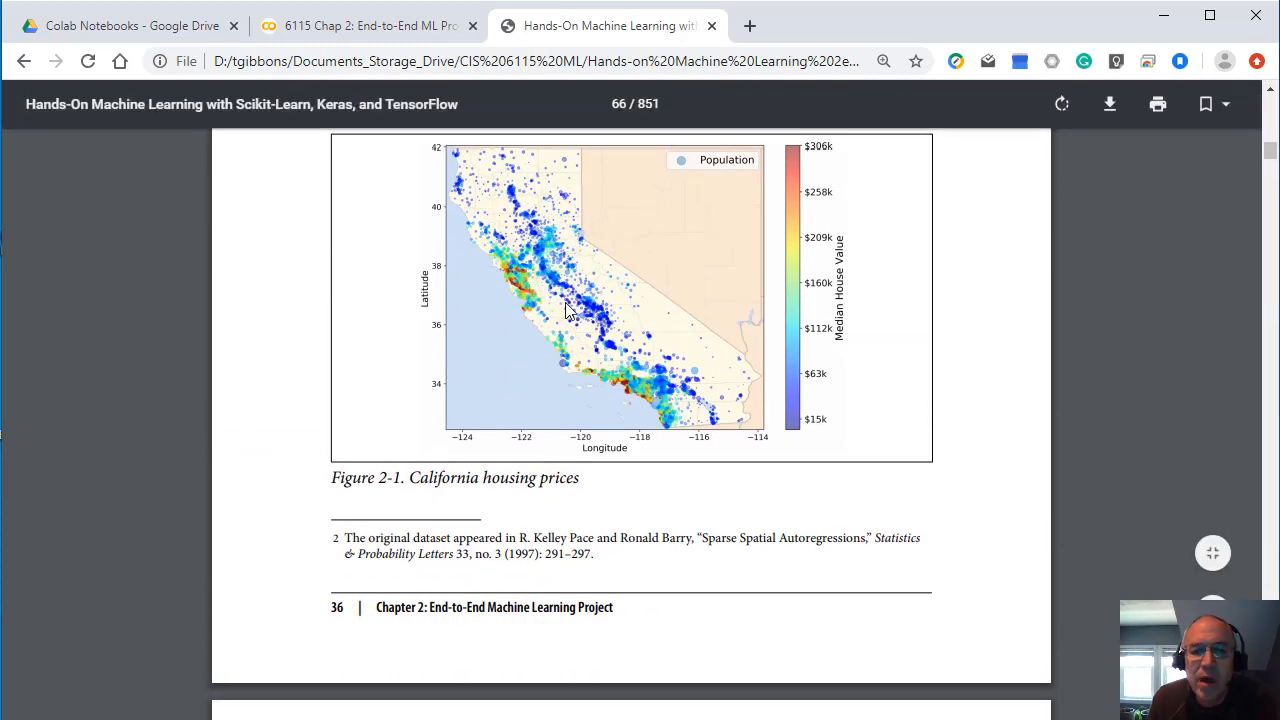
scroll(down, 3)
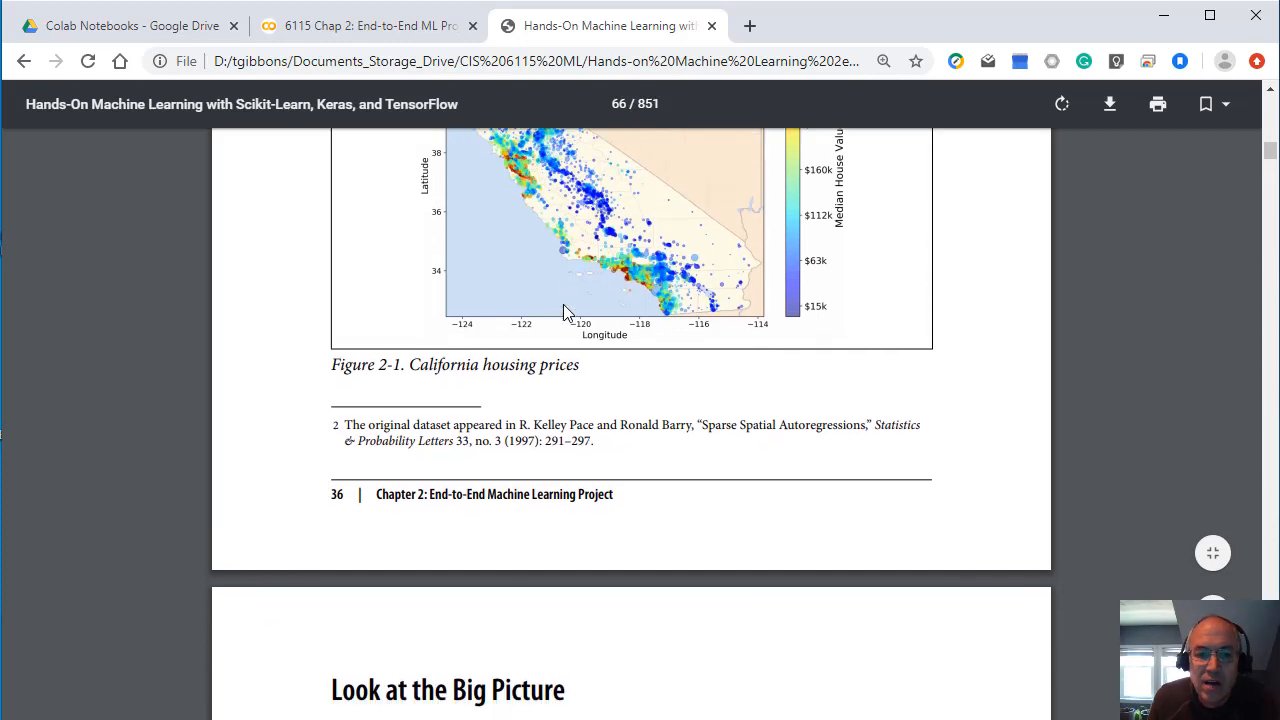
scroll(down, 3)
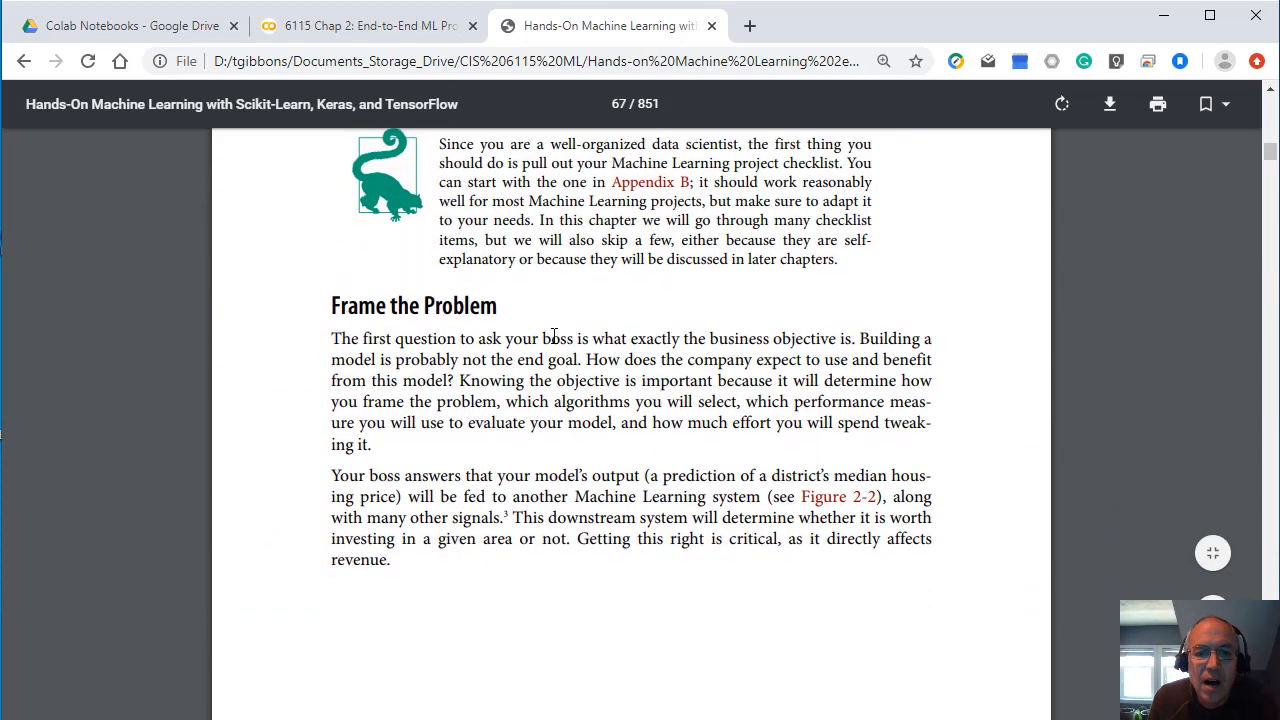
scroll(down, 3)
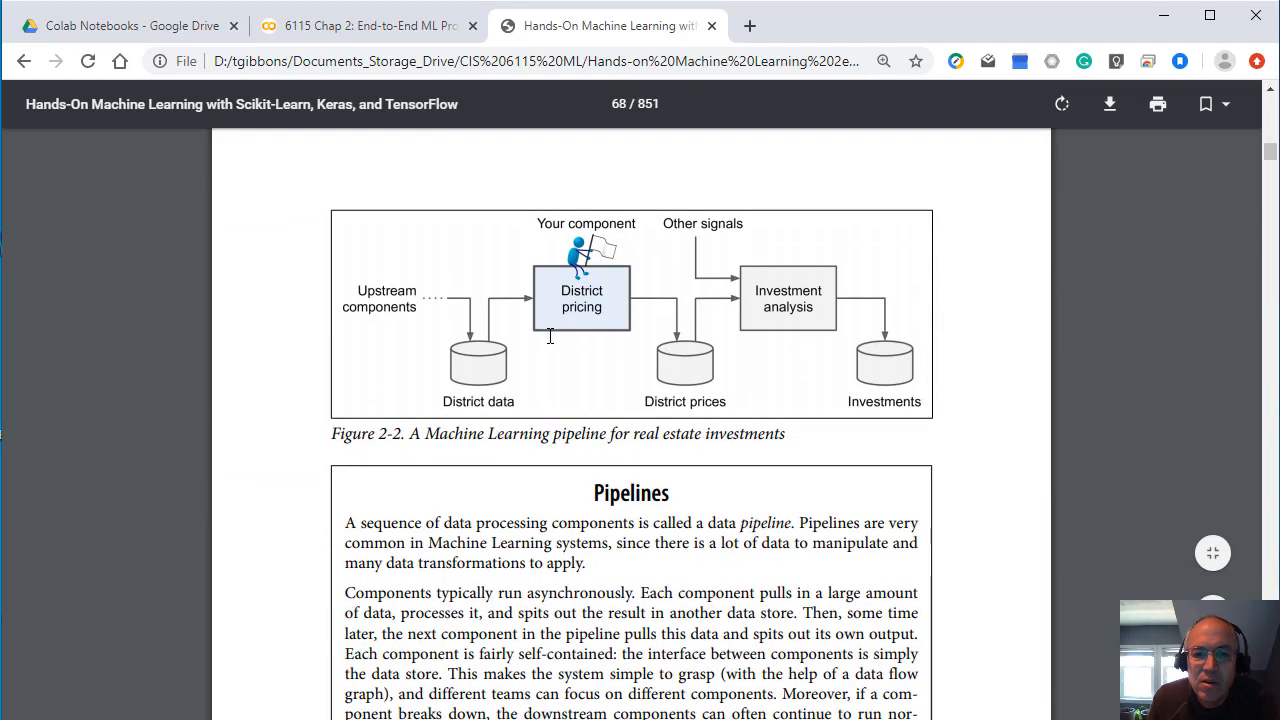
scroll(down, 3)
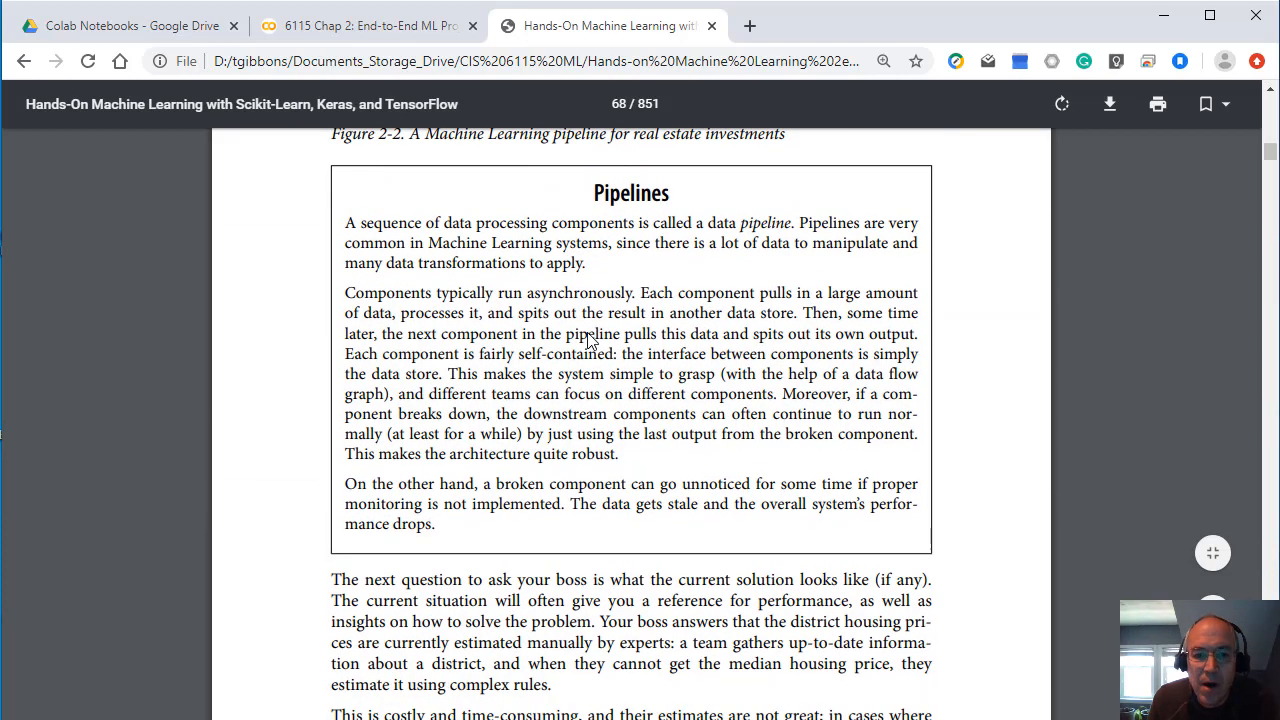
scroll(down, 3)
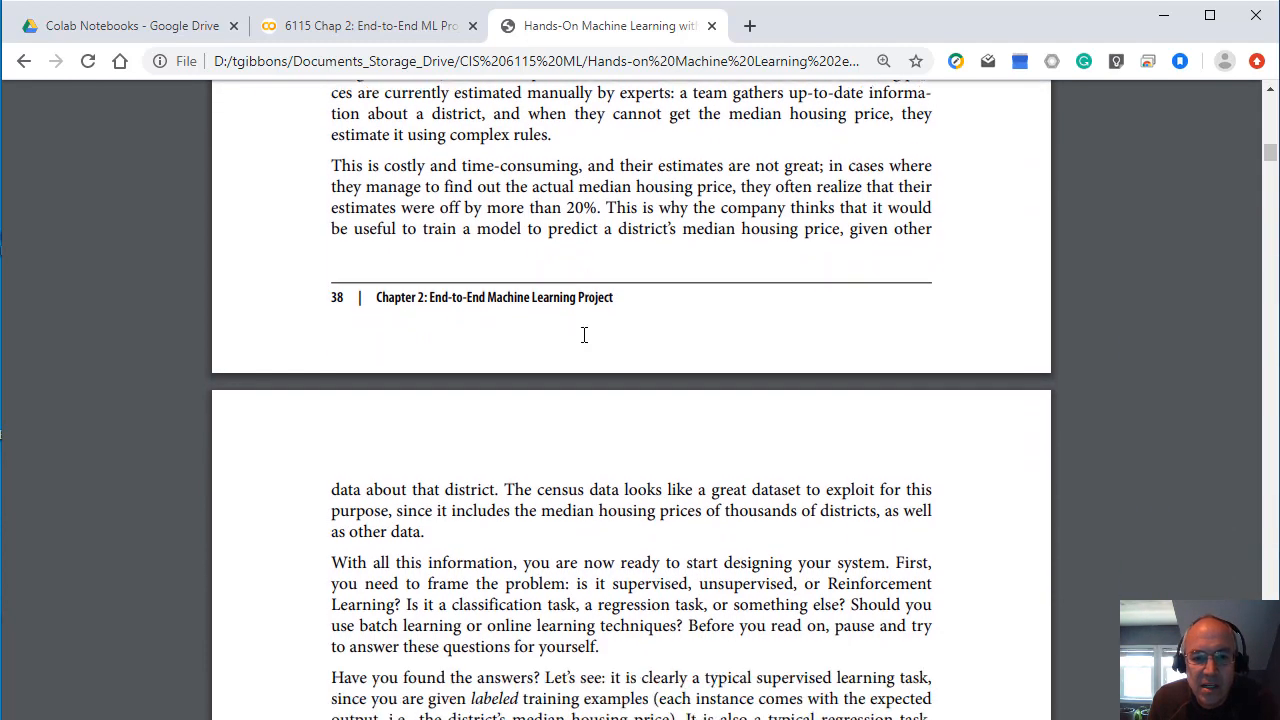
scroll(down, 3)
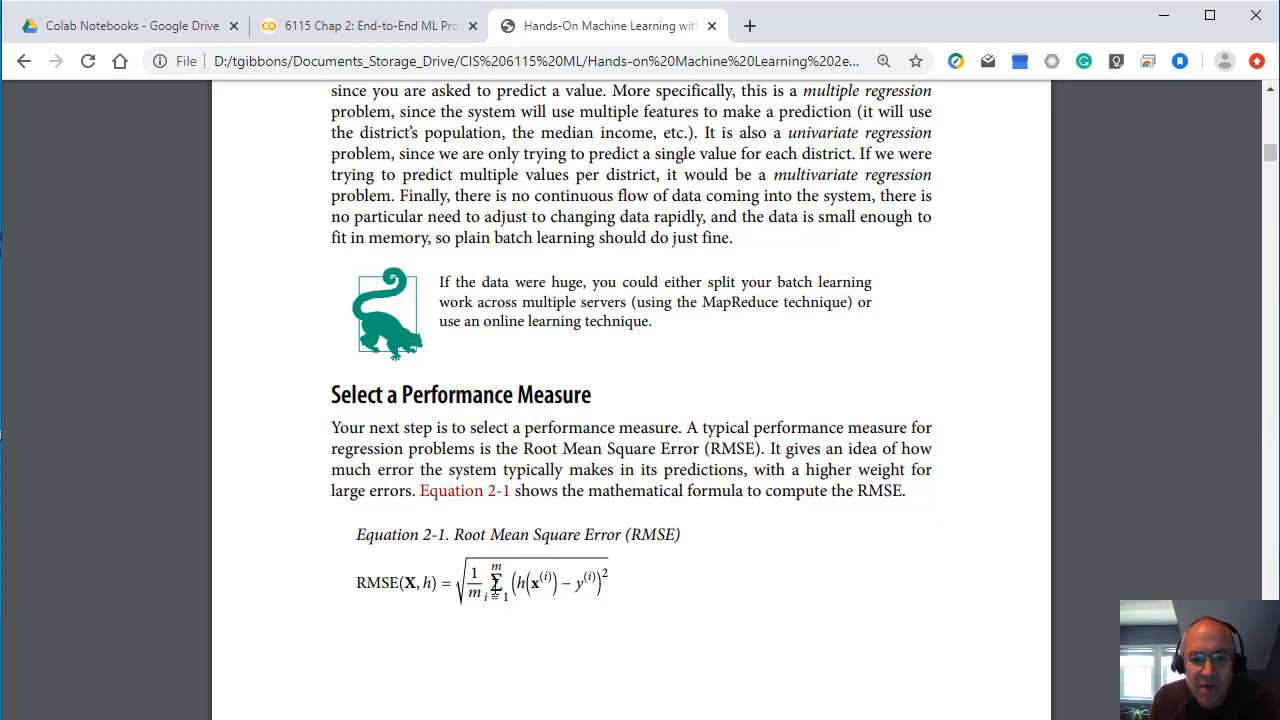
scroll(down, 3)
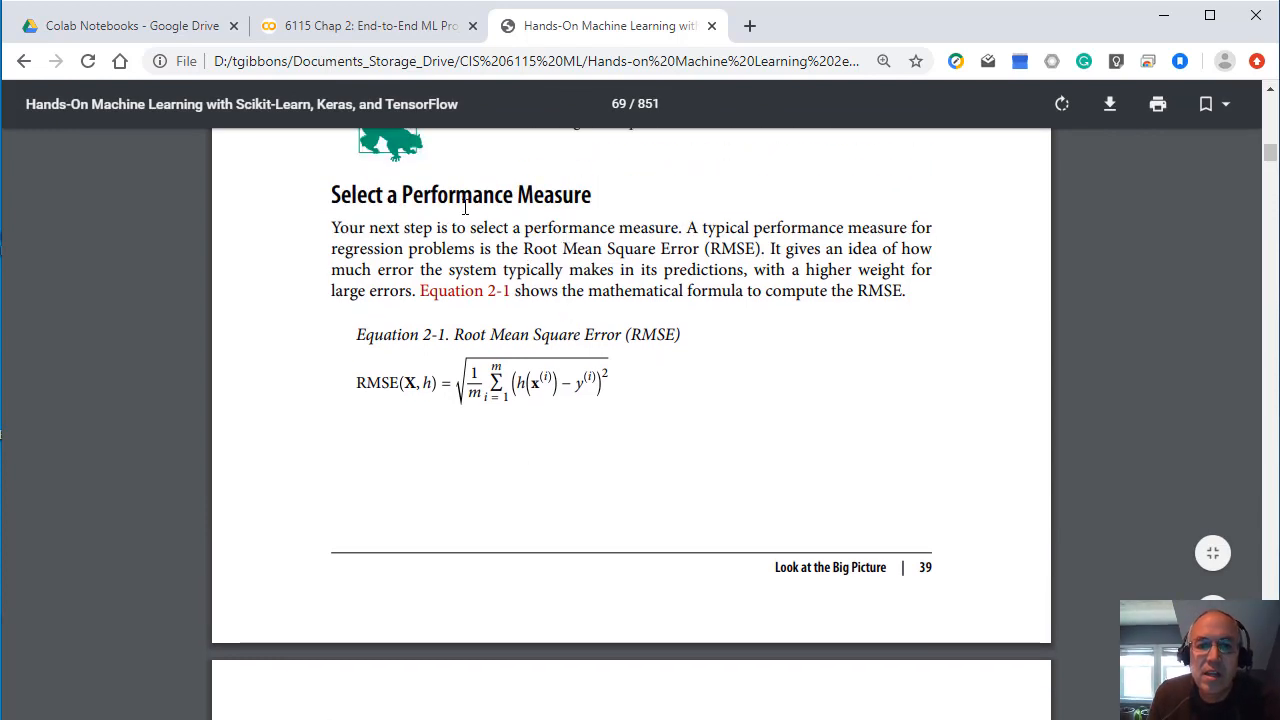
Step: Highlight the Select a Performance Measure heading and its opening sentence
scroll(up, 3)
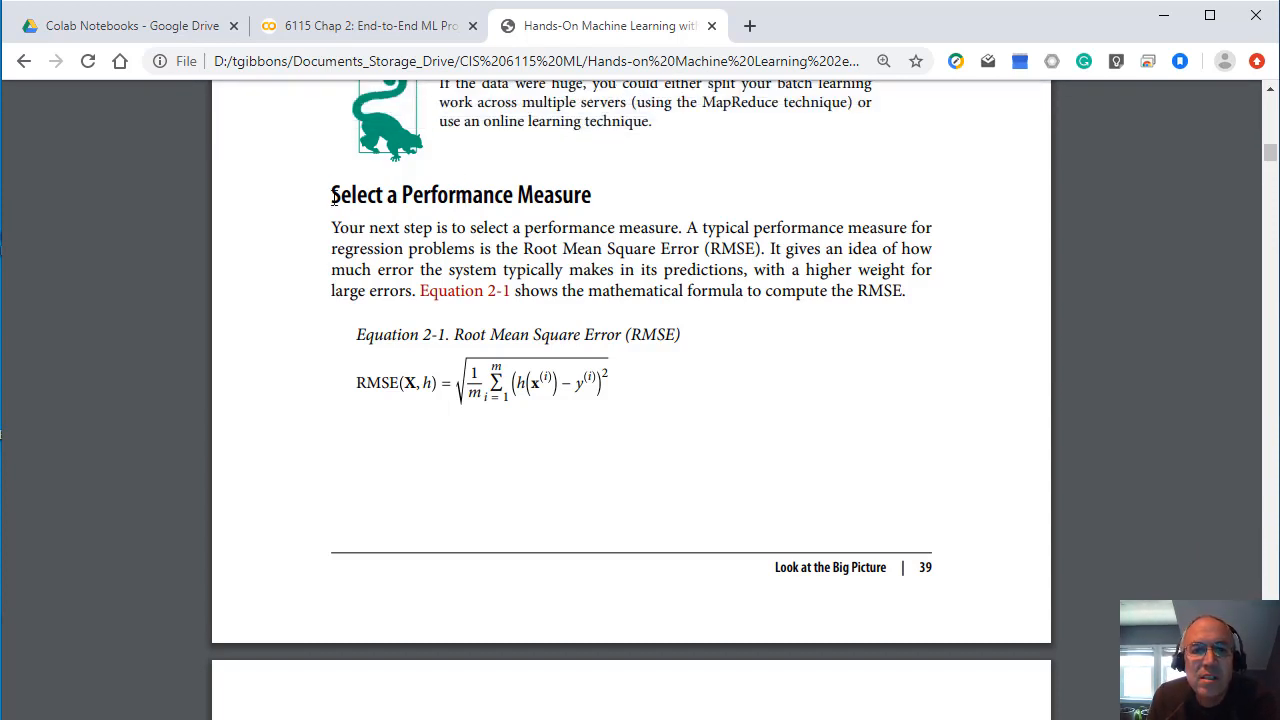
drag(332, 194, 608, 384)
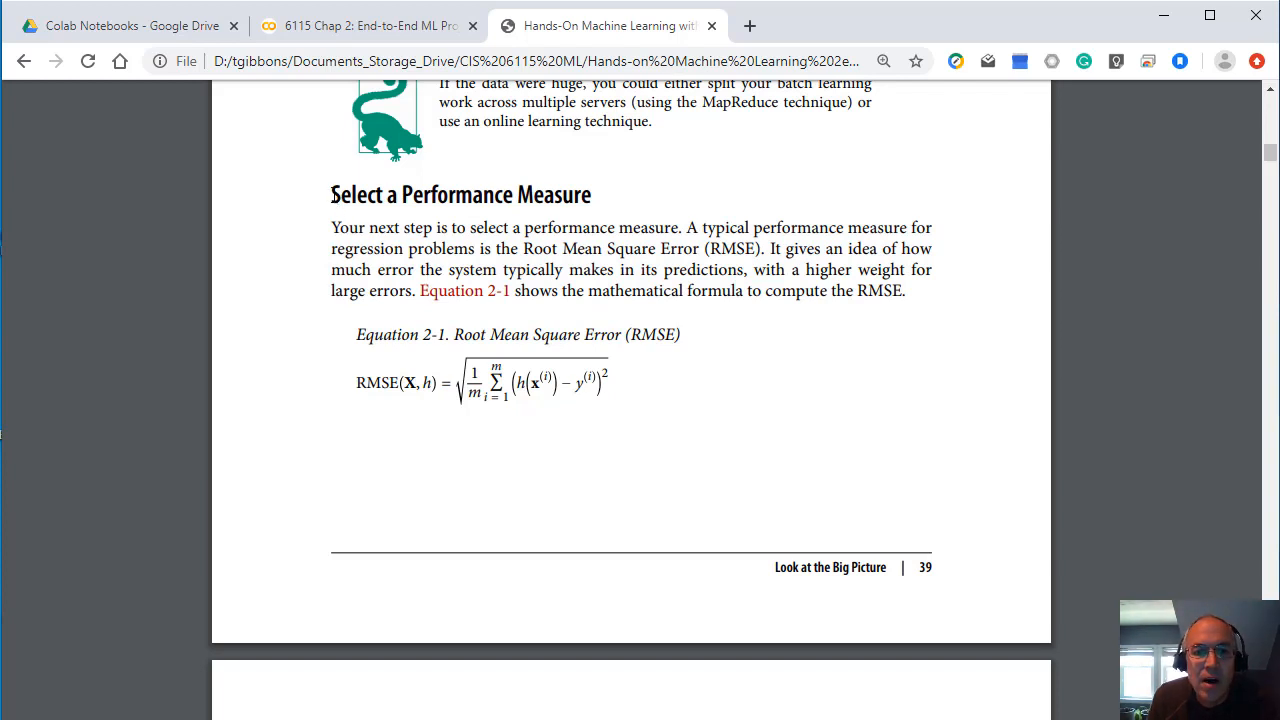
mouse_move(552, 382)
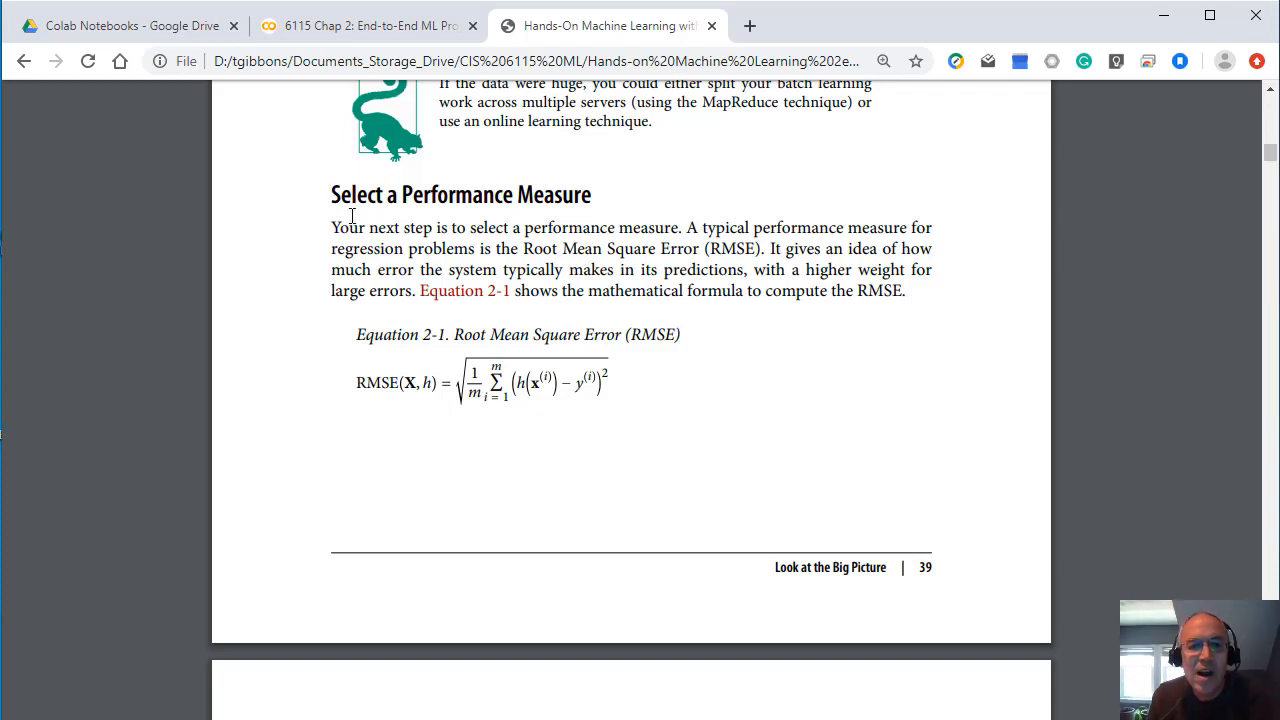
mouse_move(330, 194)
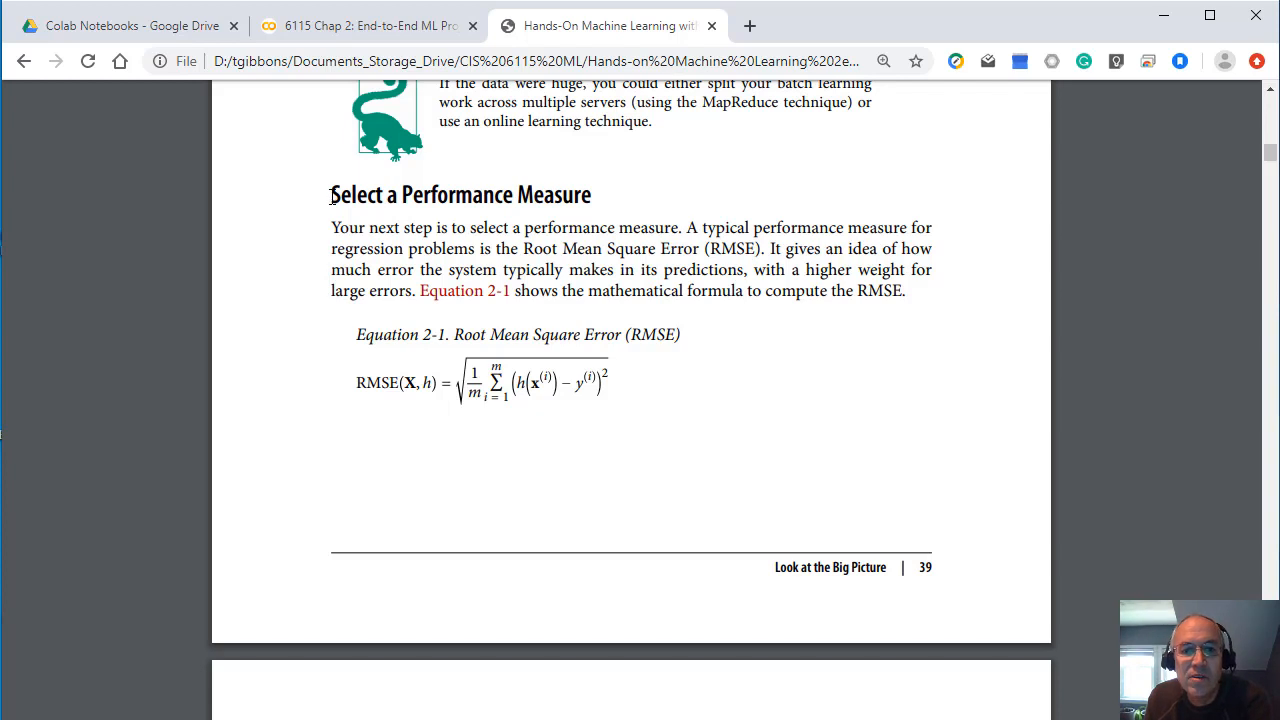
drag(332, 194, 596, 248)
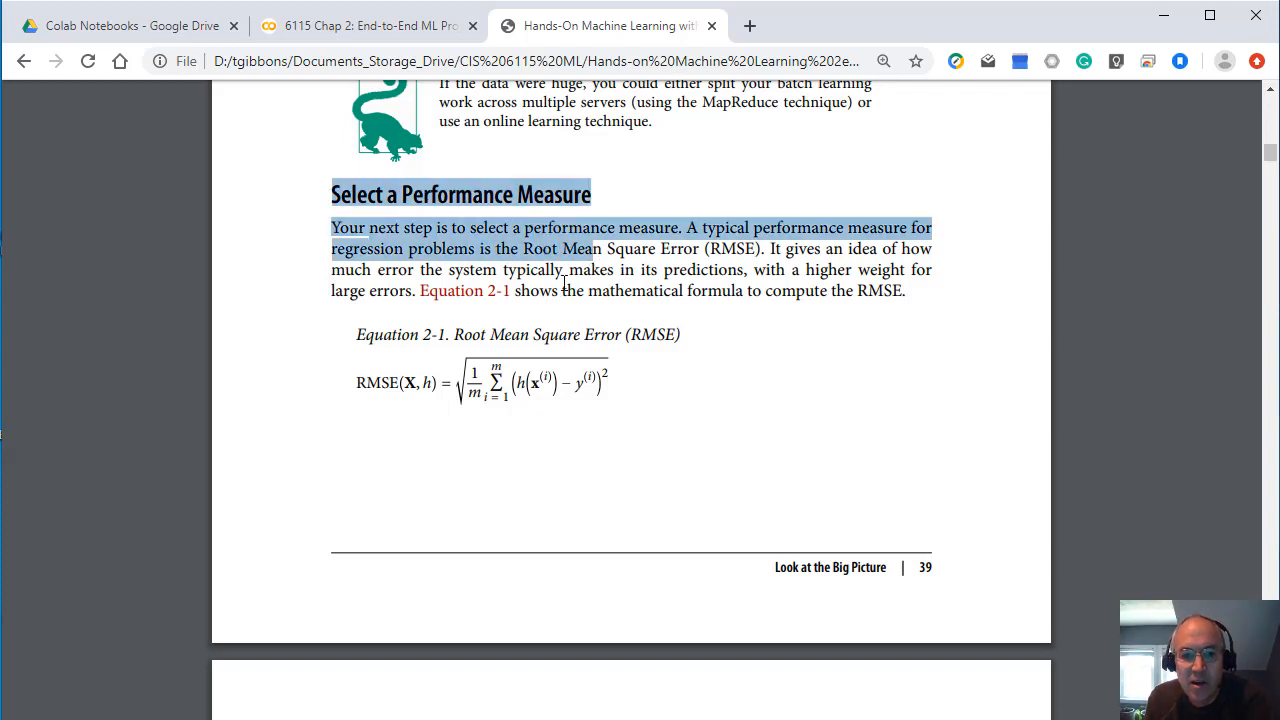
Step: Scroll through the RMSE notation and Check the Assumptions to Get the Data and Create the Workspace
scroll(down, 3)
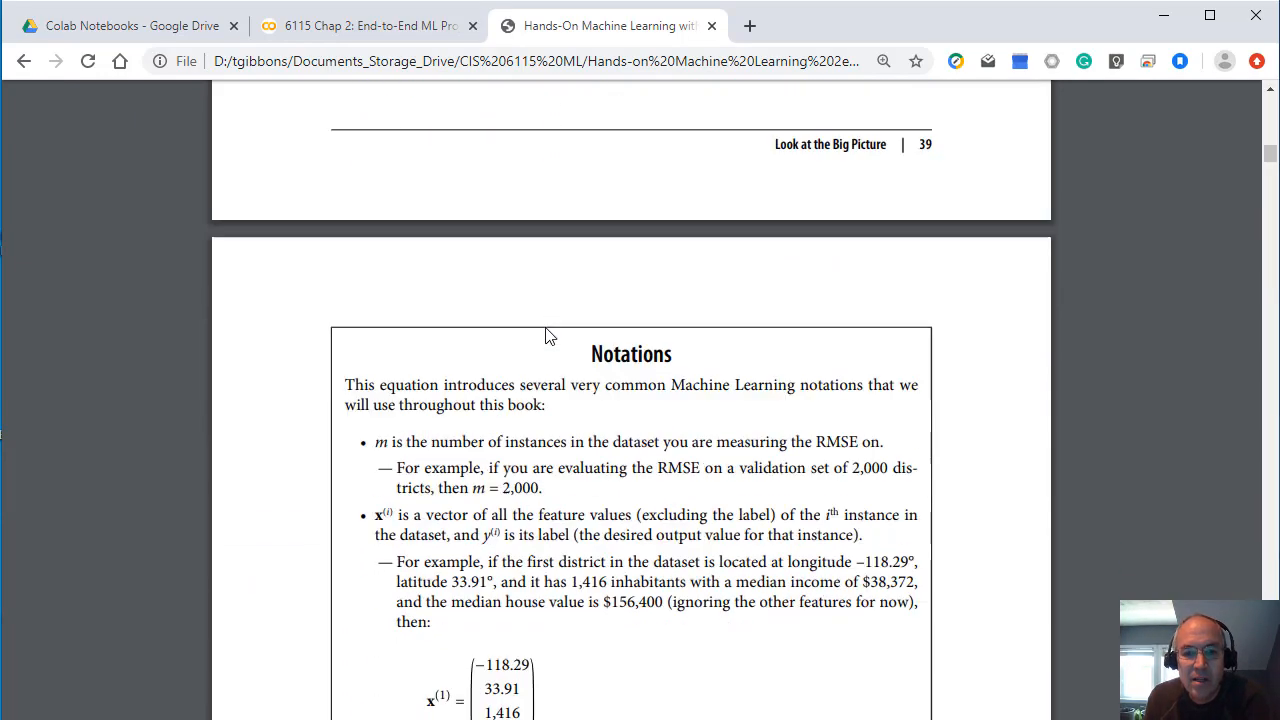
scroll(down, 3)
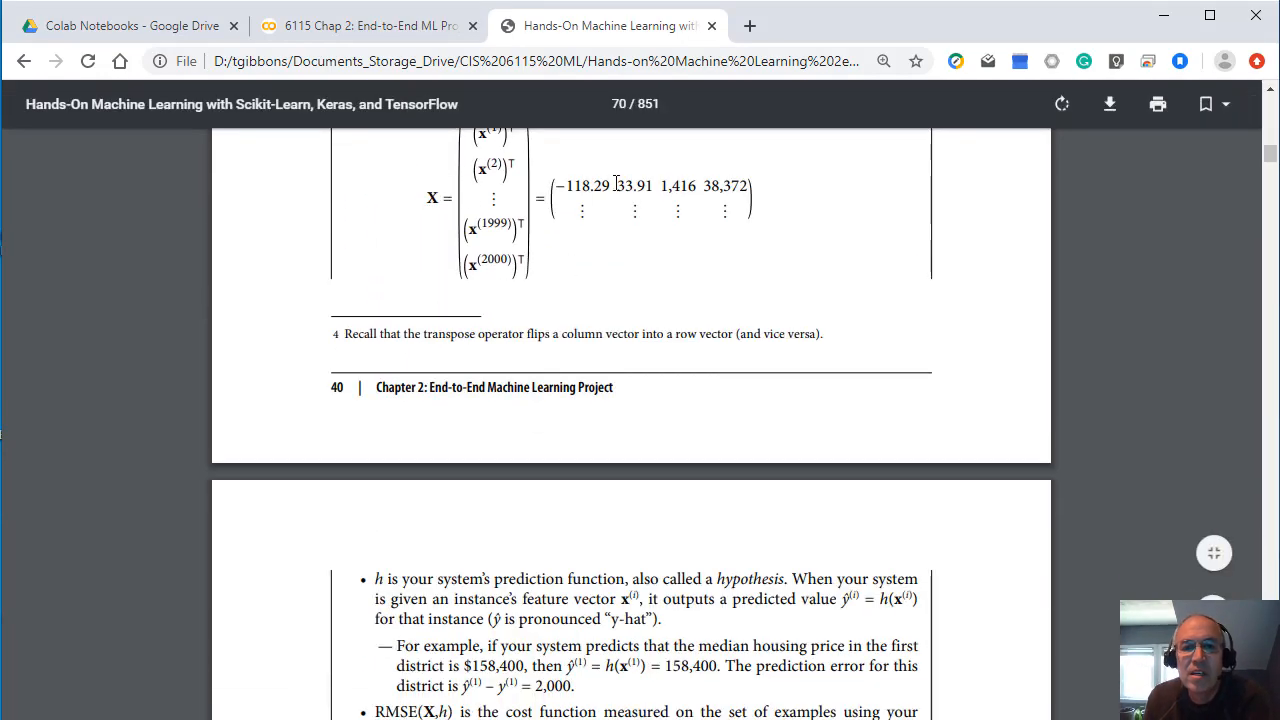
scroll(down, 3)
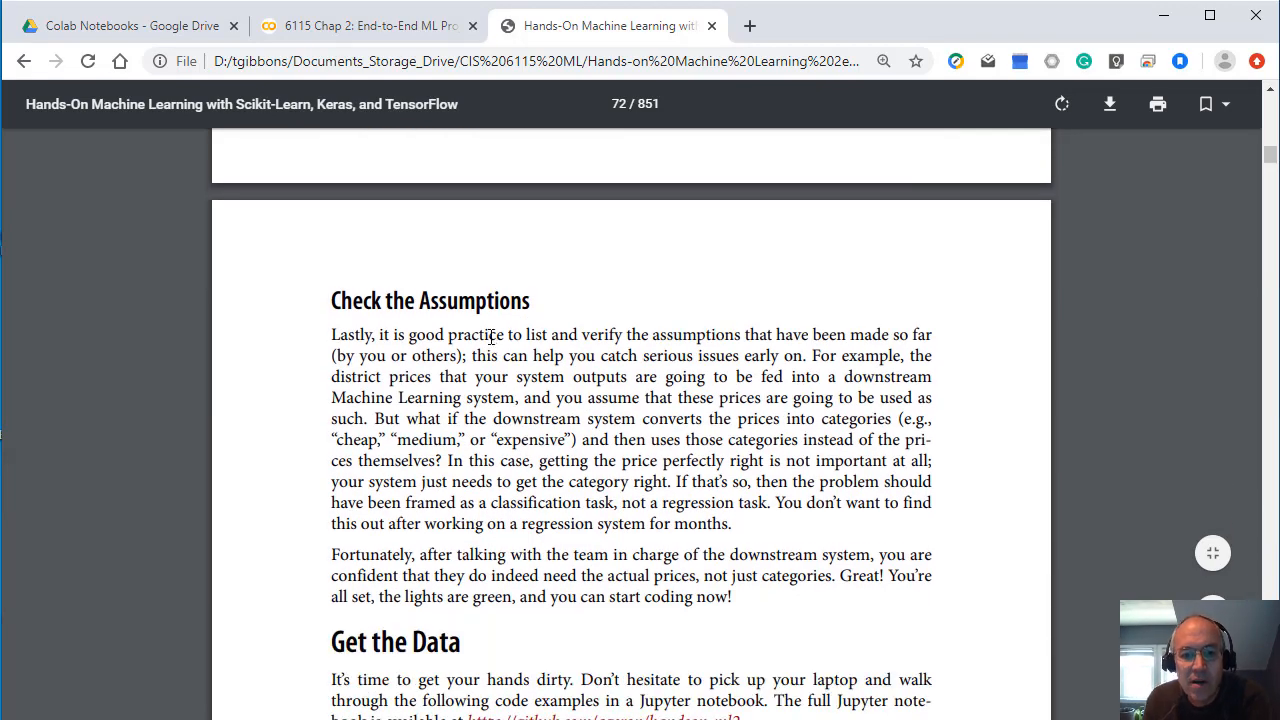
scroll(down, 3)
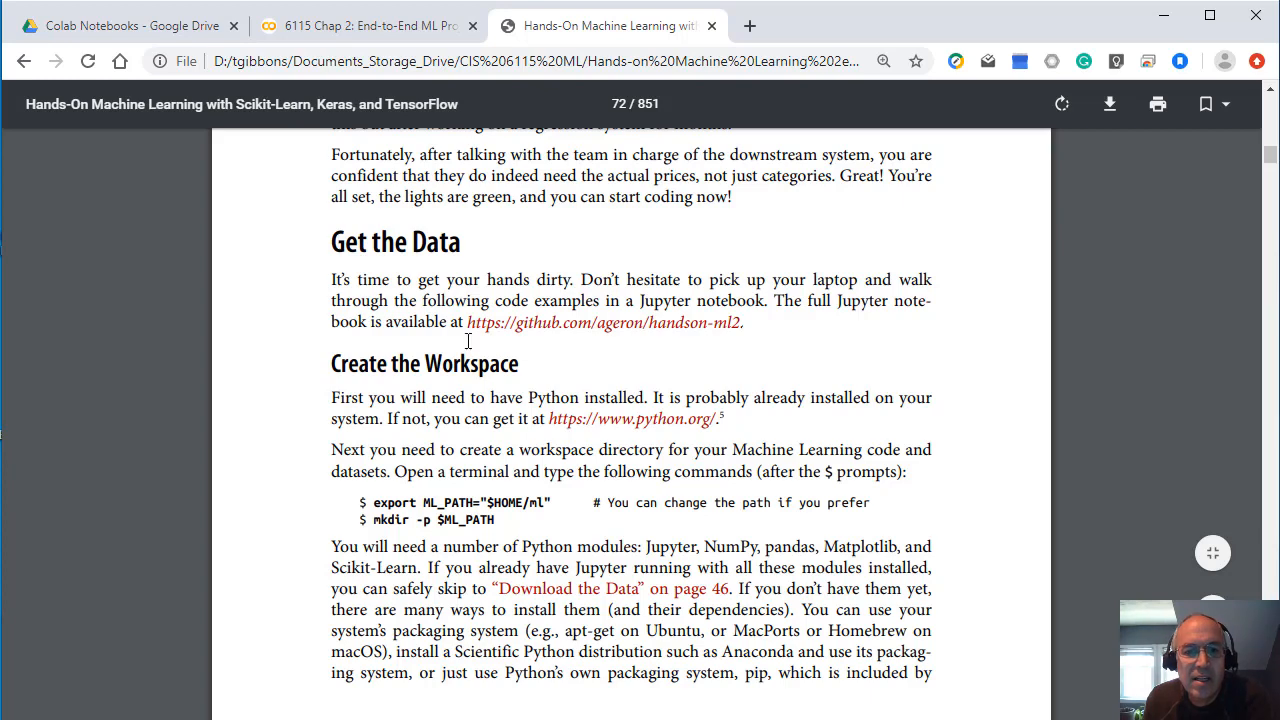
mouse_move(400, 348)
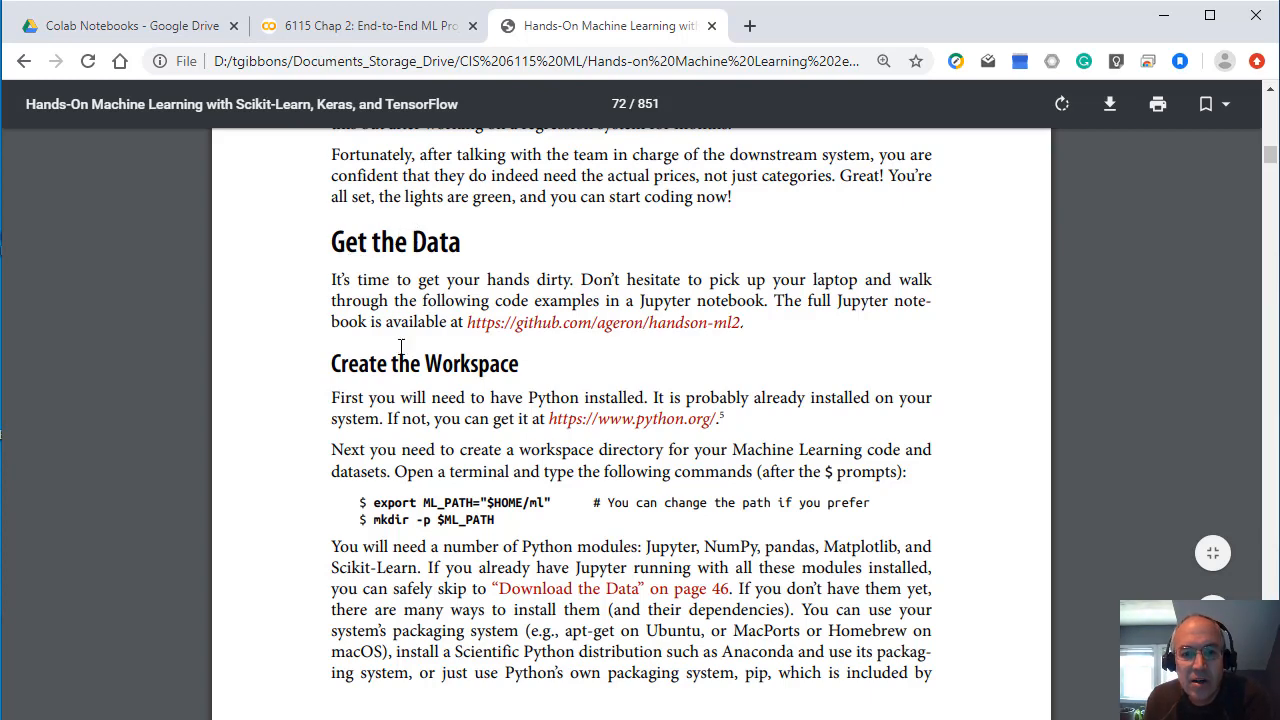
scroll(down, 3)
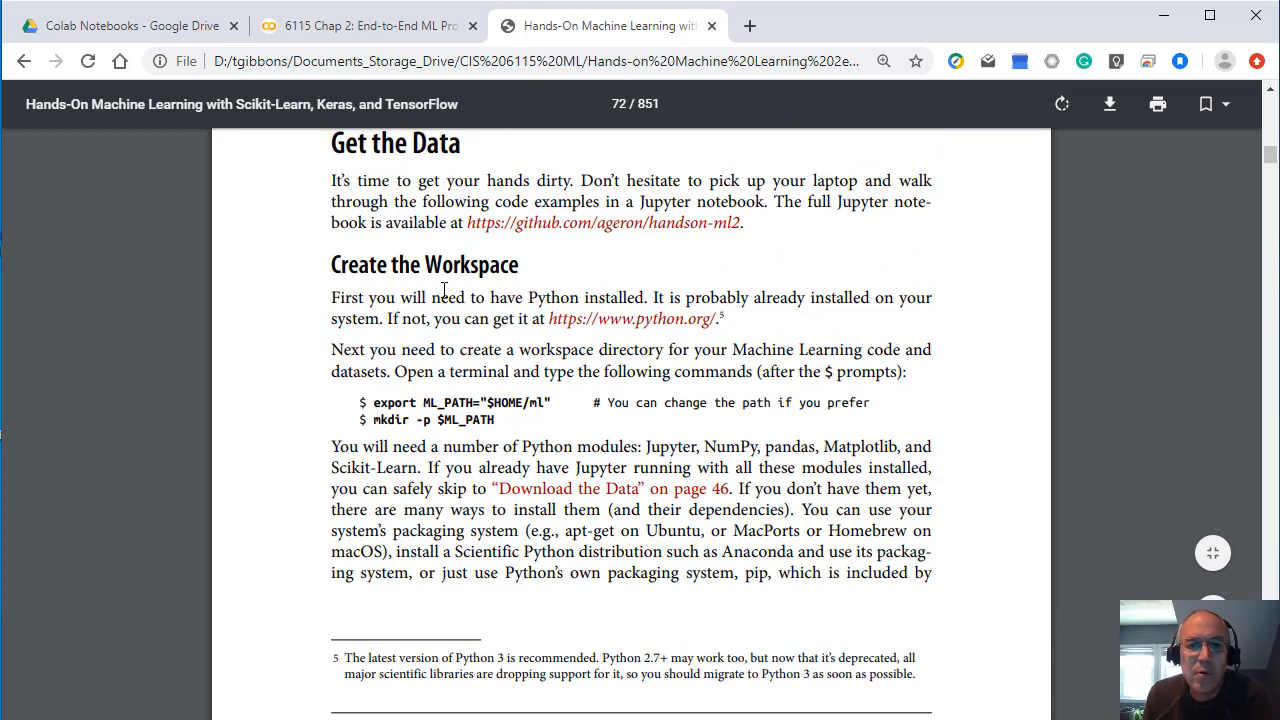
Step: Return to the Chapter 2 Colab notebook and scroll past the imported libraries cell to Working with Real Data
click(364, 24)
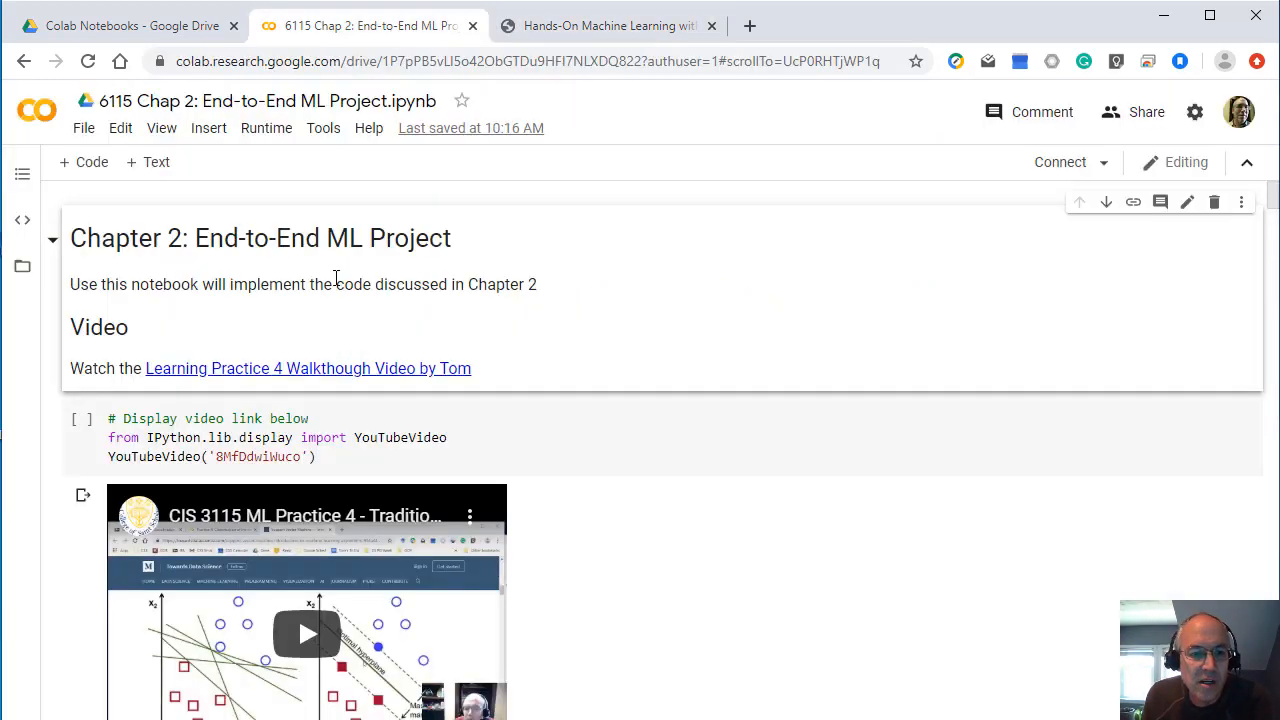
scroll(down, 3)
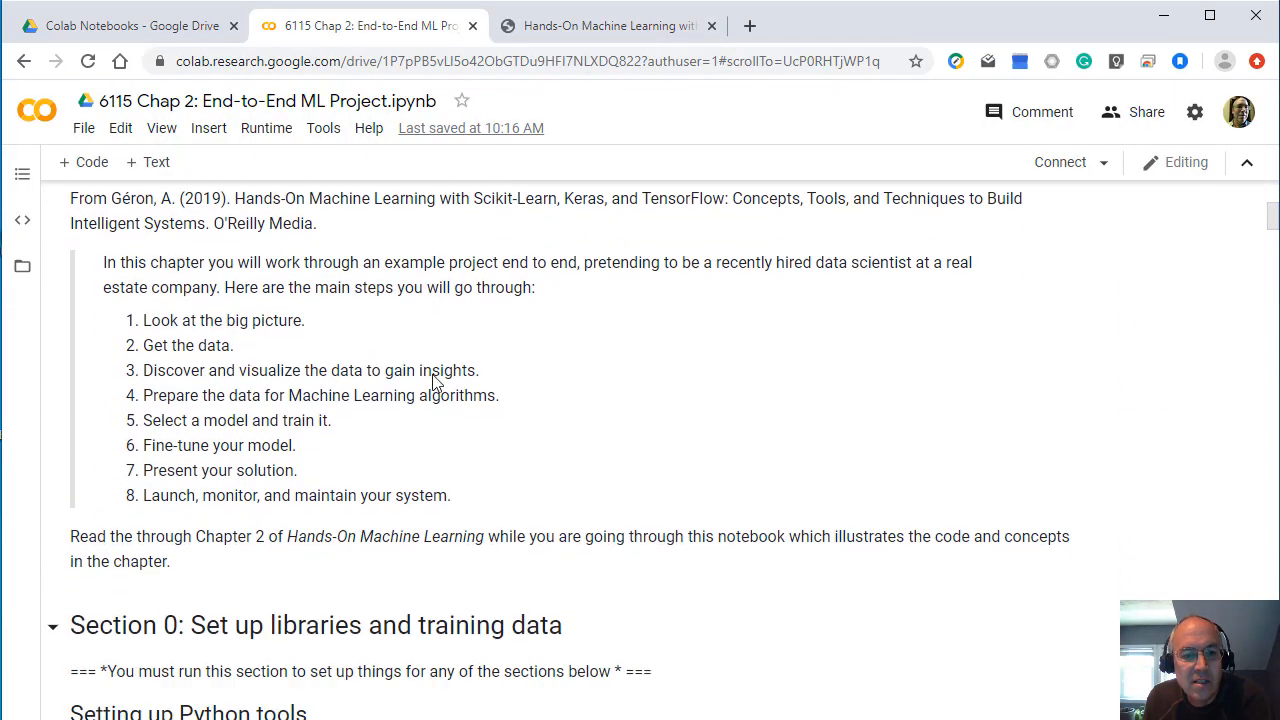
scroll(down, 3)
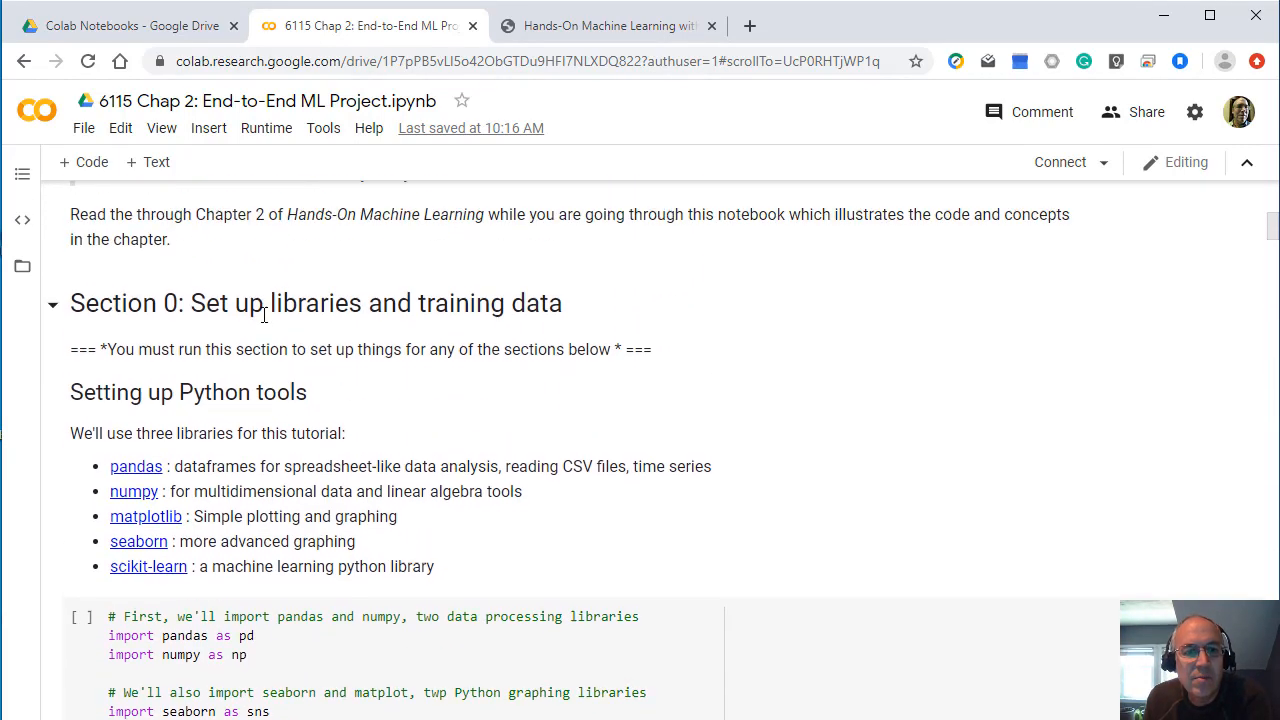
scroll(down, 3)
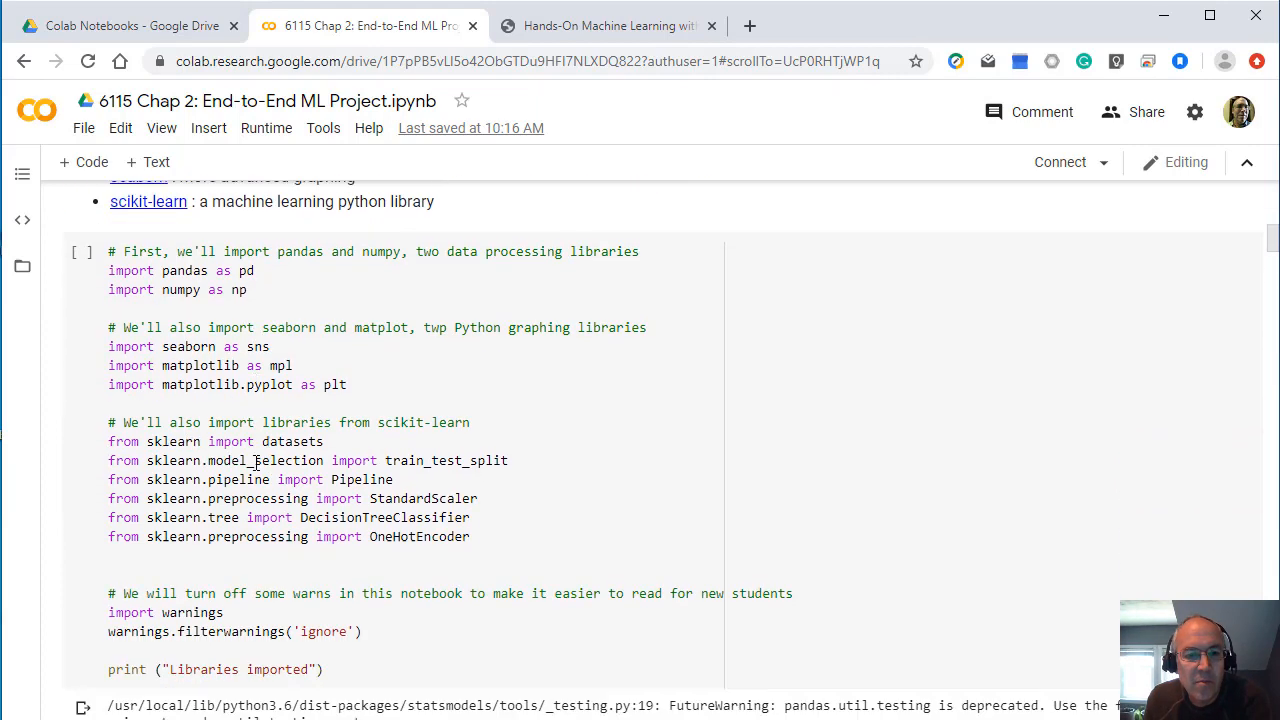
scroll(down, 3)
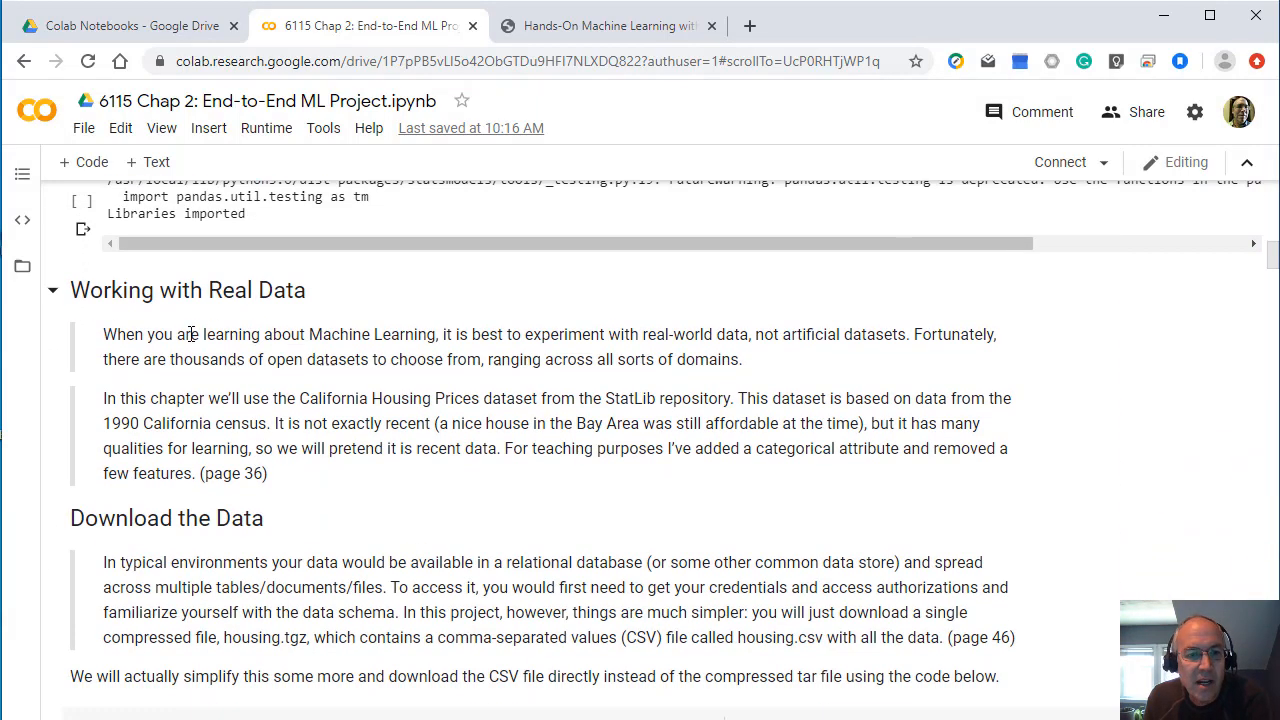
mouse_move(170, 352)
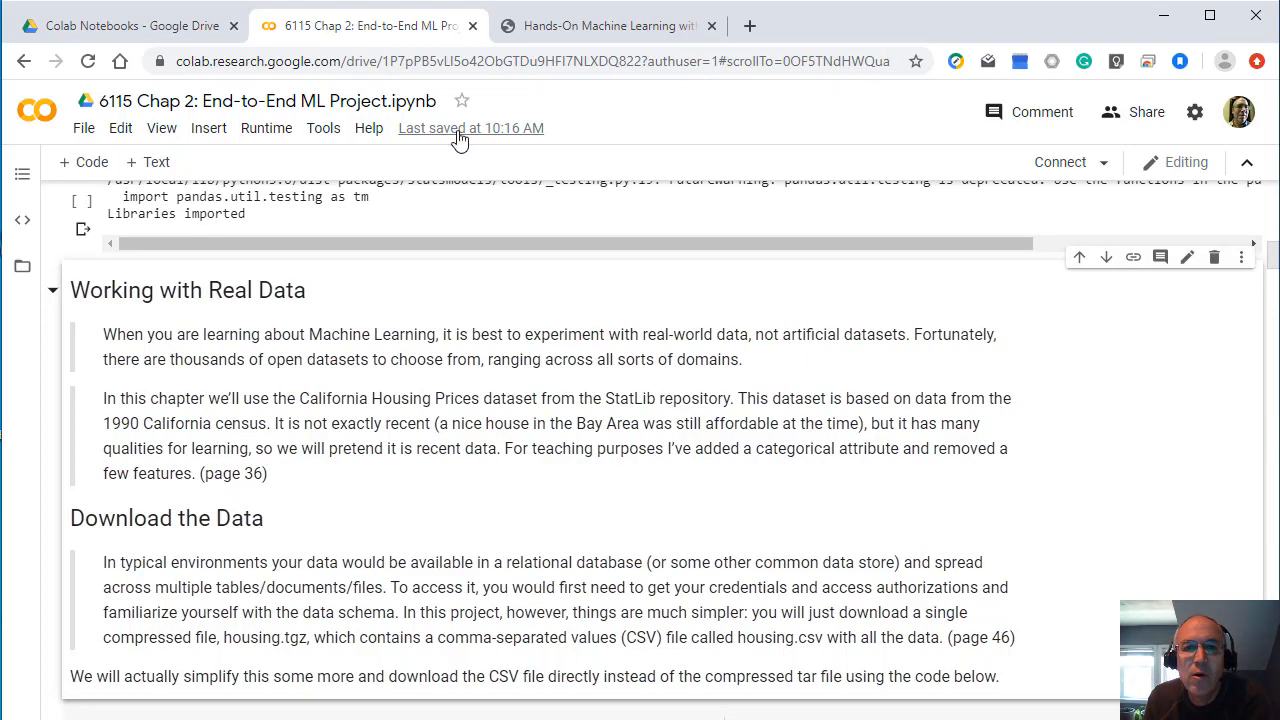
Step: Compare the PDF's load_housing_data code on page 77 against the notebook's GitHub download cell, flipping between tabs
click(604, 24)
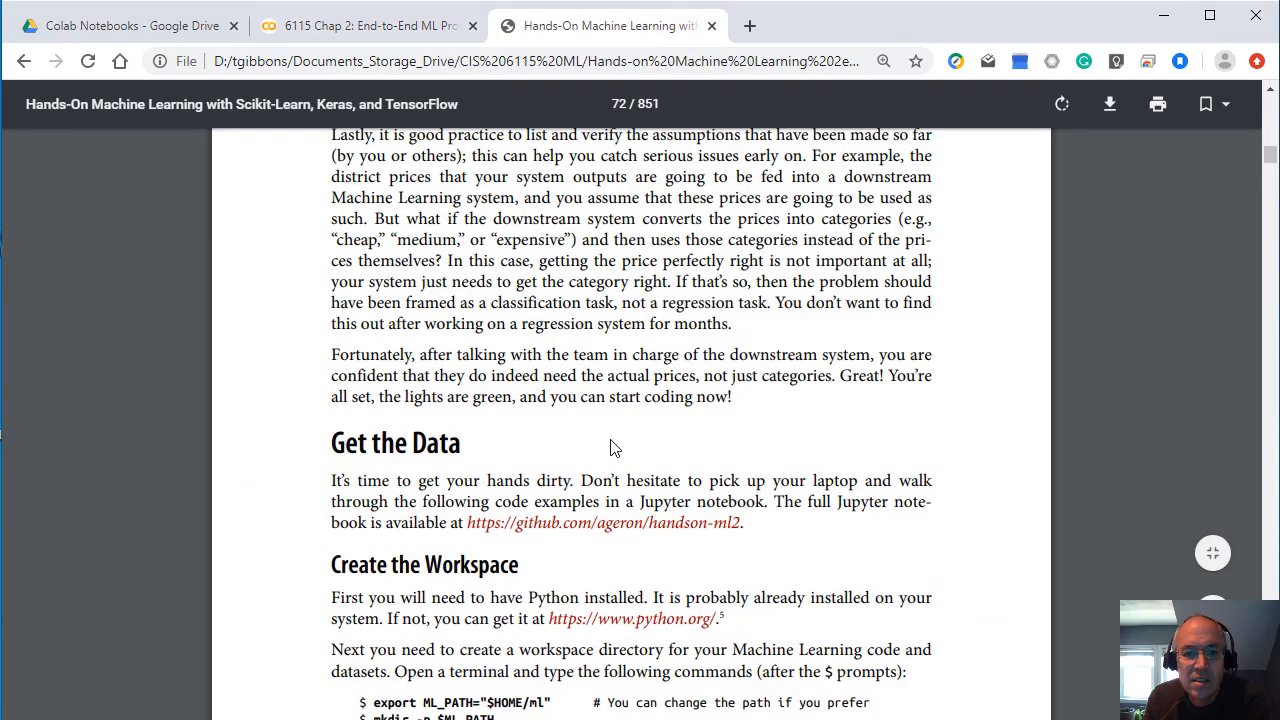
scroll(down, 3)
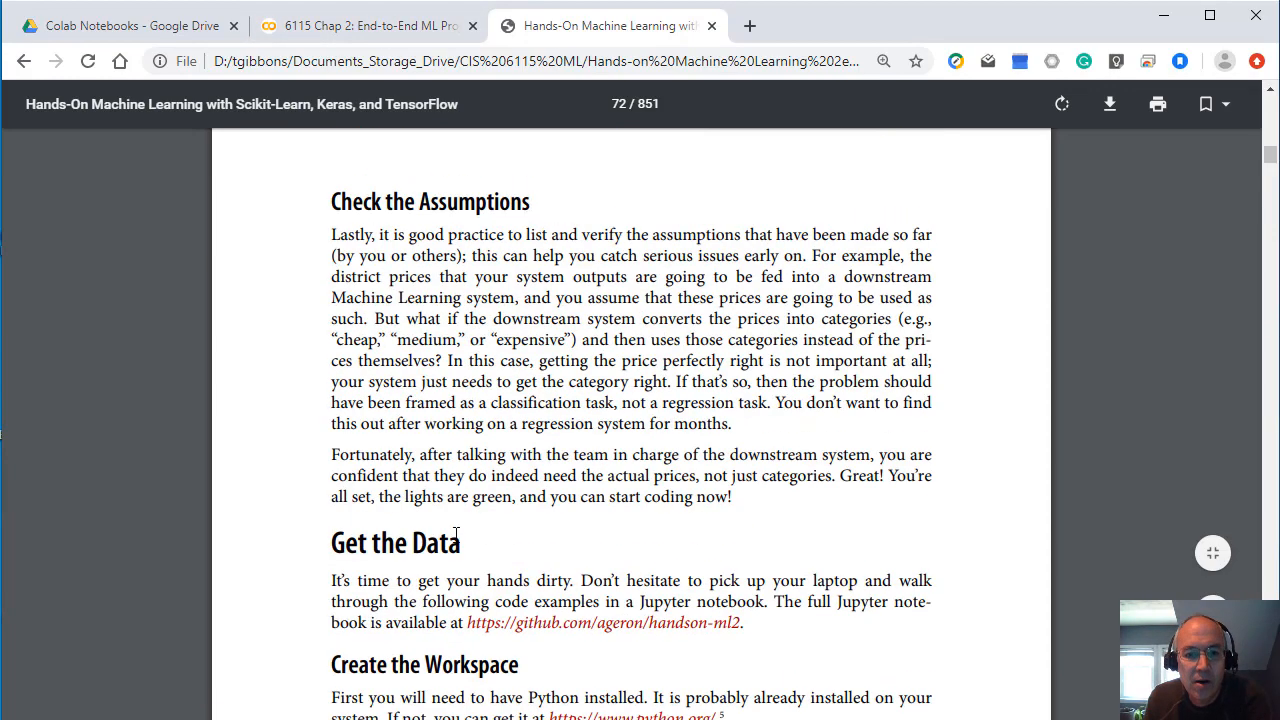
click(370, 24)
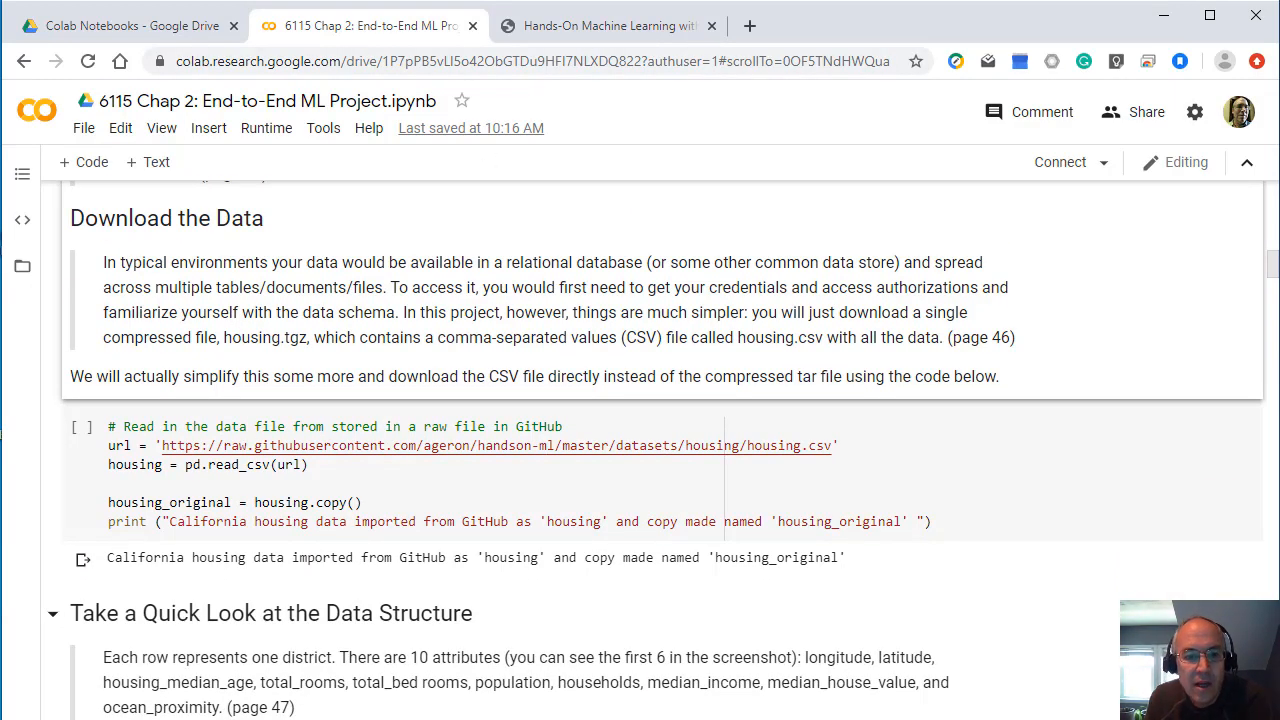
click(610, 24)
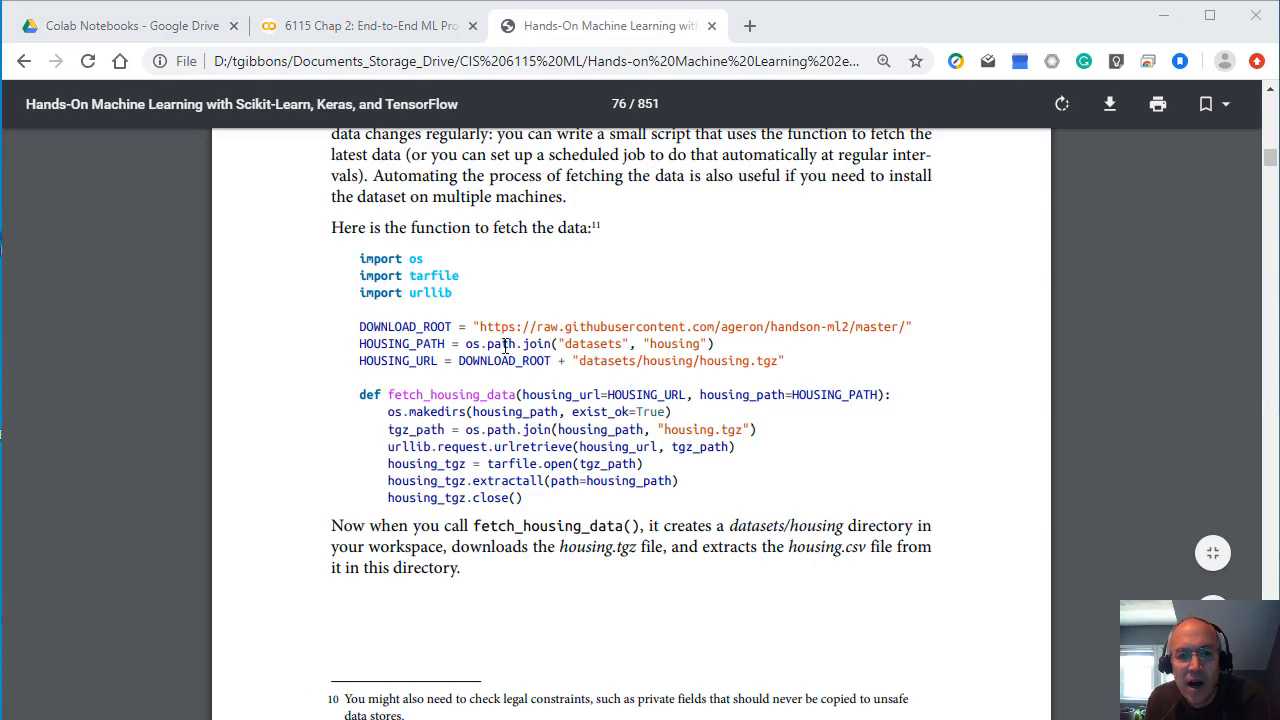
scroll(down, 3)
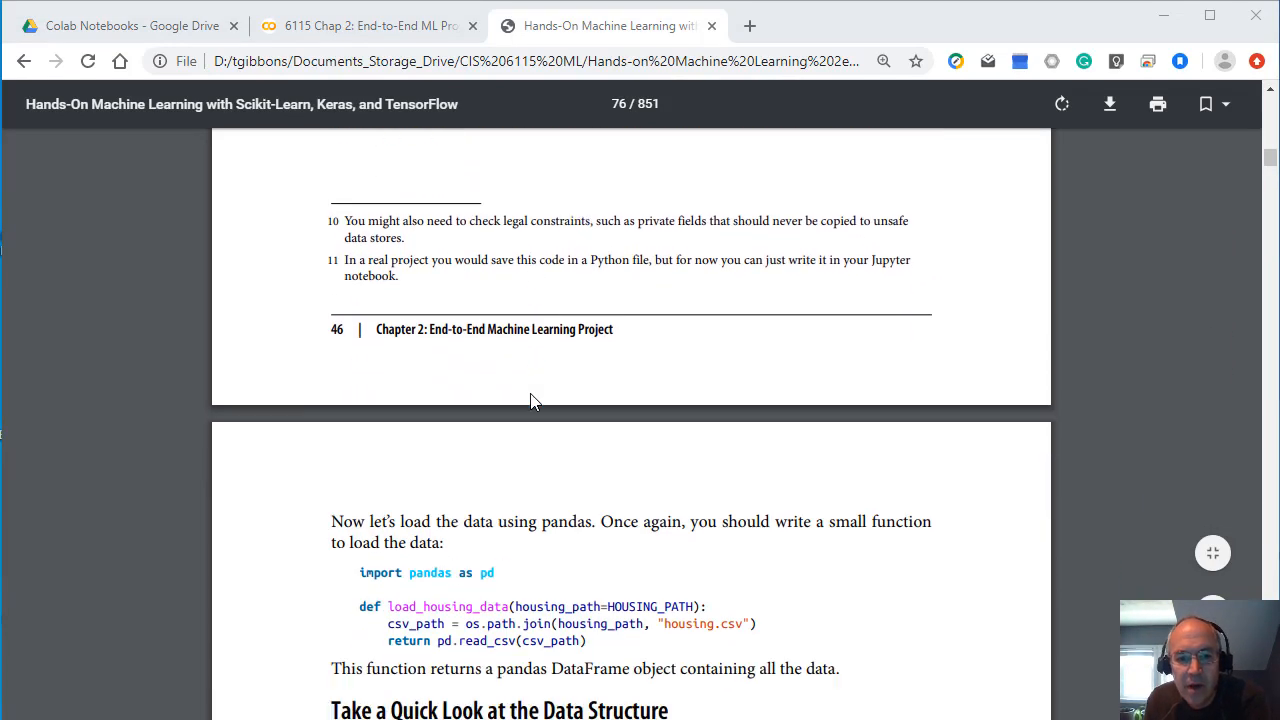
scroll(down, 3)
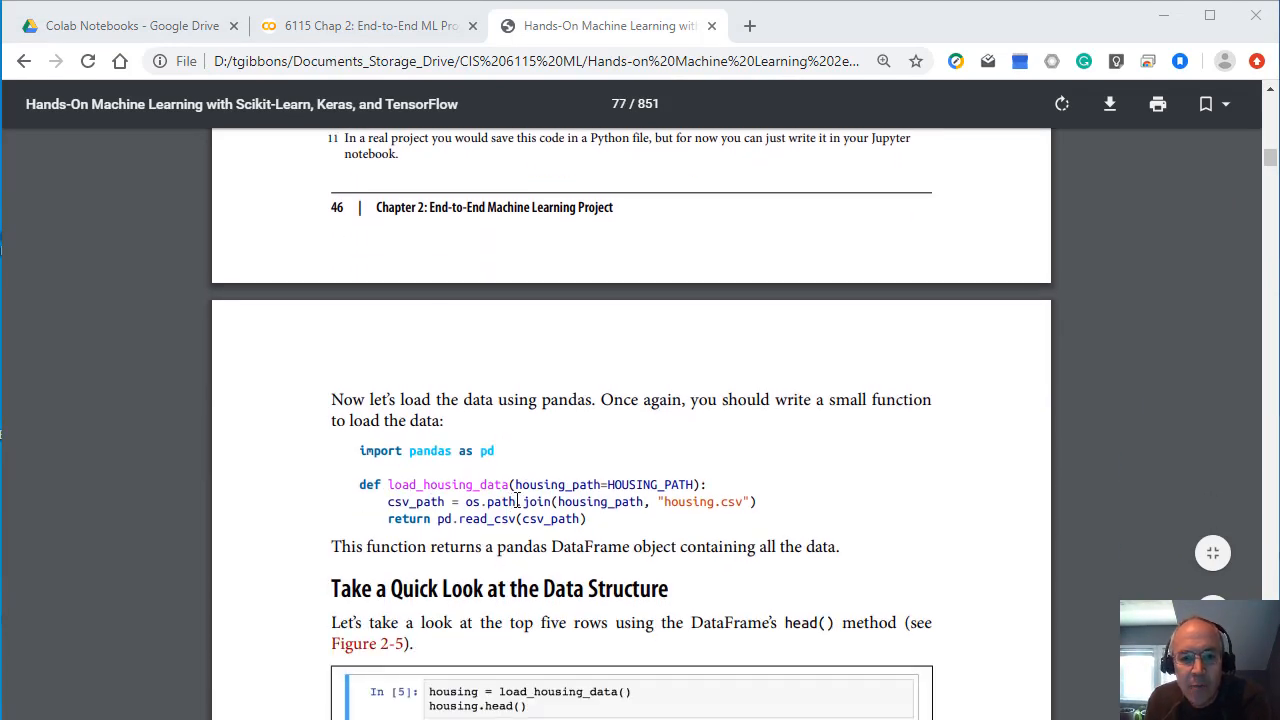
click(368, 24)
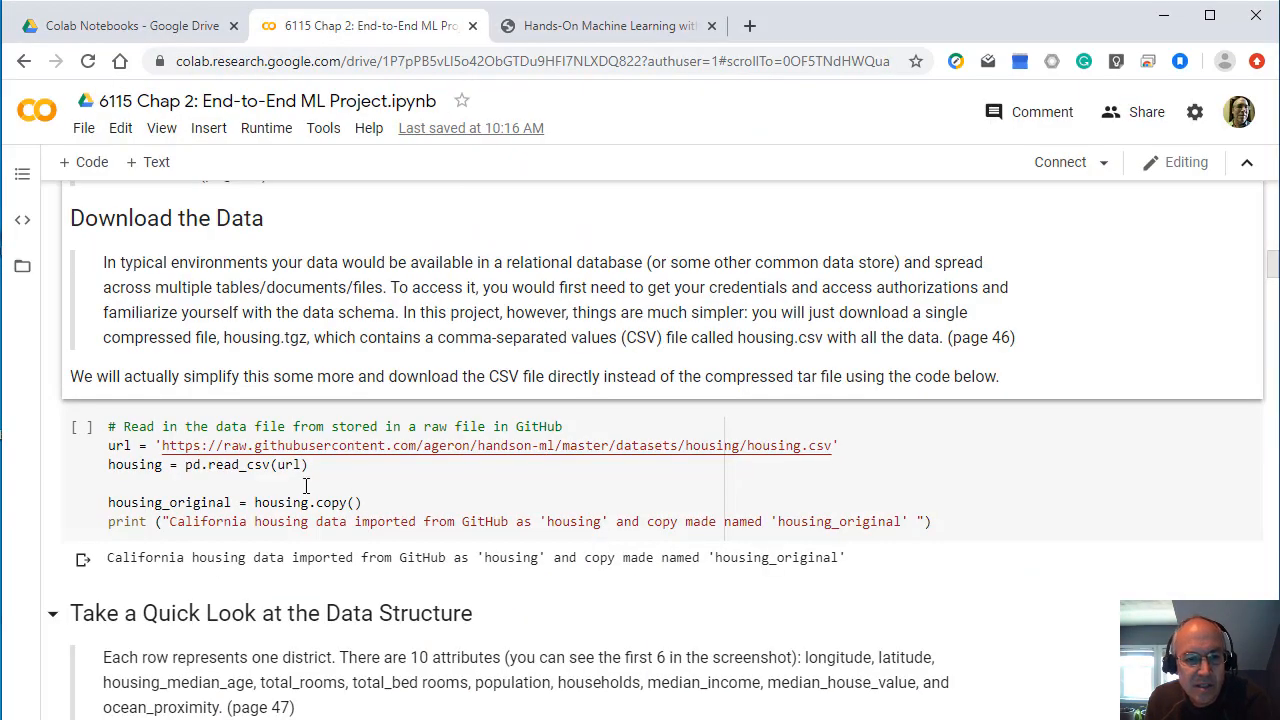
mouse_move(340, 476)
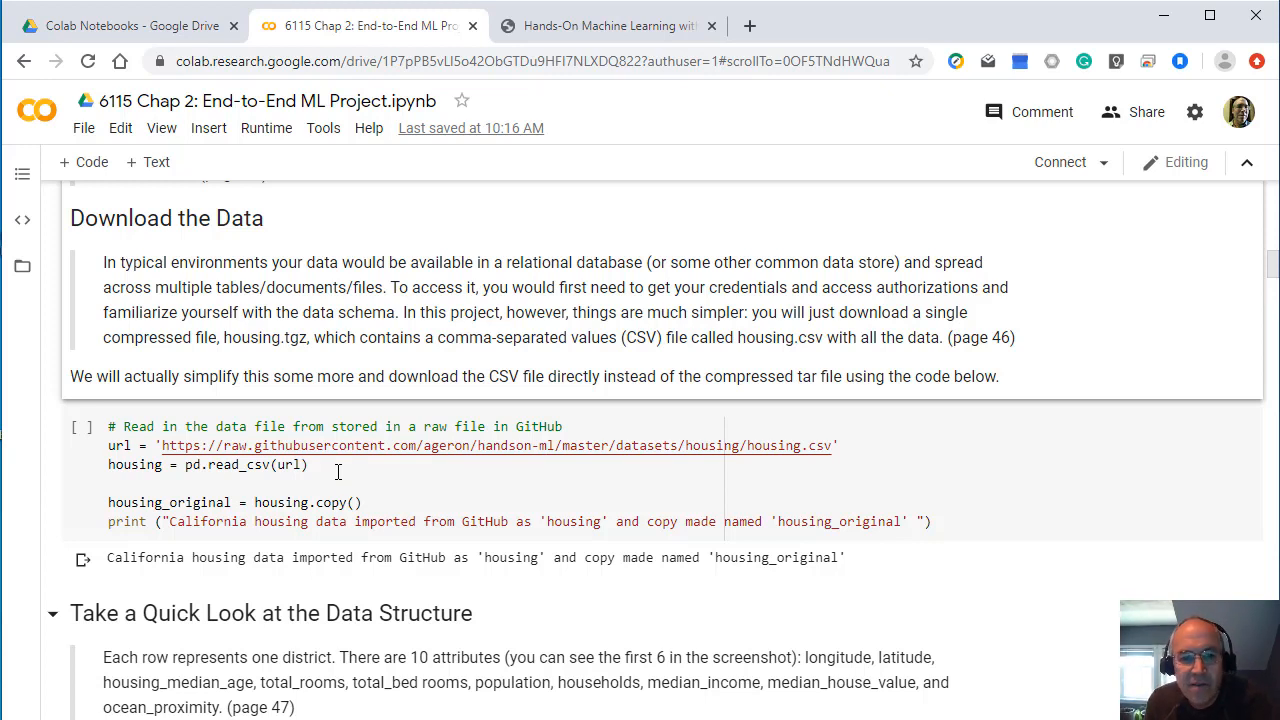
mouse_move(330, 446)
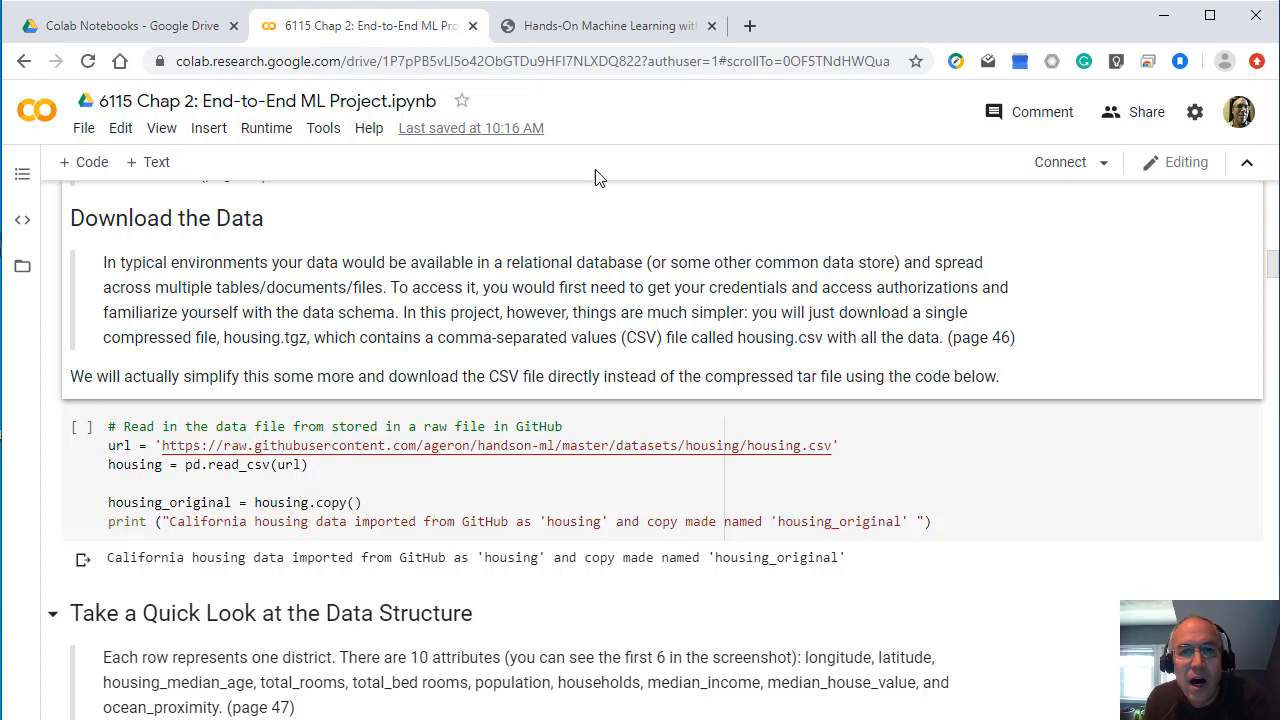
mouse_move(280, 496)
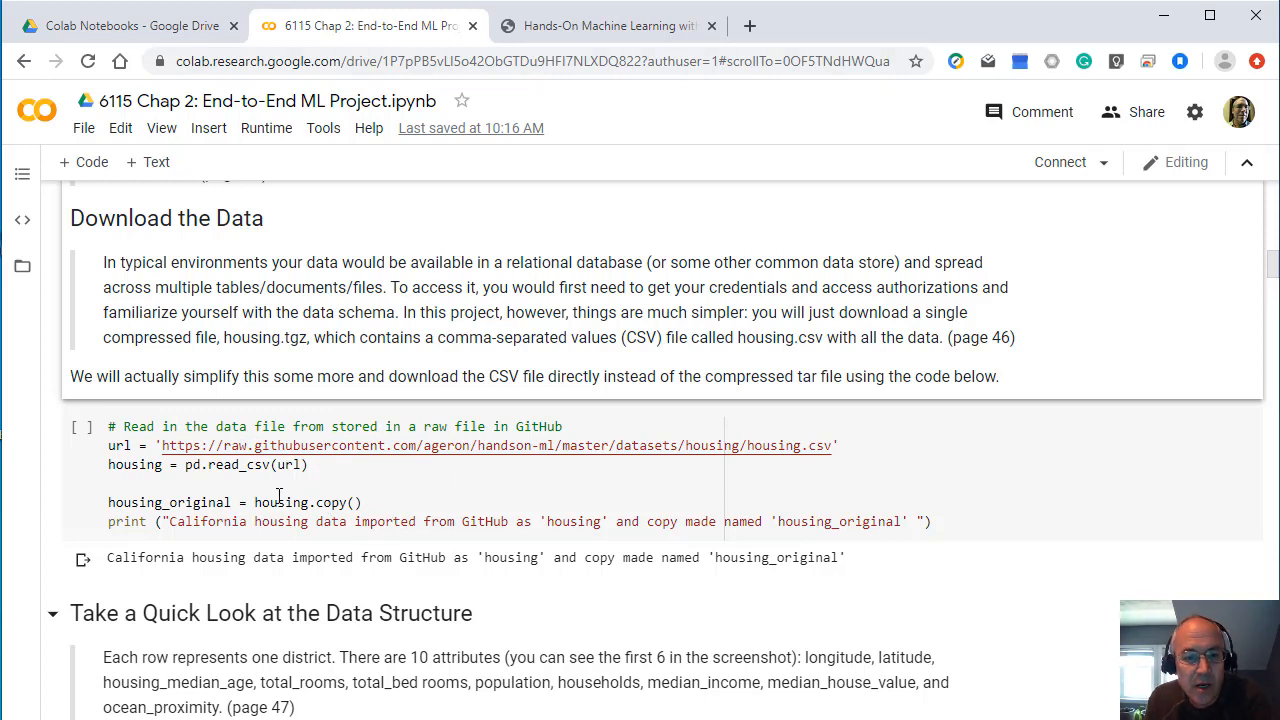
mouse_move(834, 448)
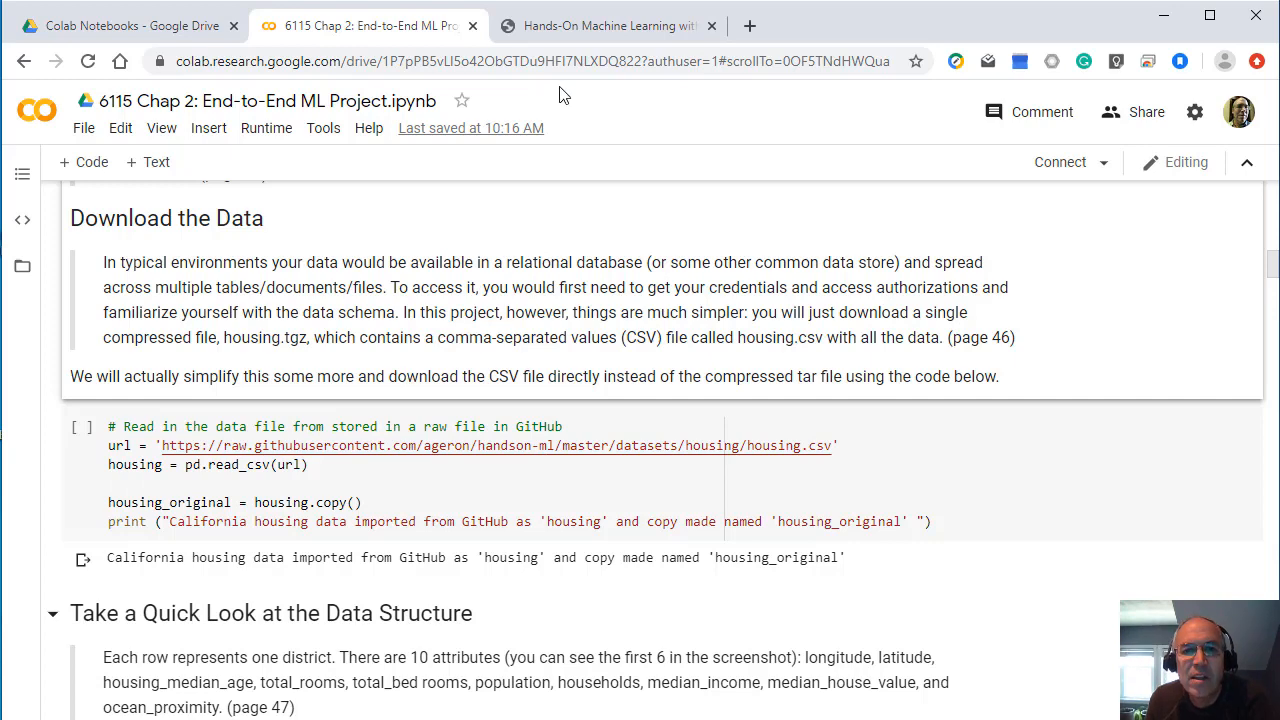
mouse_move(610, 24)
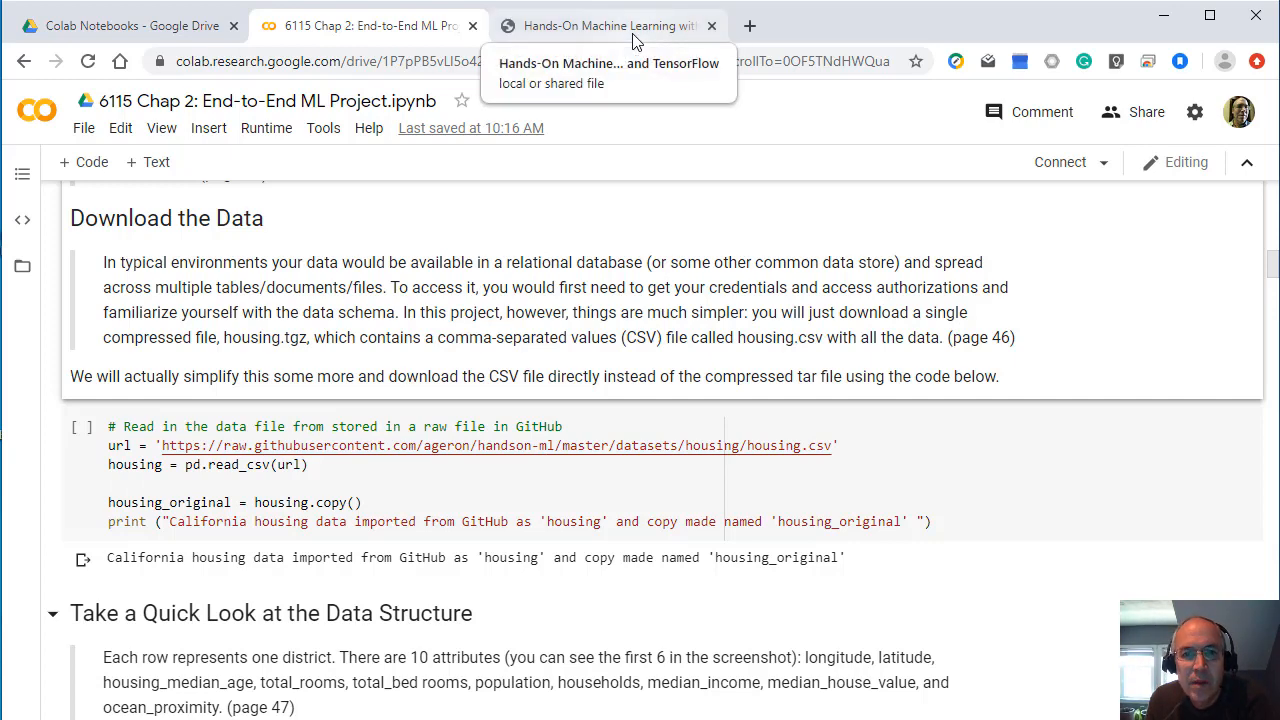
Step: In the textbook PDF, scroll from the Jupyter setup pages down to Figure 2-5, the dataset's top five rows
click(600, 24)
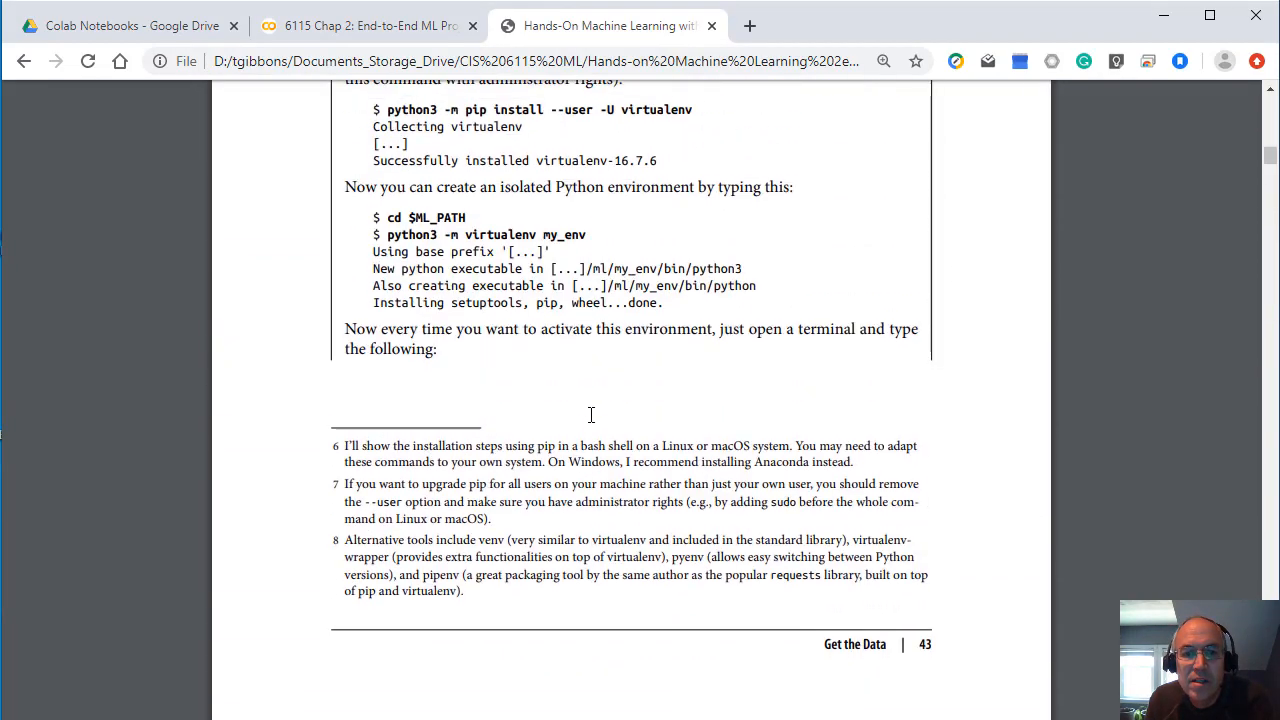
scroll(down, 3)
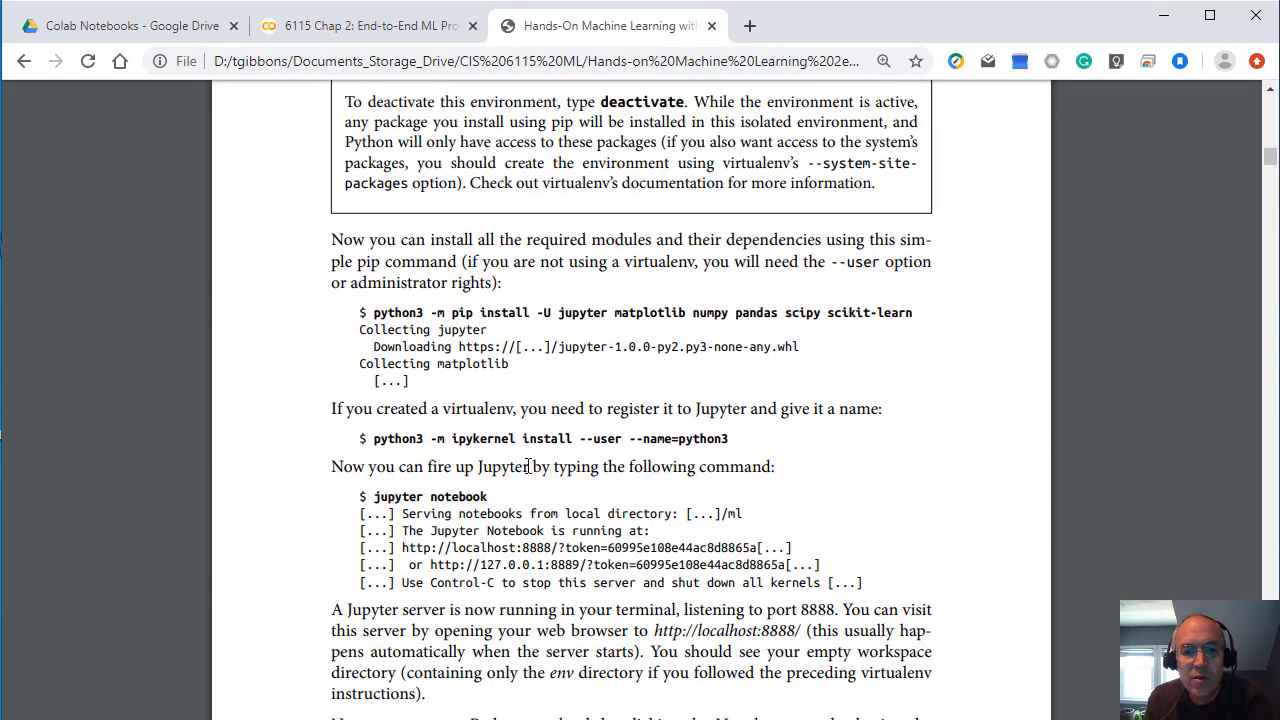
scroll(down, 3)
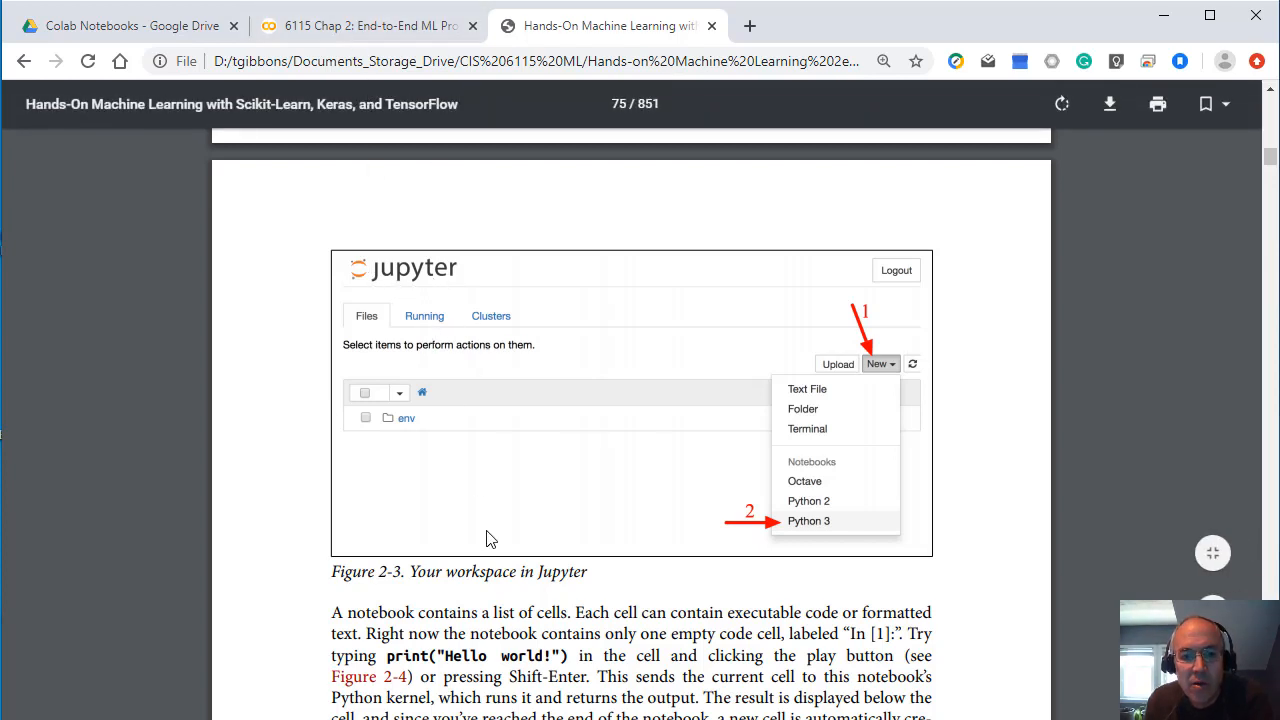
mouse_move(424, 280)
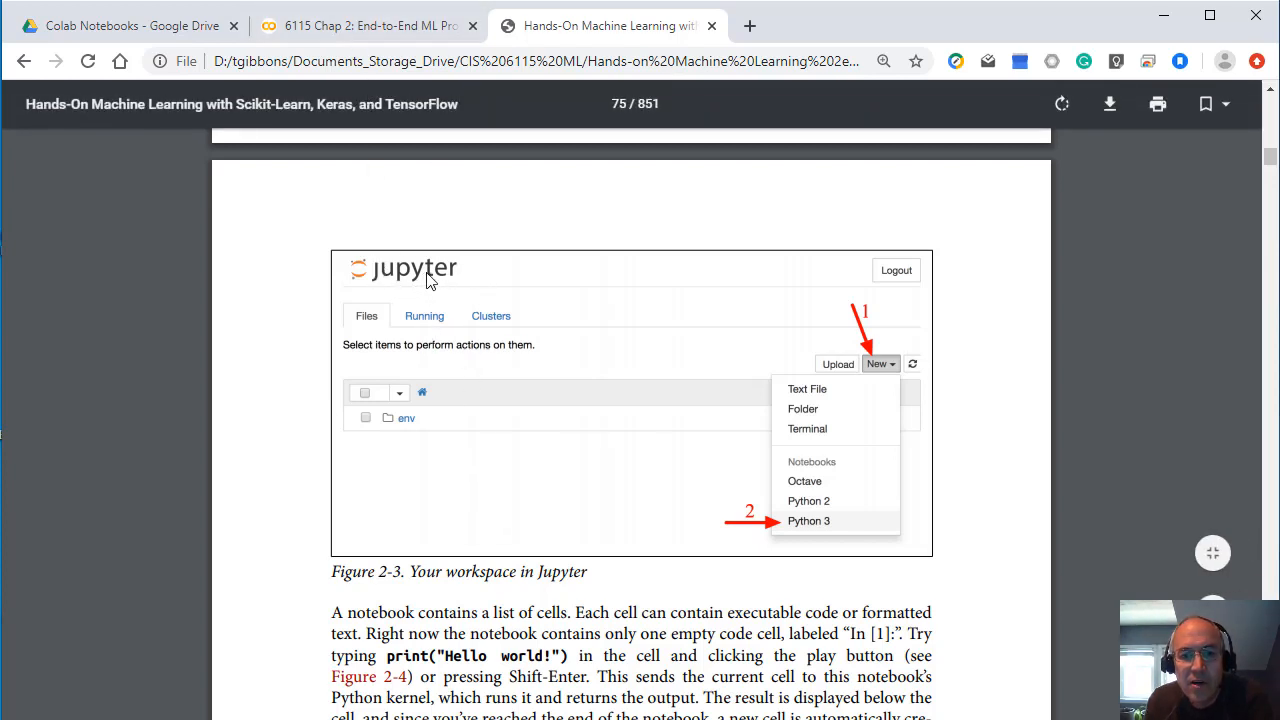
scroll(down, 3)
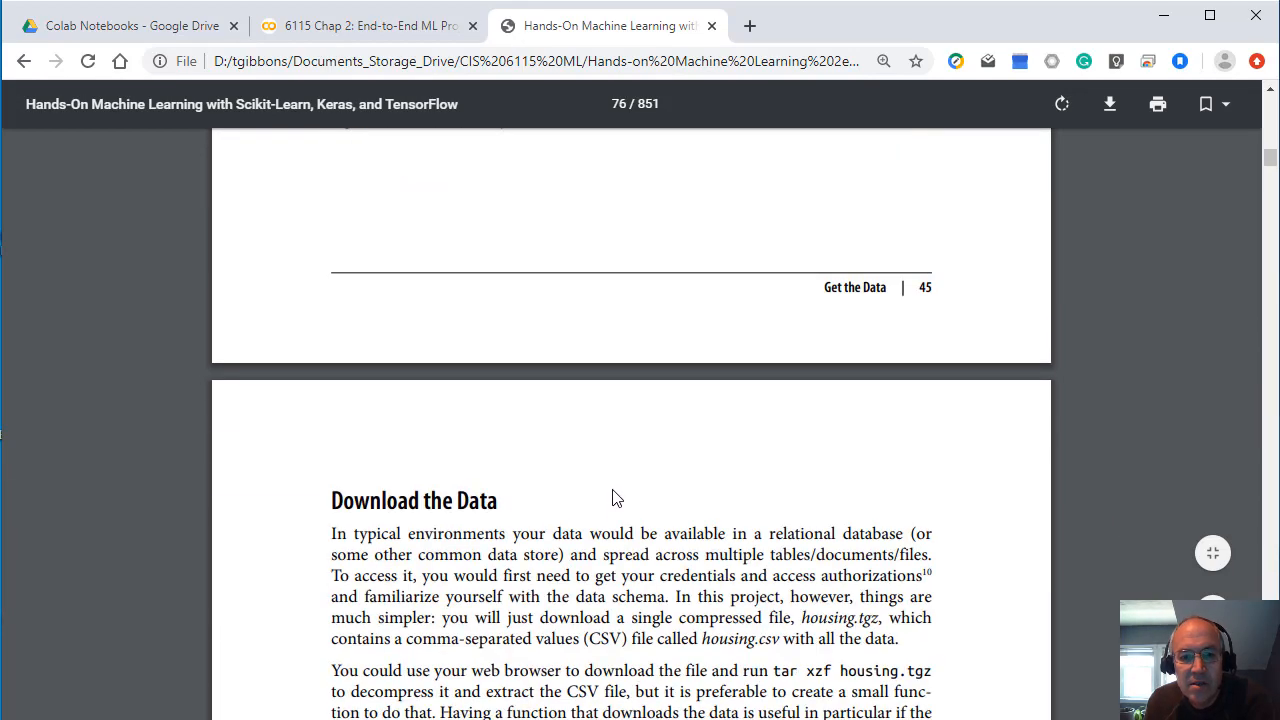
scroll(down, 3)
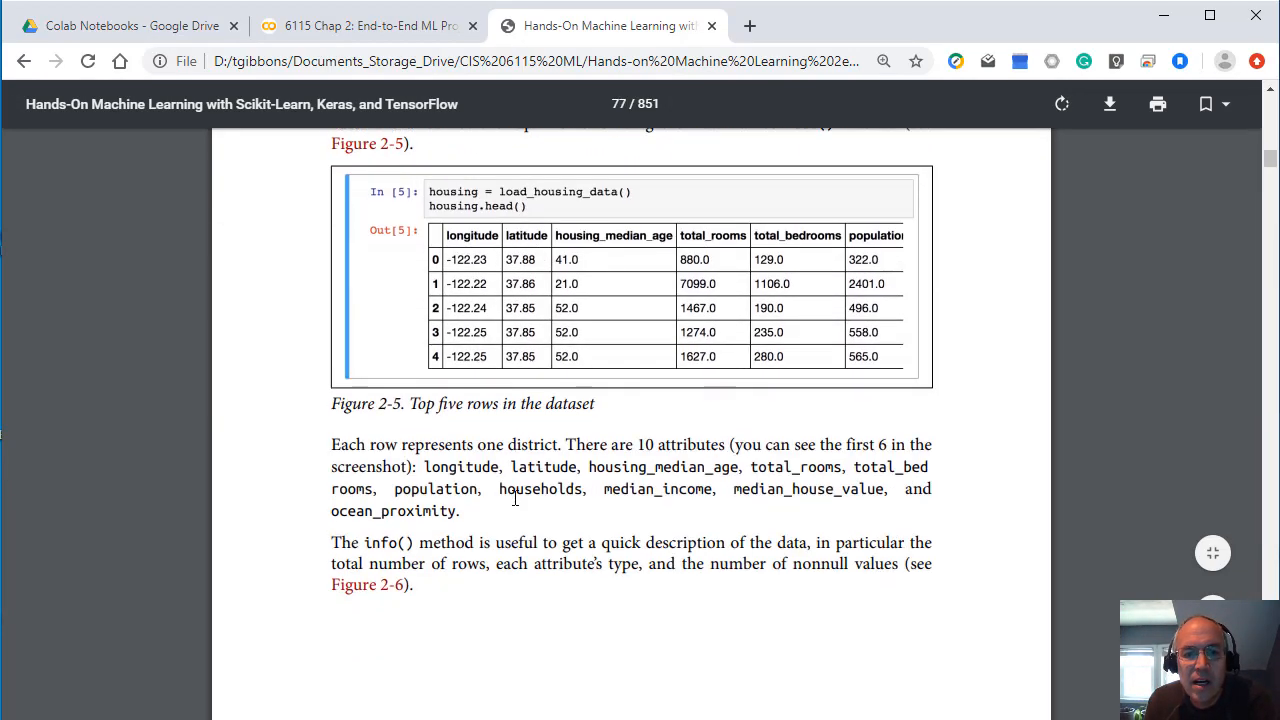
scroll(down, 3)
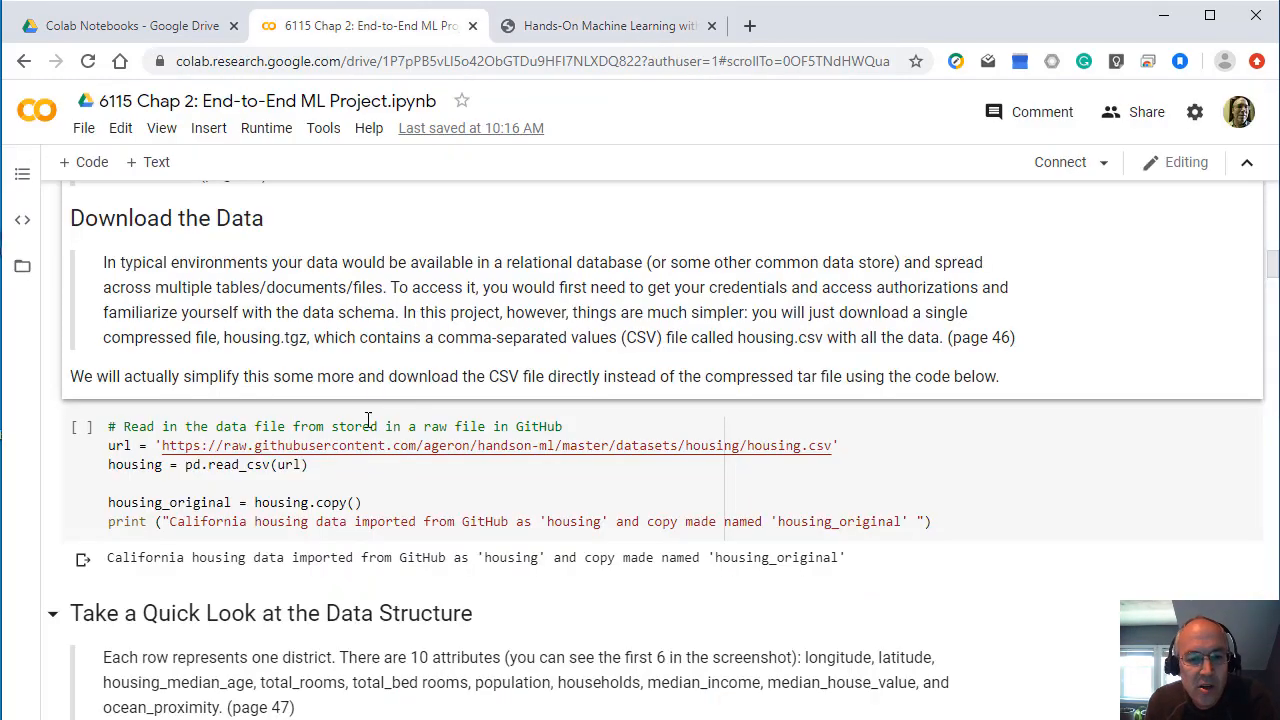
scroll(down, 3)
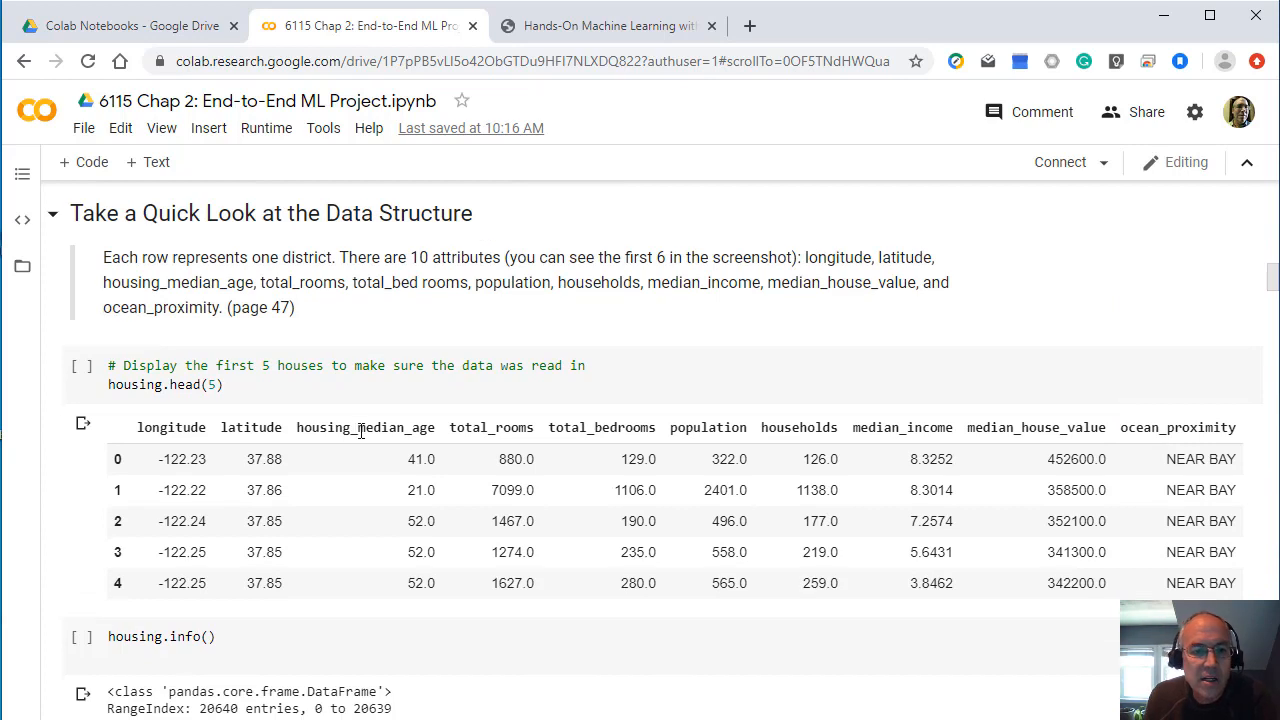
mouse_move(144, 376)
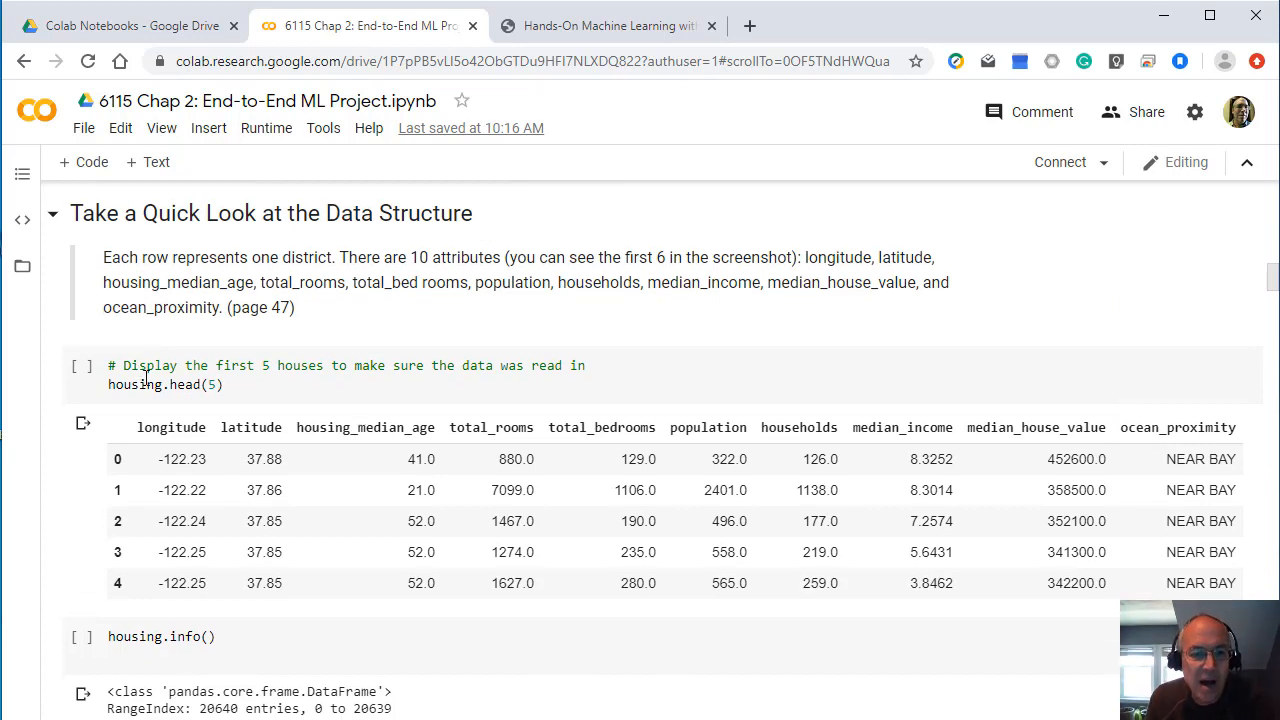
scroll(down, 3)
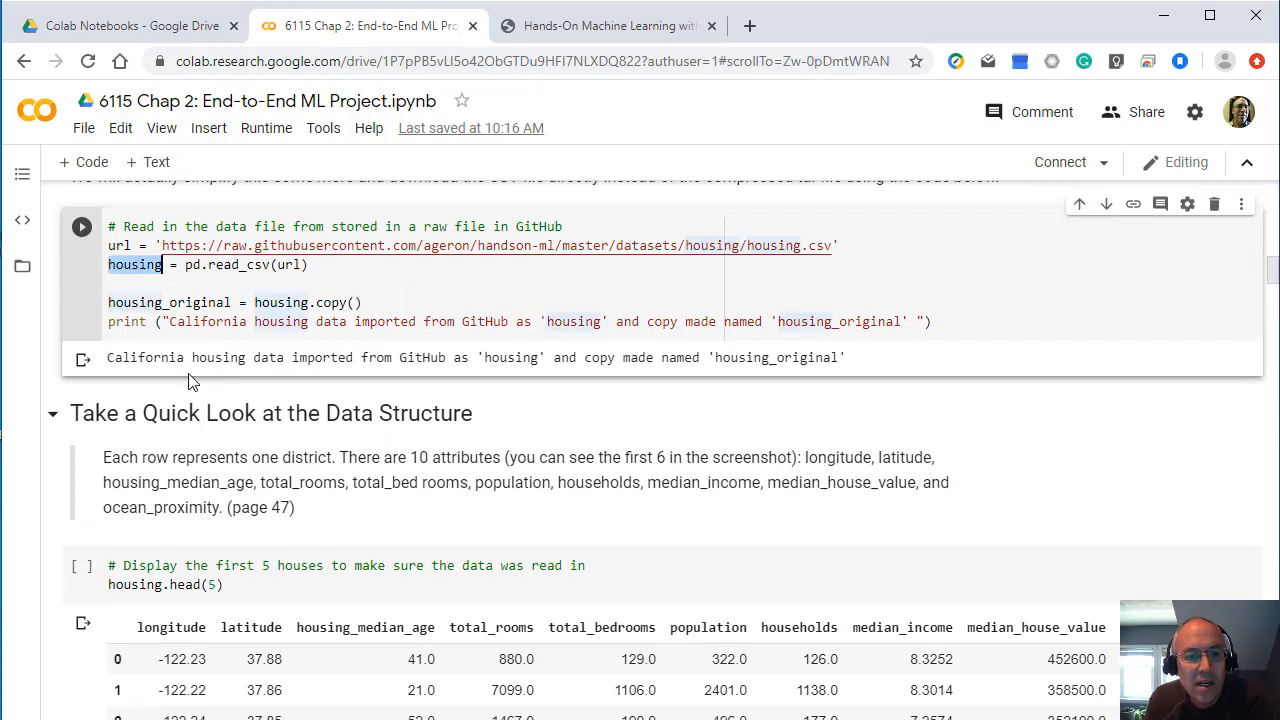
scroll(down, 3)
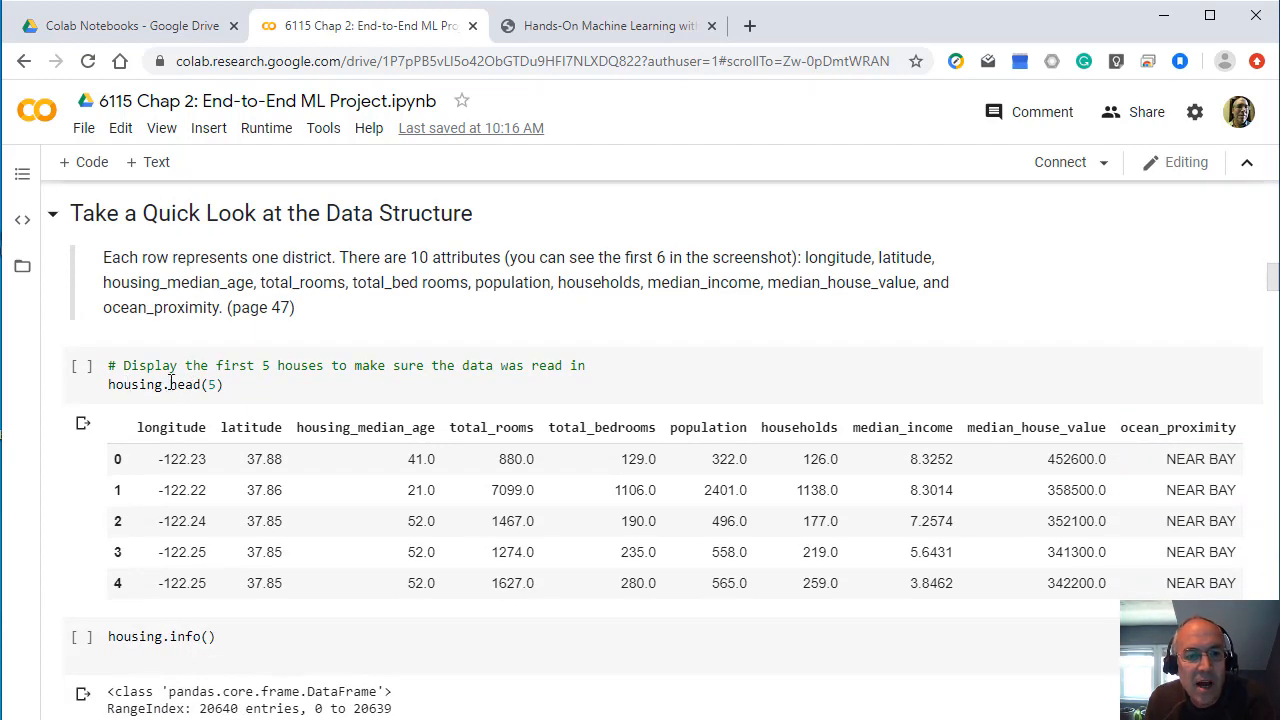
scroll(down, 3)
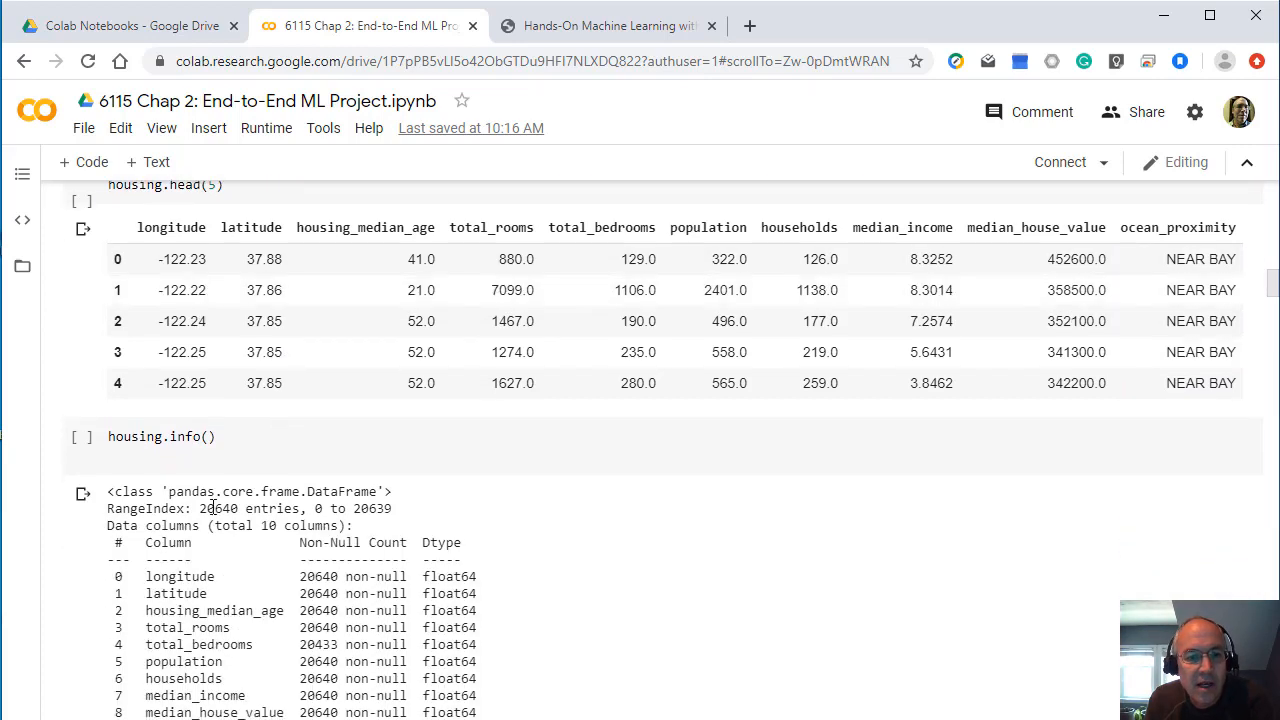
scroll(down, 3)
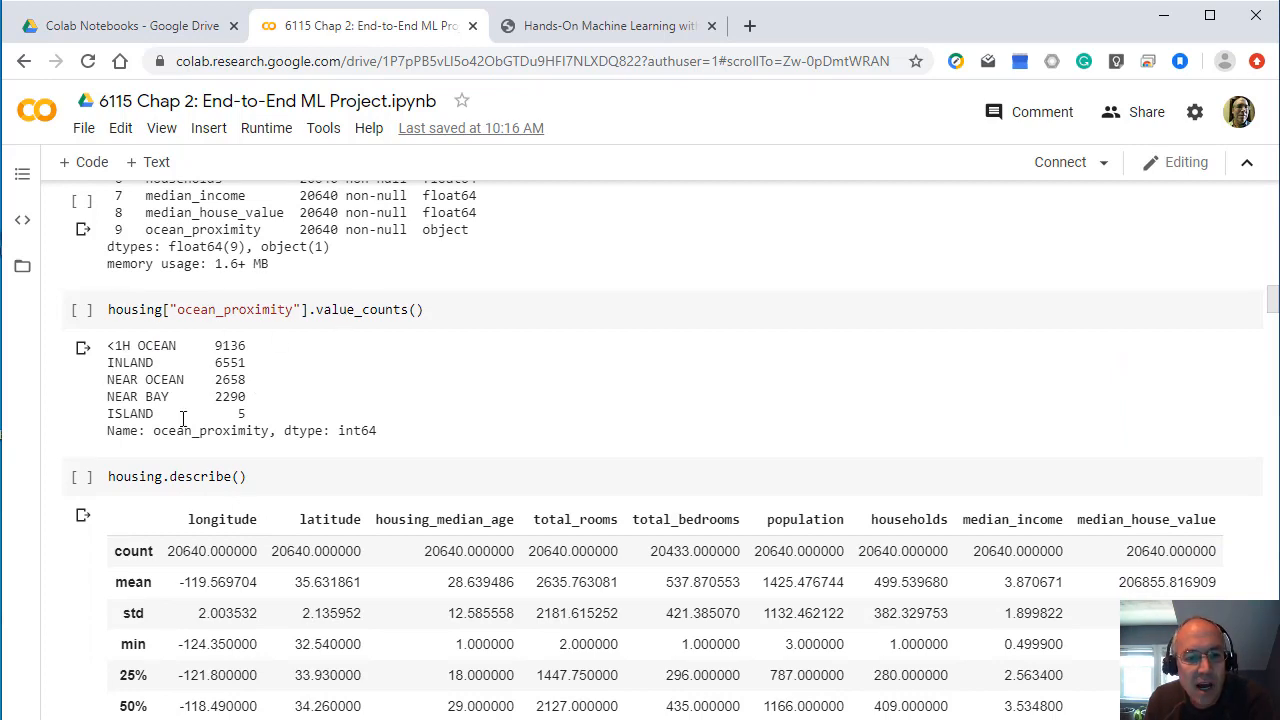
scroll(down, 3)
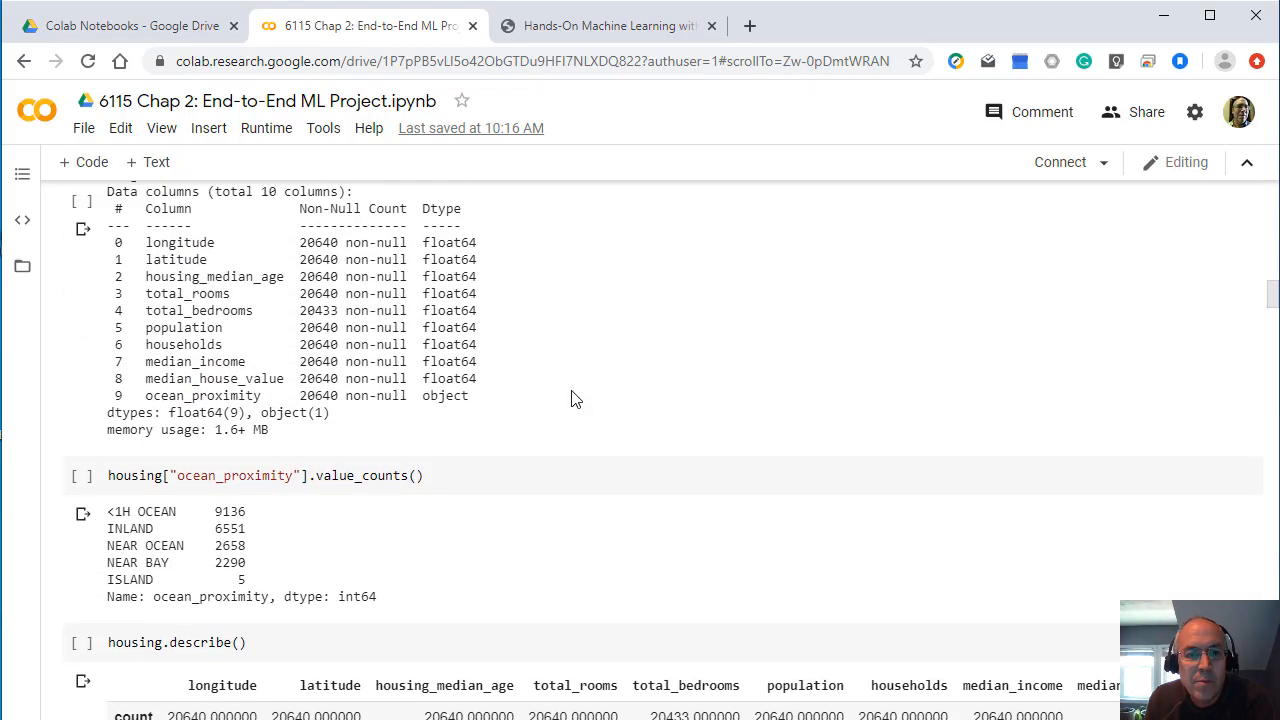
scroll(up, 3)
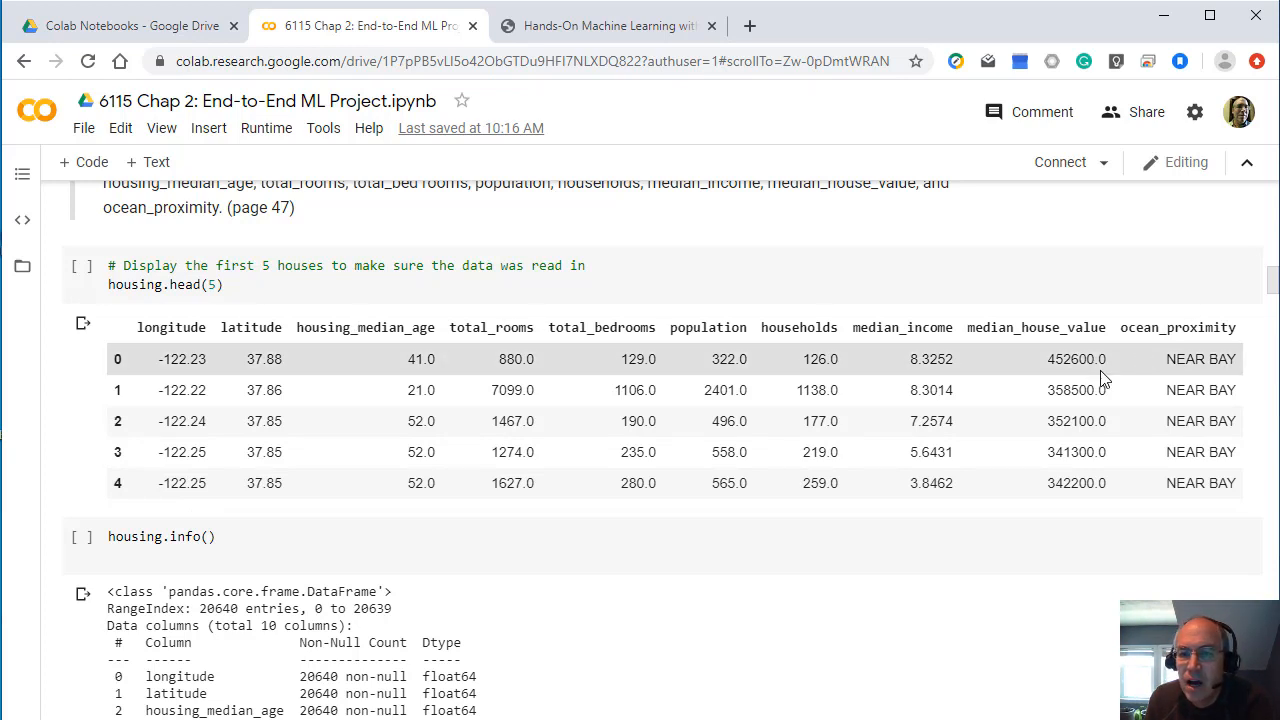
scroll(down, 3)
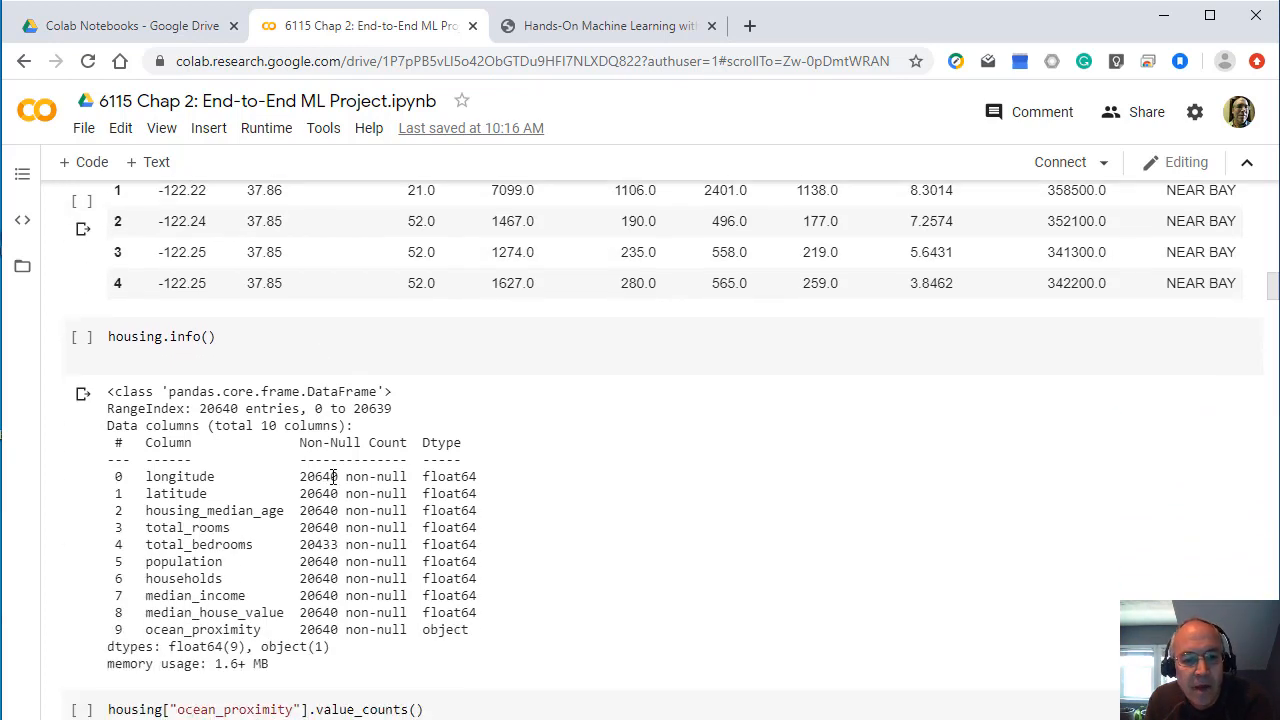
Step: Scroll the notebook down through the housing attribute histograms
scroll(down, 3)
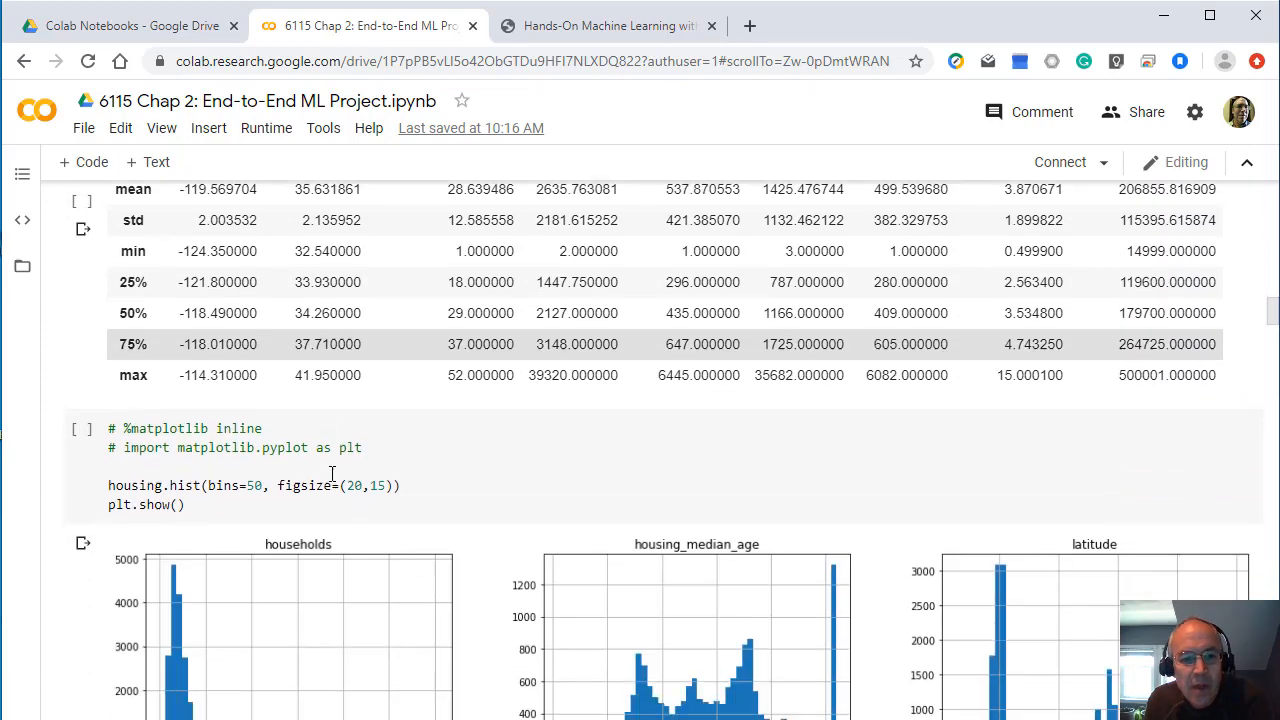
scroll(down, 3)
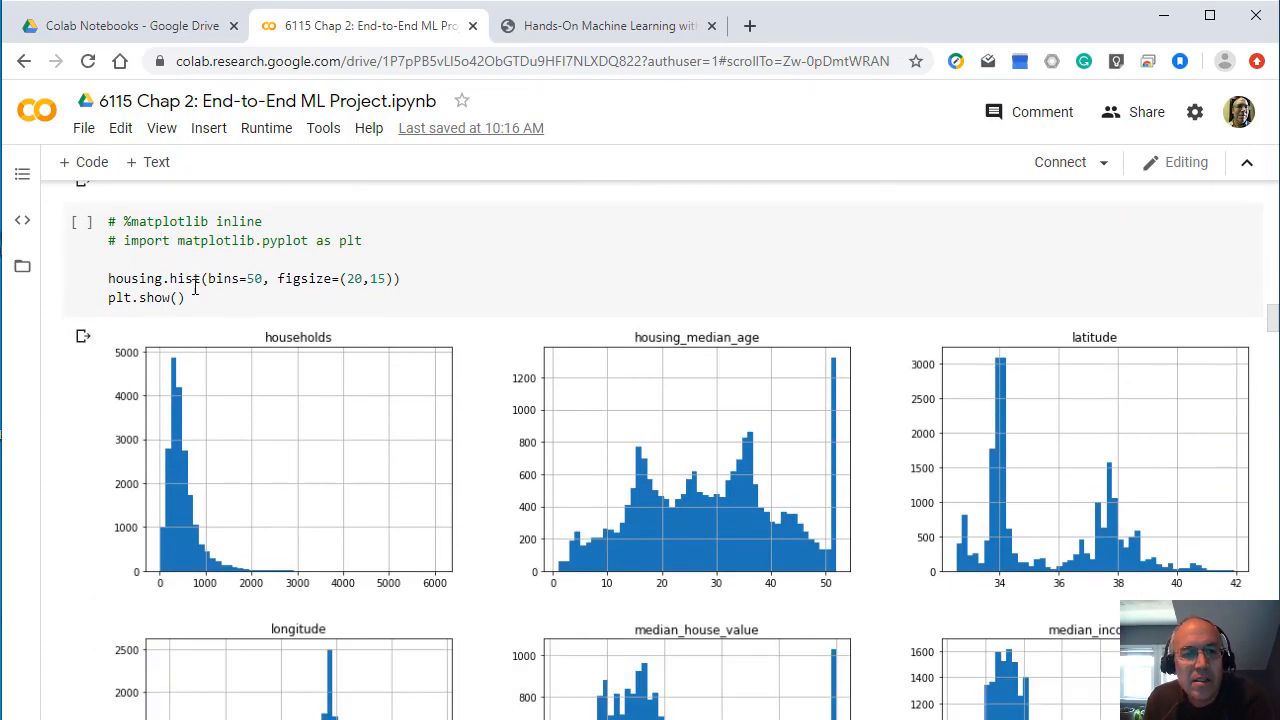
scroll(down, 3)
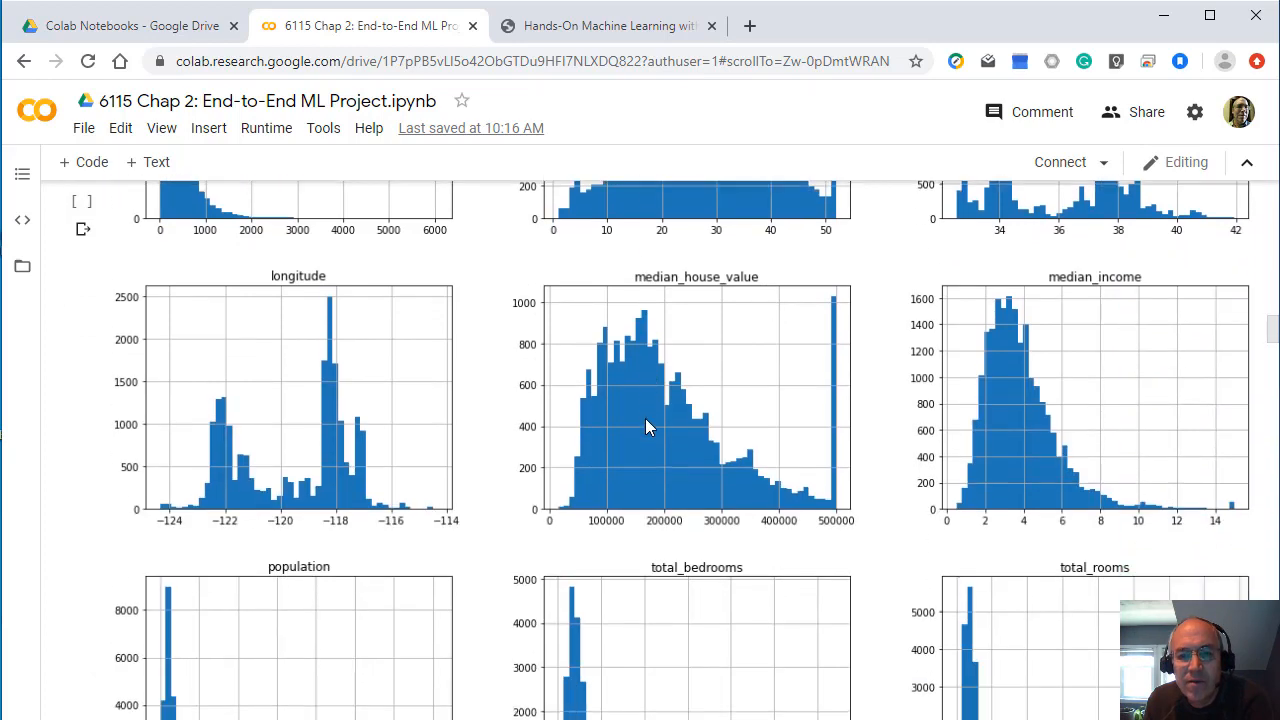
scroll(down, 3)
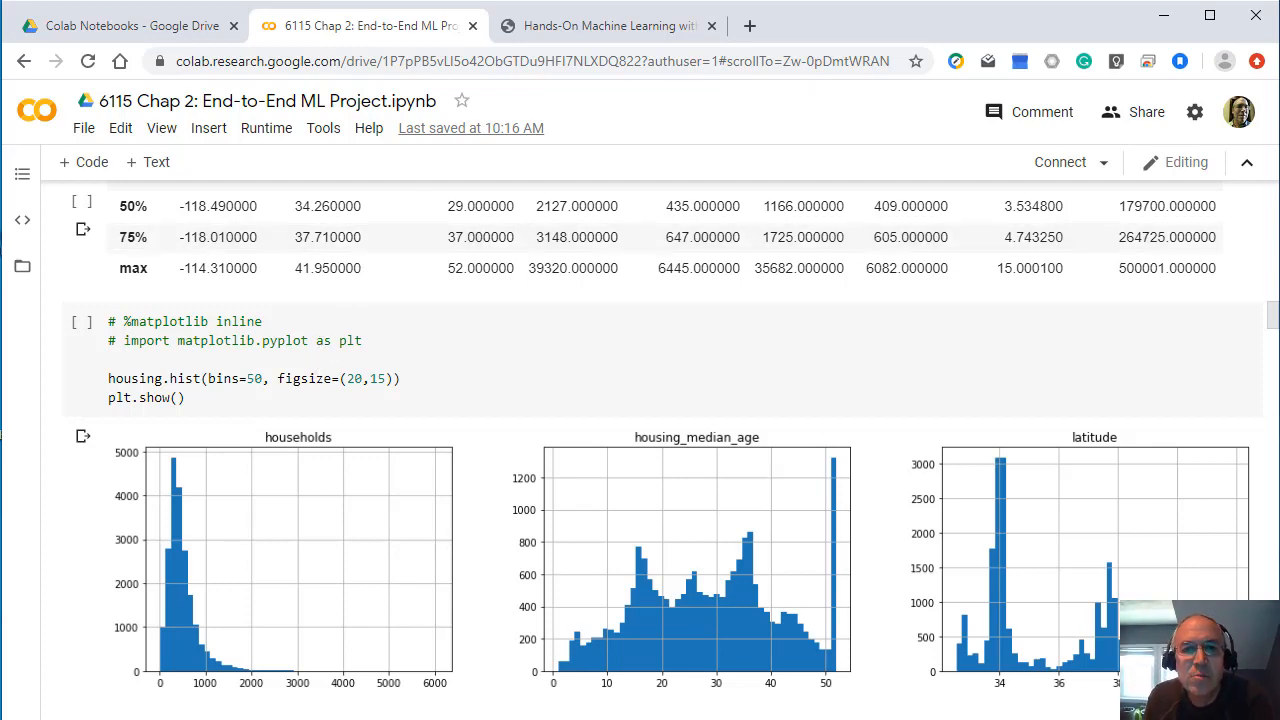
Step: Back in the textbook PDF, scroll down to the Create a Test Set section on page 81
click(610, 24)
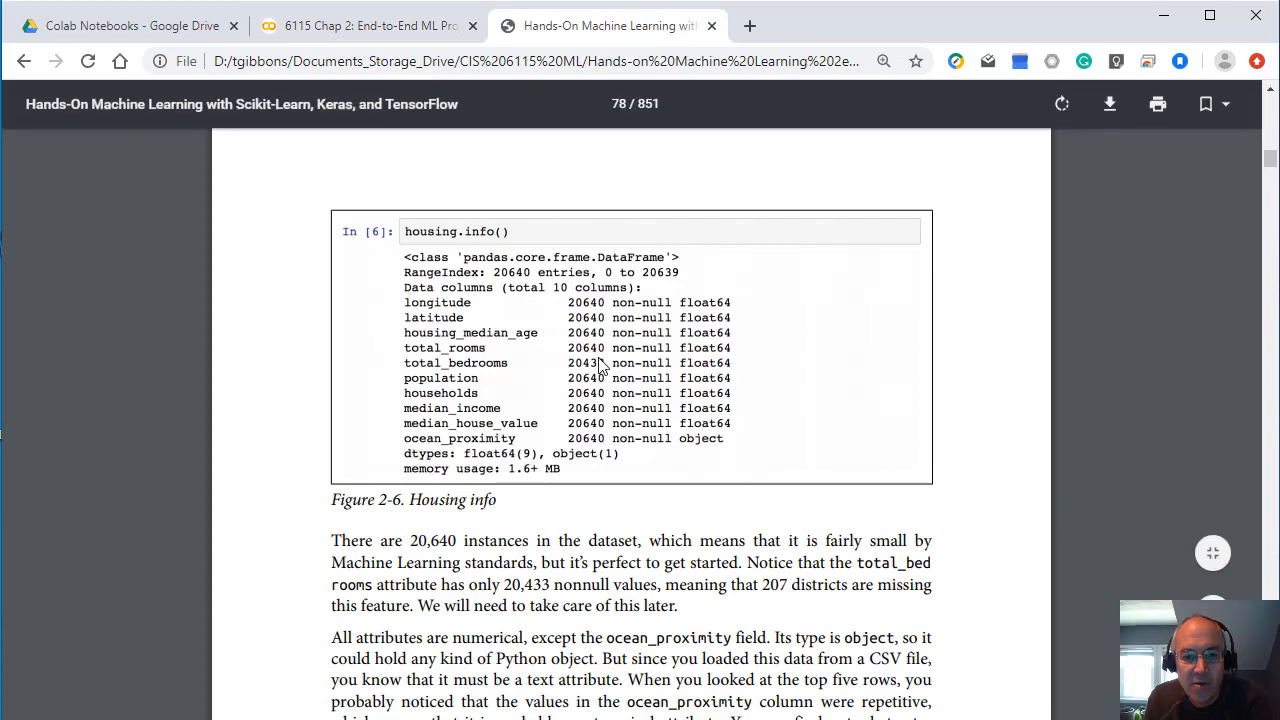
scroll(down, 3)
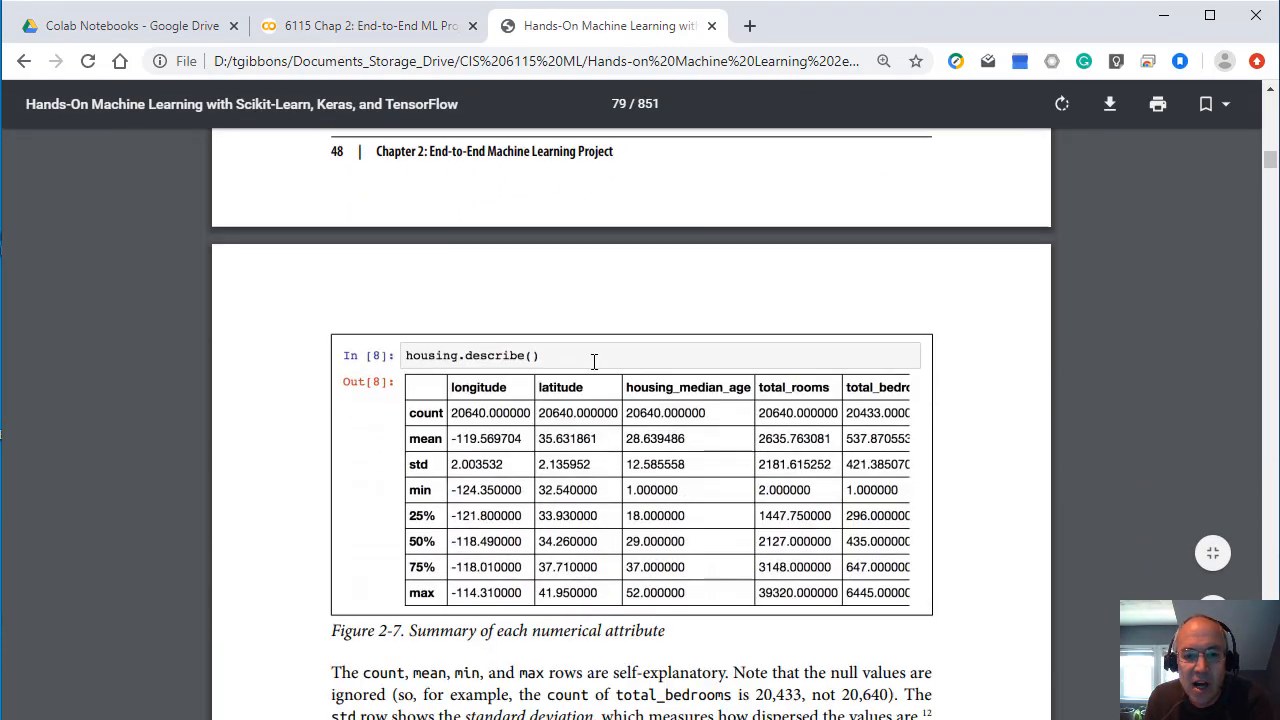
scroll(down, 3)
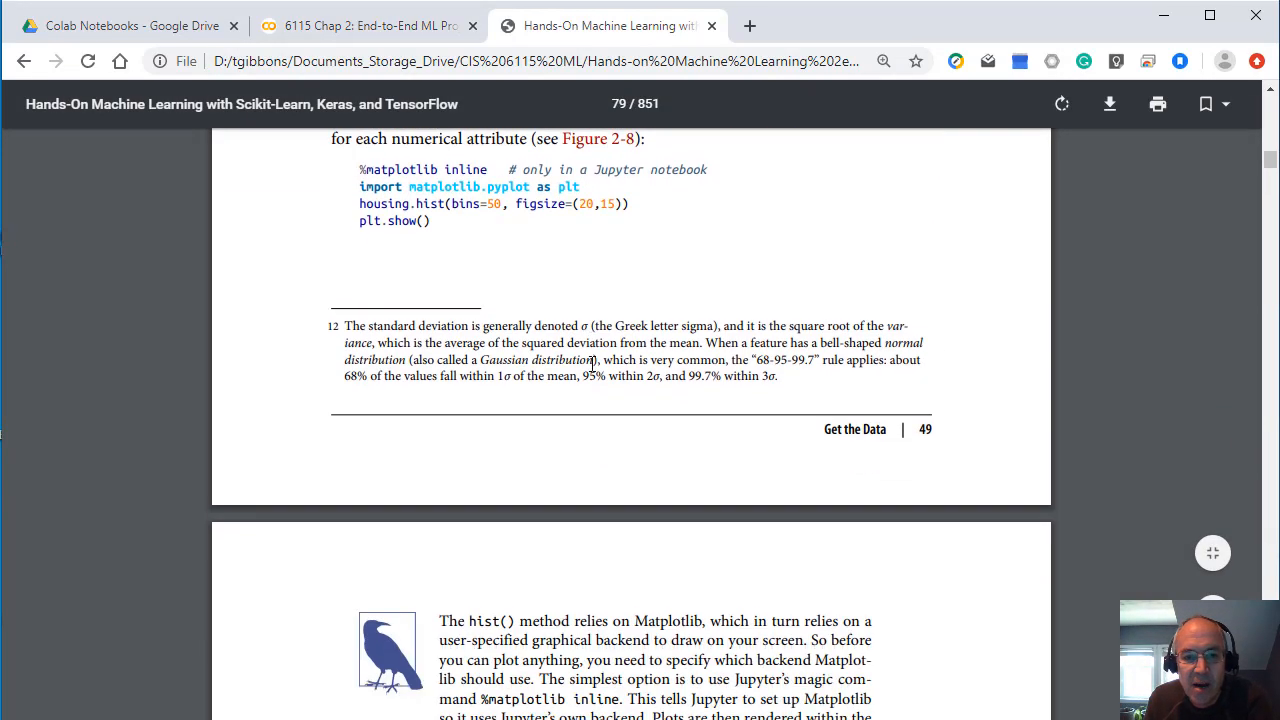
scroll(down, 3)
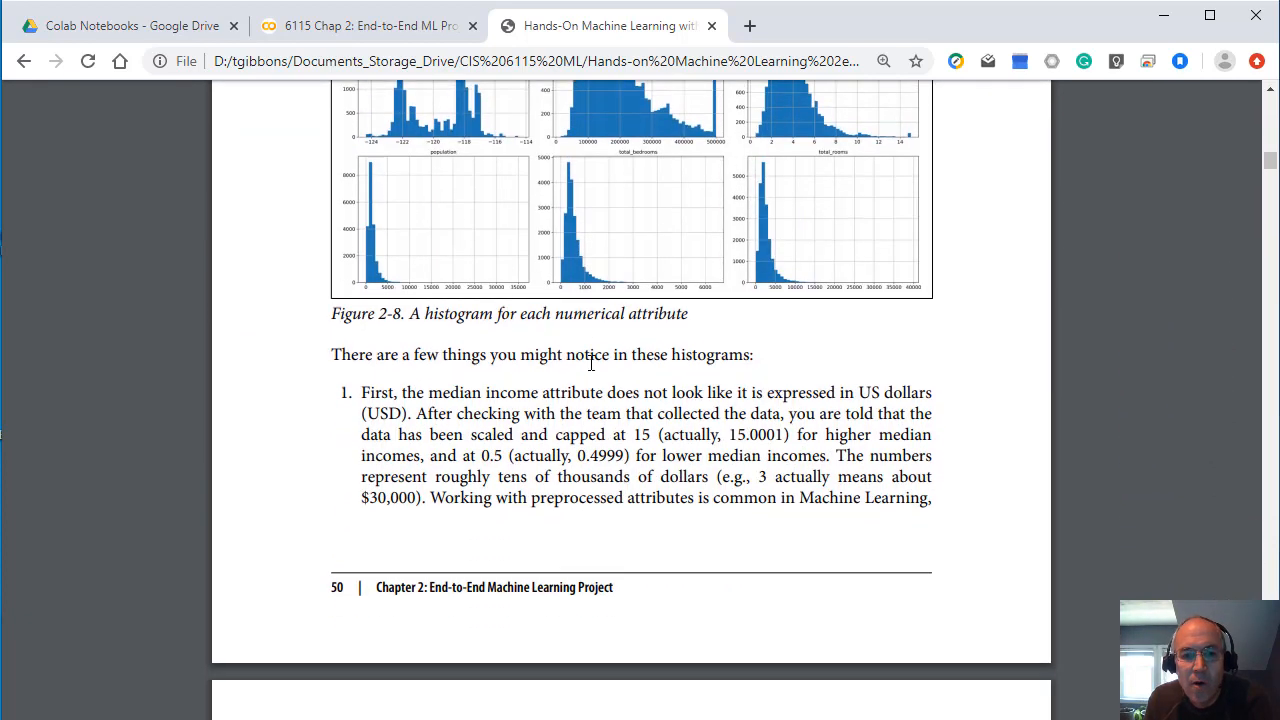
scroll(down, 3)
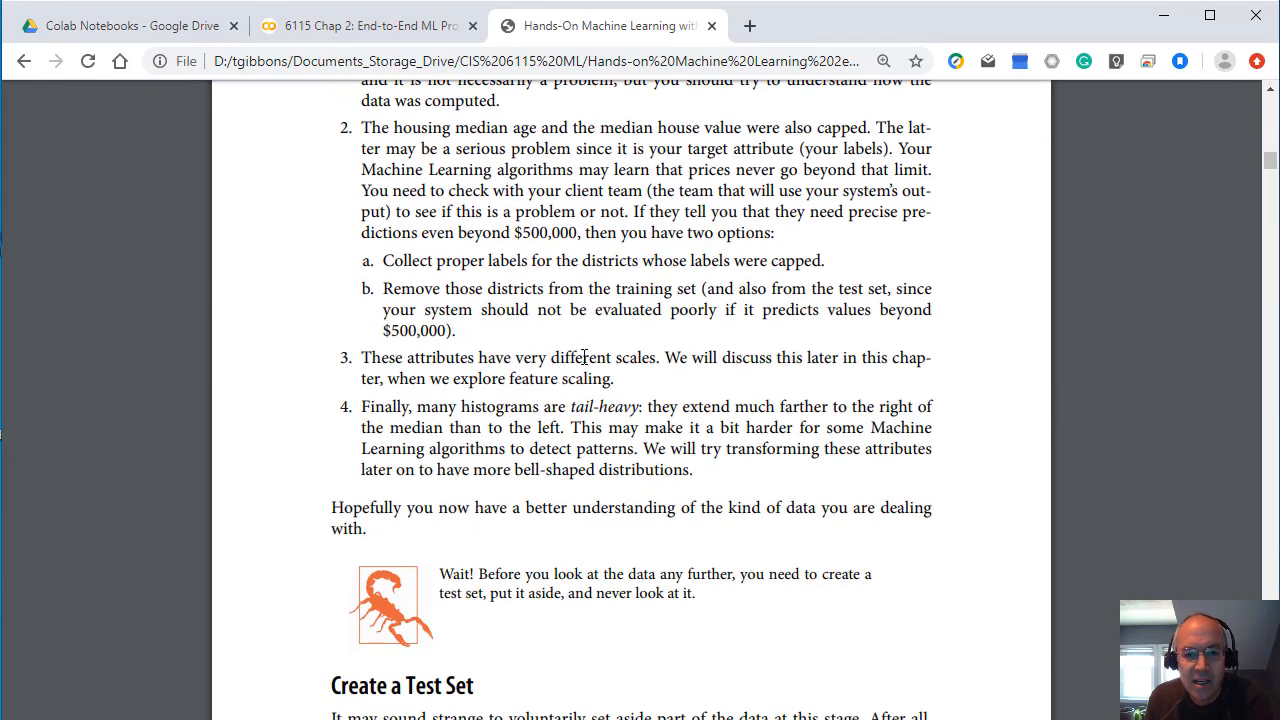
scroll(down, 3)
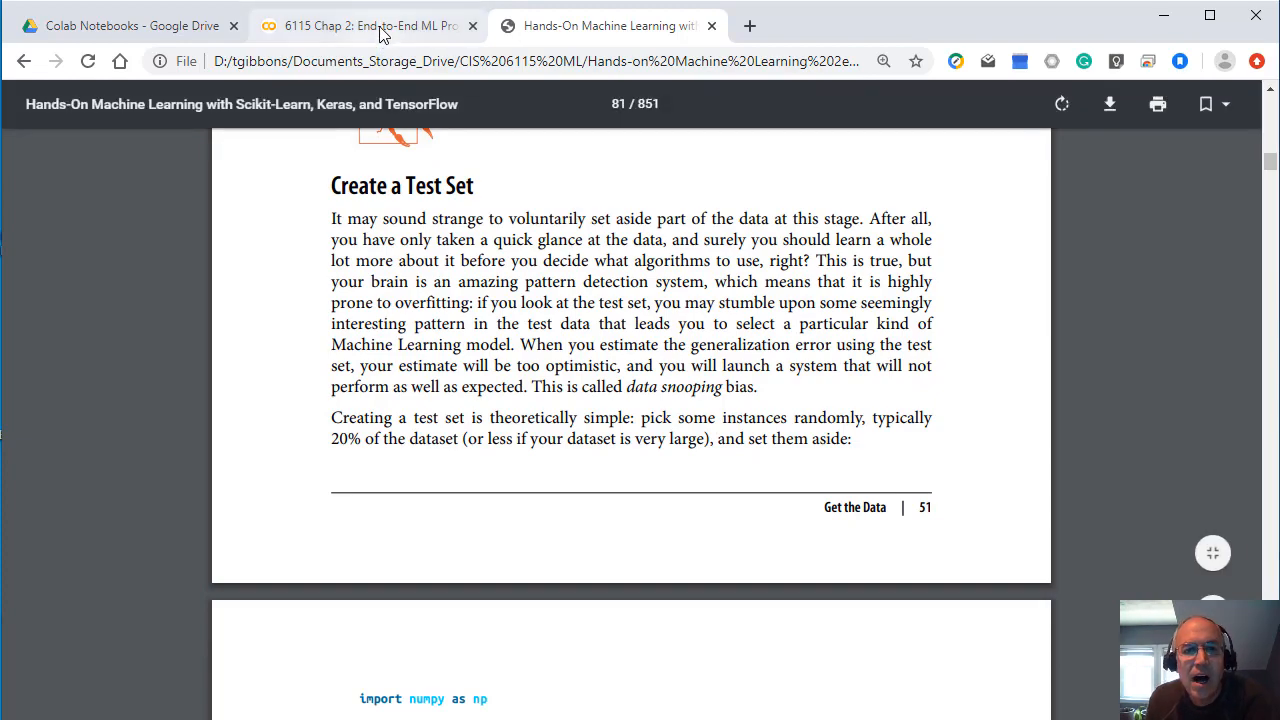
Step: Return to the Colab notebook at its Create a Test Set section with the train_test_split cell
click(364, 24)
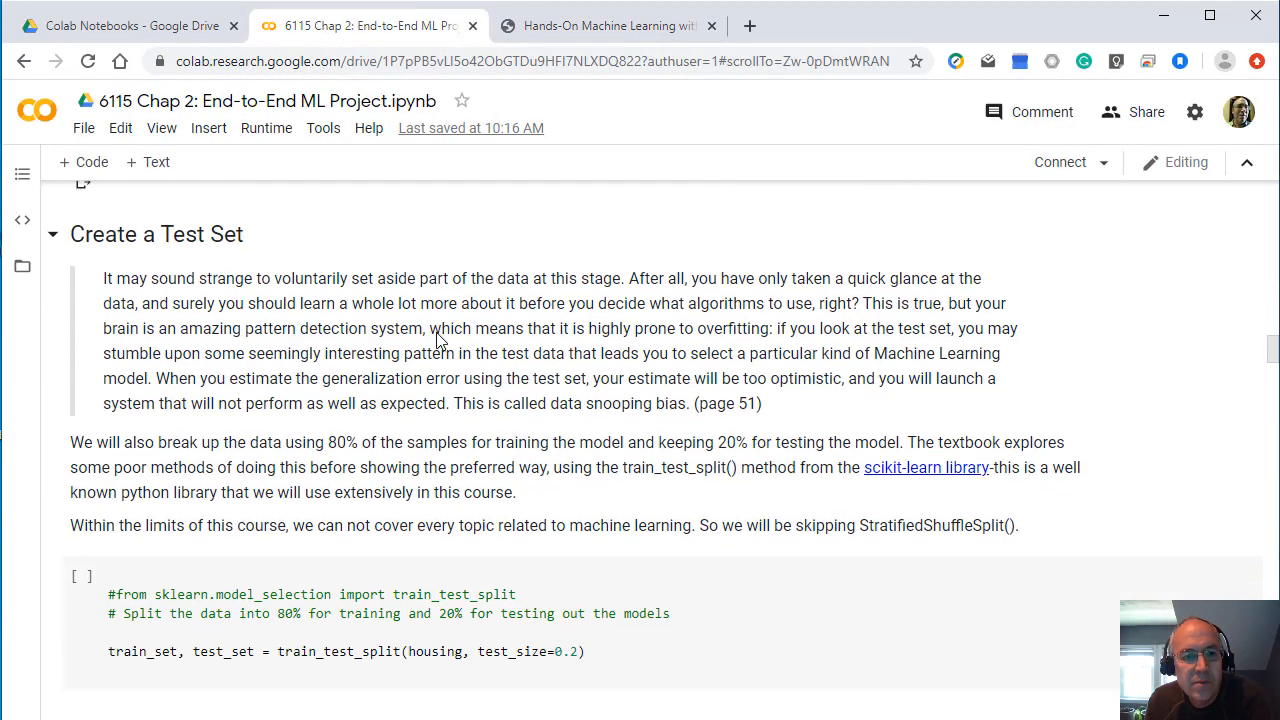
scroll(down, 3)
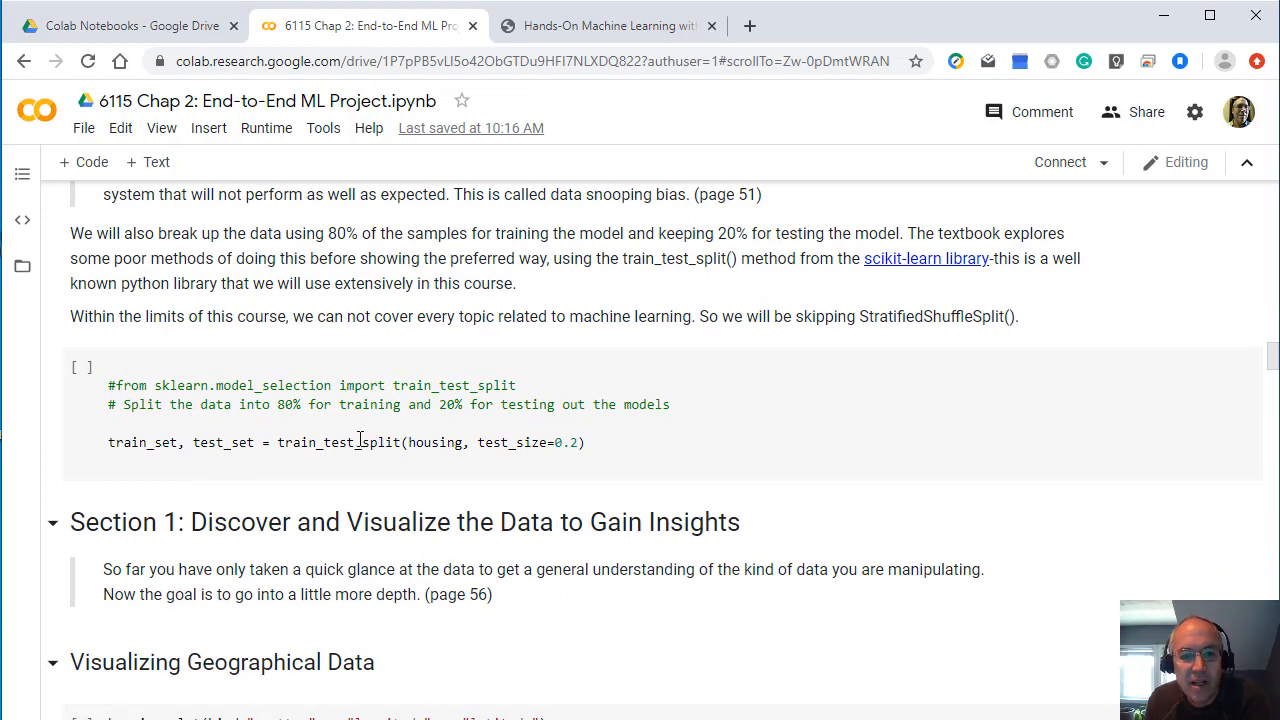
mouse_move(364, 460)
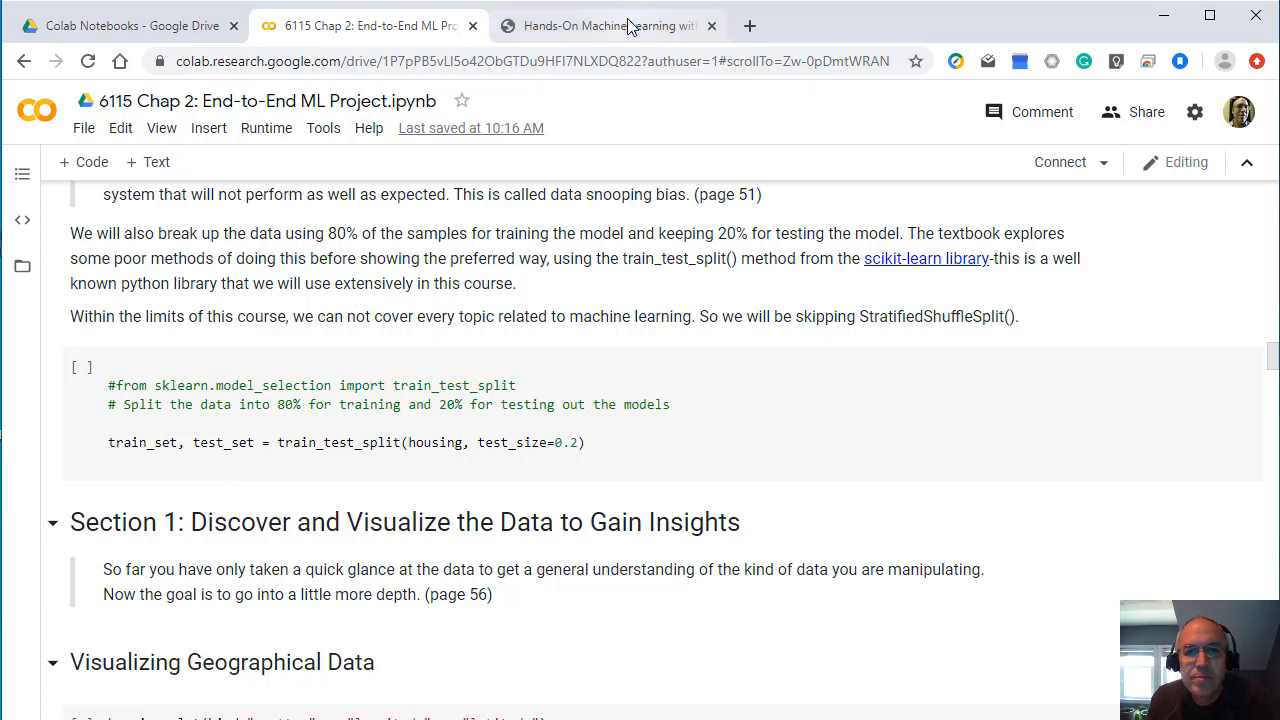
click(610, 24)
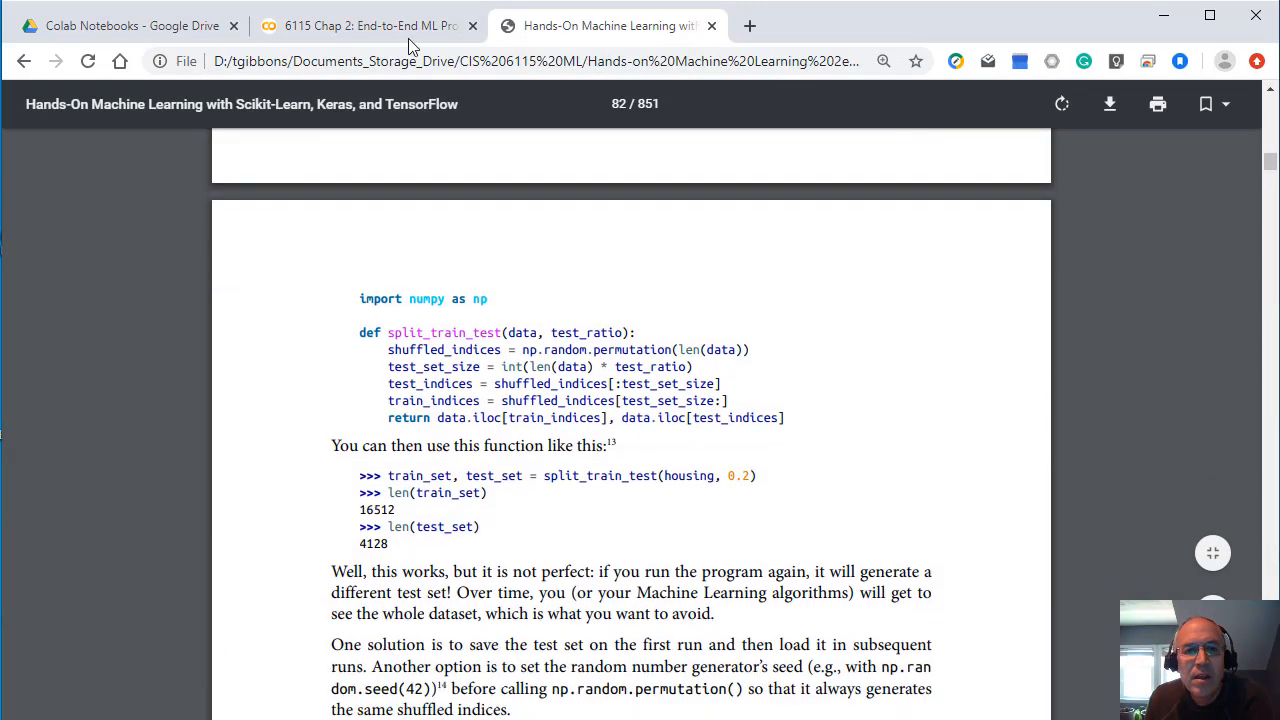
scroll(down, 3)
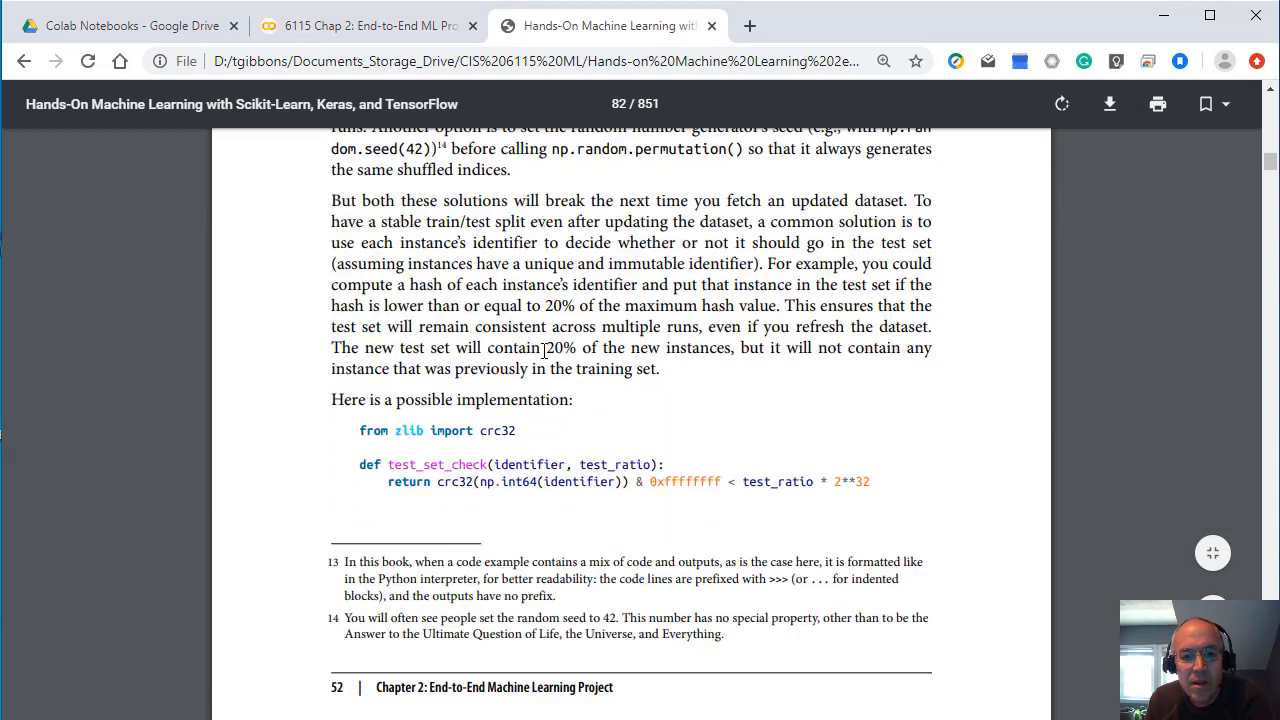
scroll(down, 3)
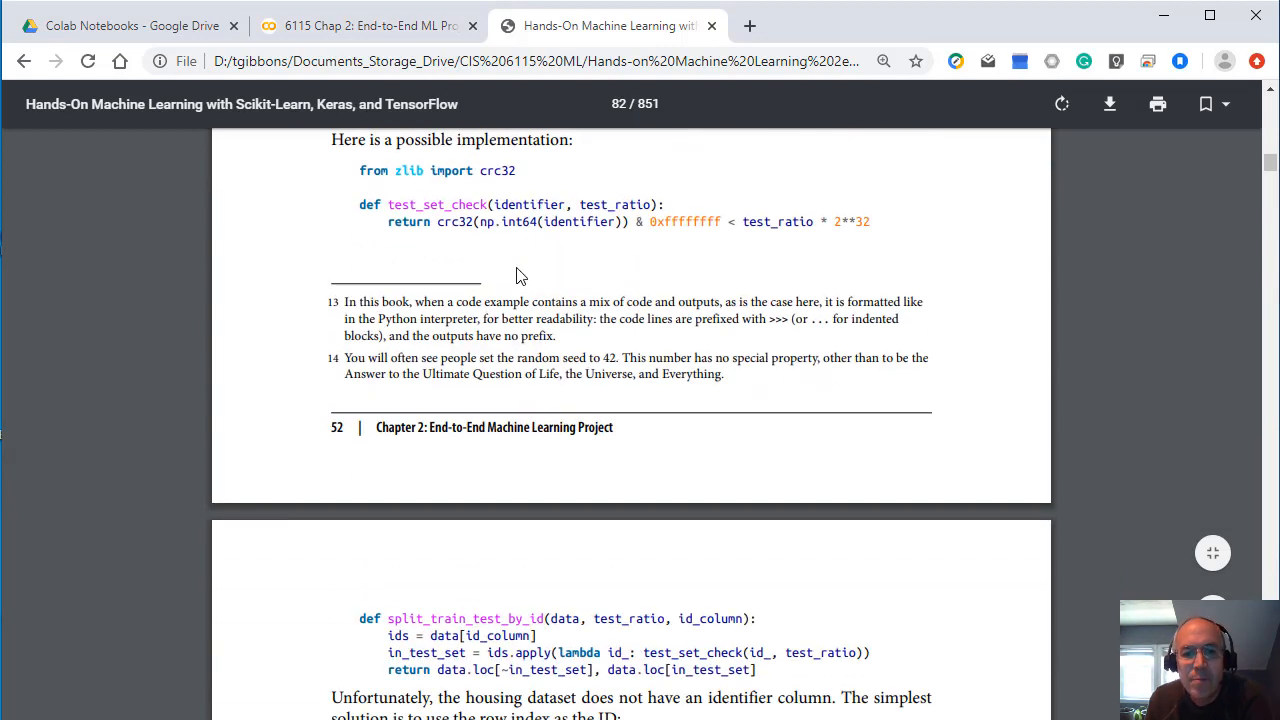
scroll(down, 3)
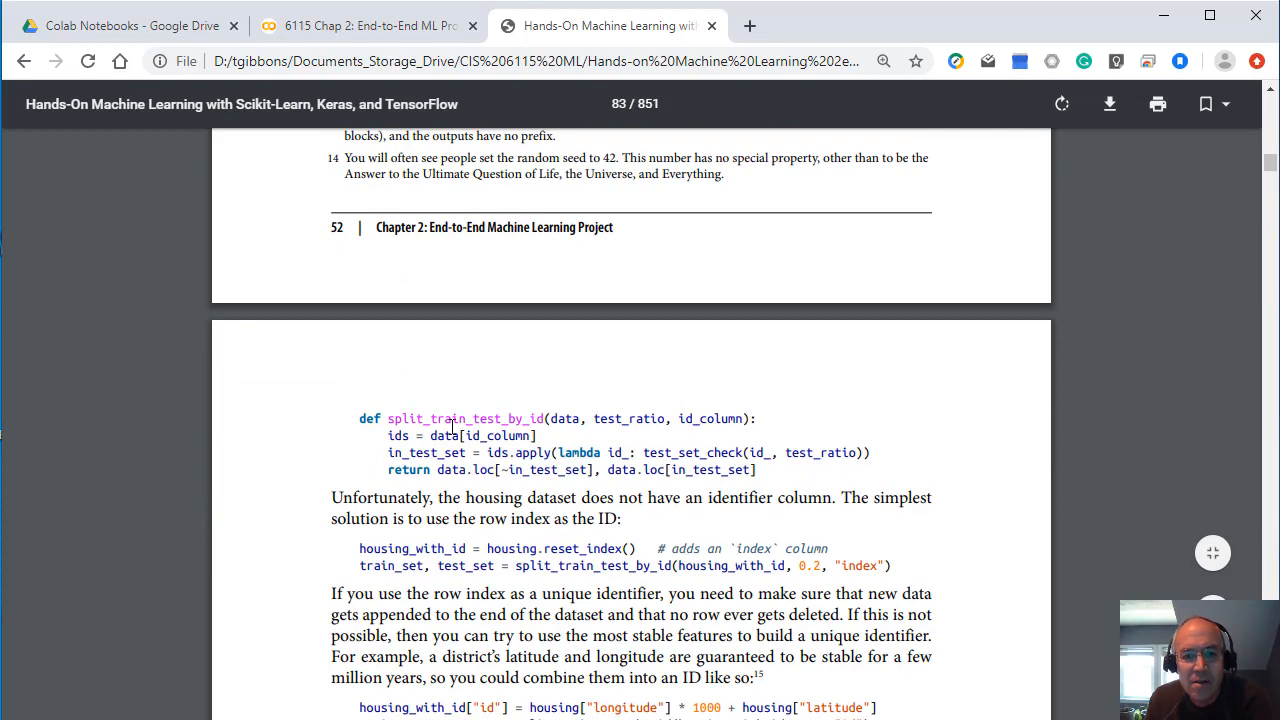
mouse_move(480, 436)
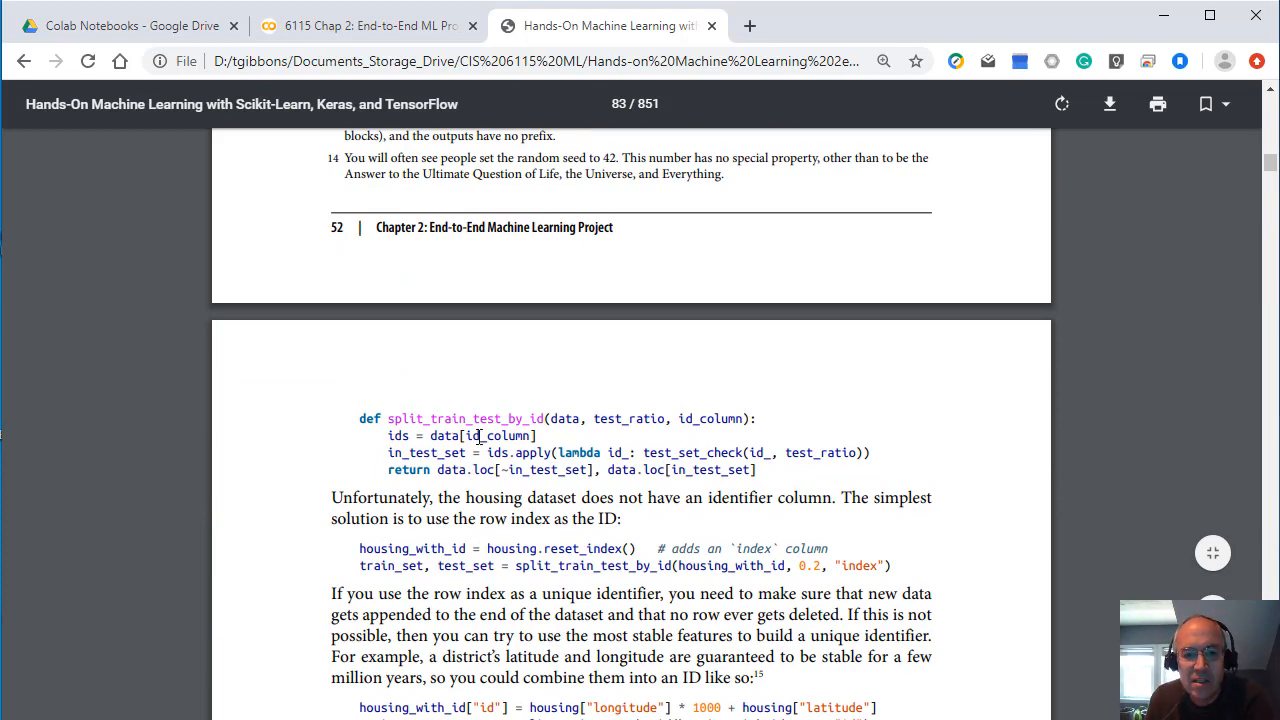
scroll(down, 3)
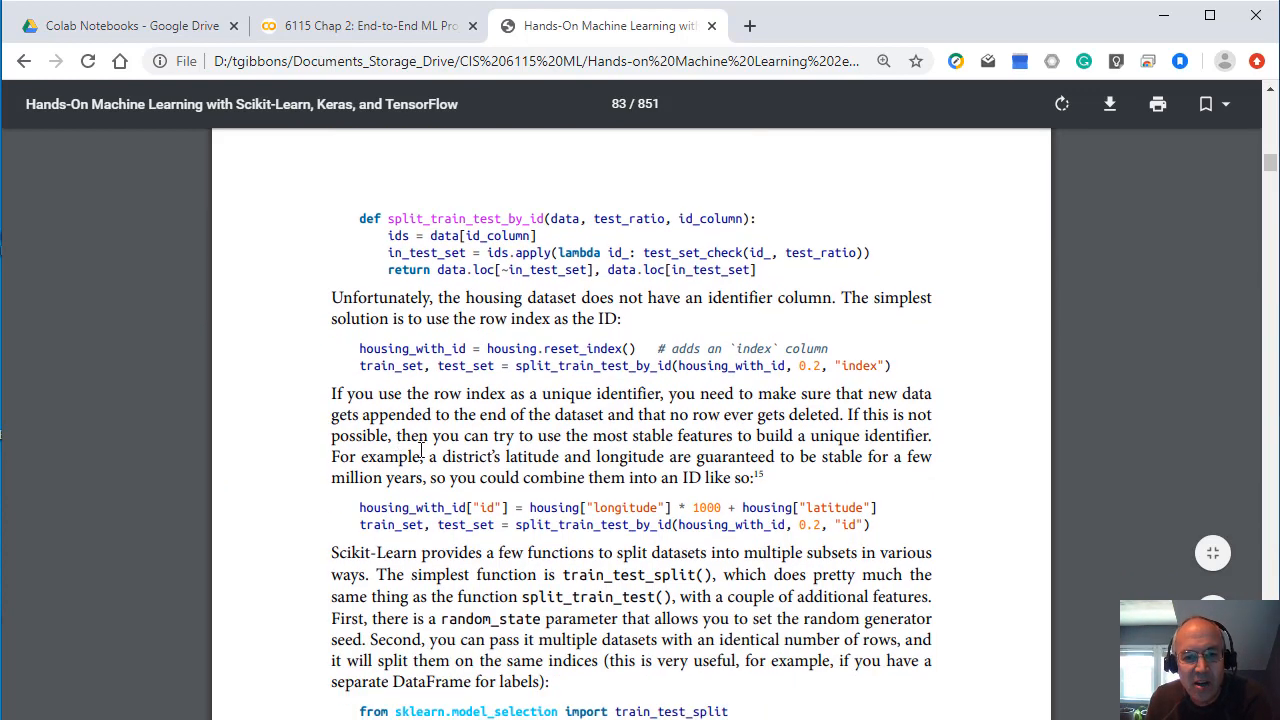
scroll(down, 3)
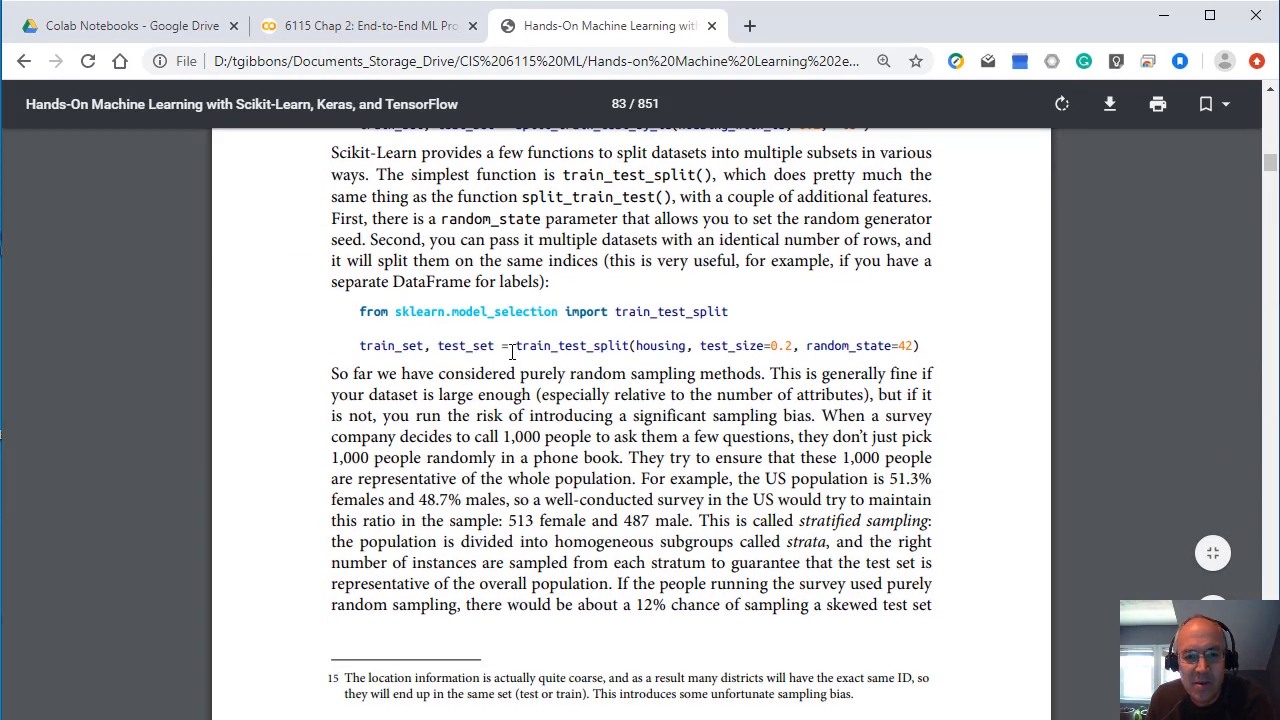
scroll(down, 3)
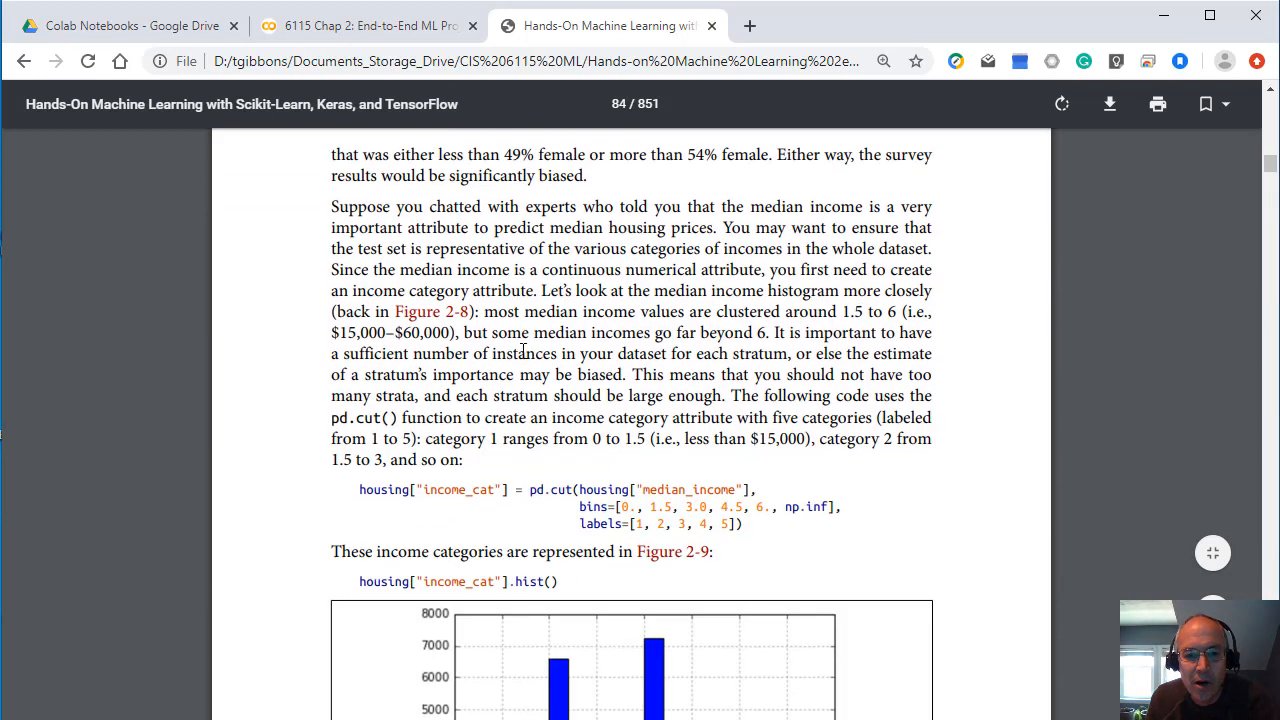
scroll(down, 3)
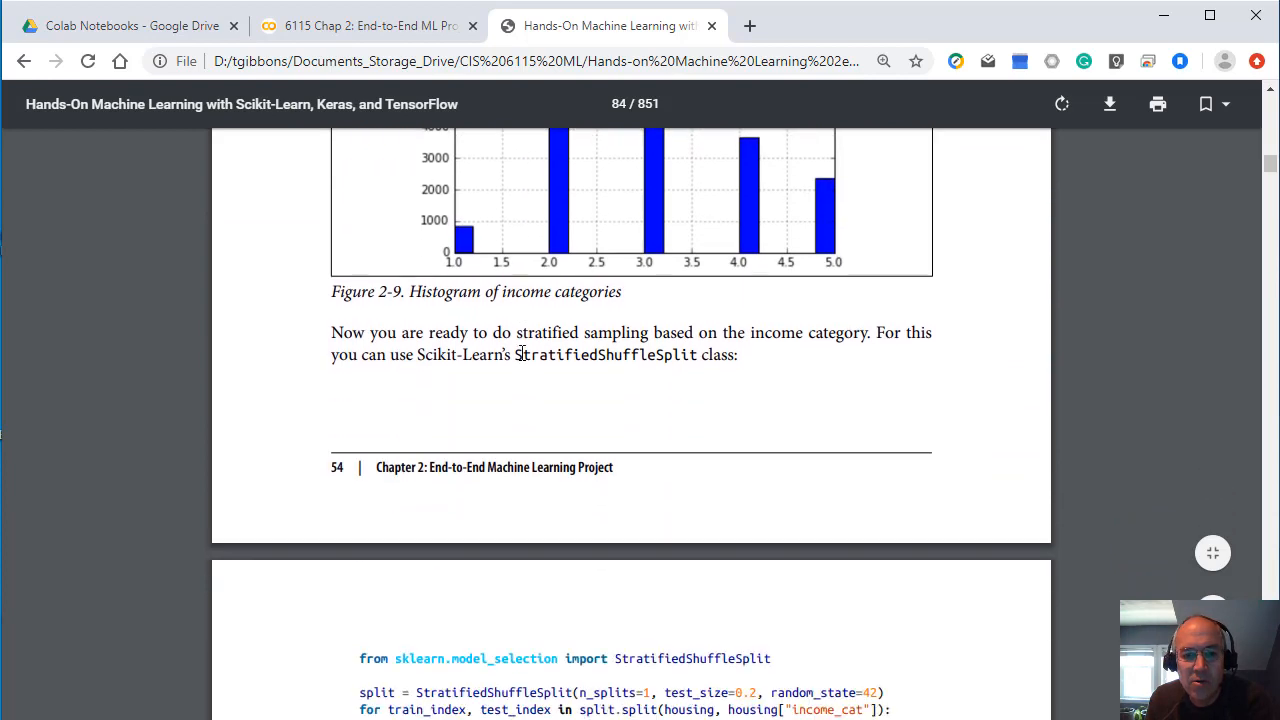
scroll(down, 3)
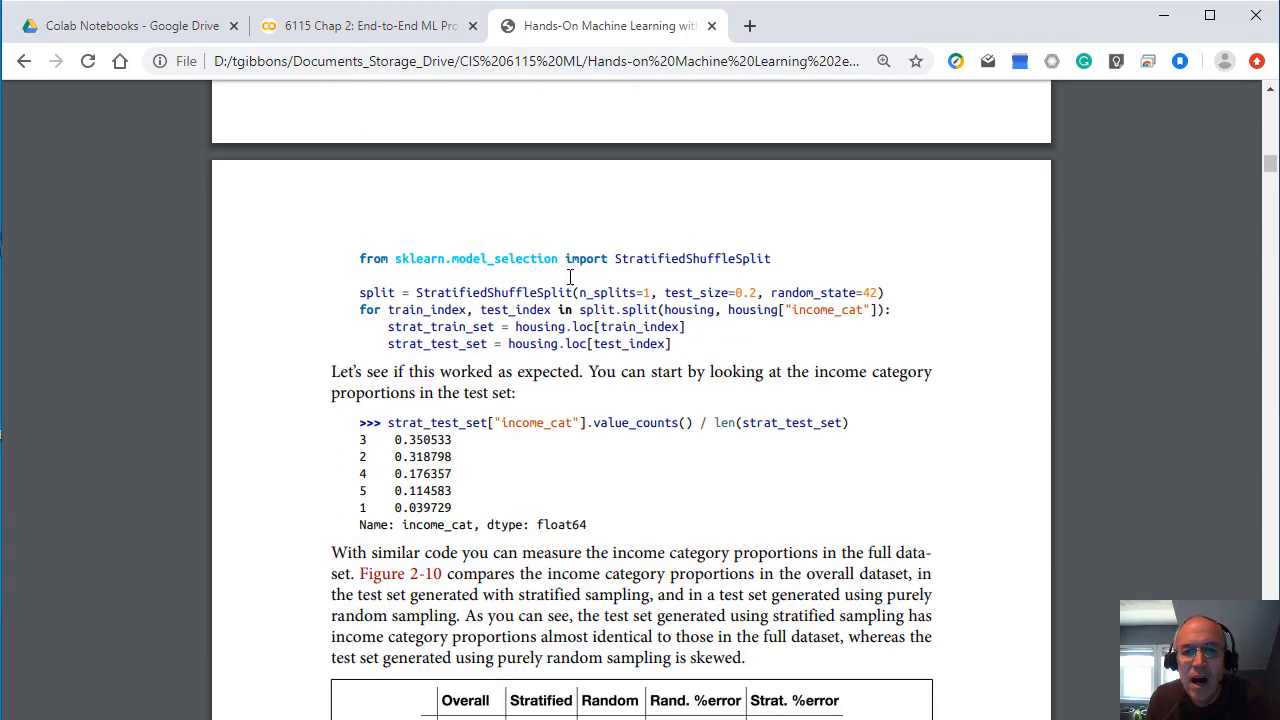
click(370, 24)
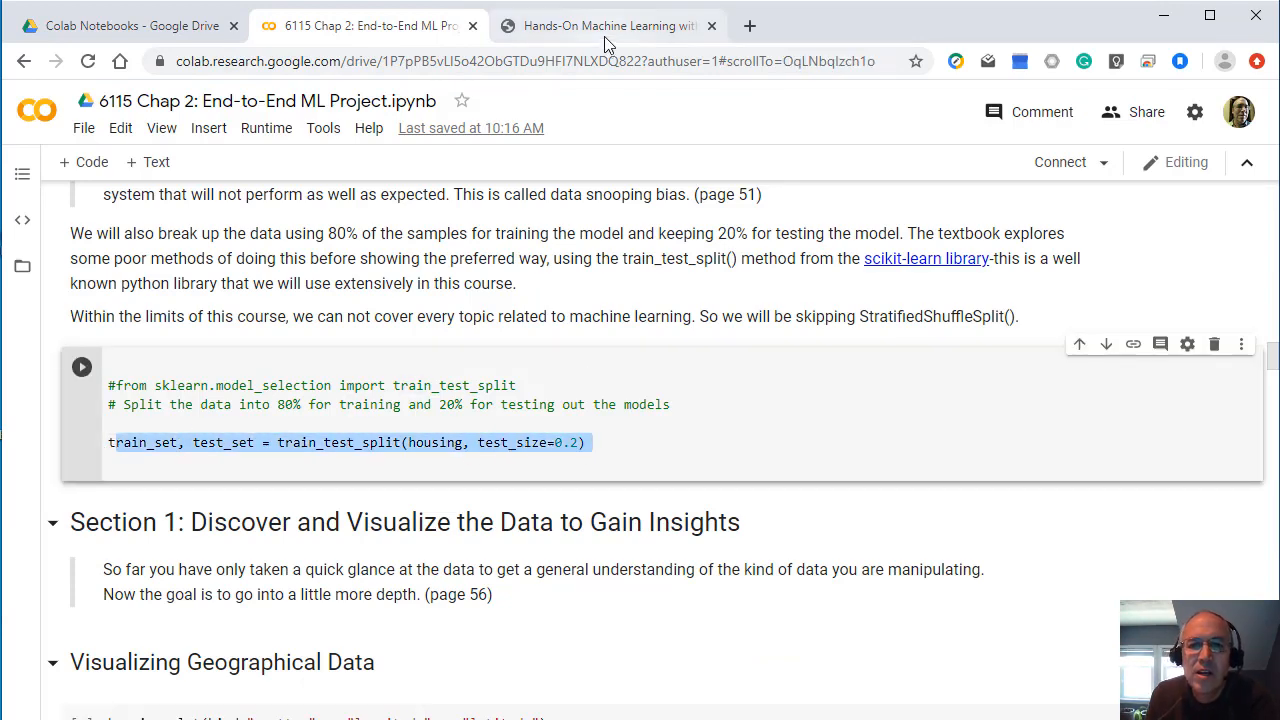
Step: Switch back to the textbook PDF at the StratifiedShuffleSplit code example
click(608, 24)
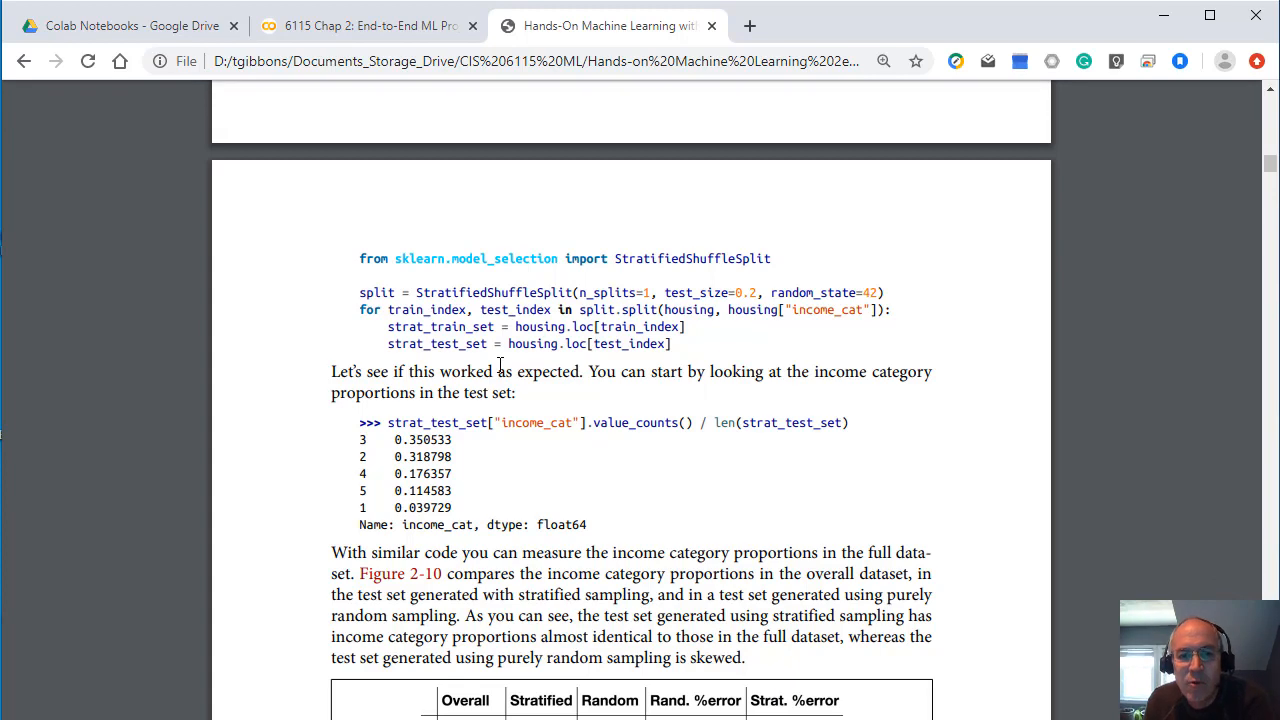
Step: Scroll down to Discover and Visualize the Data and the Figure 2-11 geographical scatterplot
scroll(down, 3)
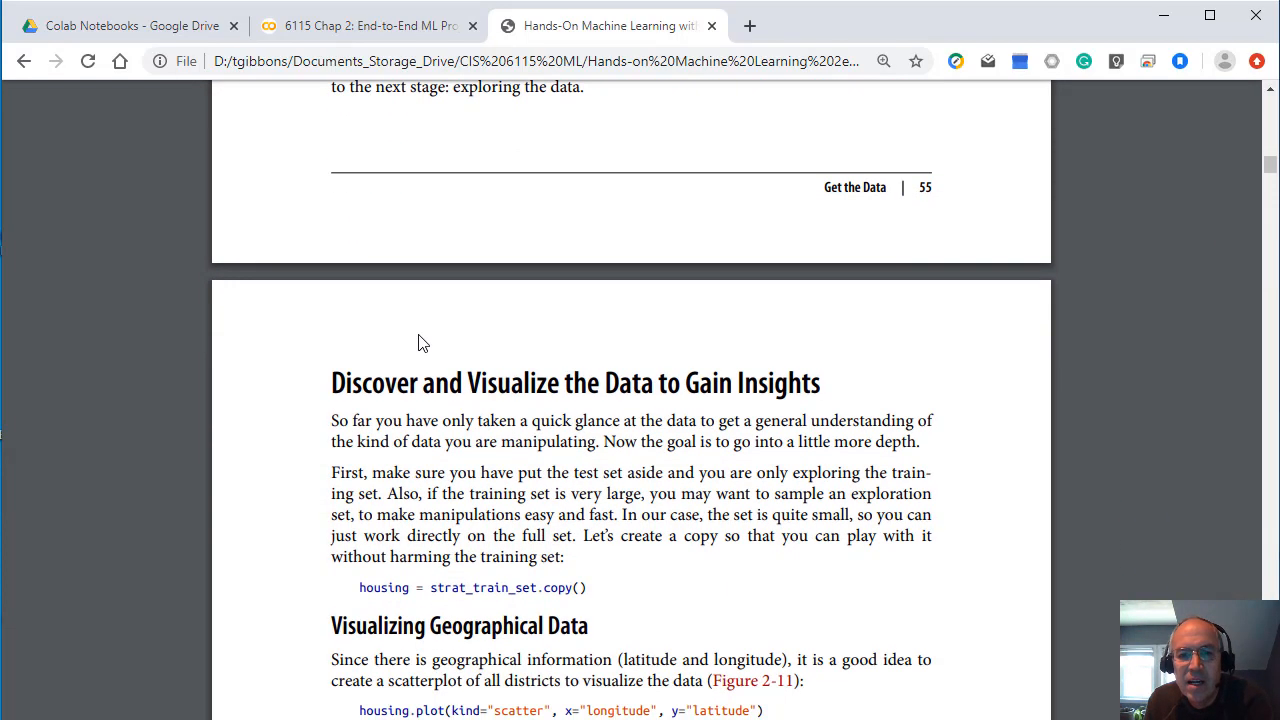
scroll(down, 3)
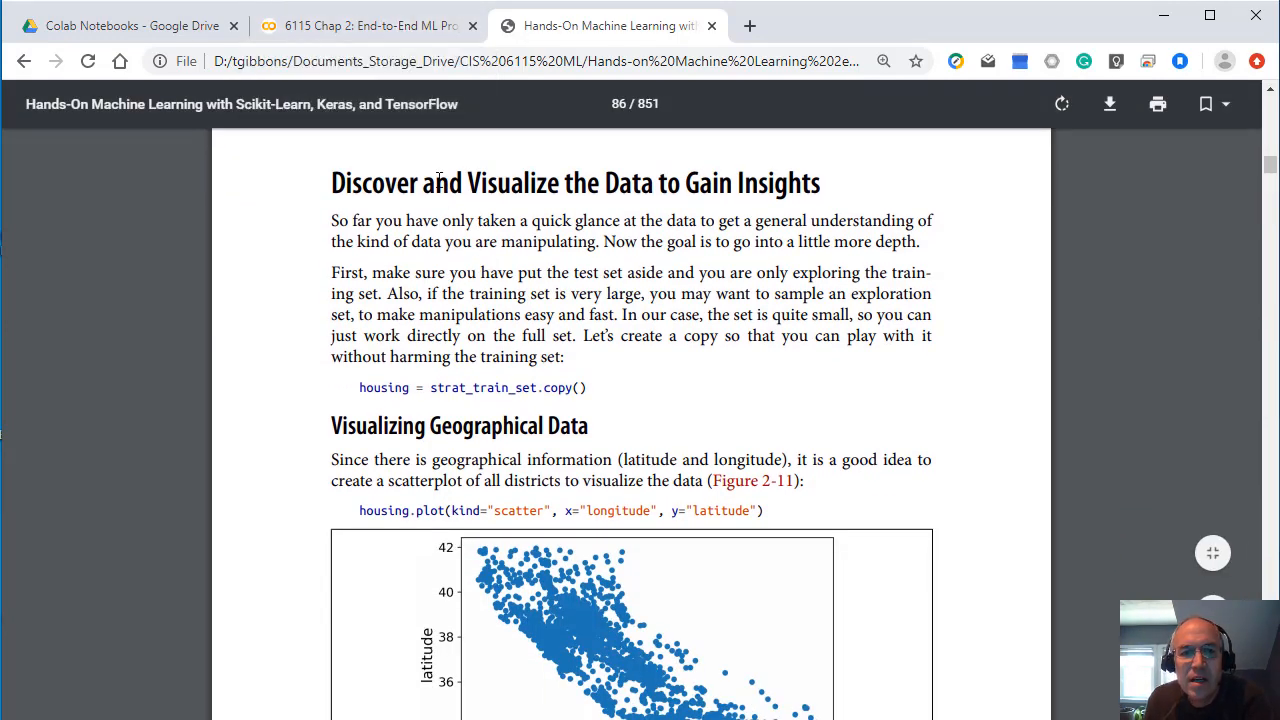
scroll(down, 3)
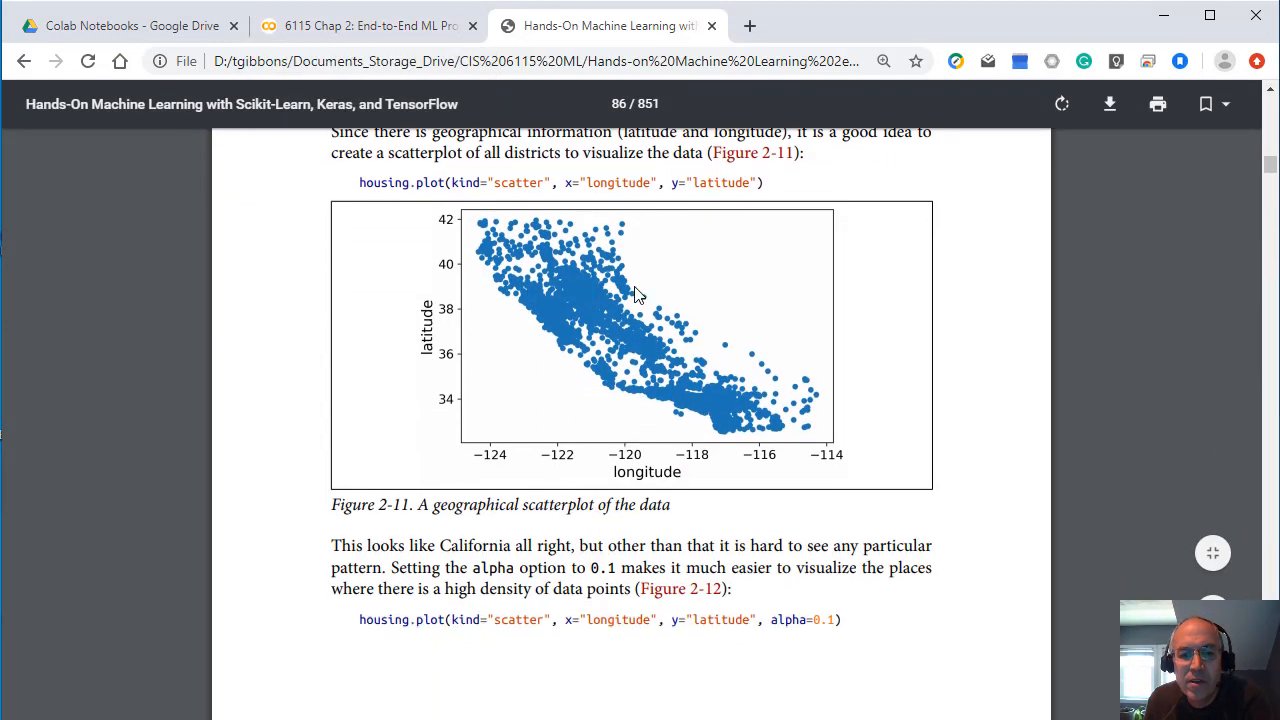
Step: Return to the Colab notebook and scroll to the corr_matrix output and sns.heatmap cell
click(368, 24)
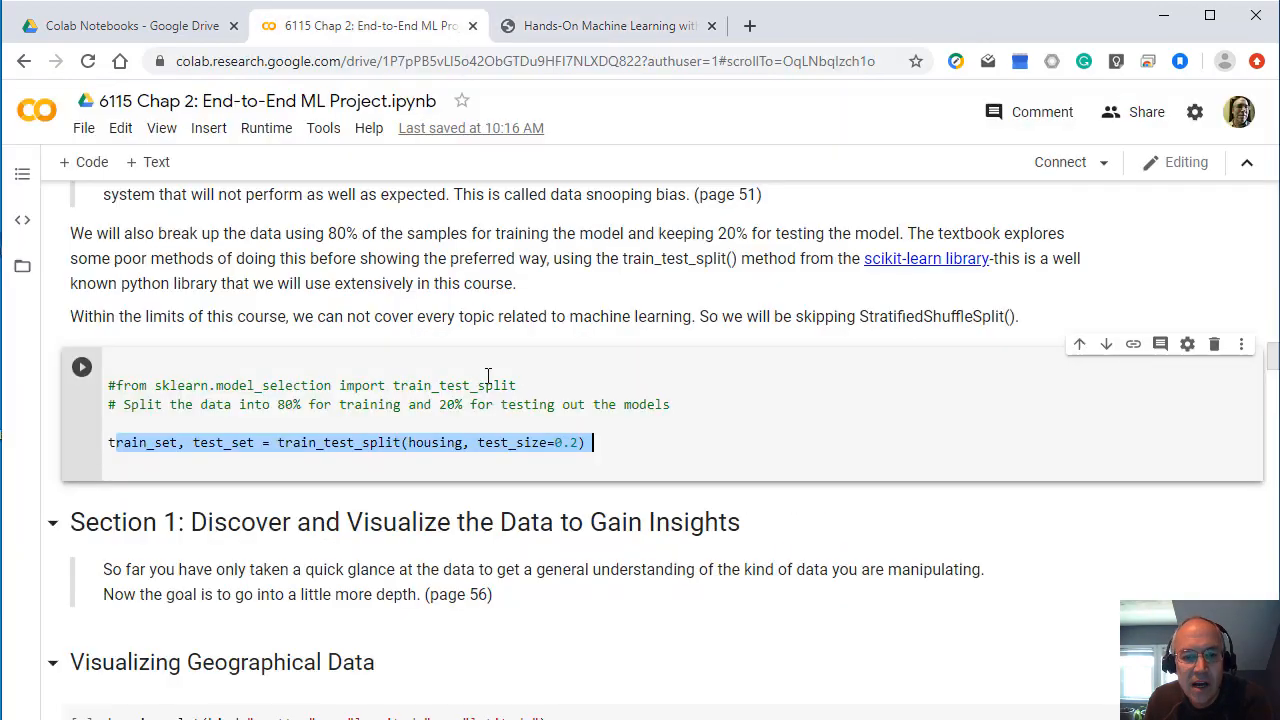
scroll(down, 3)
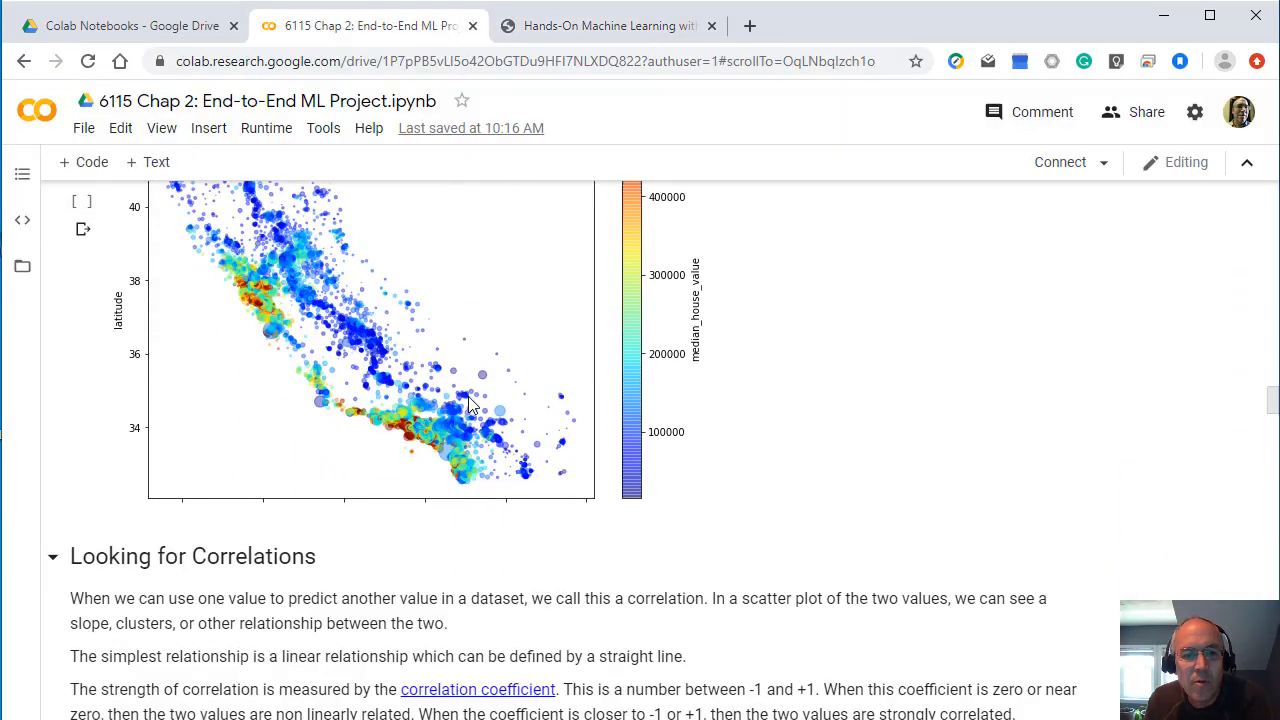
scroll(down, 3)
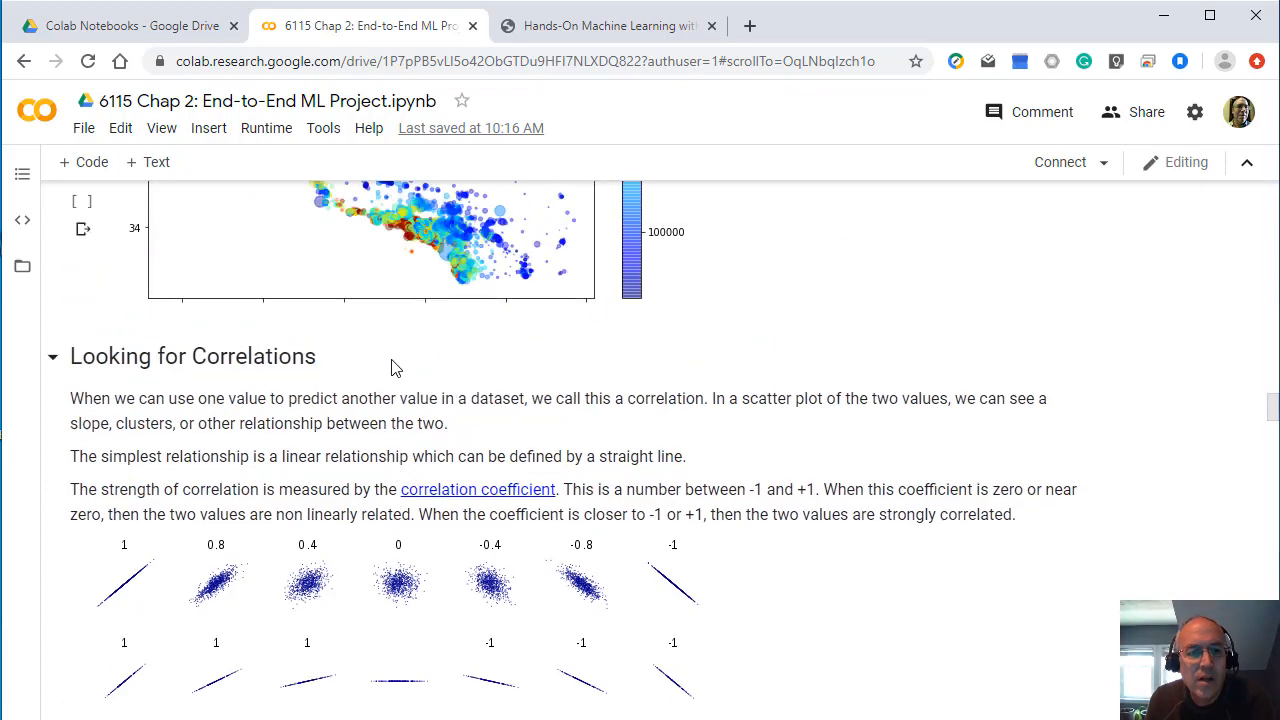
scroll(down, 3)
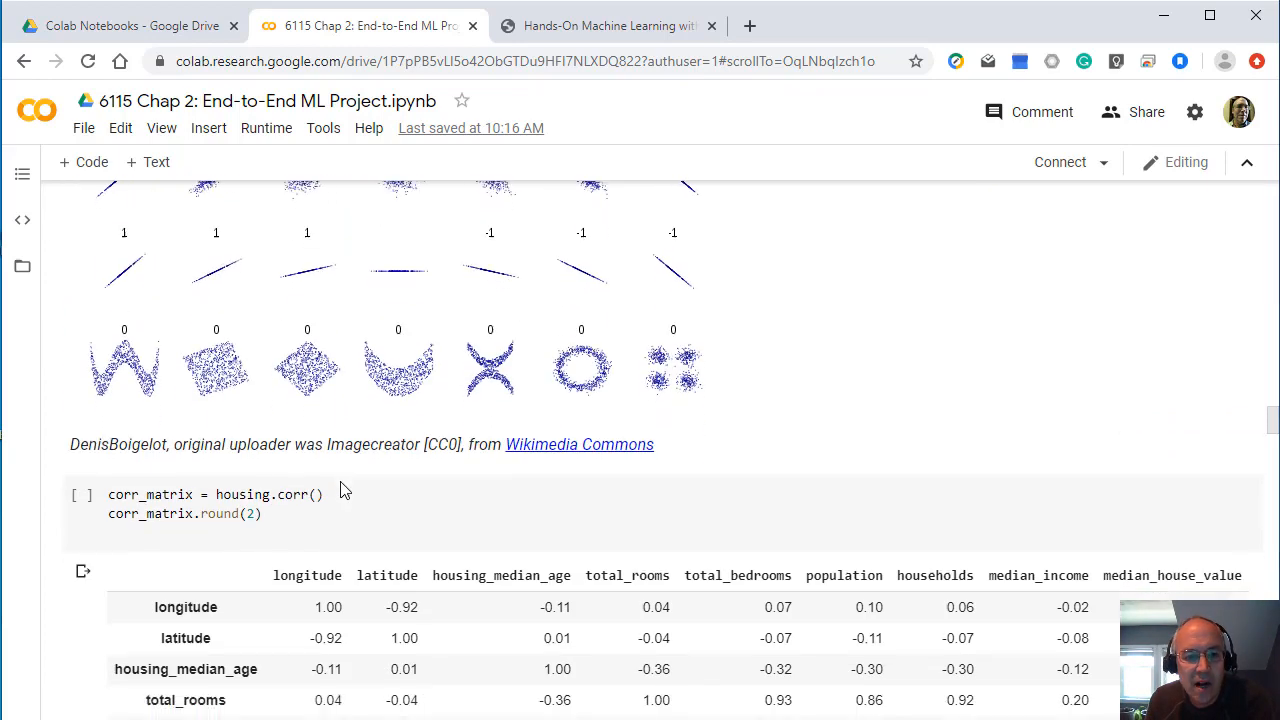
scroll(down, 3)
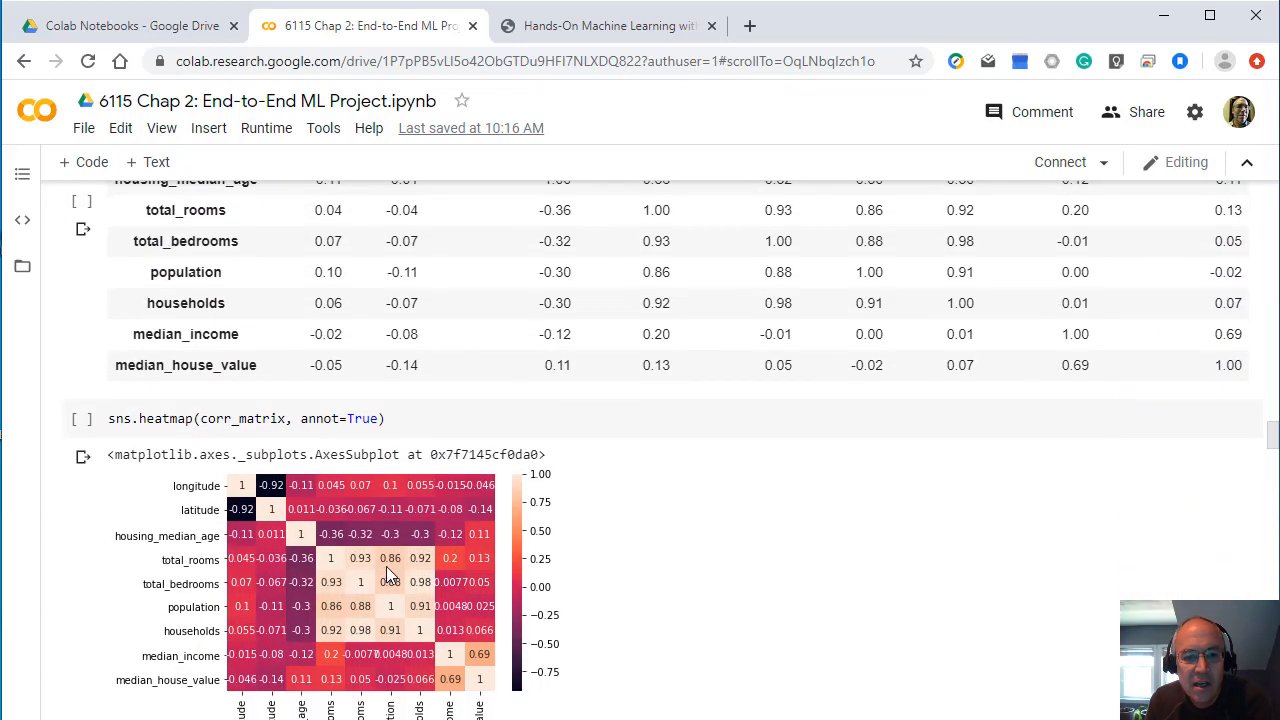
Step: Switch to the textbook PDF and scroll past the correlation pages to attribute combinations on page 61
click(610, 24)
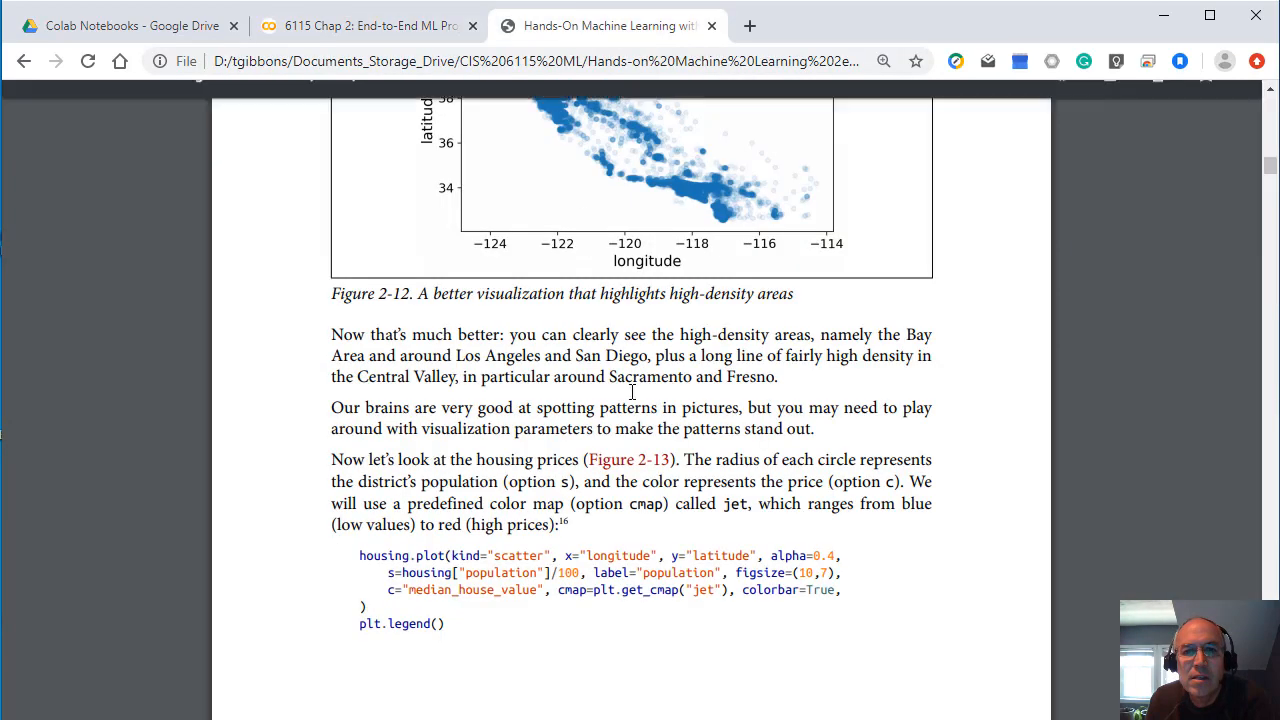
scroll(down, 3)
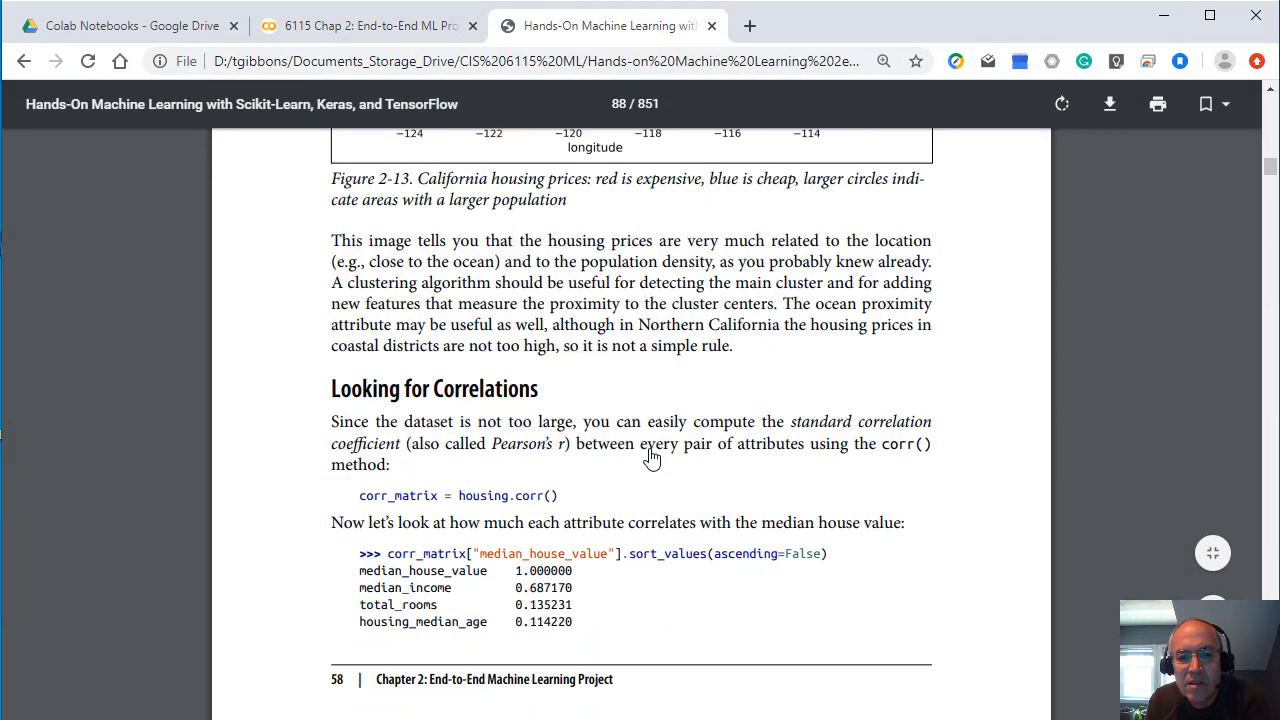
scroll(down, 3)
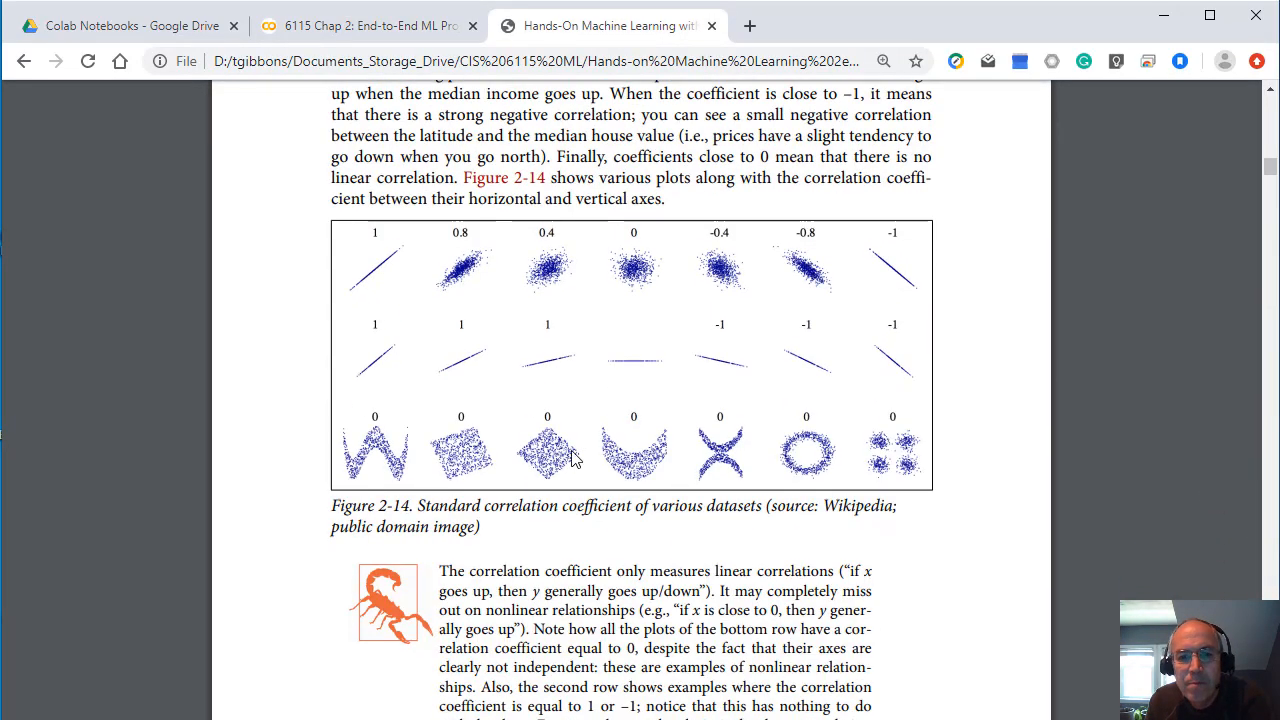
scroll(down, 3)
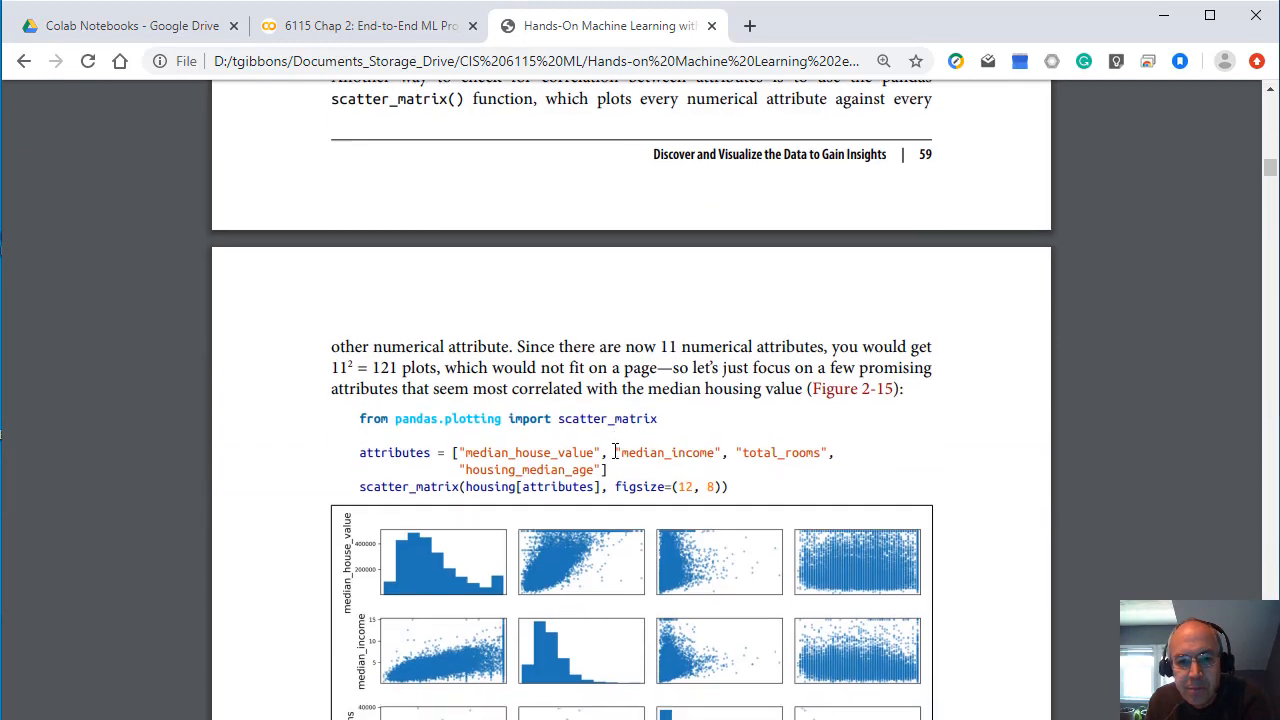
scroll(down, 3)
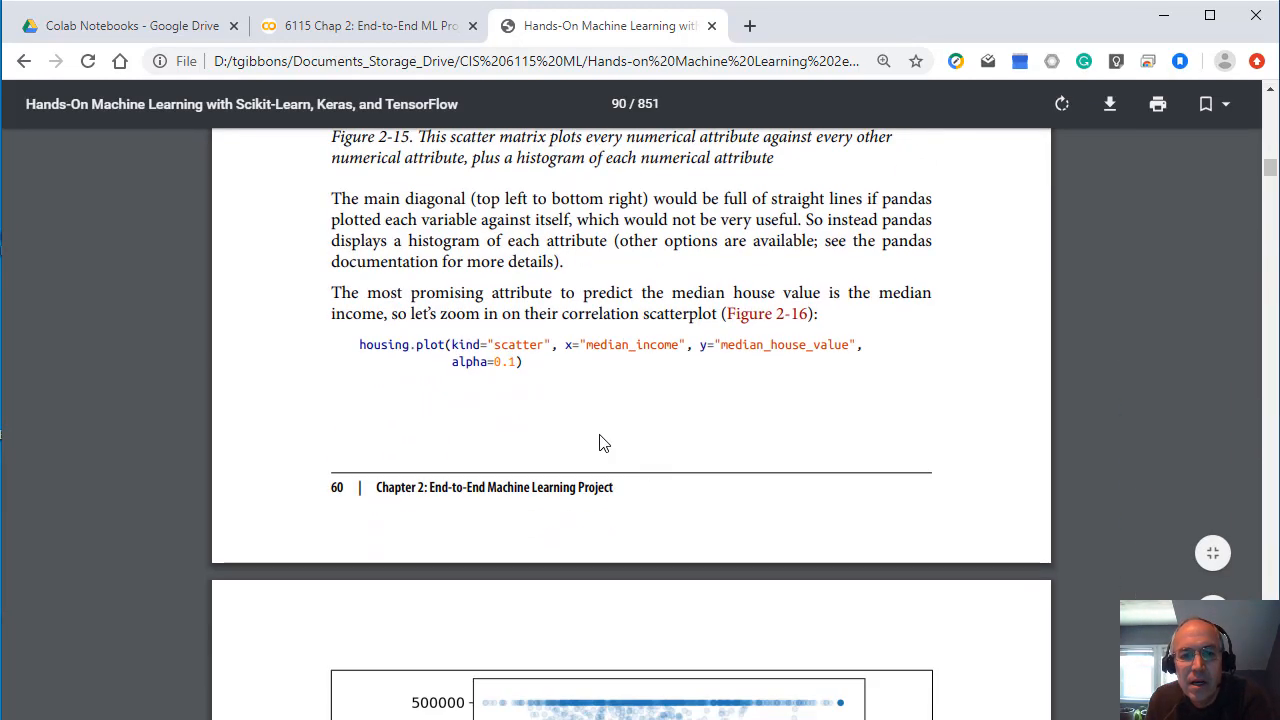
scroll(down, 3)
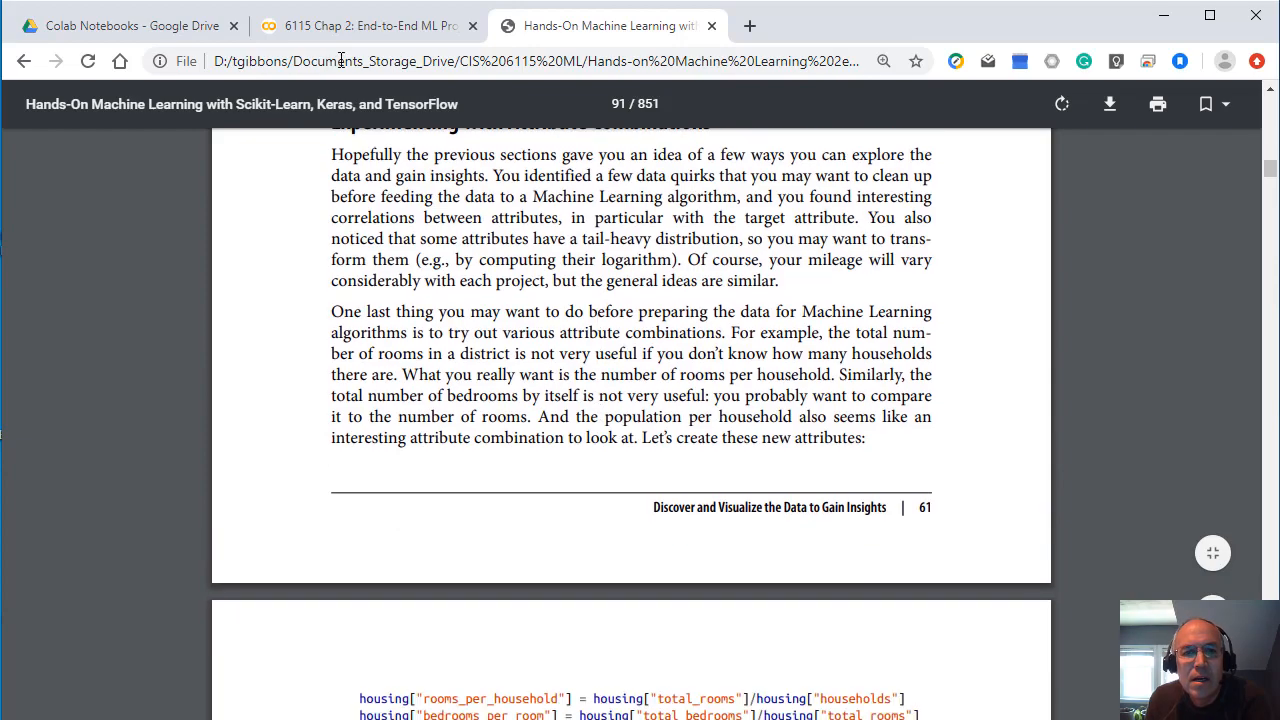
Step: Return to Colab and scroll past the scatter matrix to the new ratio attributes and their sorted correlations
click(370, 24)
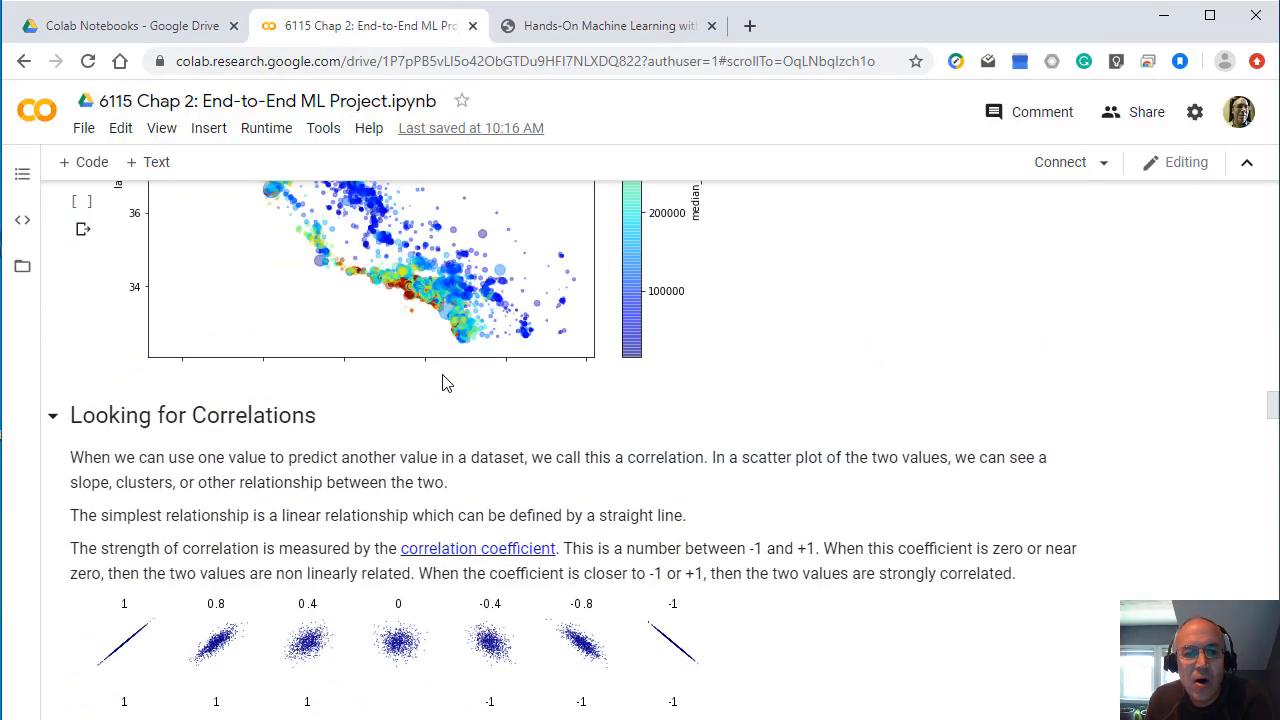
scroll(down, 3)
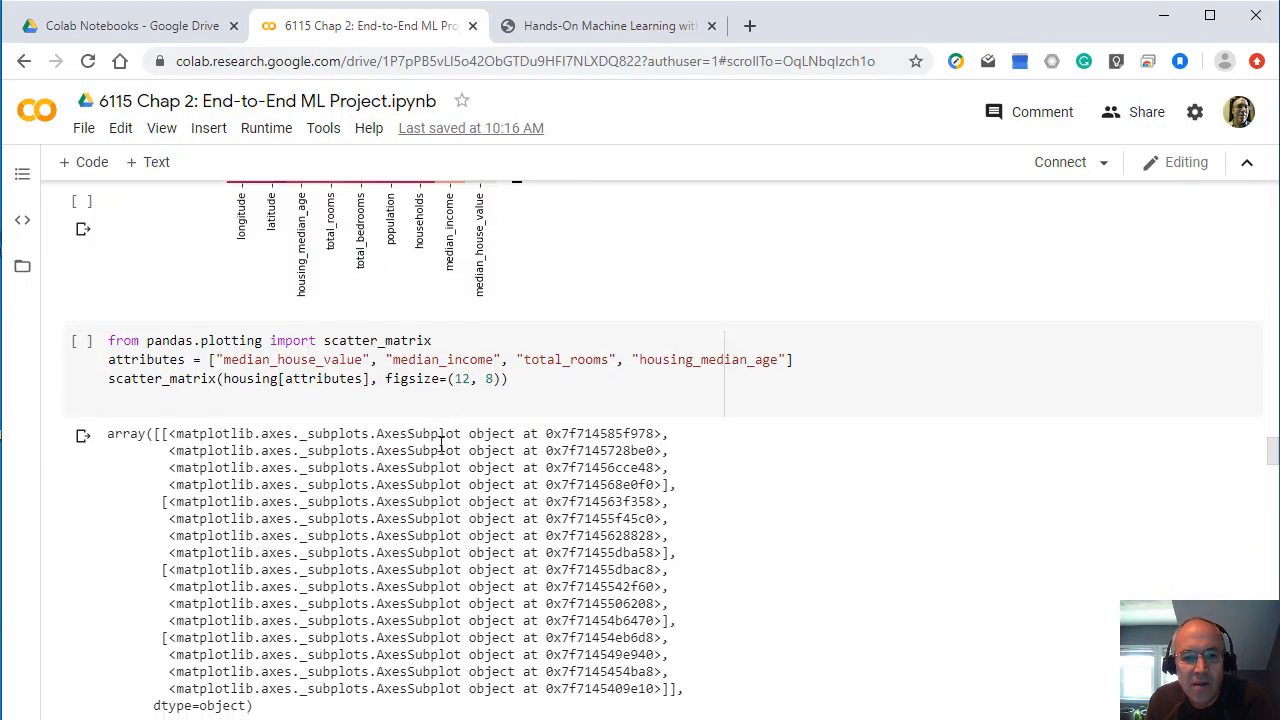
scroll(down, 3)
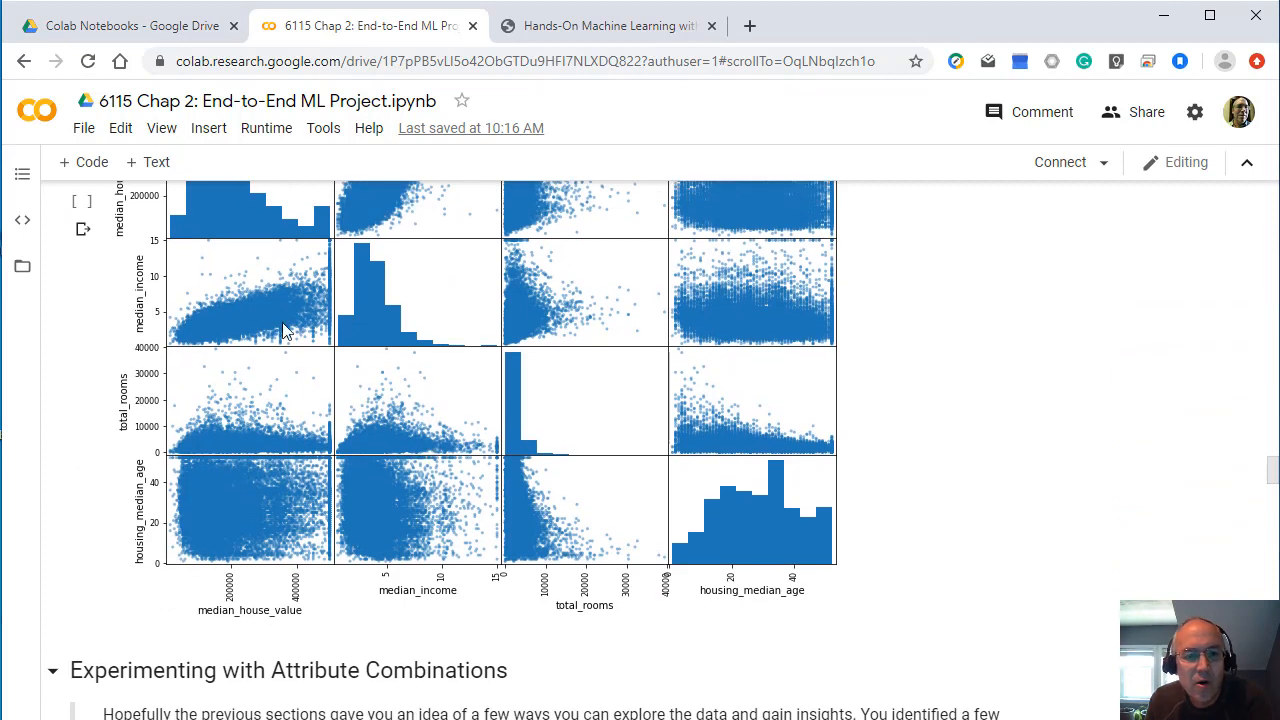
mouse_move(210, 336)
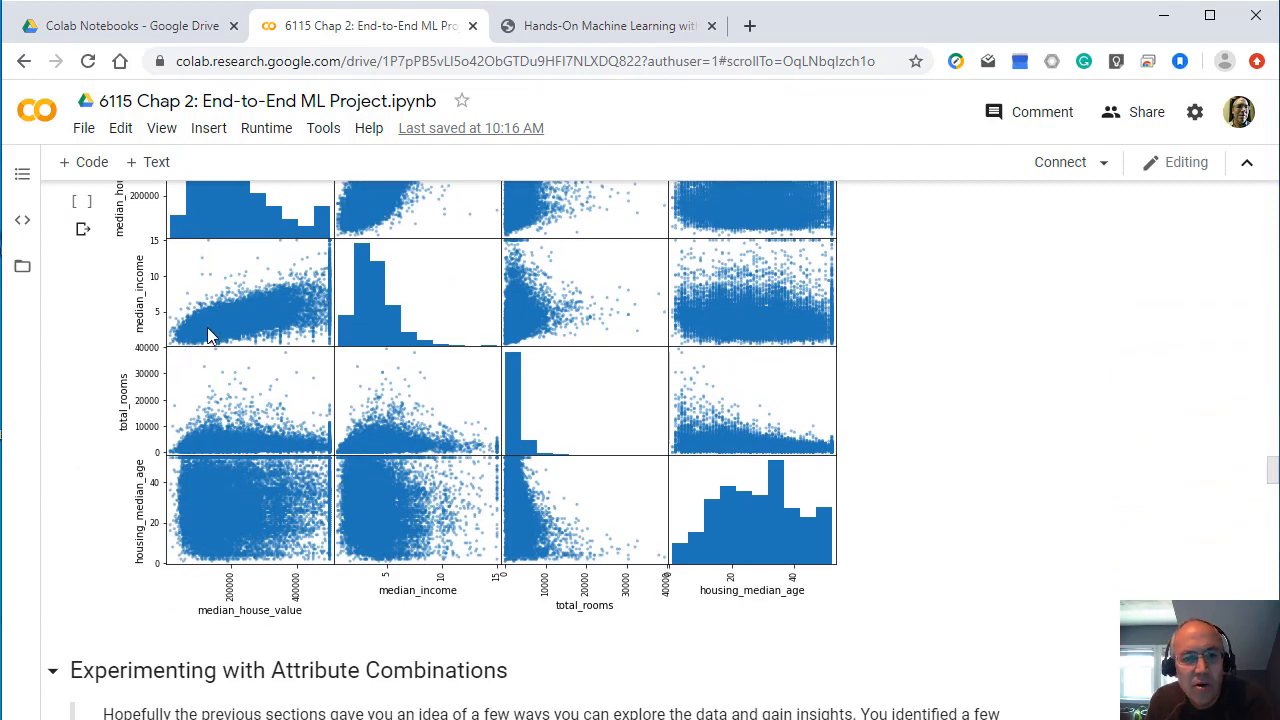
mouse_move(196, 336)
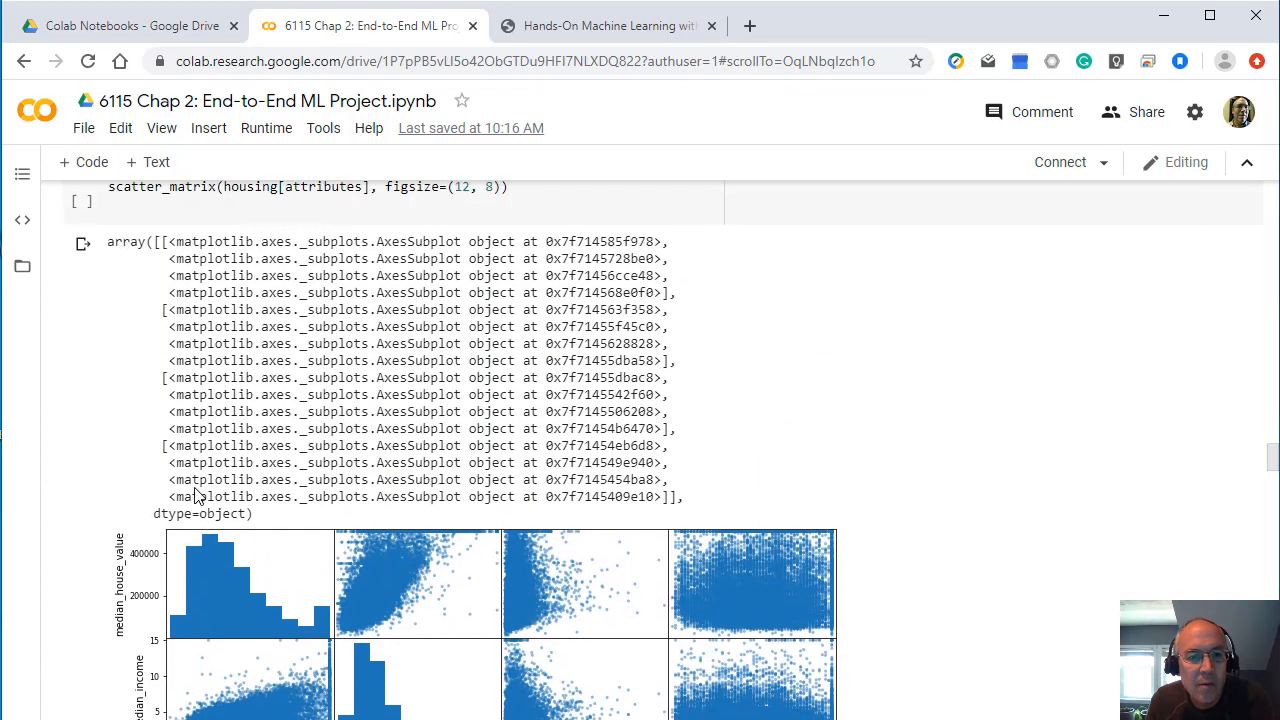
scroll(down, 3)
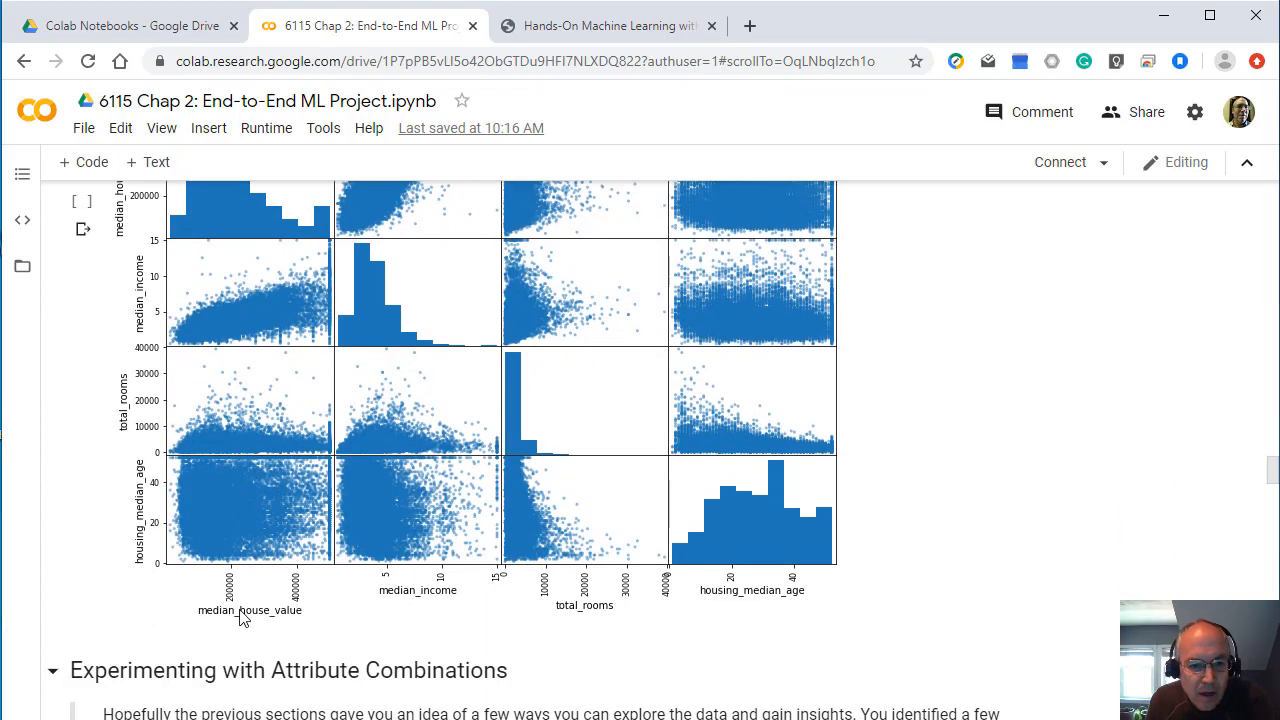
mouse_move(192, 344)
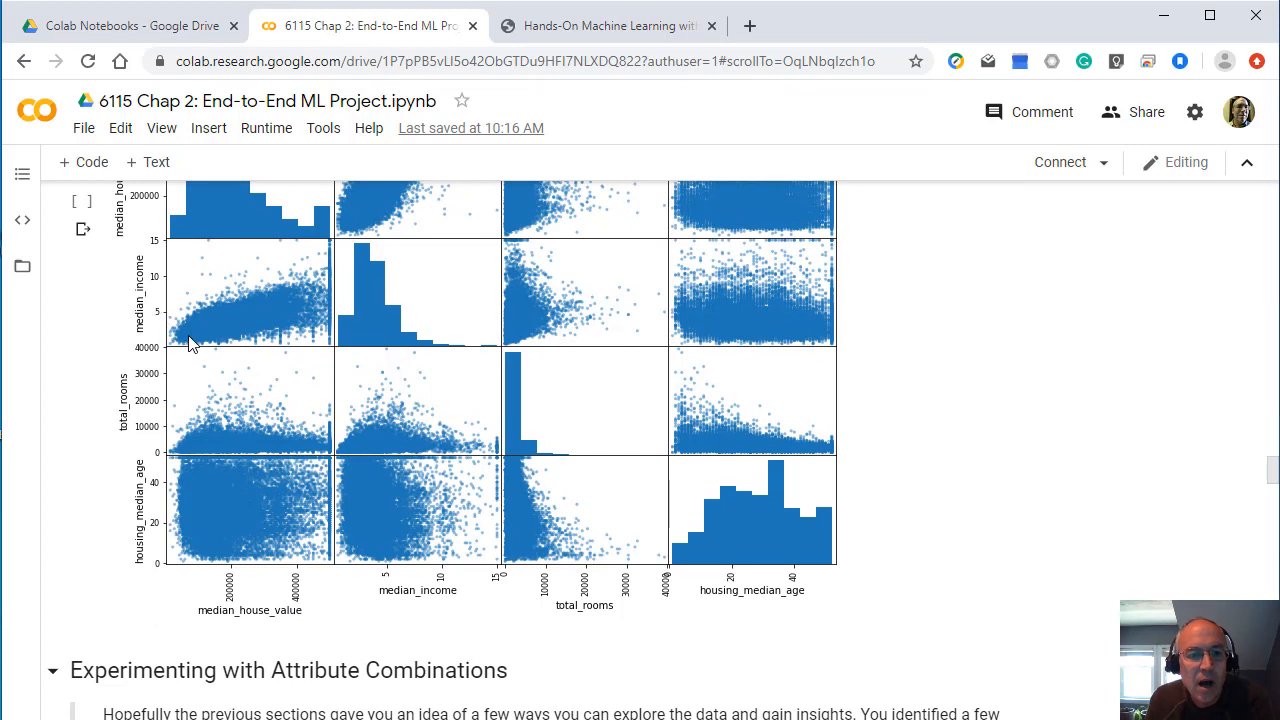
mouse_move(180, 344)
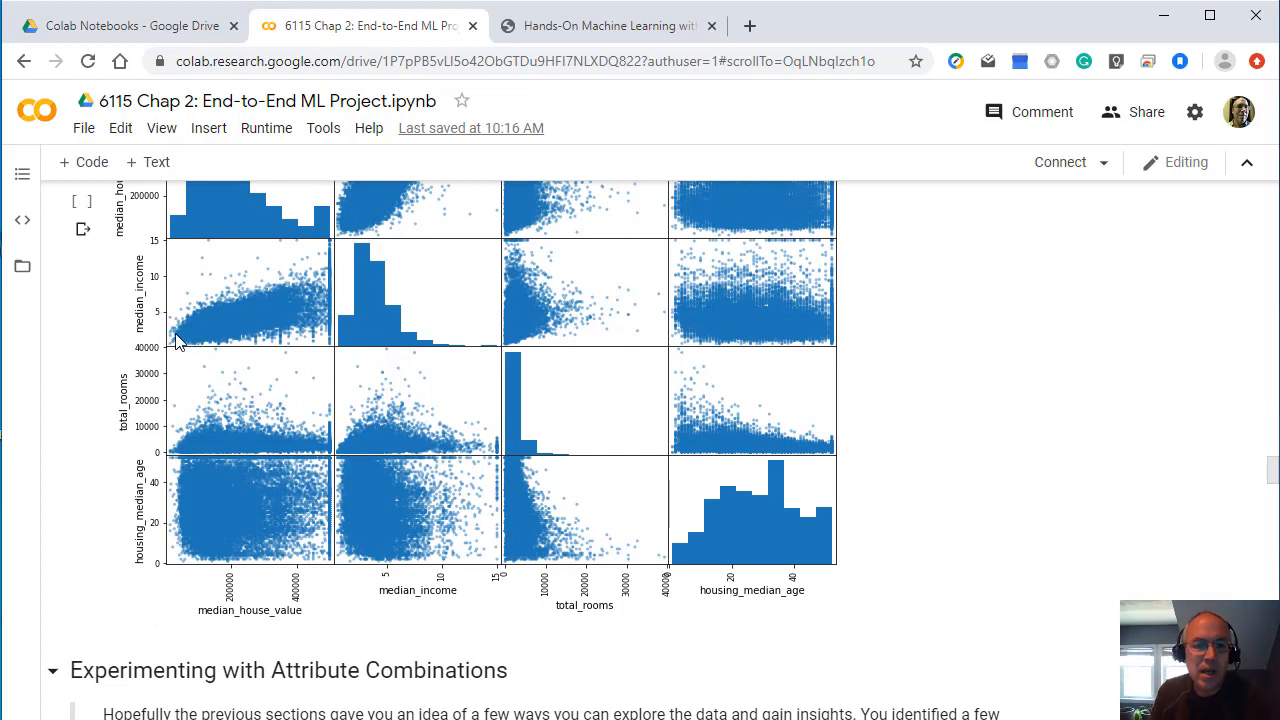
mouse_move(312, 304)
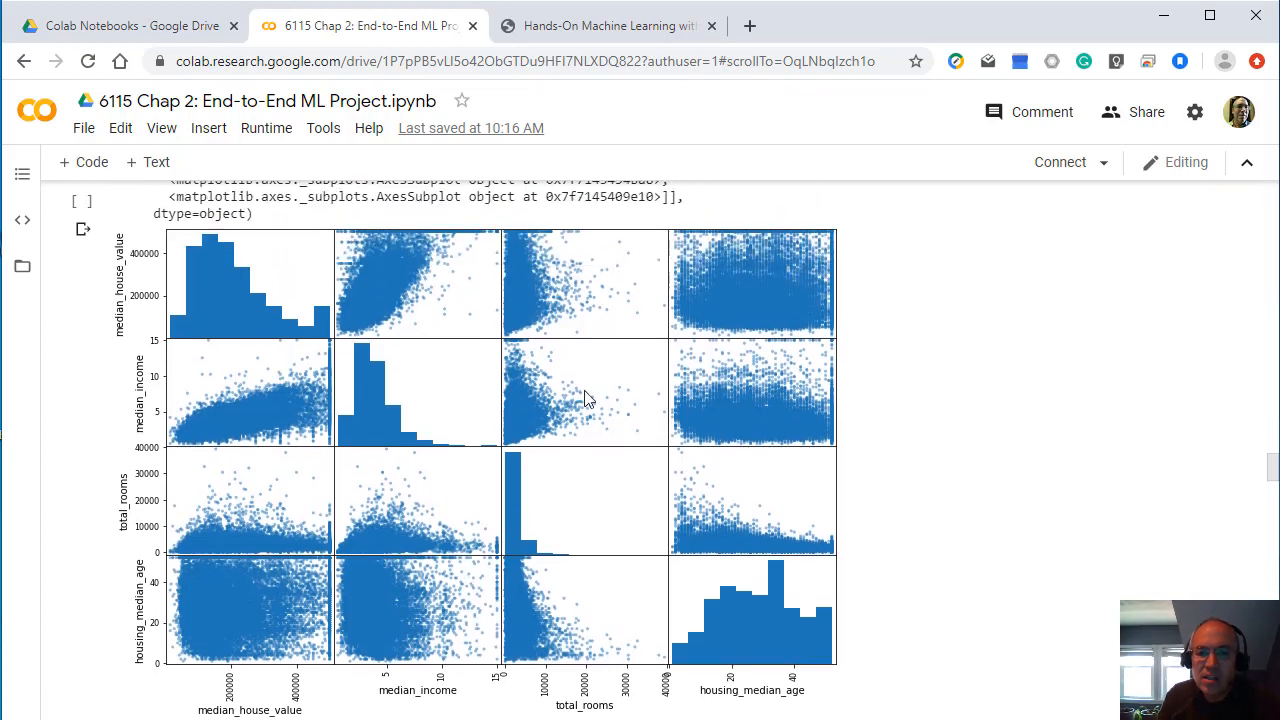
mouse_move(276, 644)
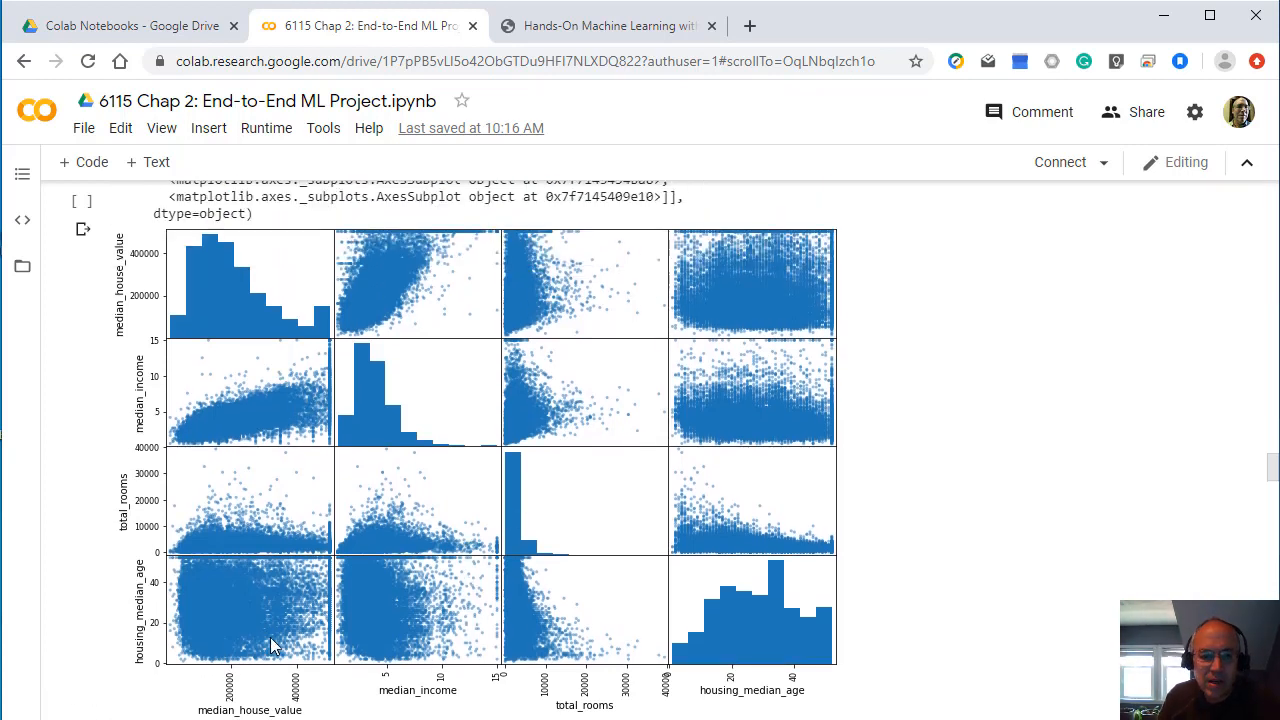
mouse_move(268, 608)
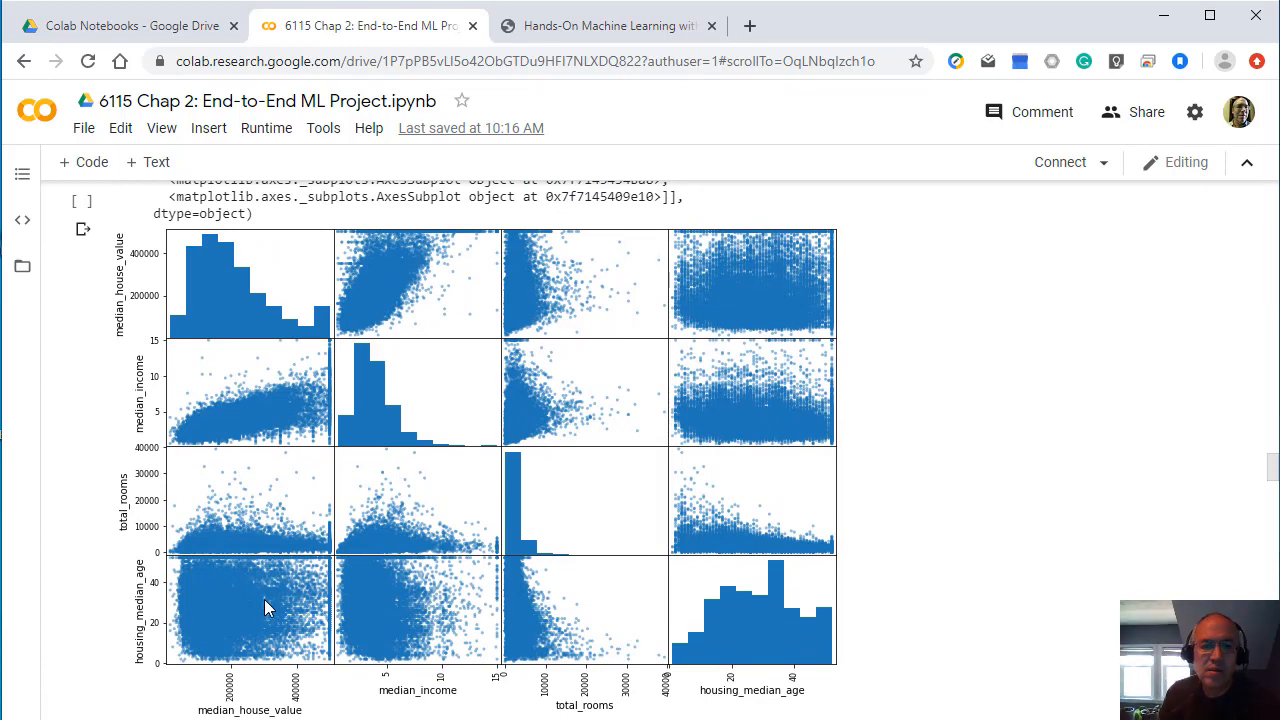
mouse_move(504, 476)
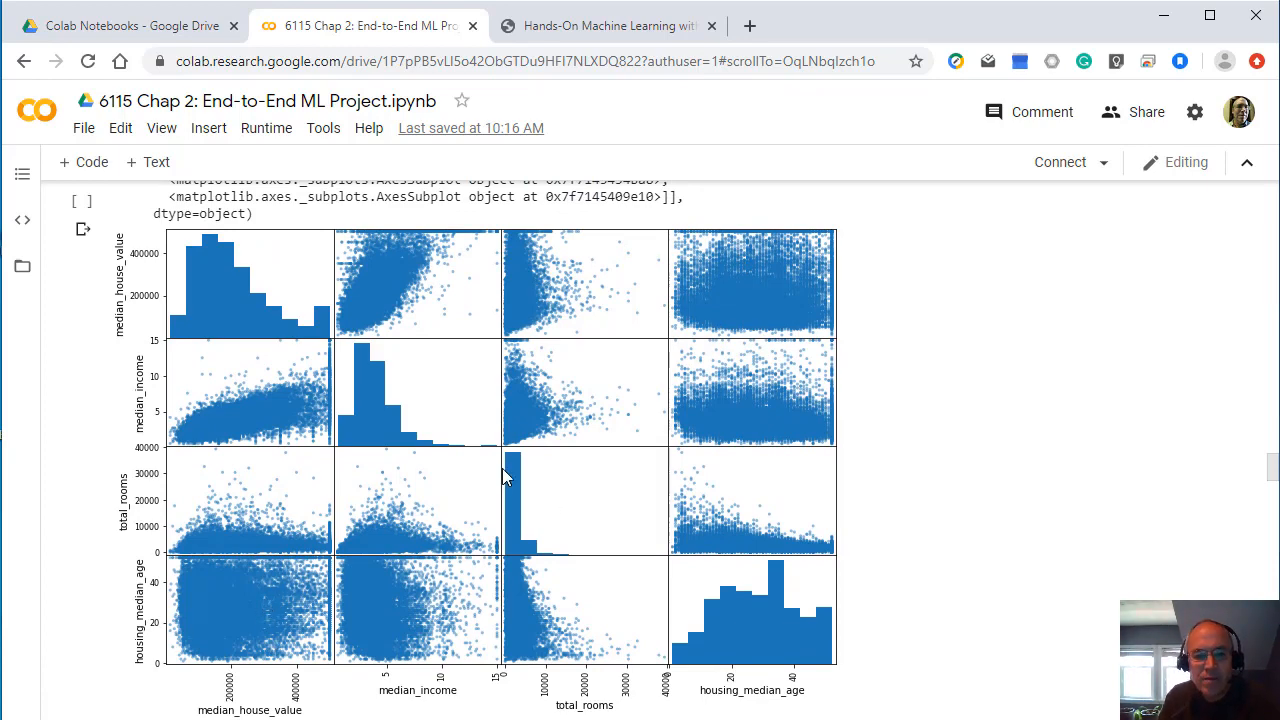
scroll(down, 3)
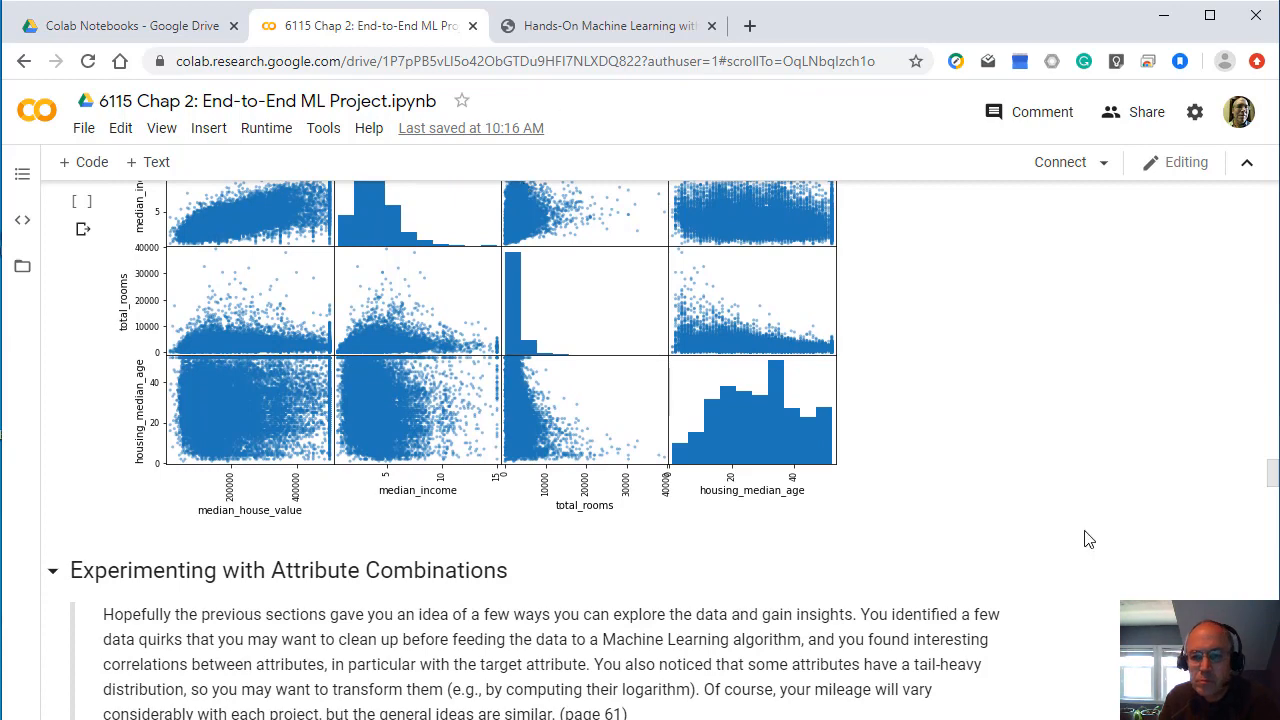
scroll(down, 3)
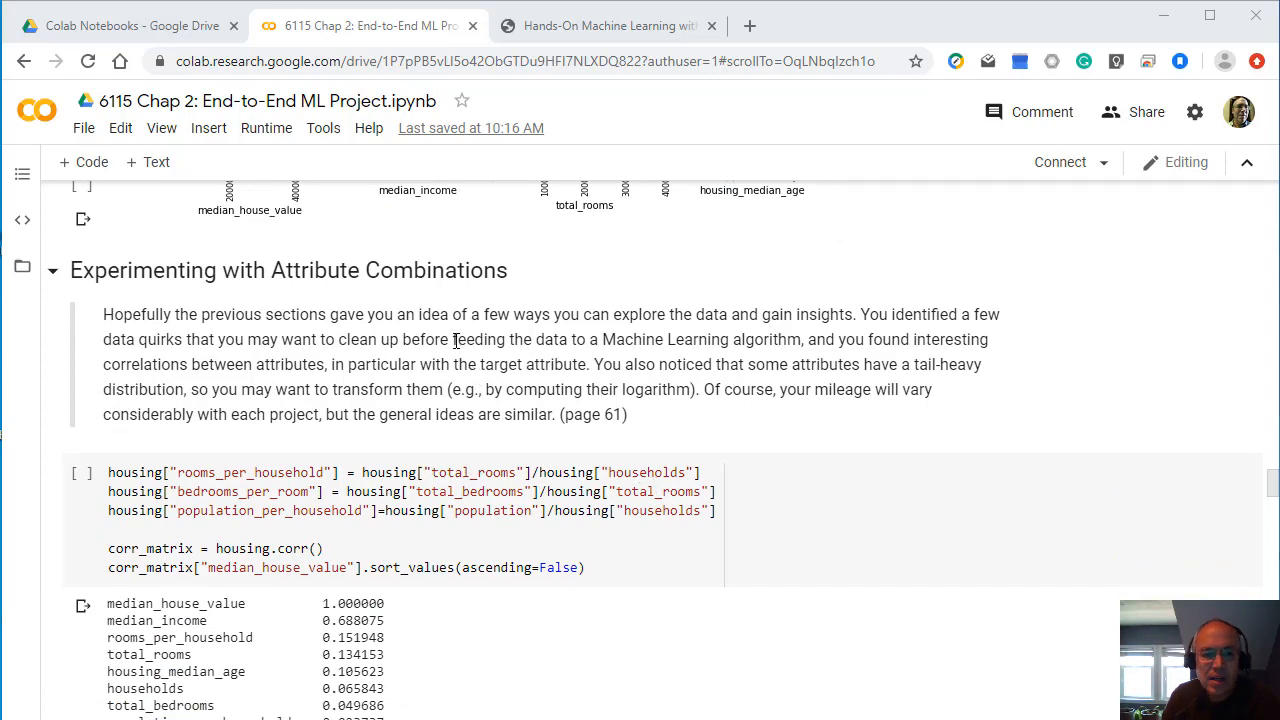
Step: Check page 62's Prepare the Data section in the PDF, then return to the notebook's Data Cleaning cells
scroll(down, 3)
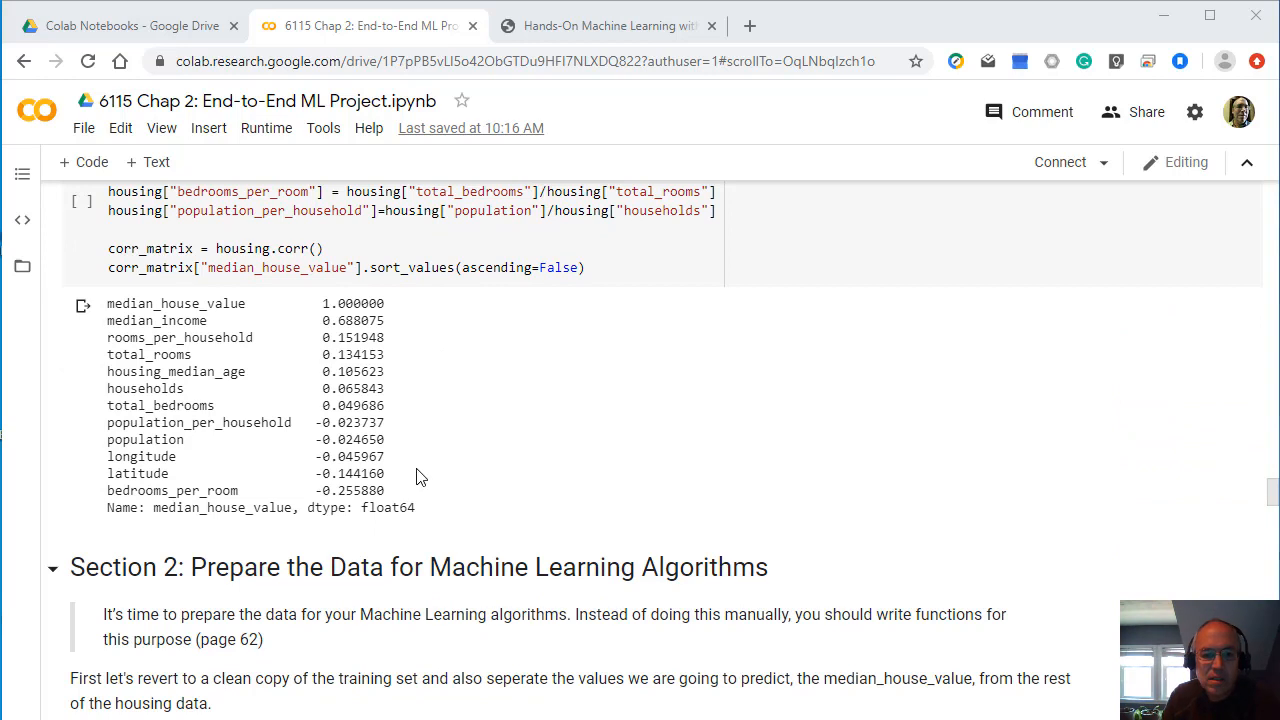
scroll(down, 3)
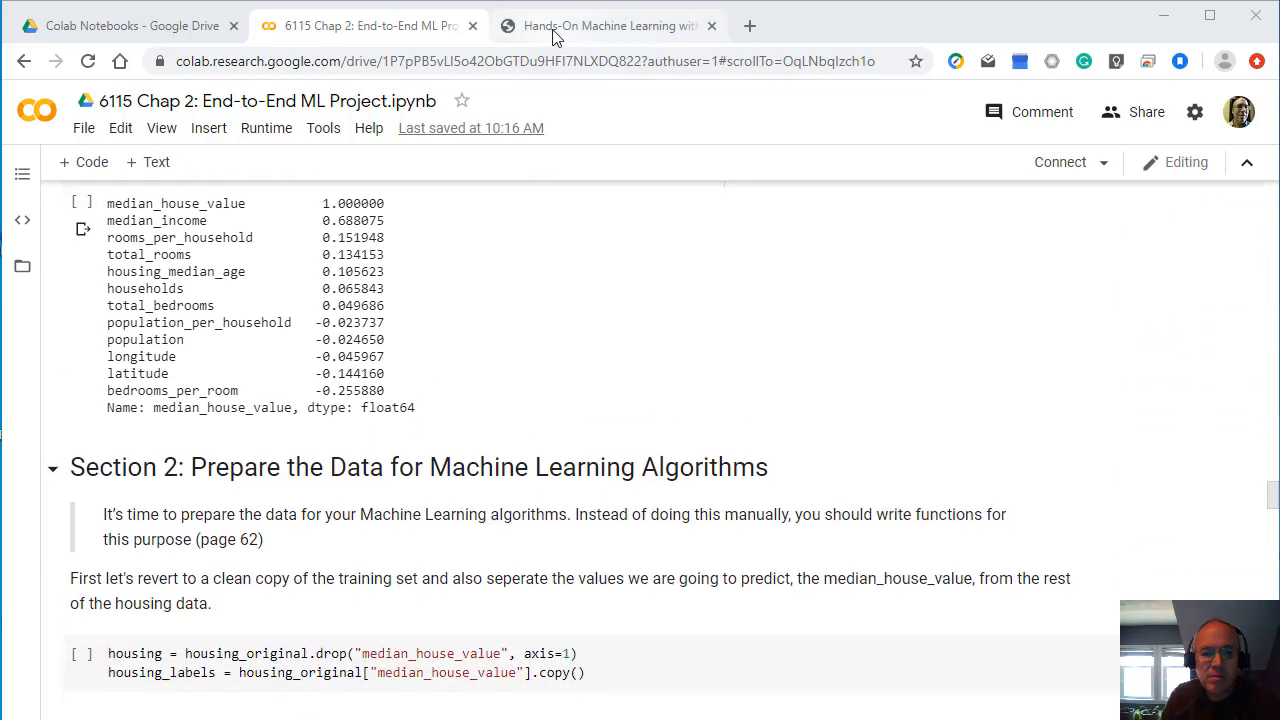
mouse_move(450, 466)
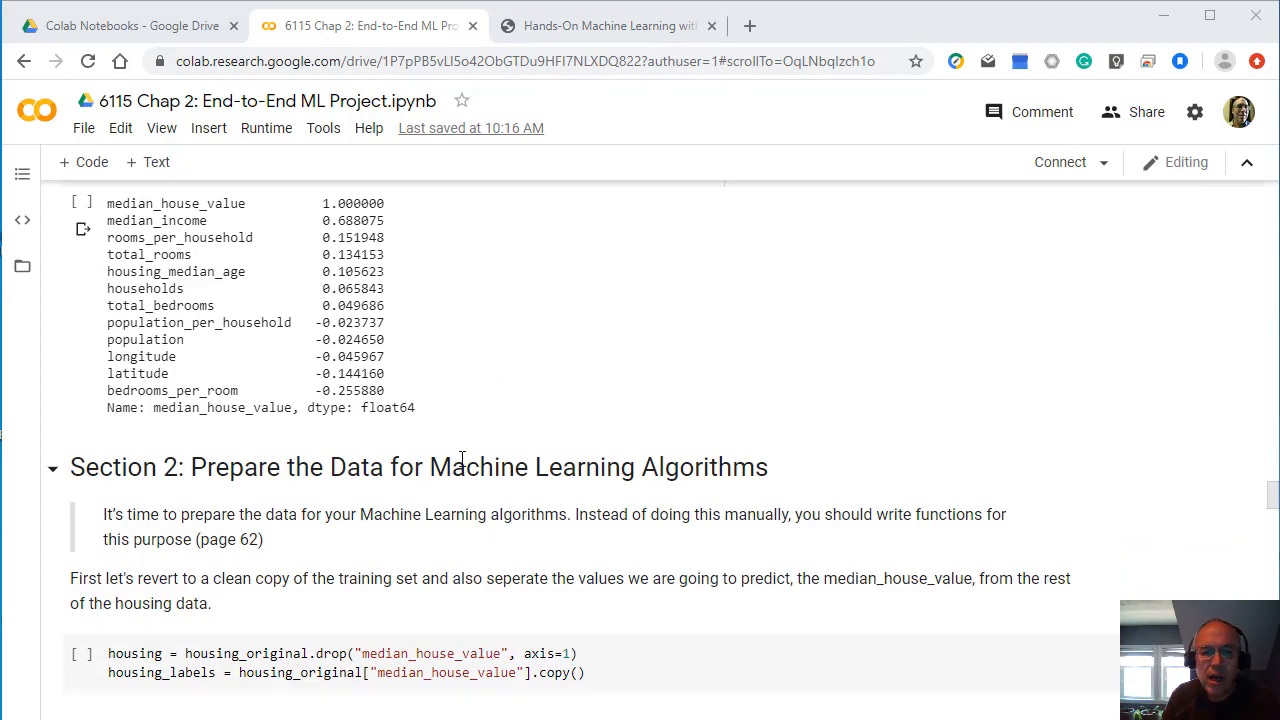
click(604, 24)
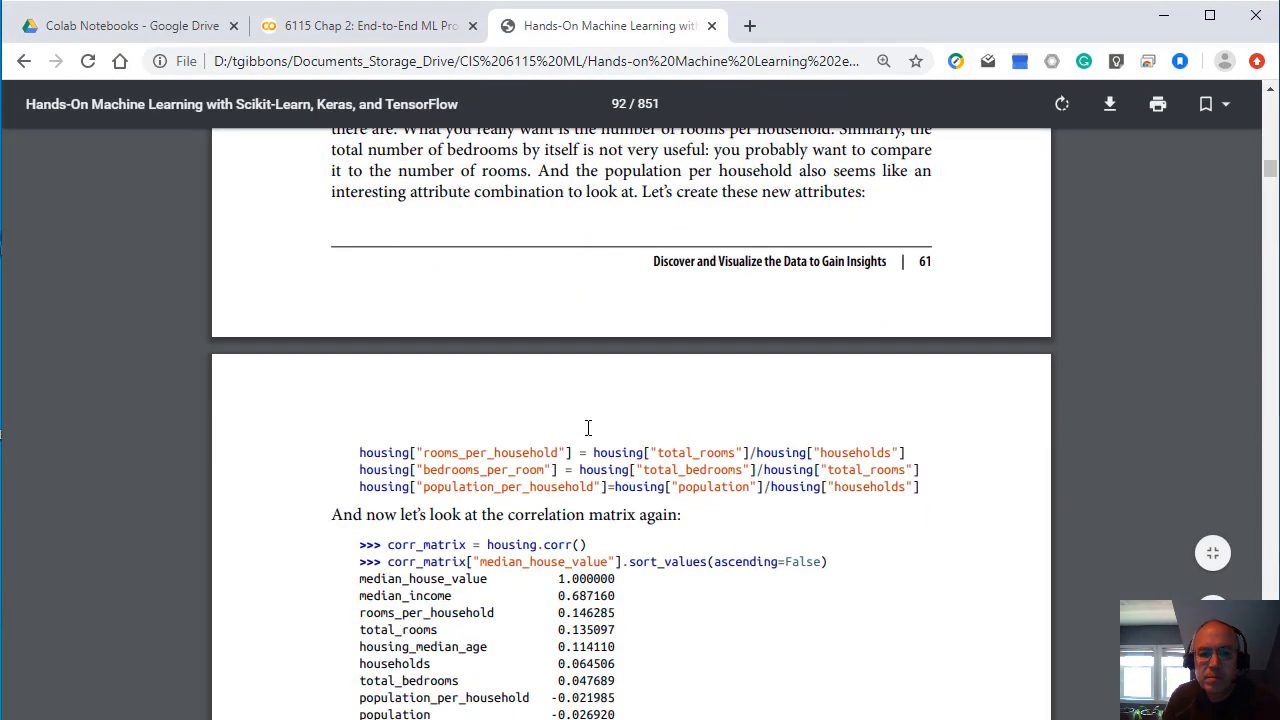
scroll(down, 3)
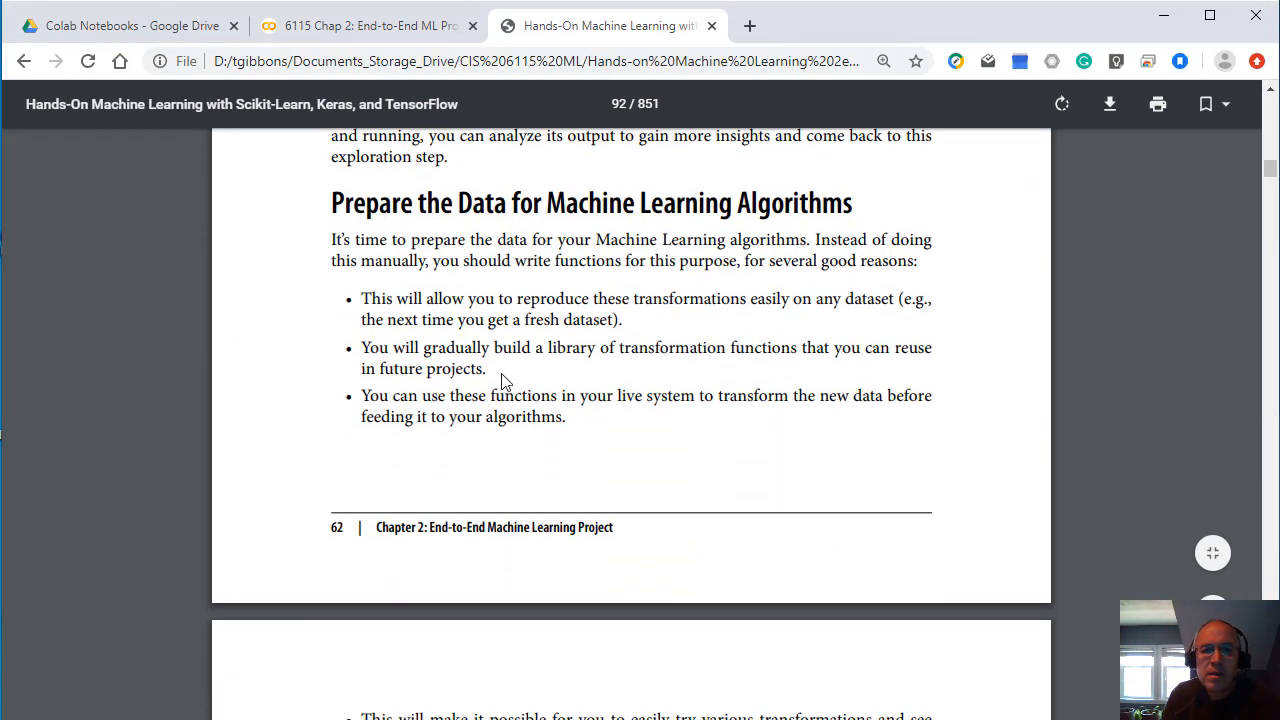
click(368, 24)
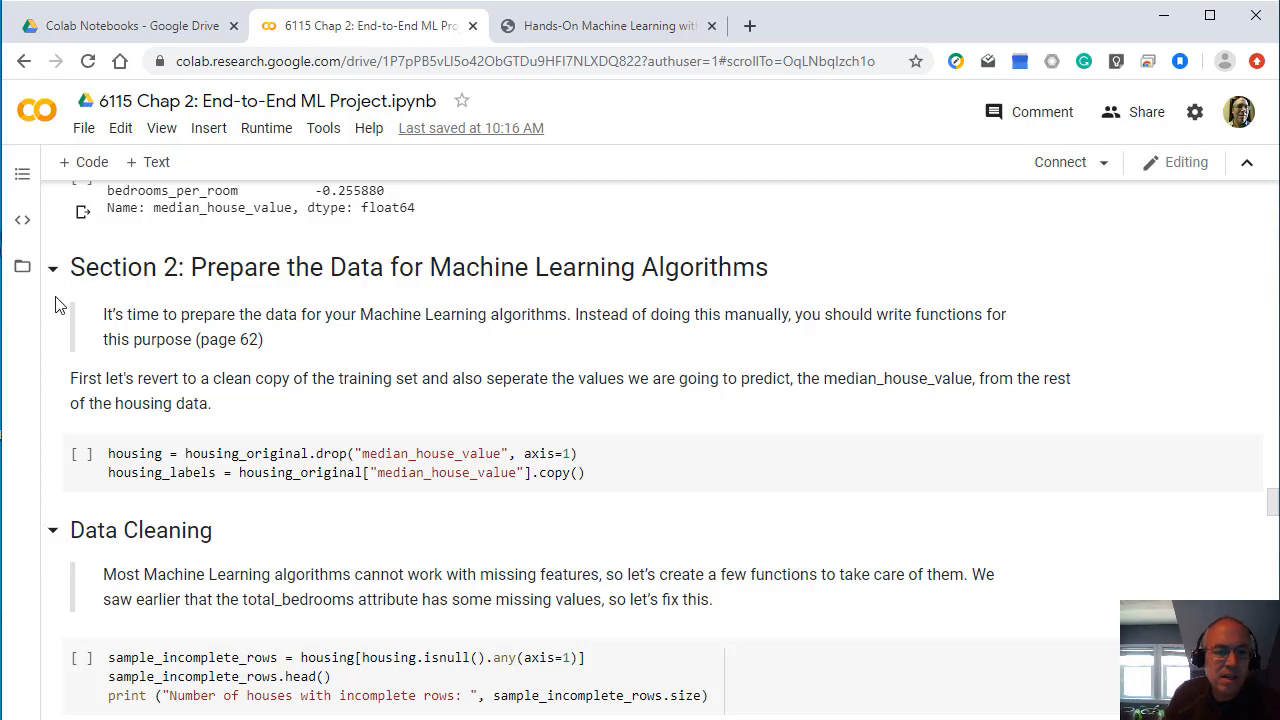
click(54, 268)
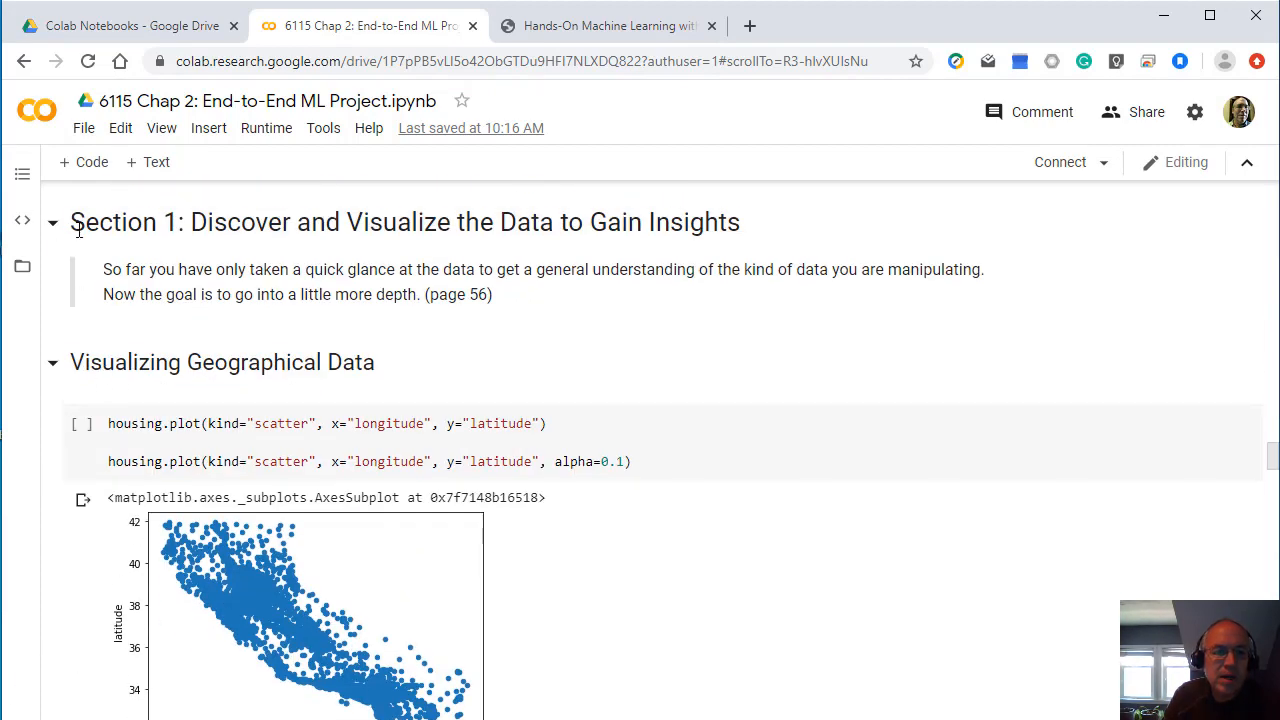
click(54, 220)
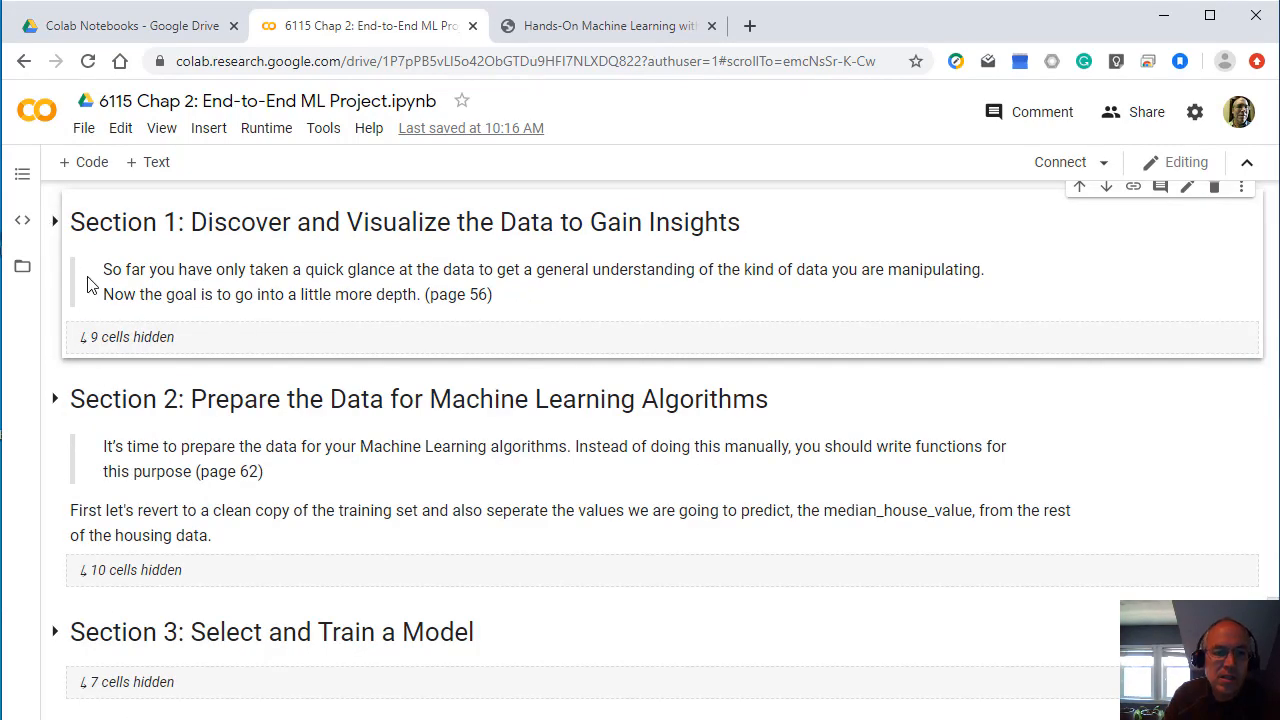
mouse_move(288, 502)
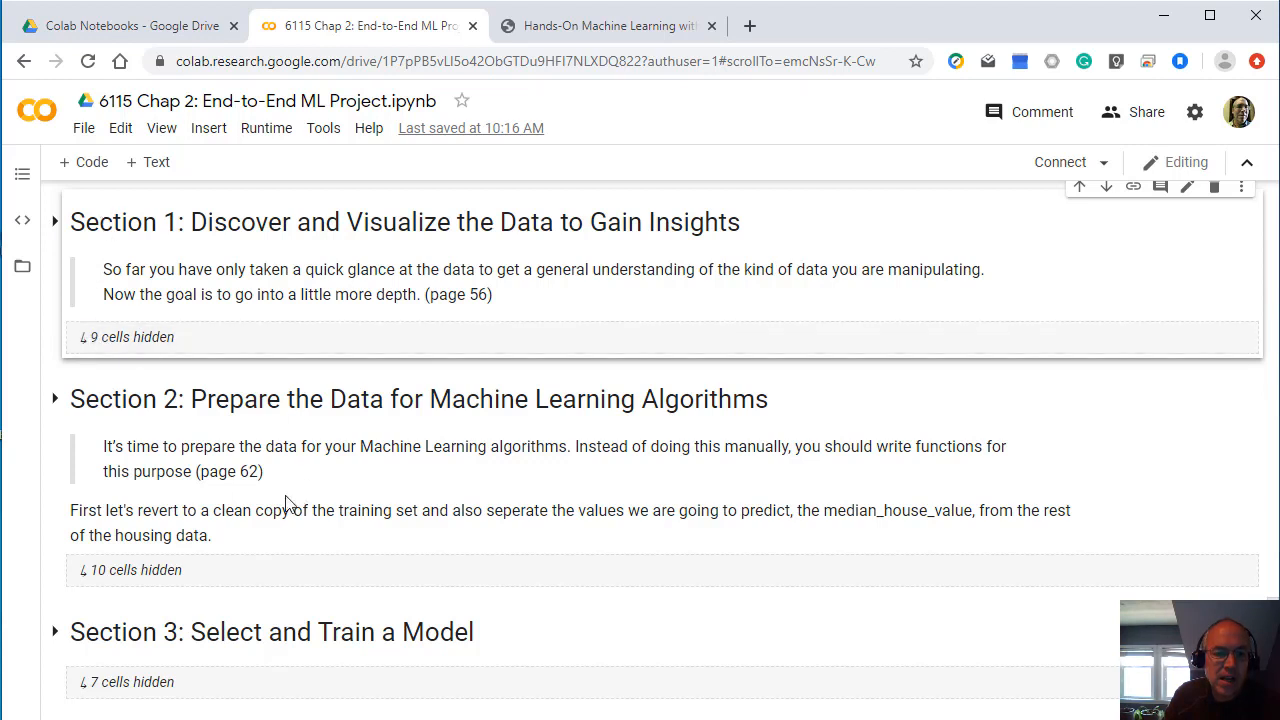
scroll(down, 3)
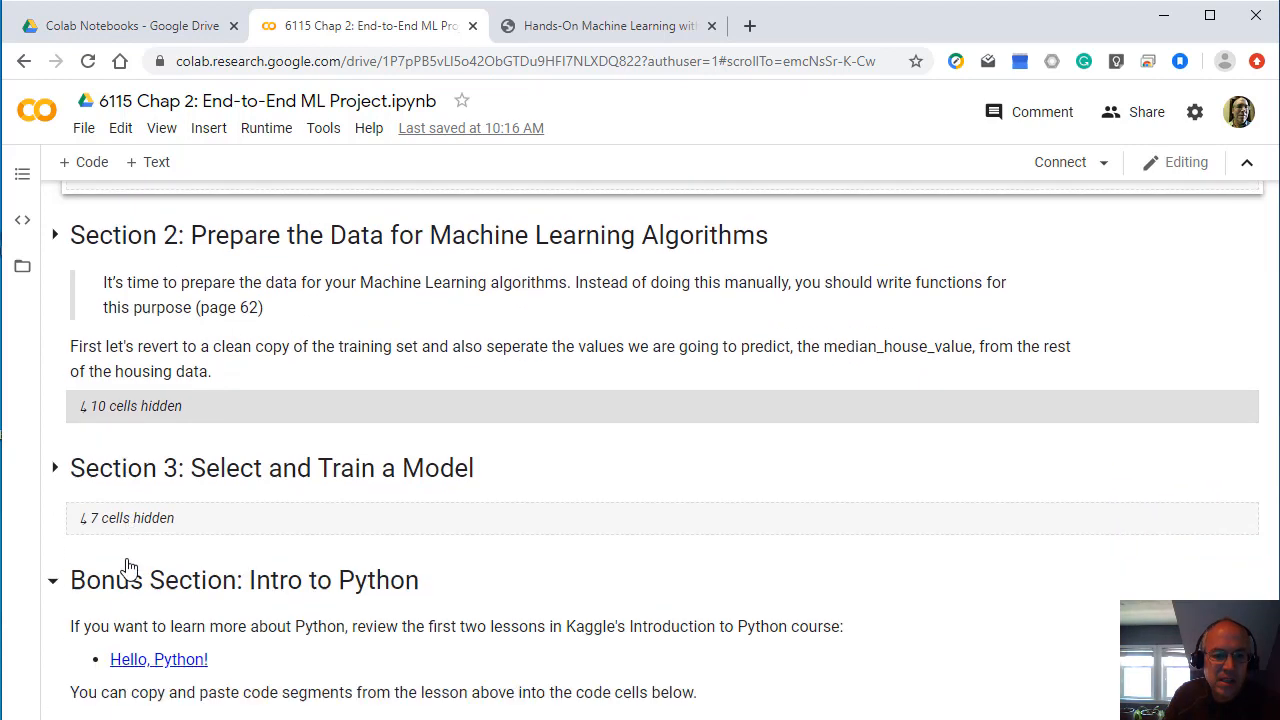
scroll(down, 3)
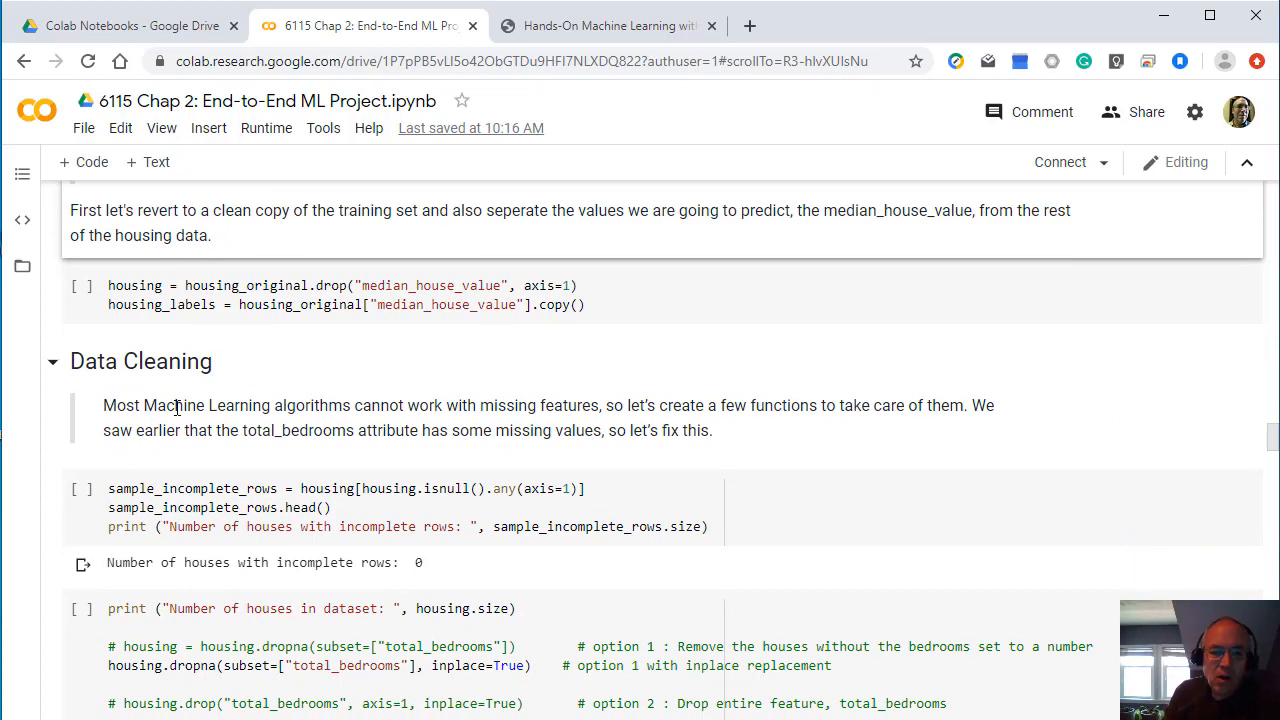
mouse_move(258, 430)
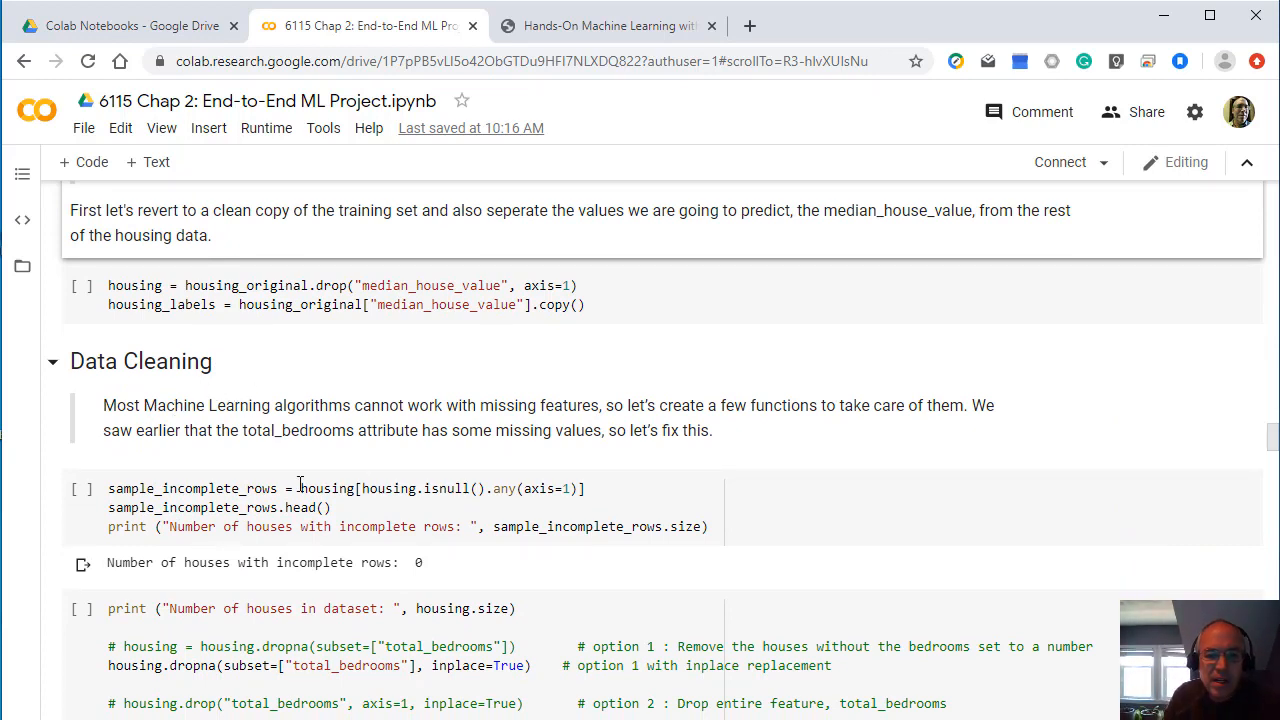
mouse_move(424, 508)
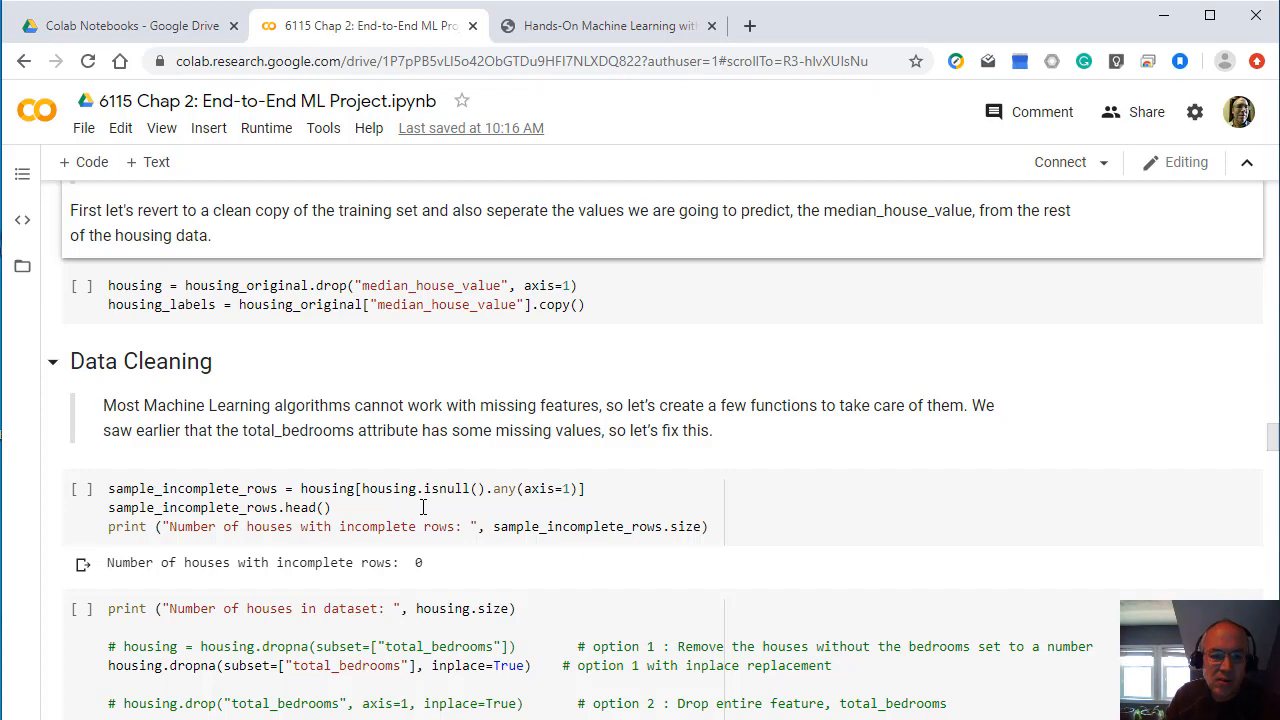
scroll(down, 3)
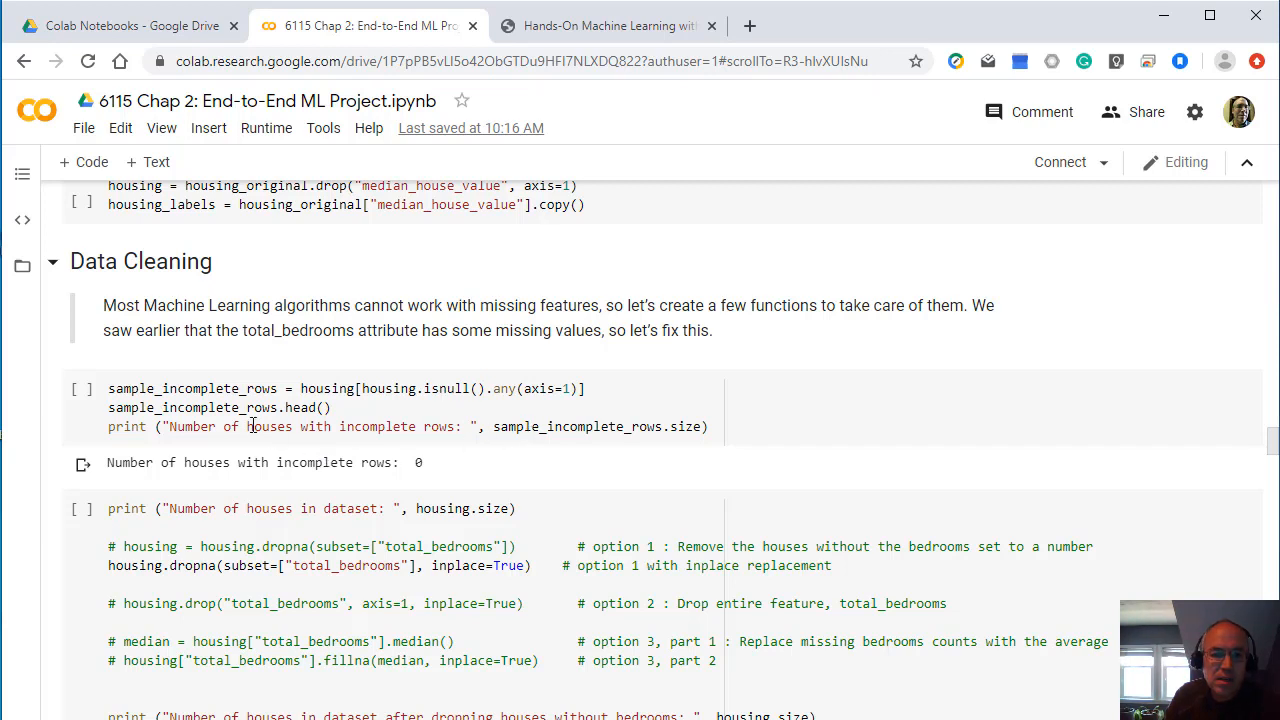
mouse_move(416, 428)
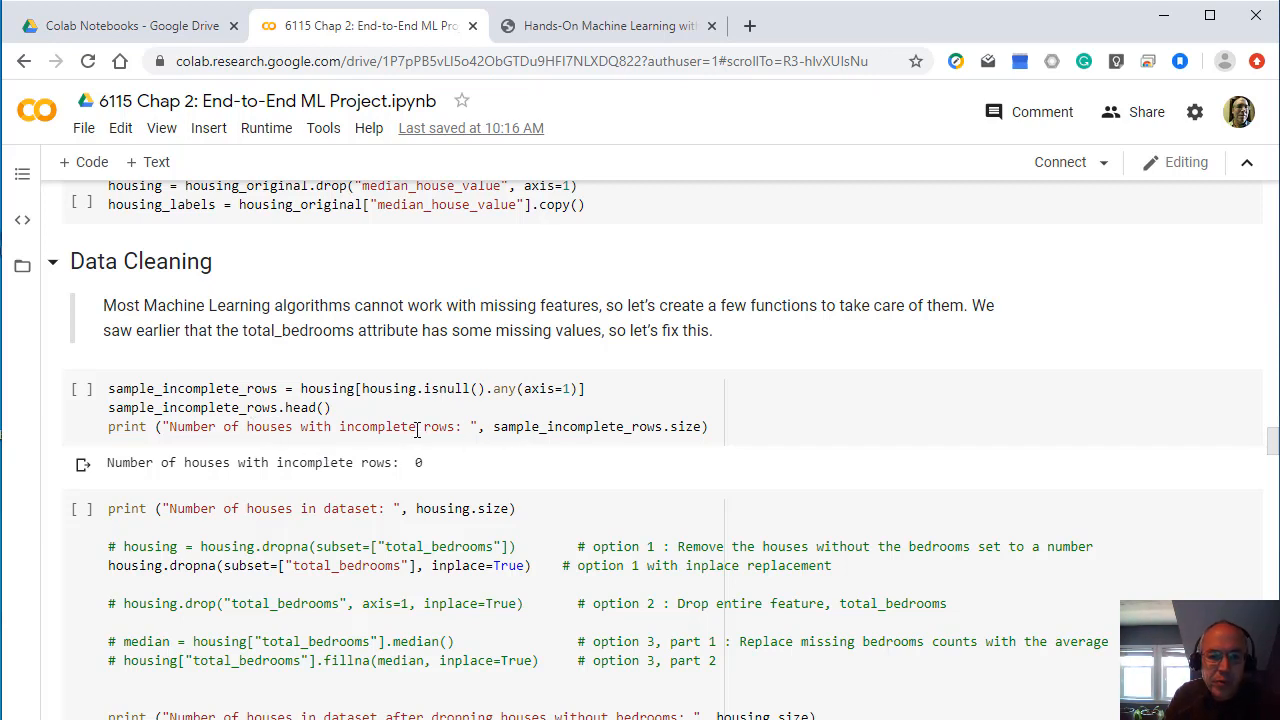
mouse_move(572, 432)
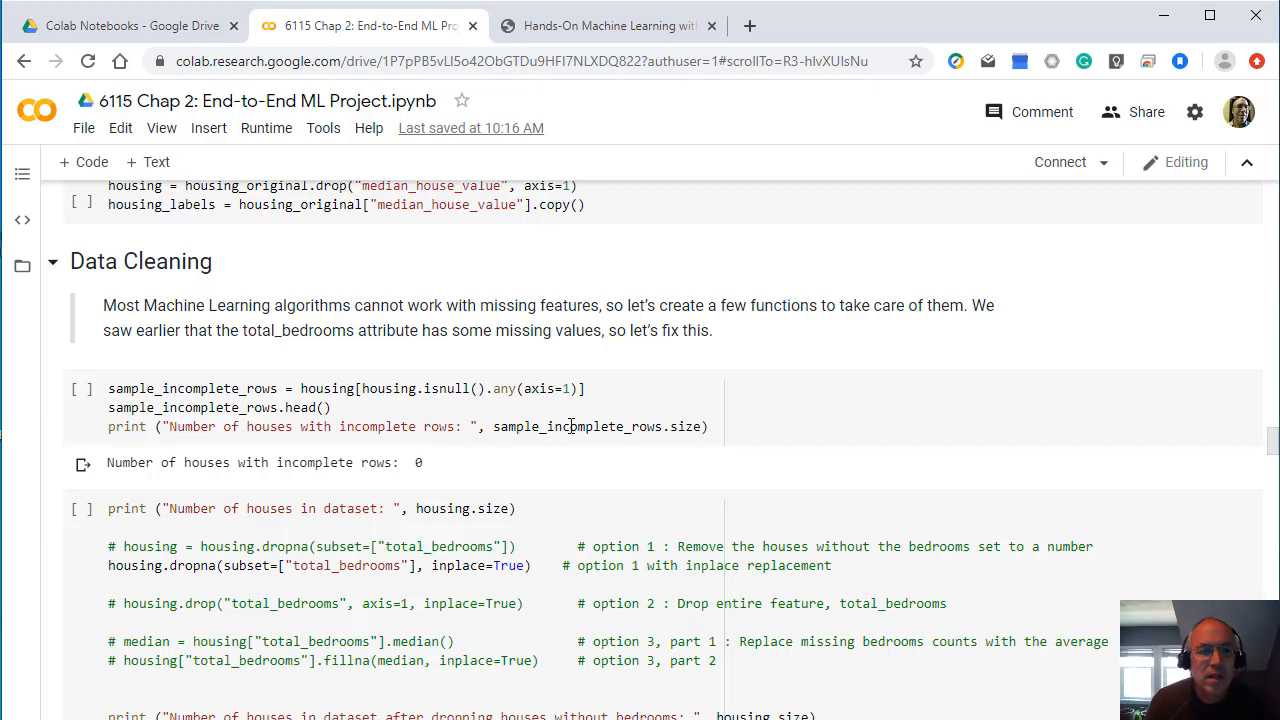
mouse_move(456, 408)
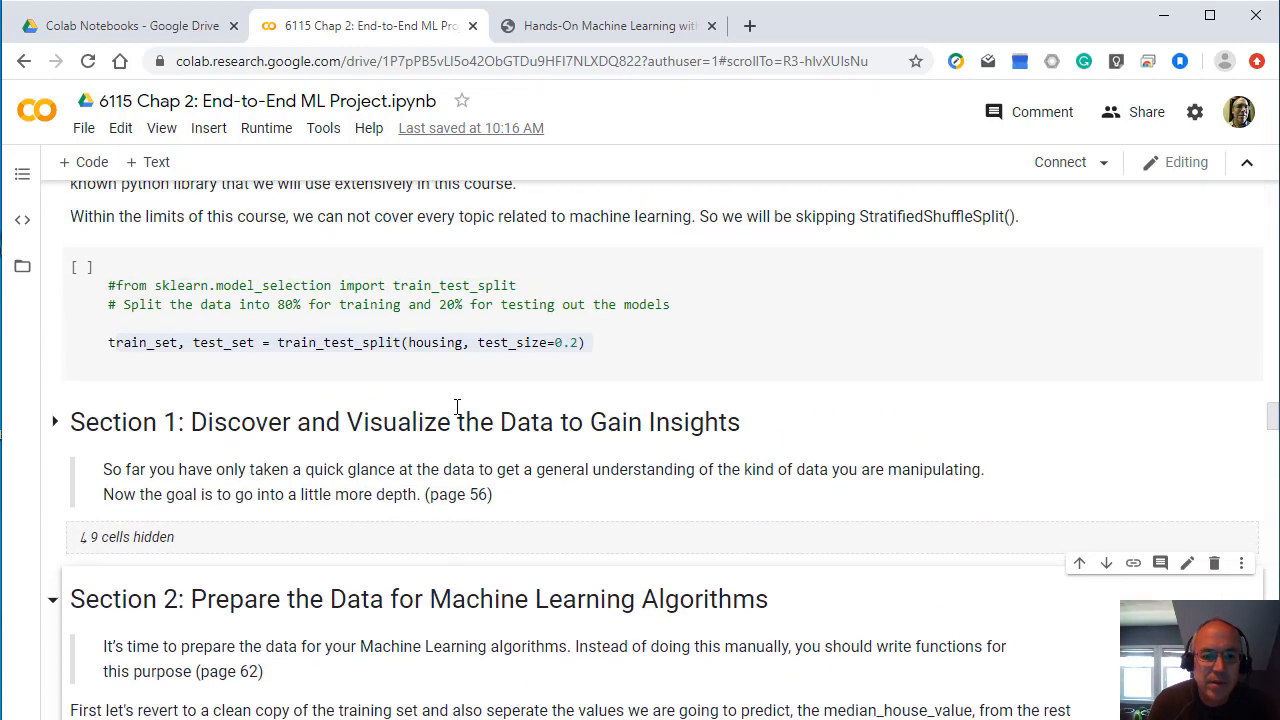
Step: Navigate the notebook to Section 0's Setting up Python tools and its library import cell
scroll(down, 3)
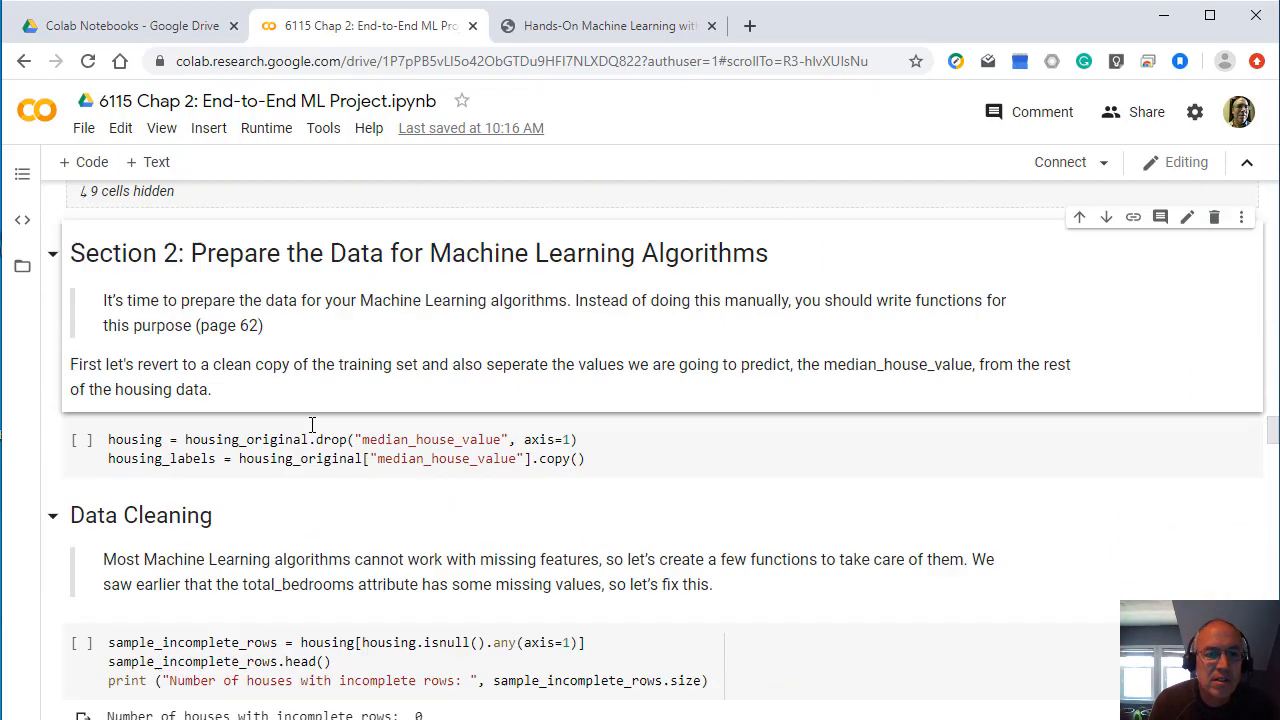
scroll(down, 3)
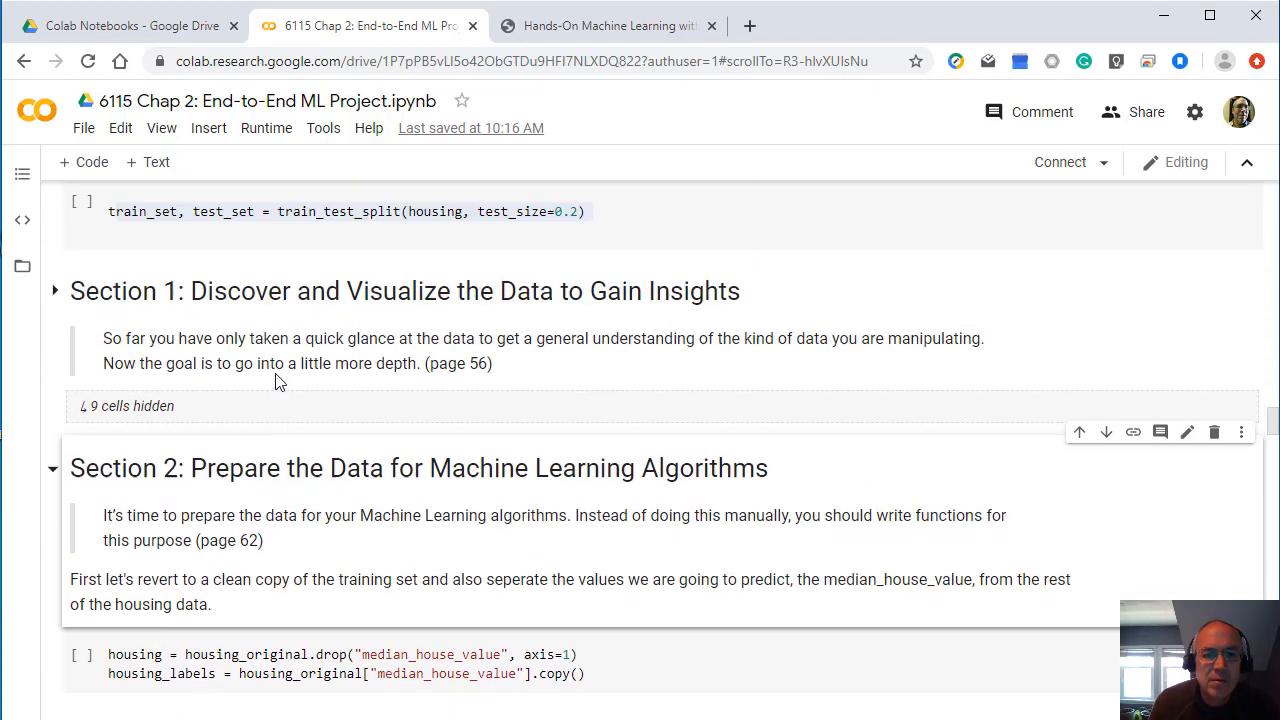
scroll(down, 3)
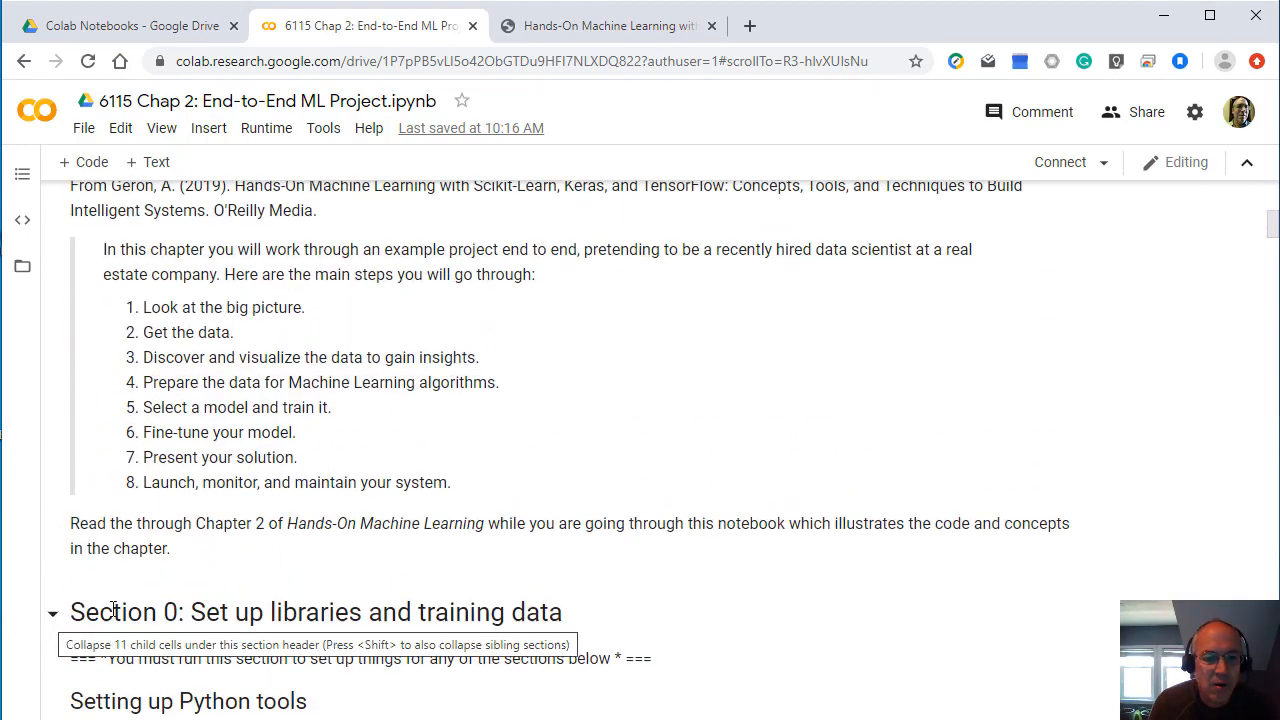
scroll(down, 3)
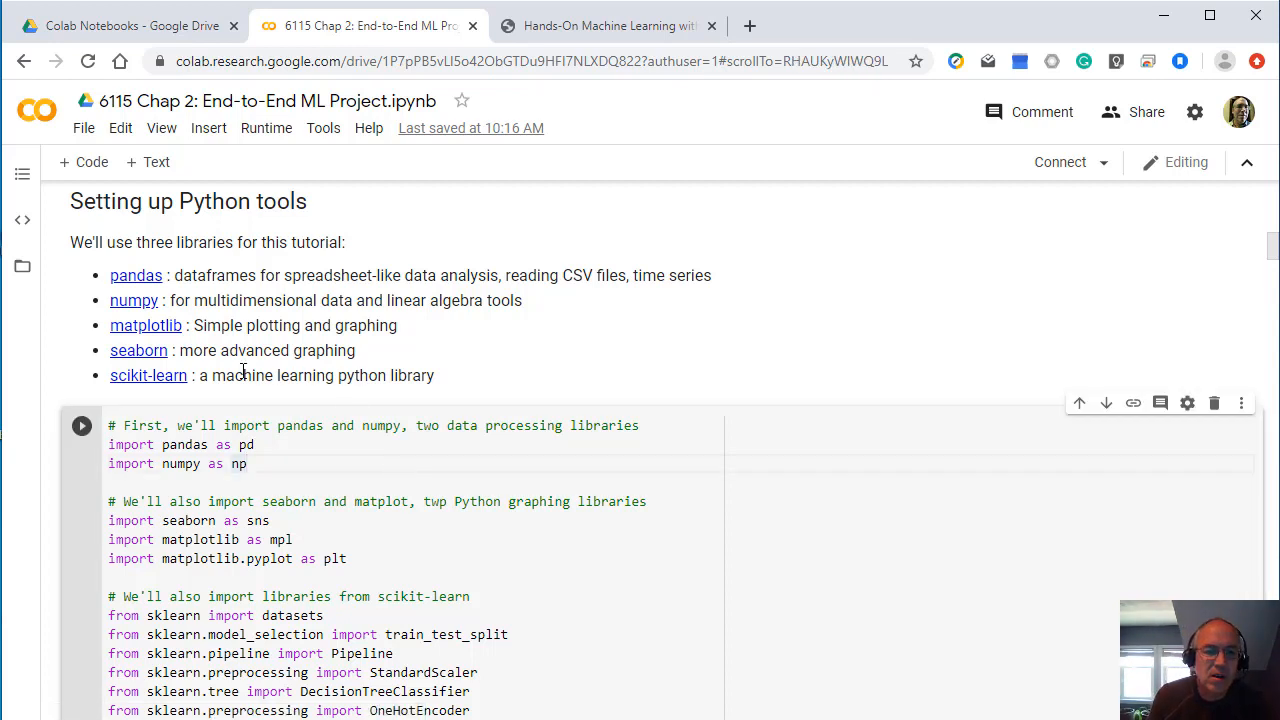
mouse_move(296, 348)
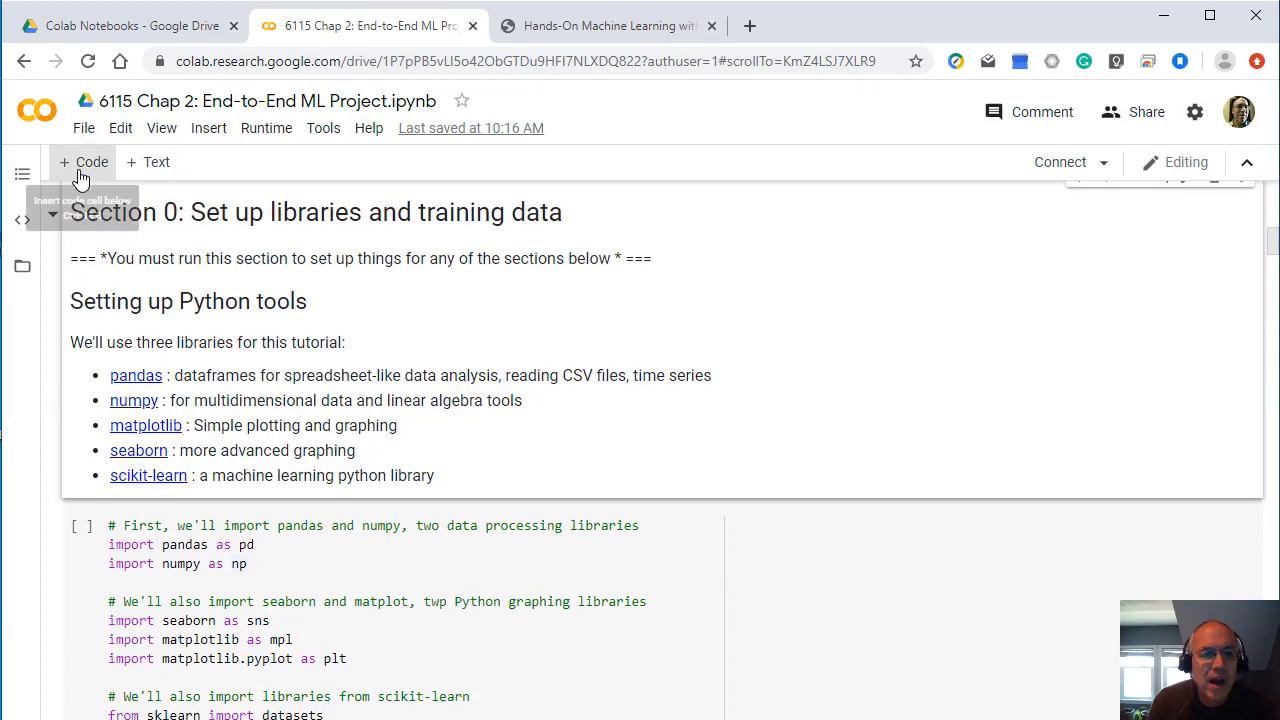
mouse_move(272, 292)
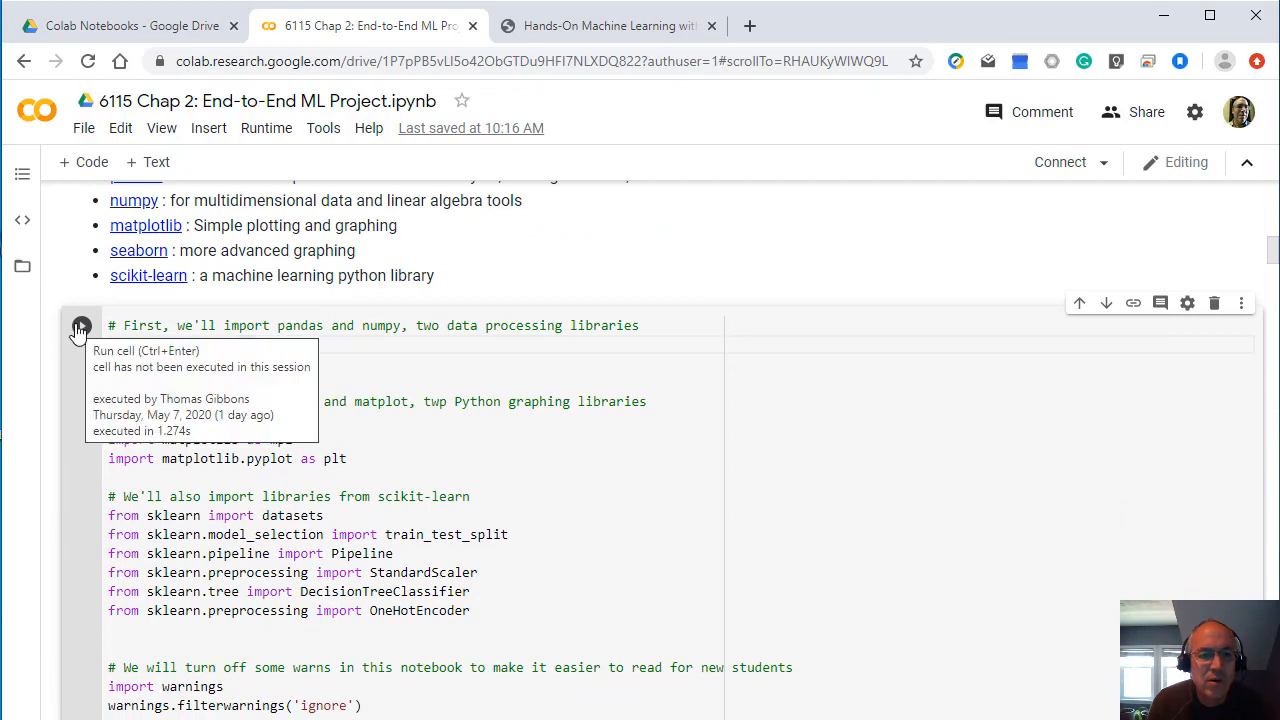
Step: Run the library import cell, getting 'Libraries imported' with a pandas deprecation warning, and move to Download the Data
click(80, 324)
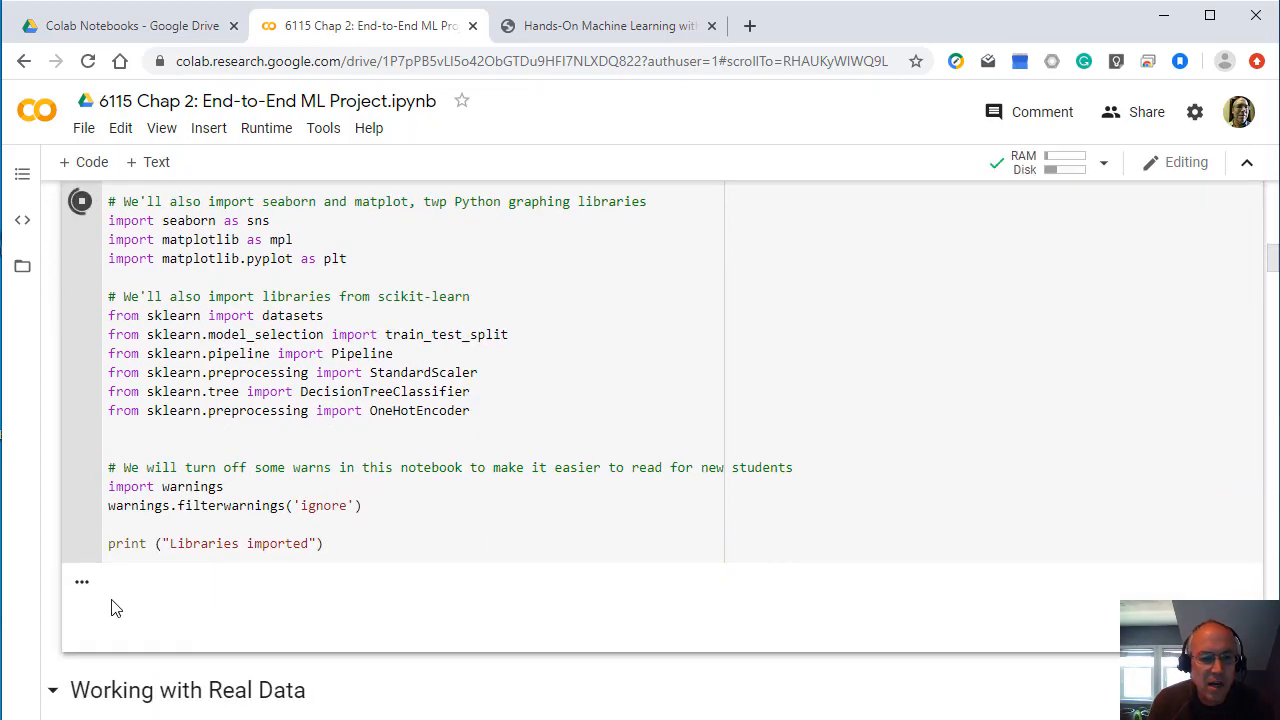
click(80, 200)
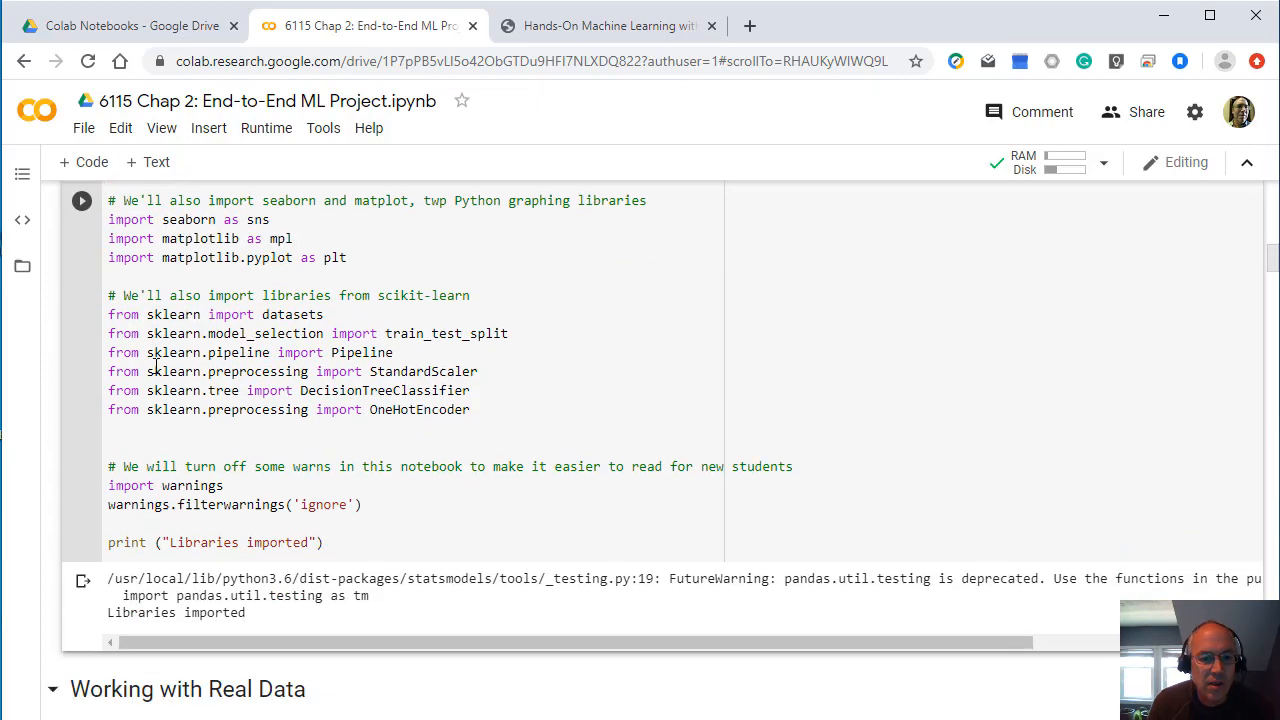
scroll(down, 3)
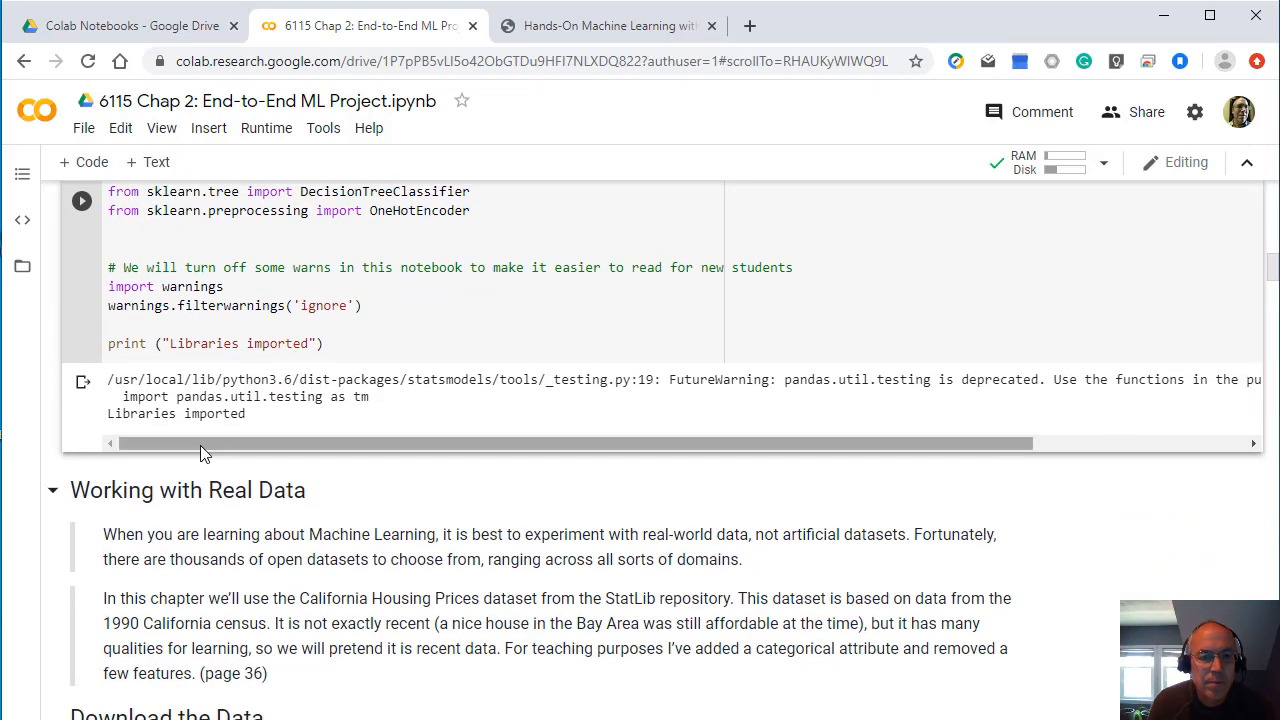
scroll(down, 3)
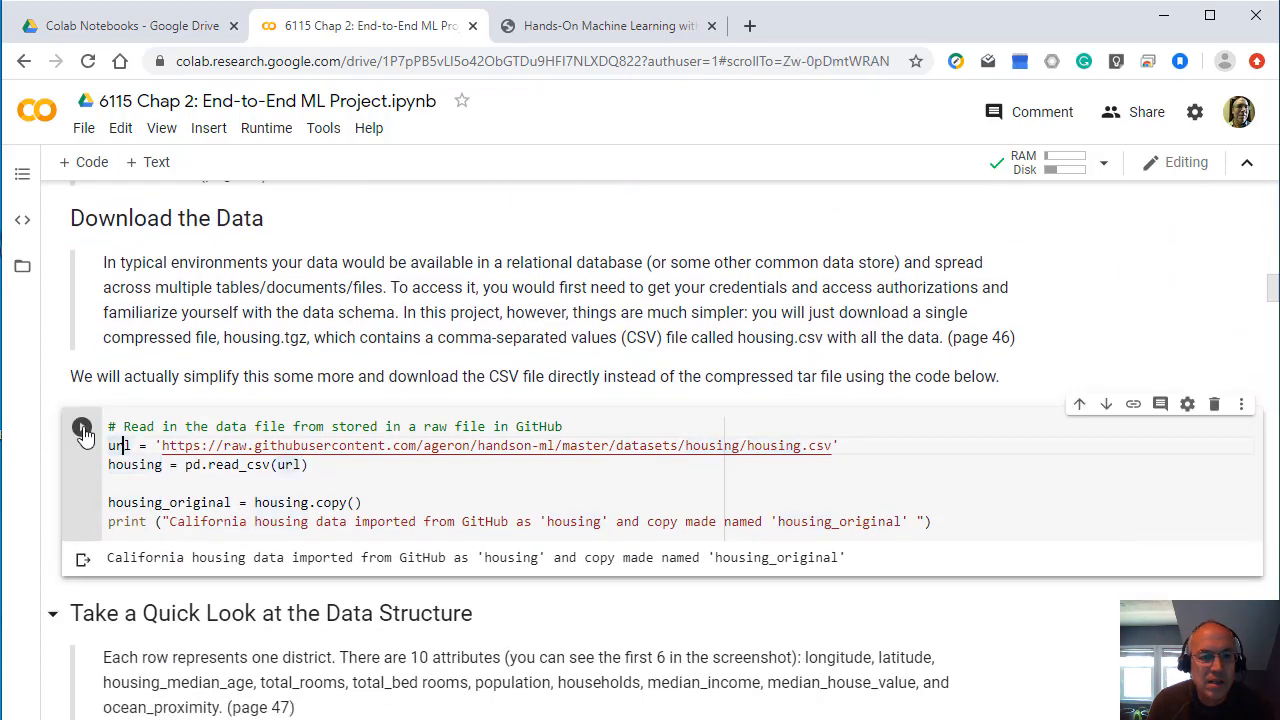
Step: Run the Download the Data cell to load housing.csv from GitHub, then glance through the Runtime menu
click(82, 428)
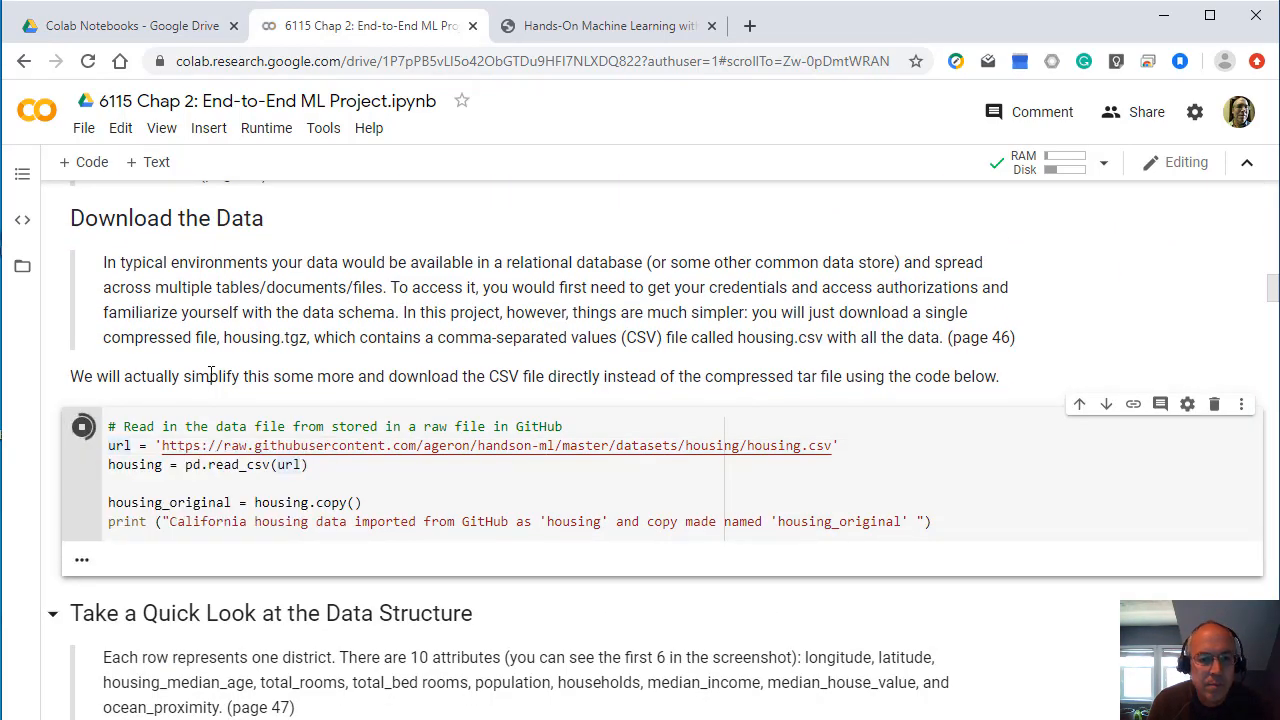
click(84, 428)
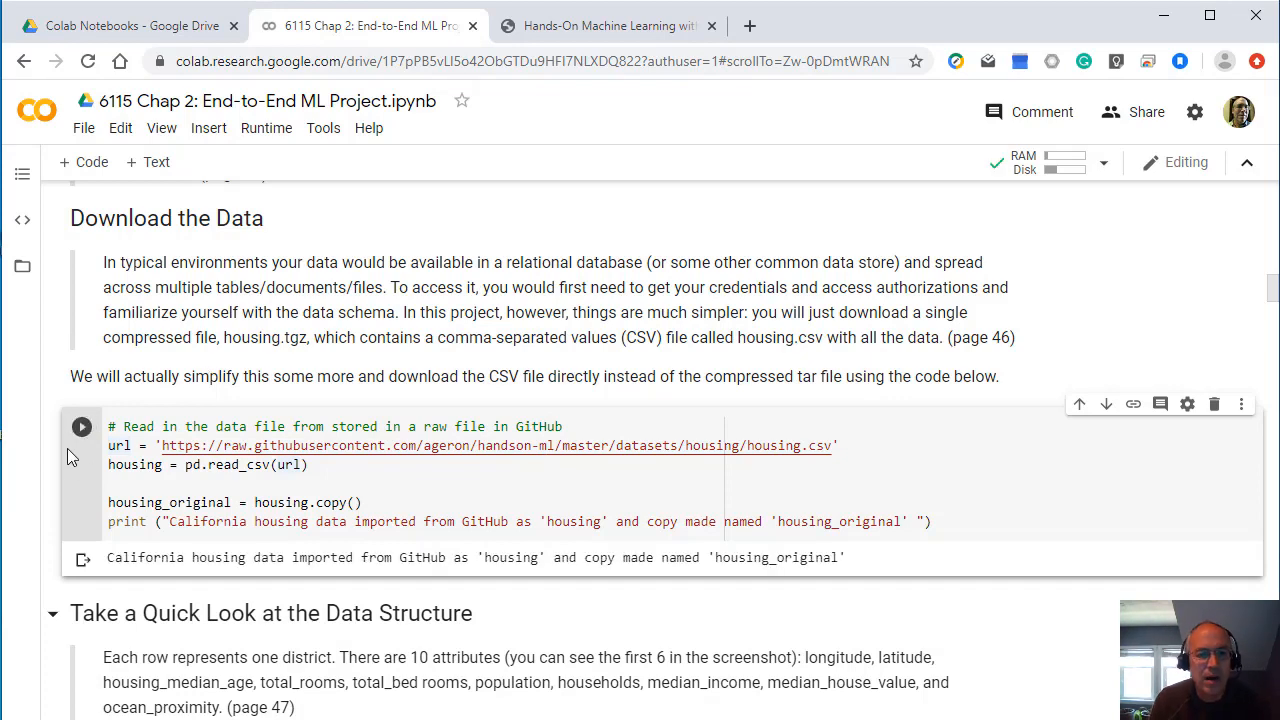
click(266, 128)
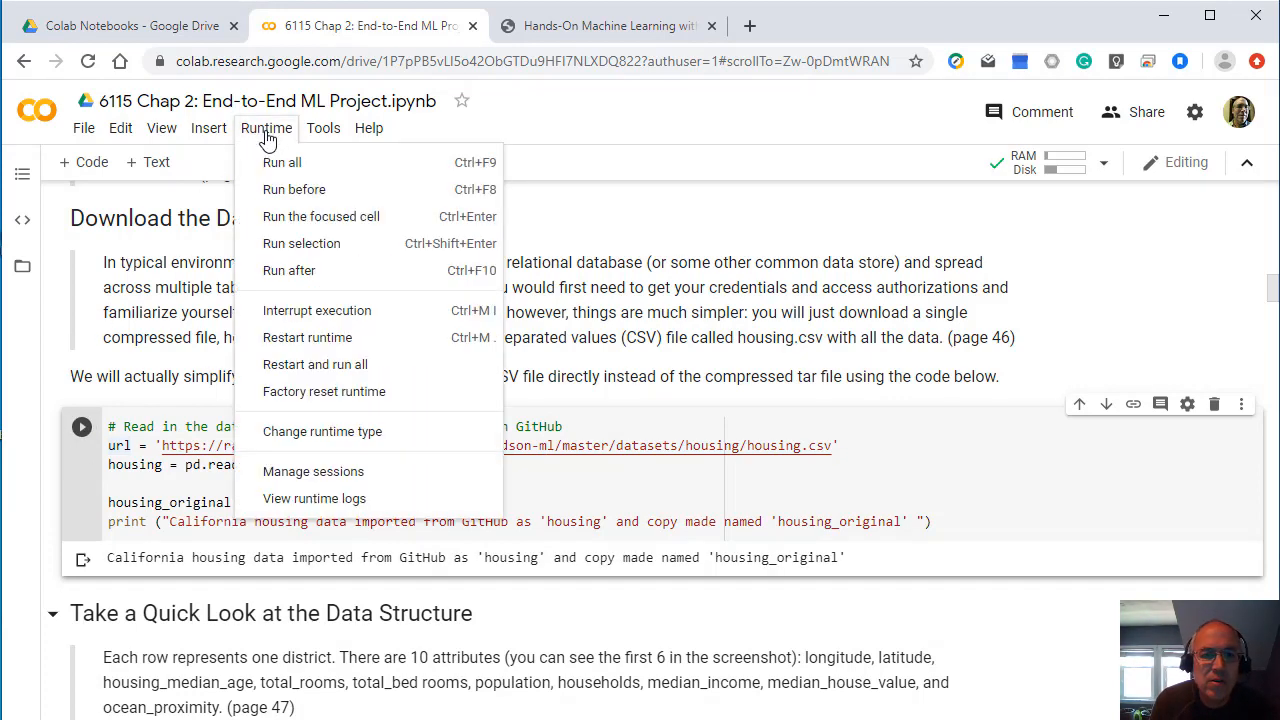
mouse_move(282, 162)
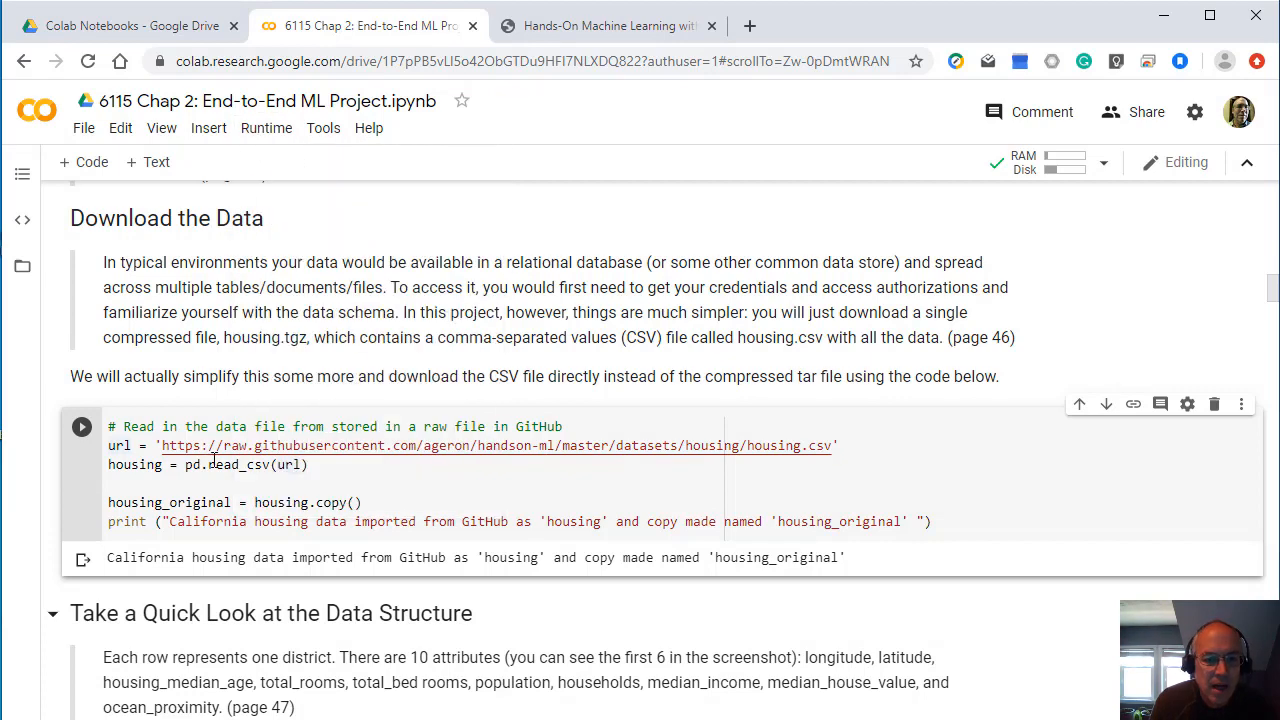
scroll(down, 3)
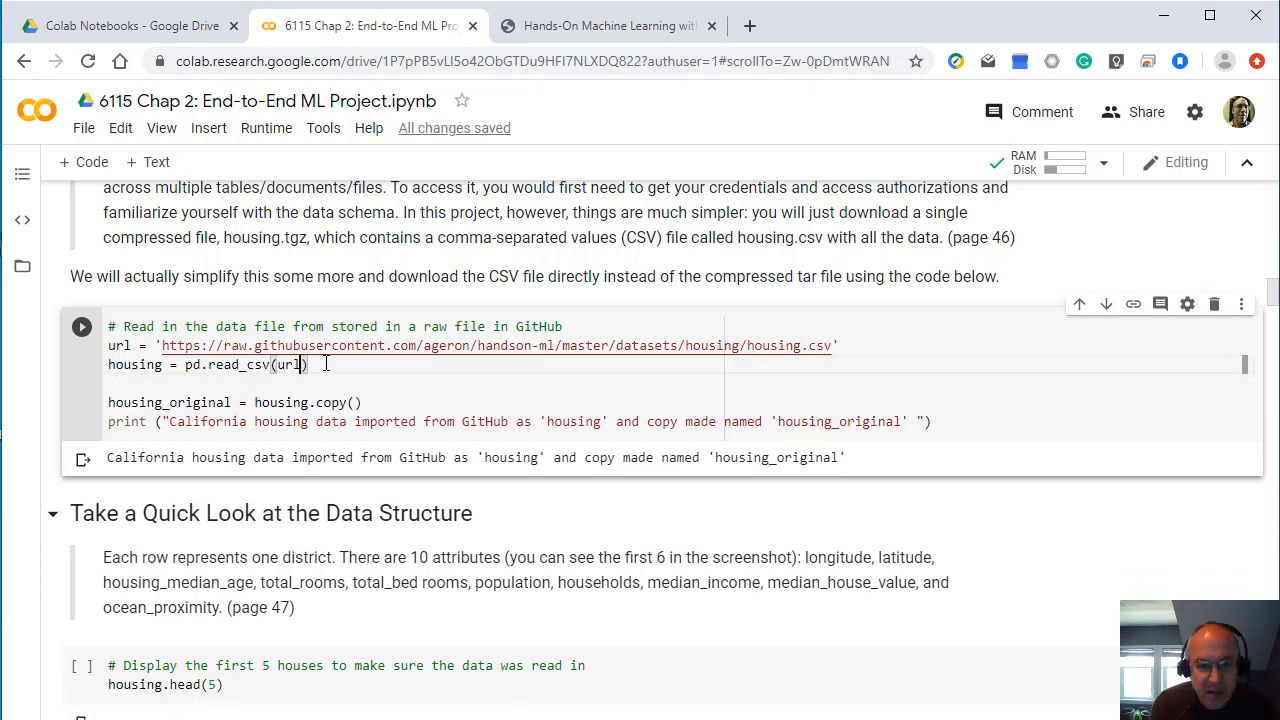
Step: Run the following cells in sequence and scroll through fresh outputs to the sorted median_house_value correlations
click(80, 326)
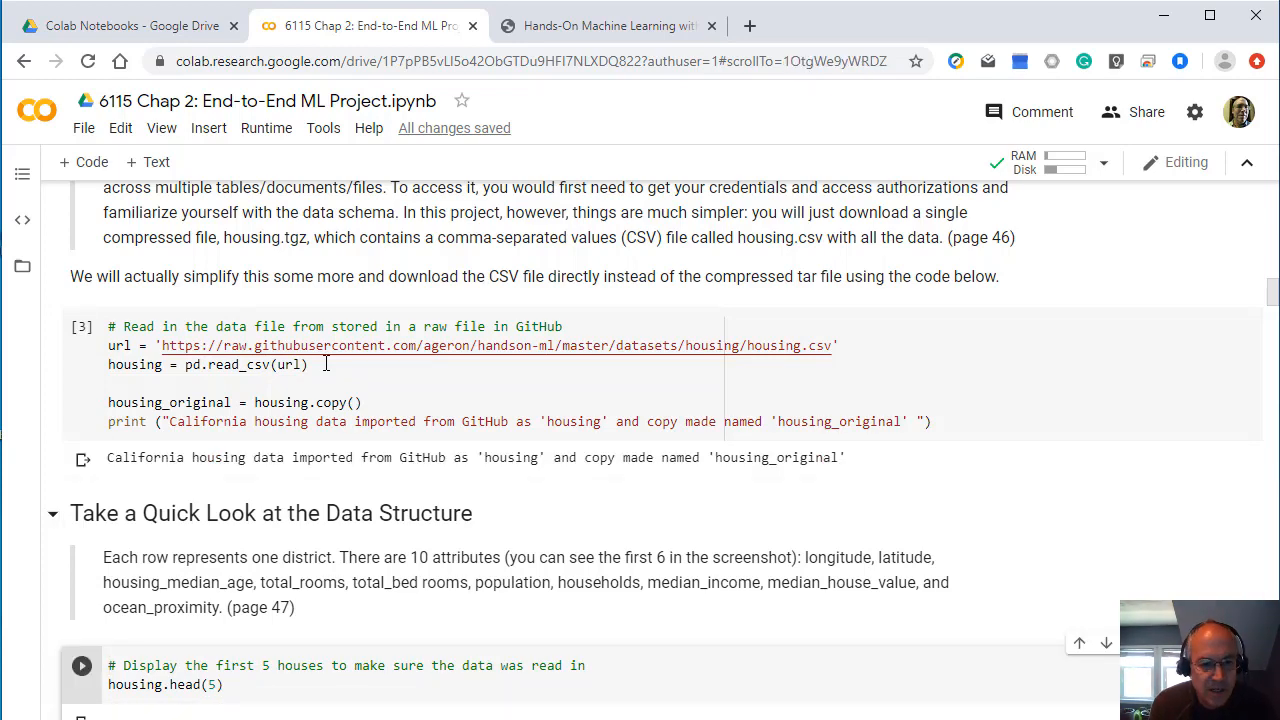
click(80, 664)
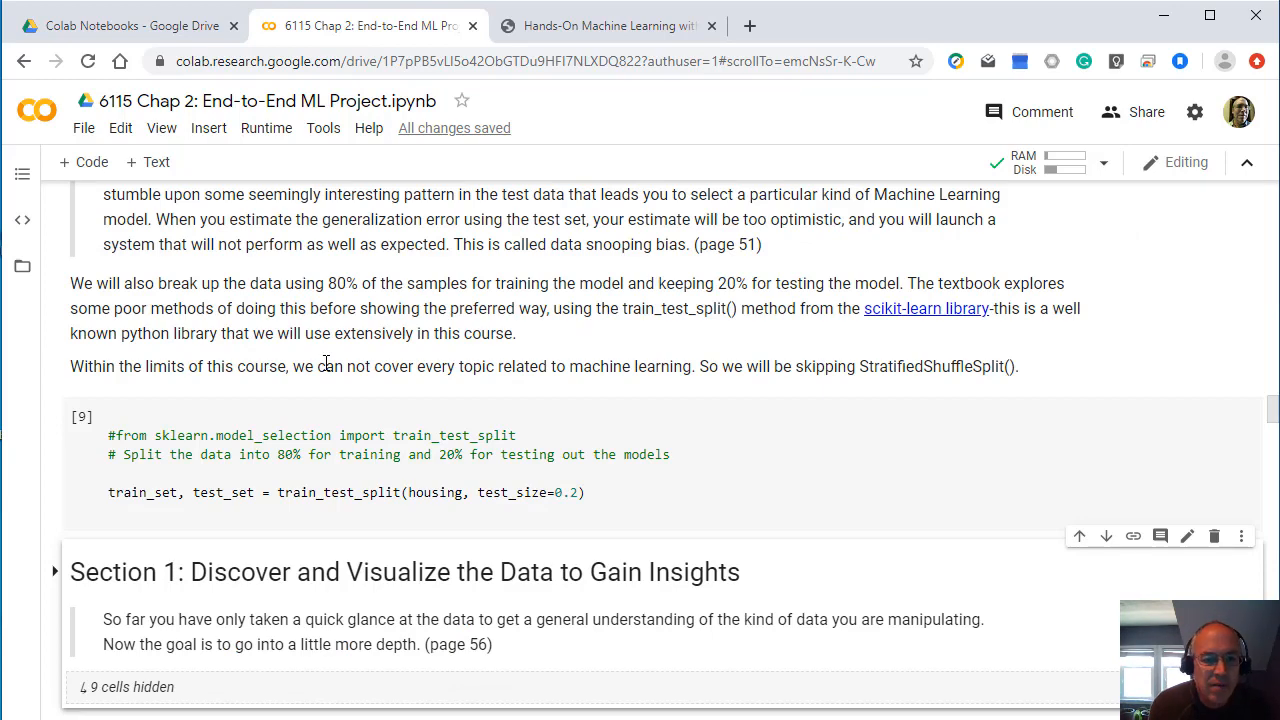
scroll(down, 3)
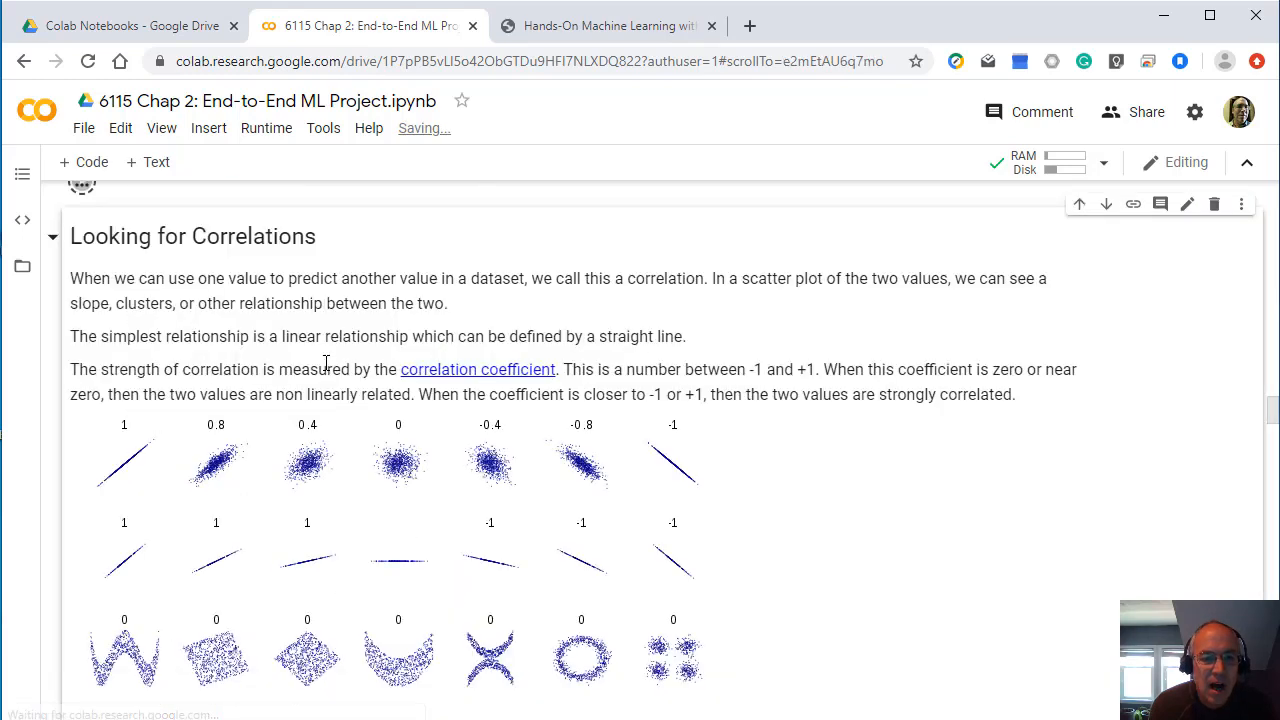
scroll(down, 3)
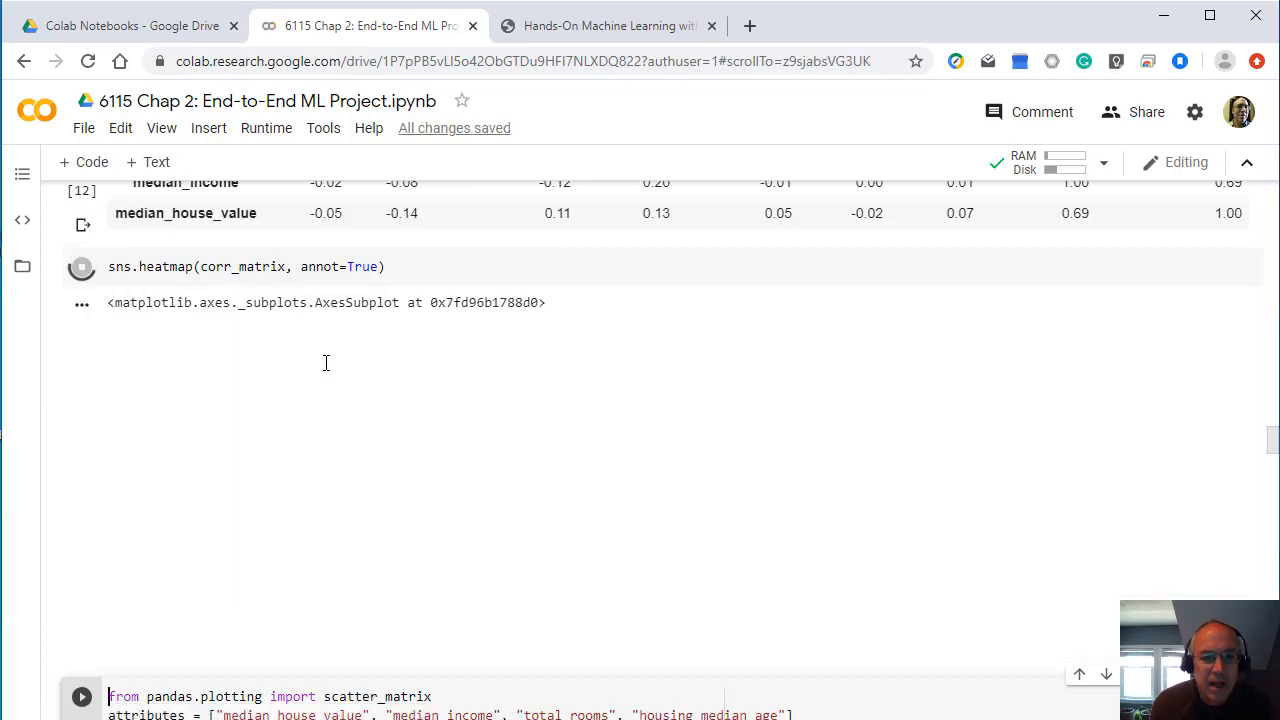
scroll(down, 3)
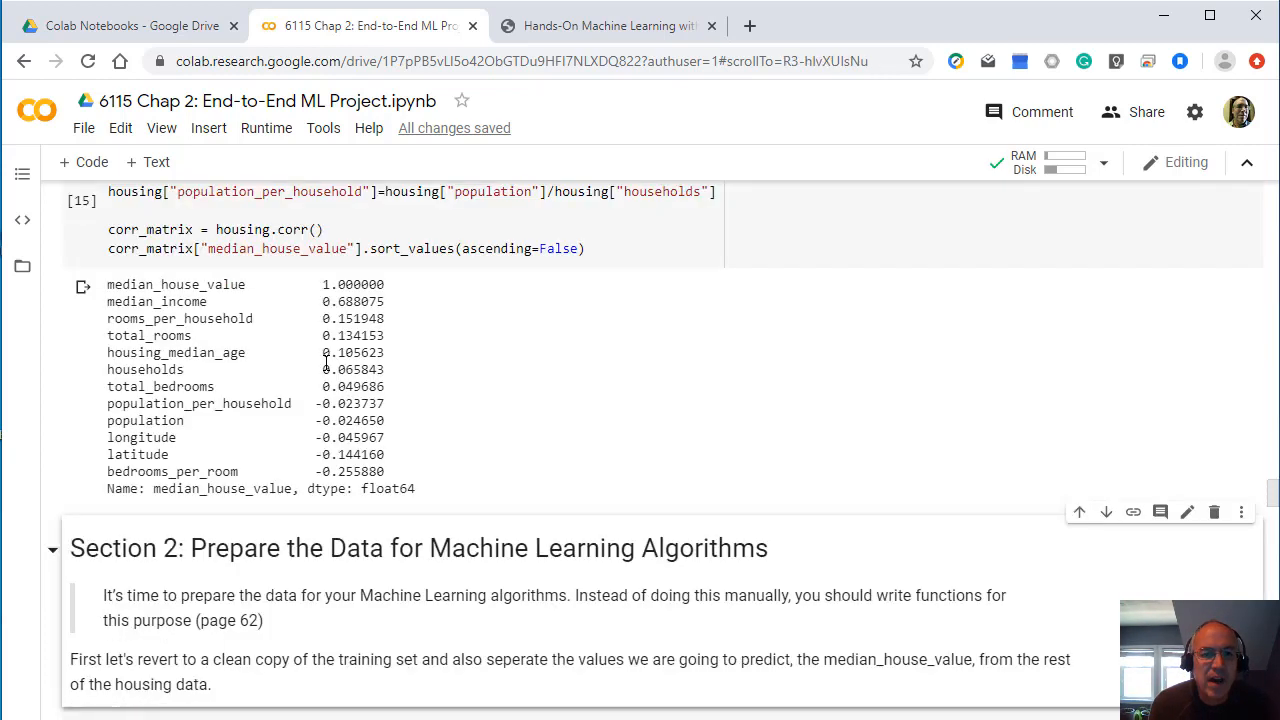
scroll(down, 3)
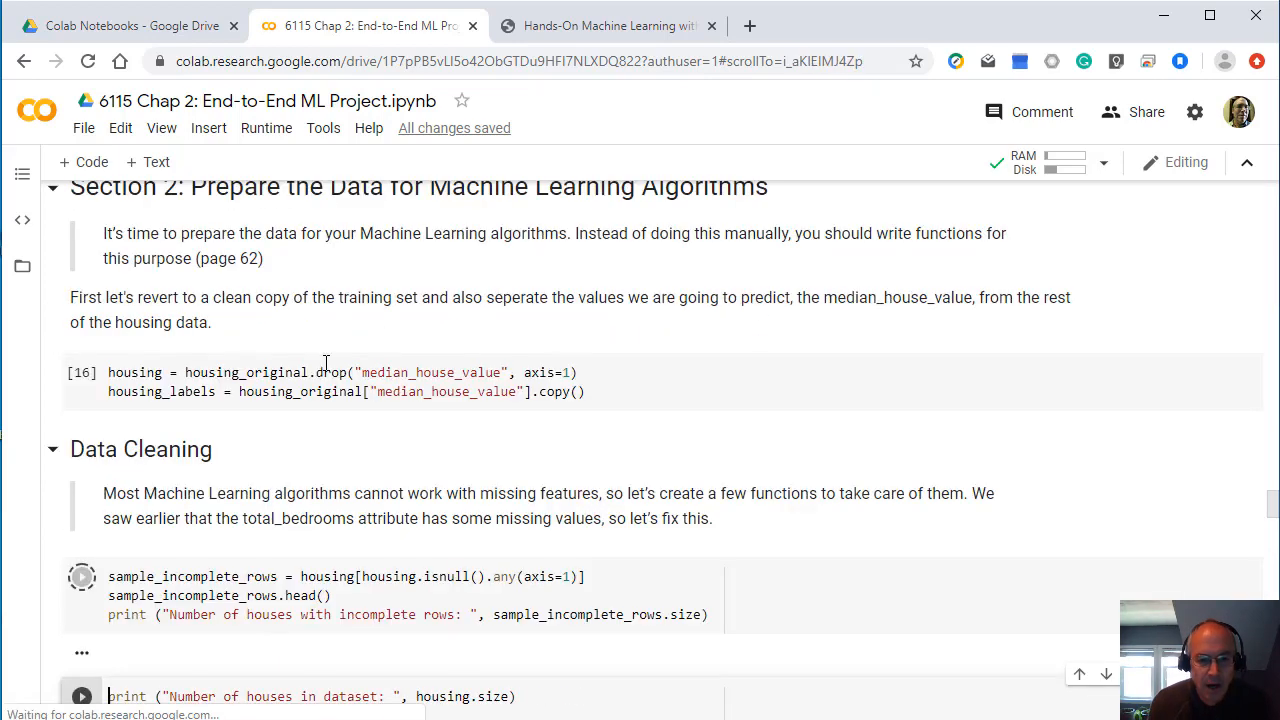
Step: Run the incomplete-rows check, reporting 1863 houses with incomplete rows
click(82, 576)
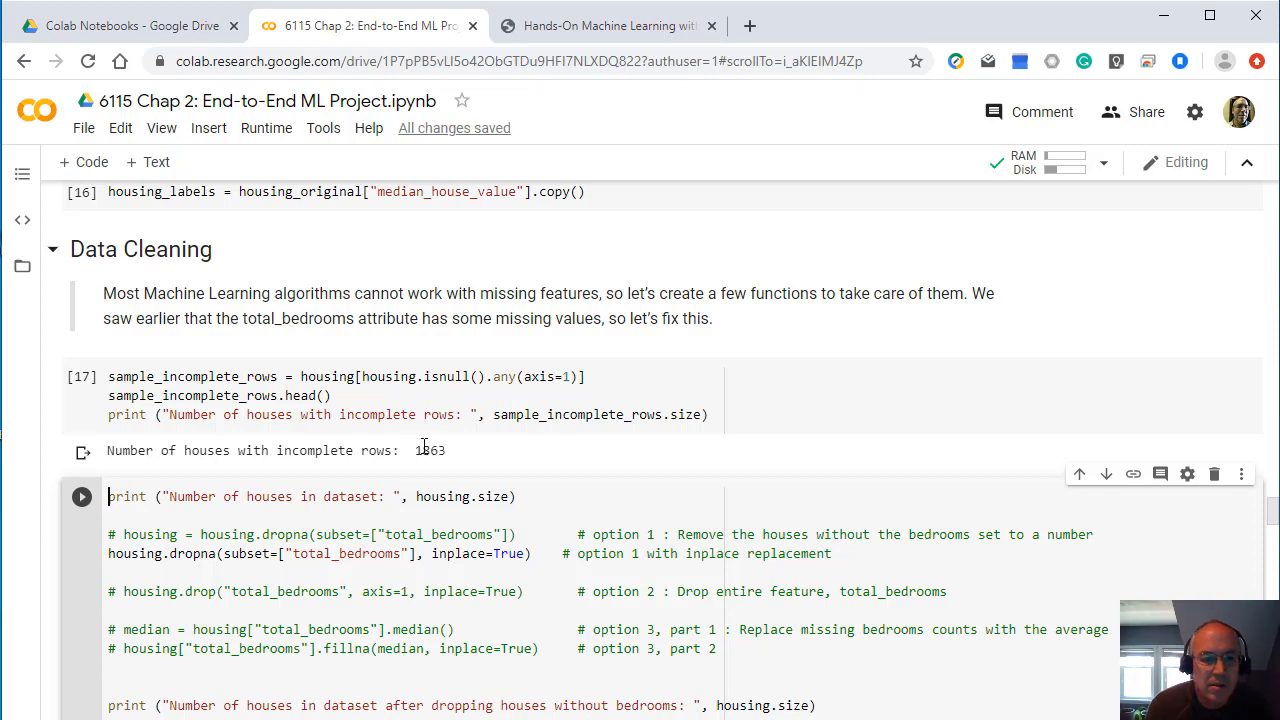
mouse_move(432, 450)
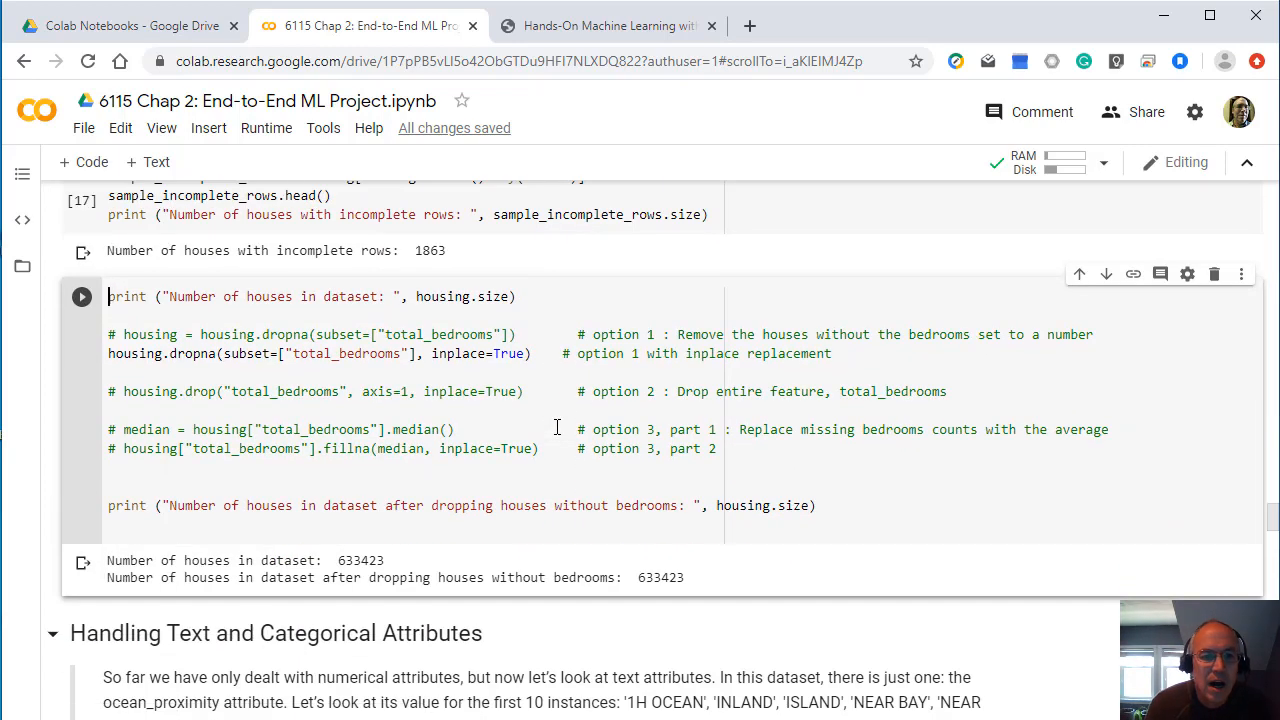
Step: Switch to the textbook PDF and read the Data Cleaning section's three options for missing total_bedrooms
click(608, 24)
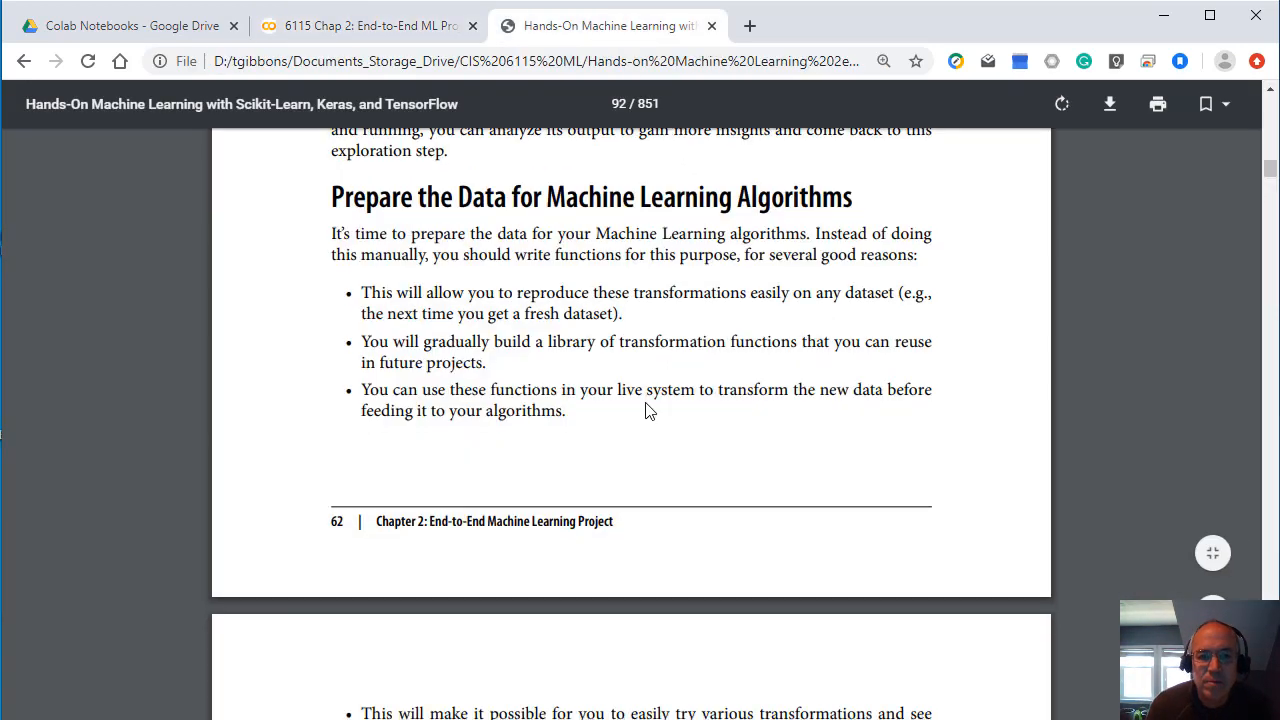
scroll(down, 3)
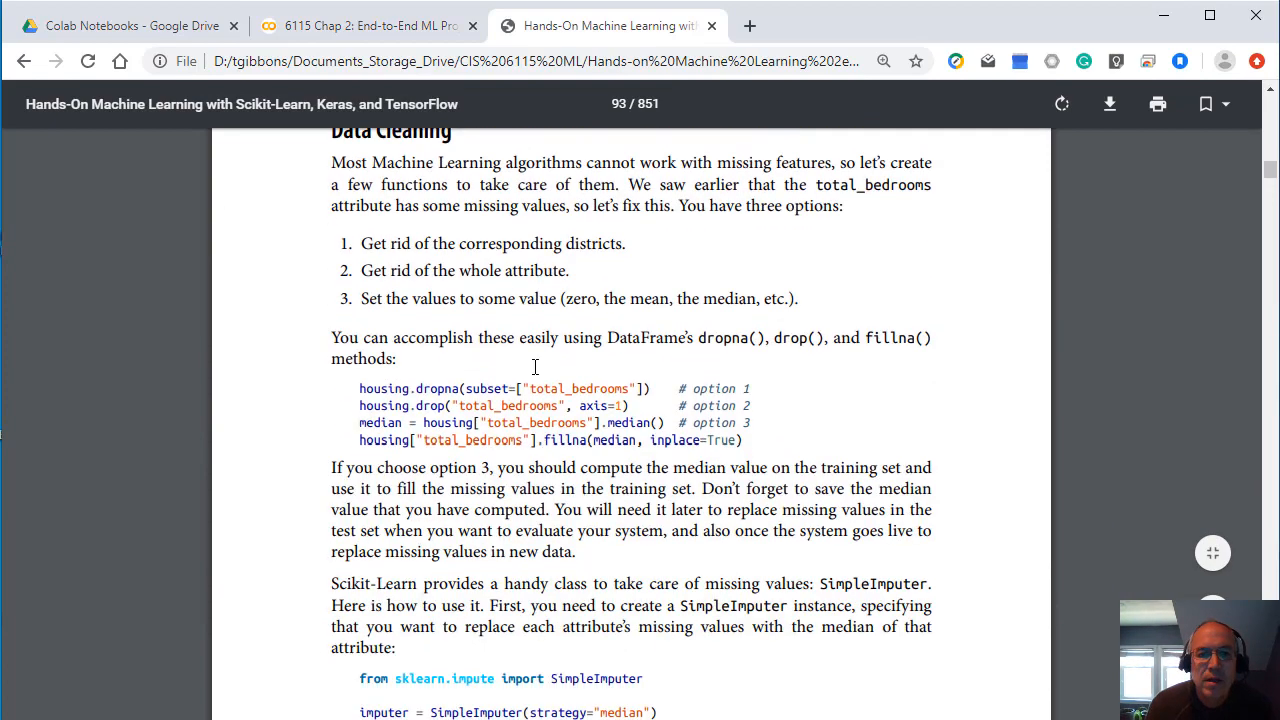
scroll(down, 3)
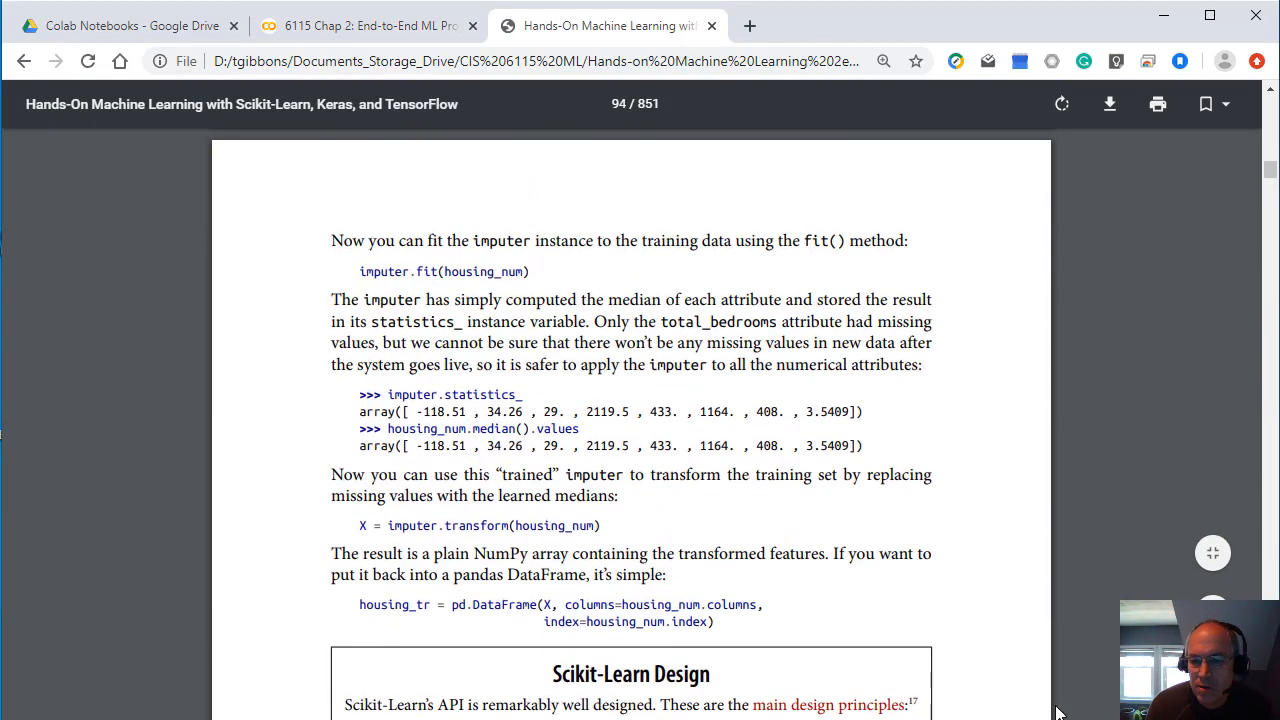
scroll(up, 3)
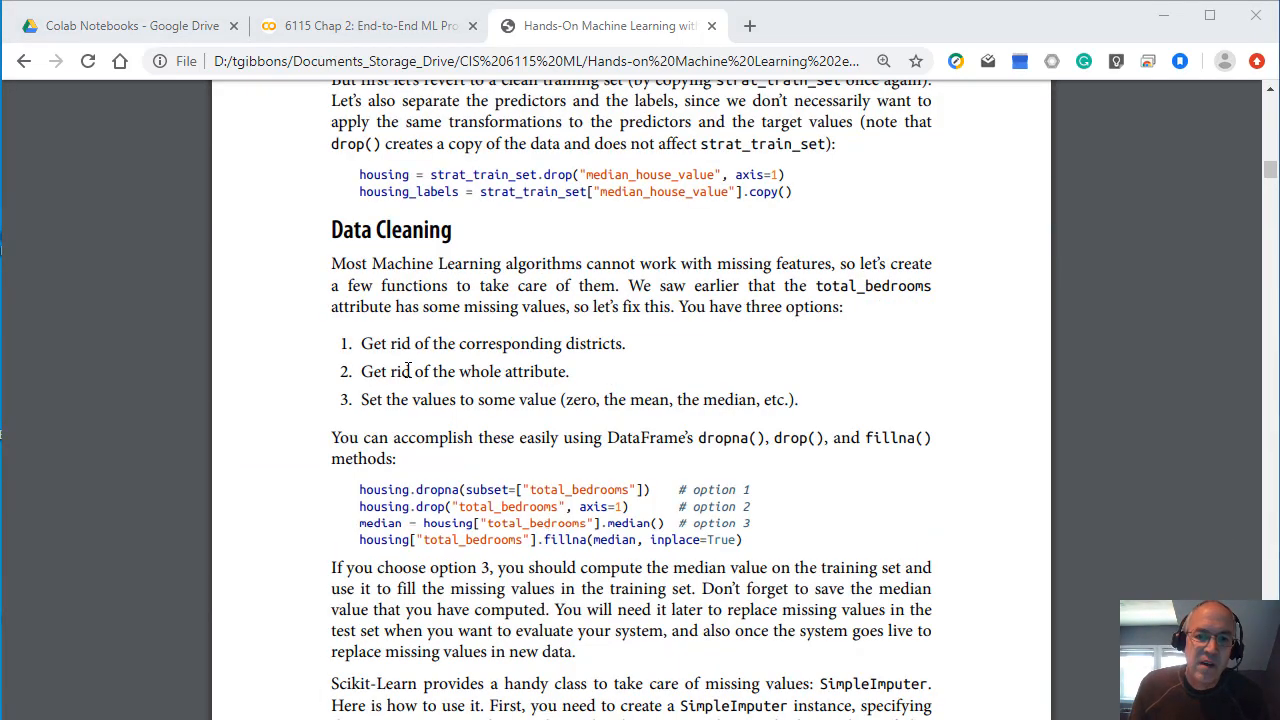
mouse_move(704, 300)
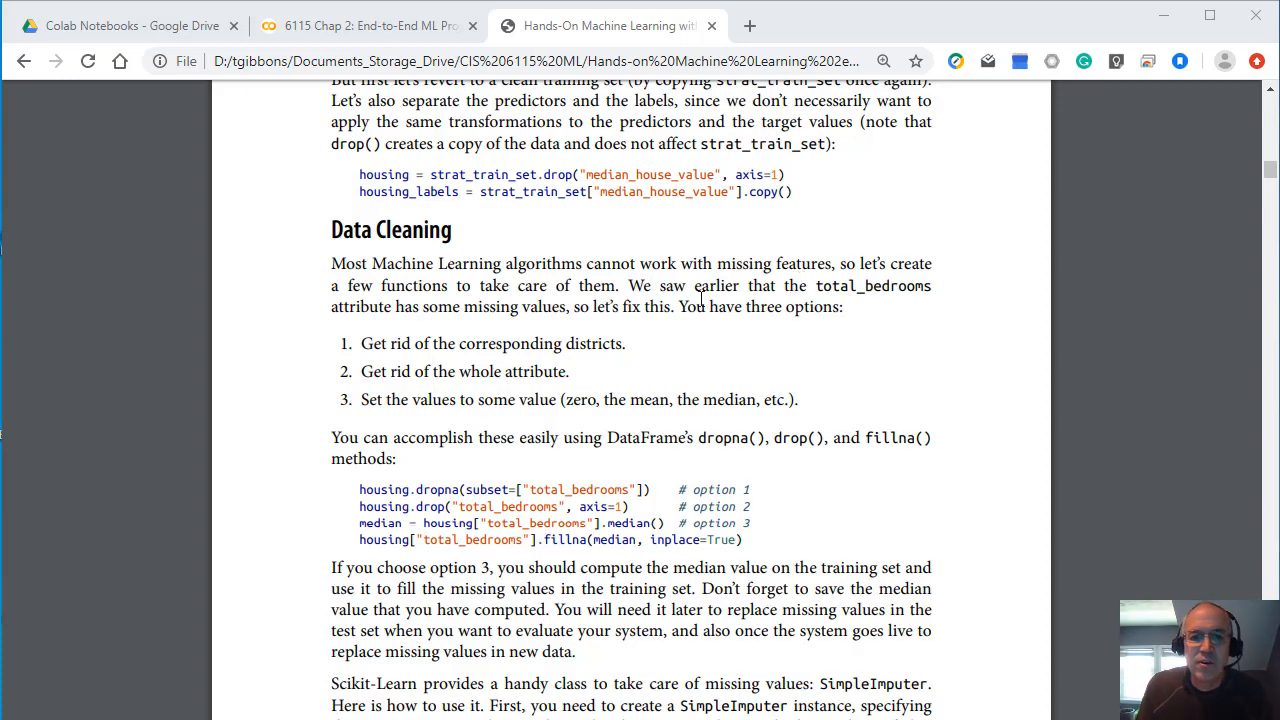
mouse_move(408, 352)
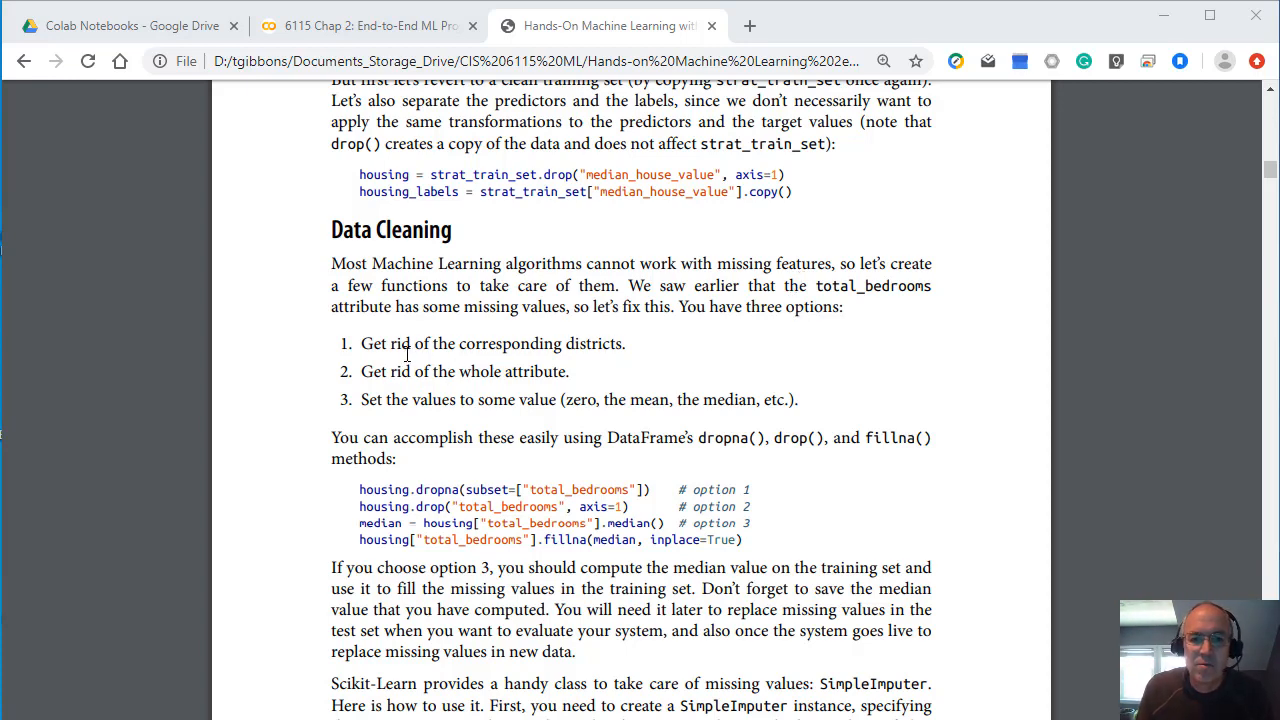
mouse_move(490, 348)
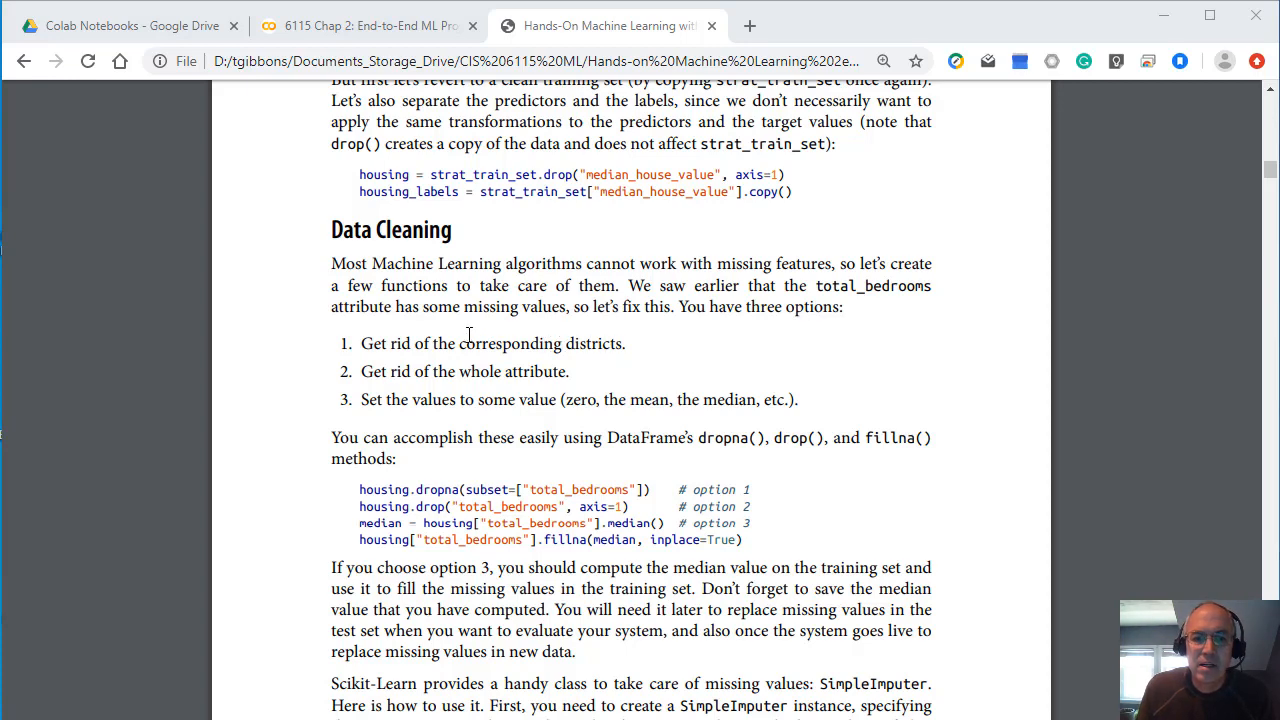
mouse_move(600, 346)
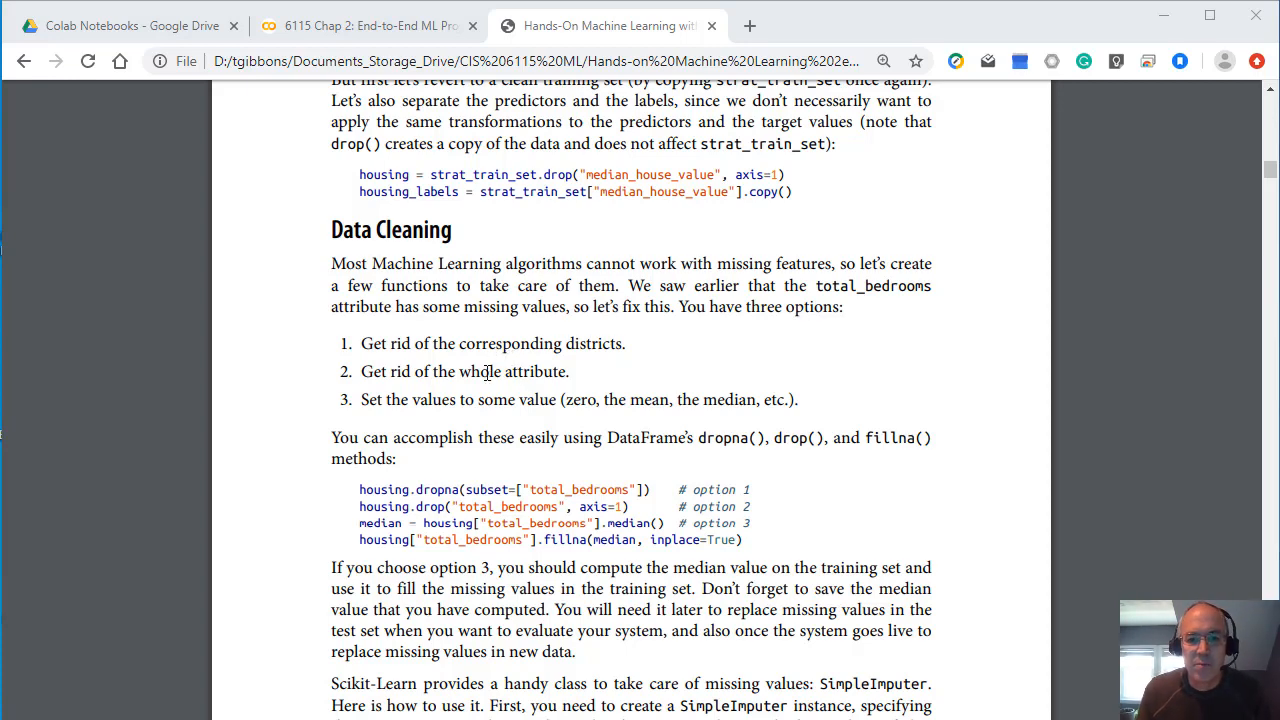
mouse_move(350, 378)
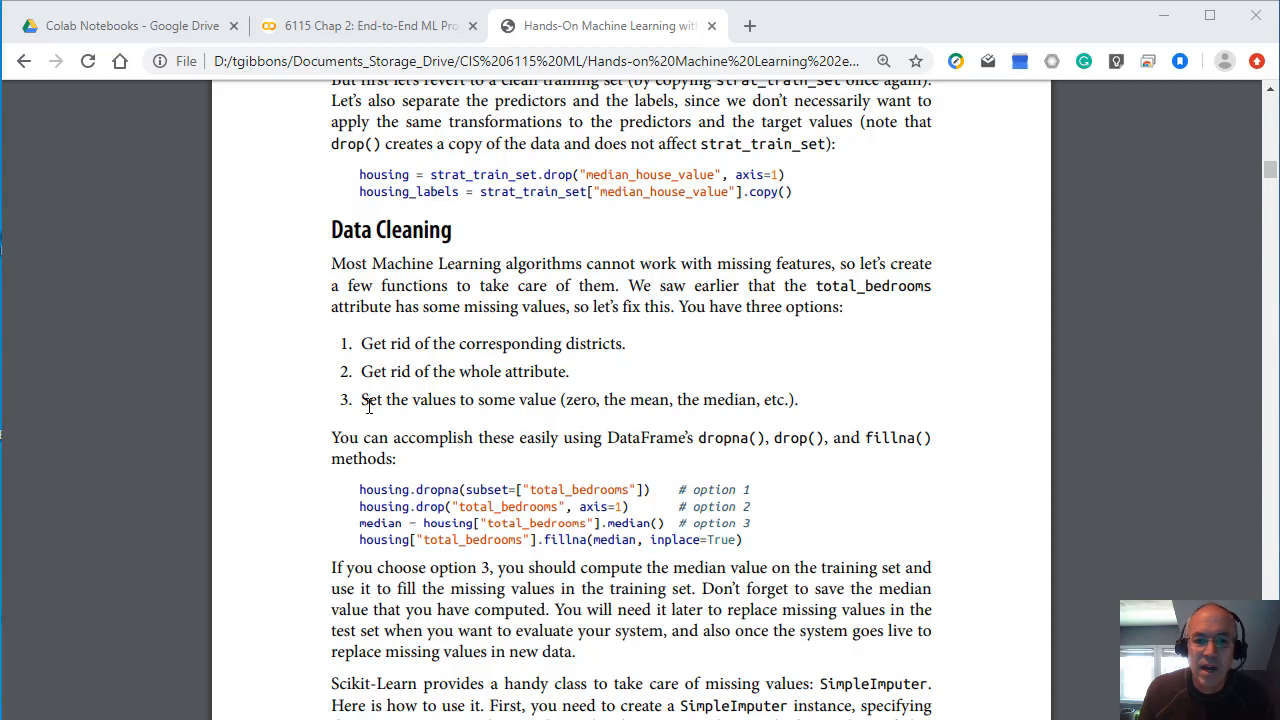
mouse_move(520, 400)
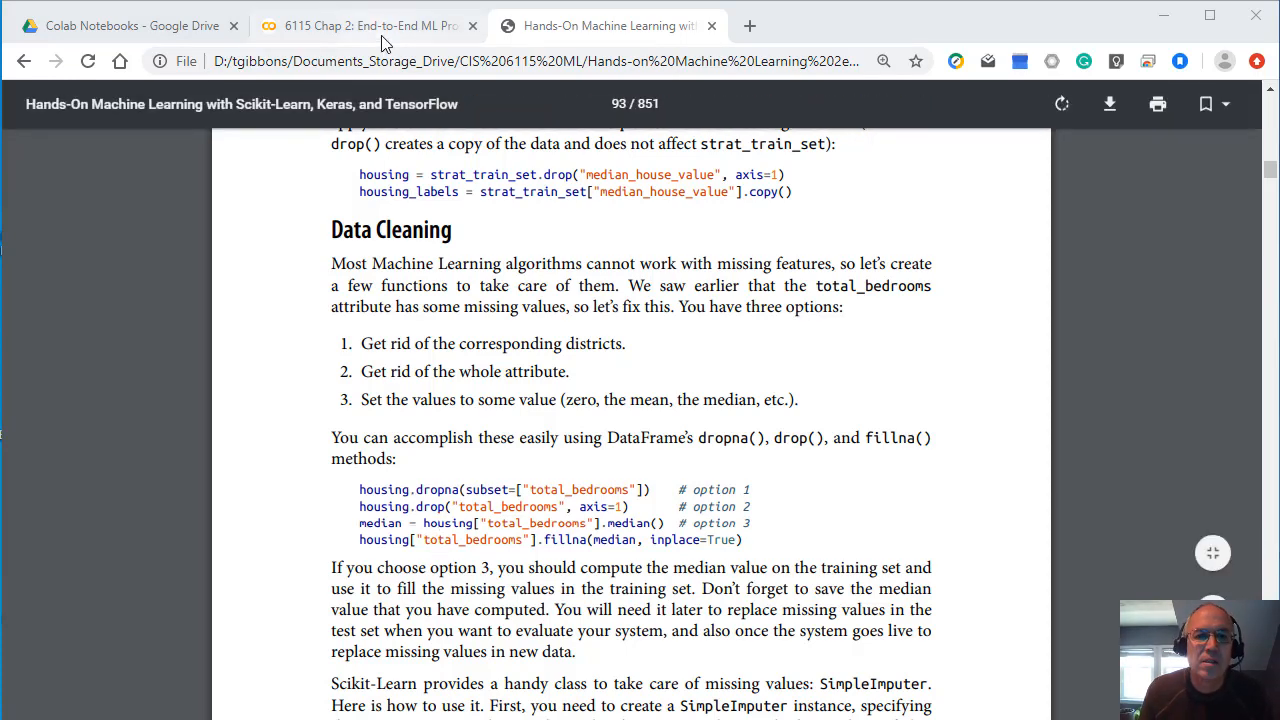
Step: Return to the Colab notebook at the missing-bedrooms cleaning cell
click(364, 24)
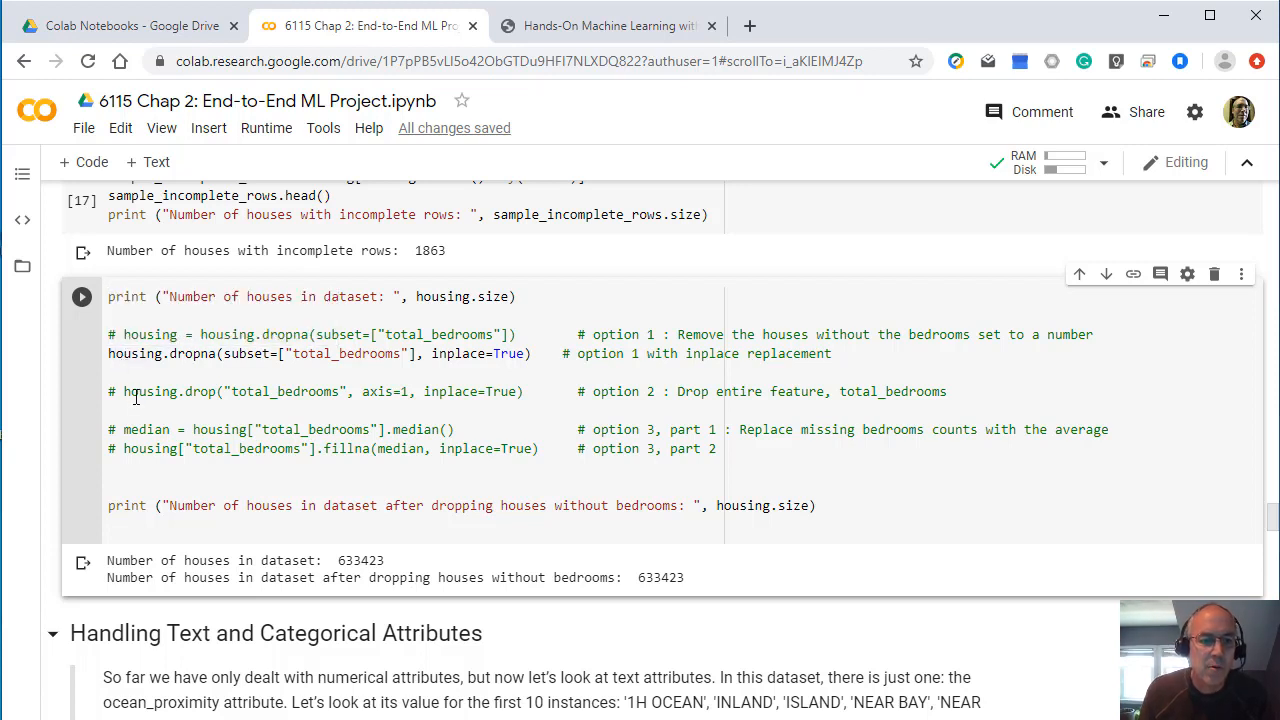
mouse_move(150, 334)
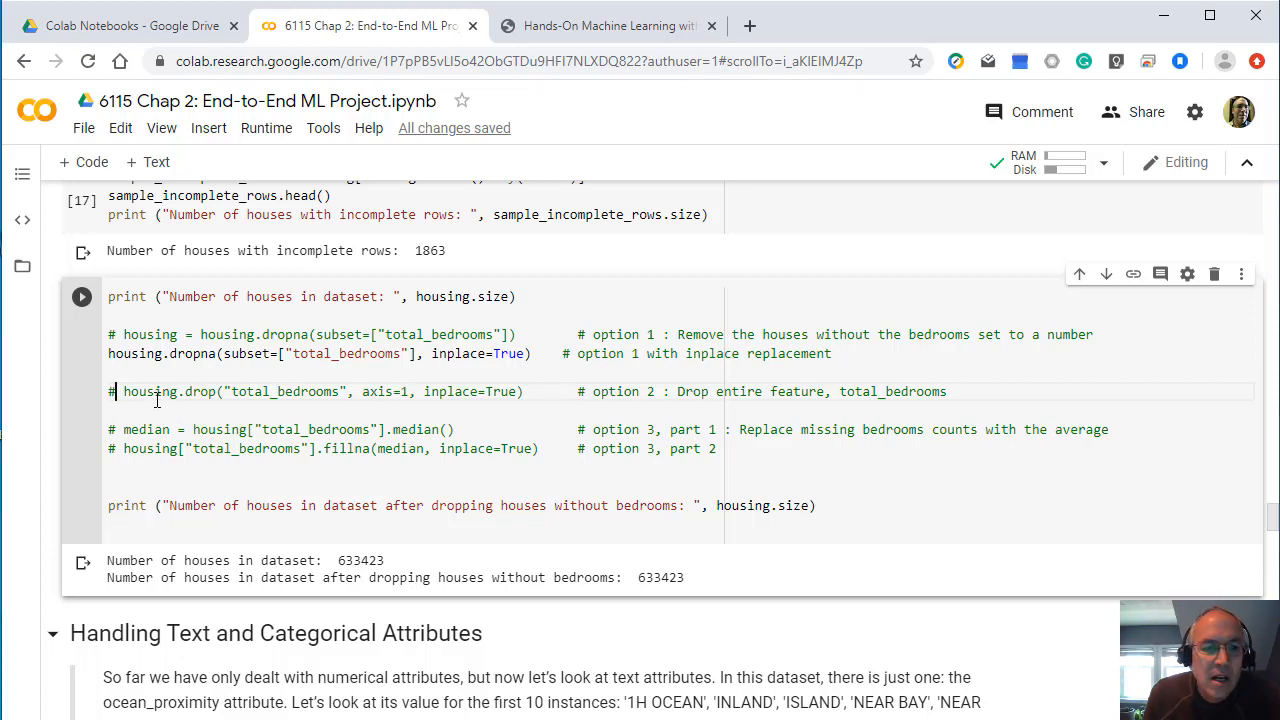
mouse_move(610, 340)
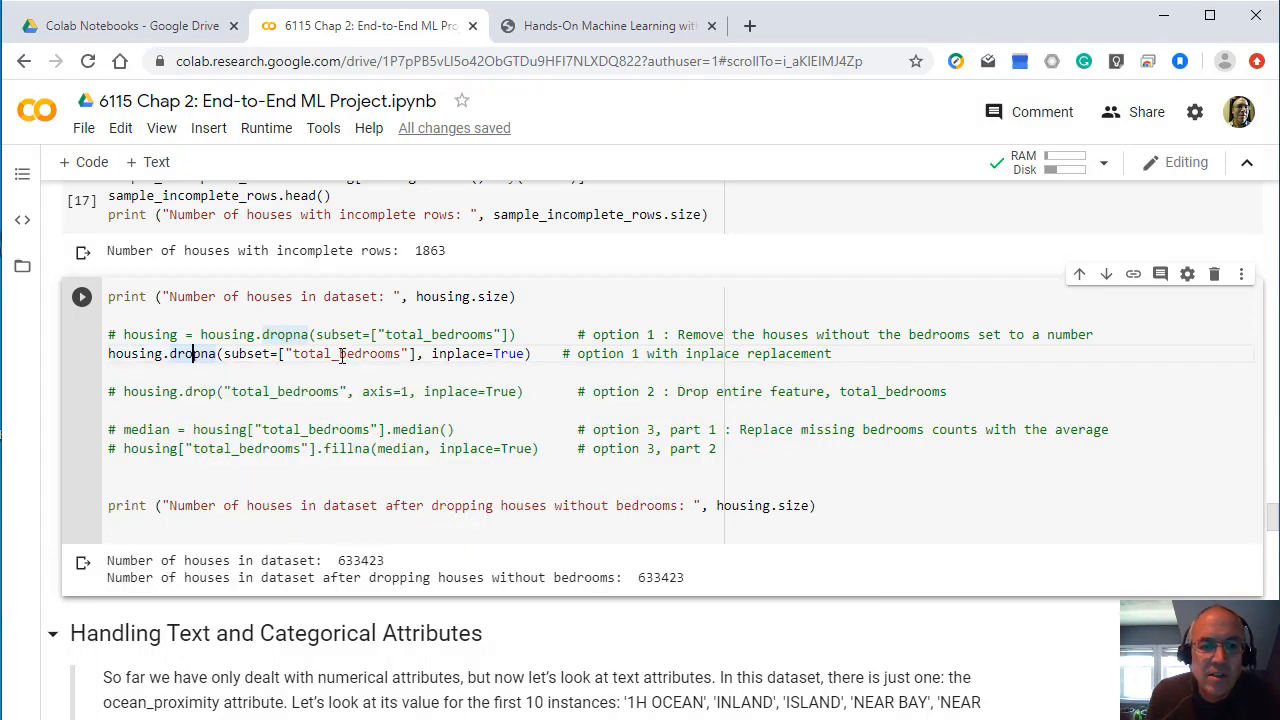
mouse_move(490, 360)
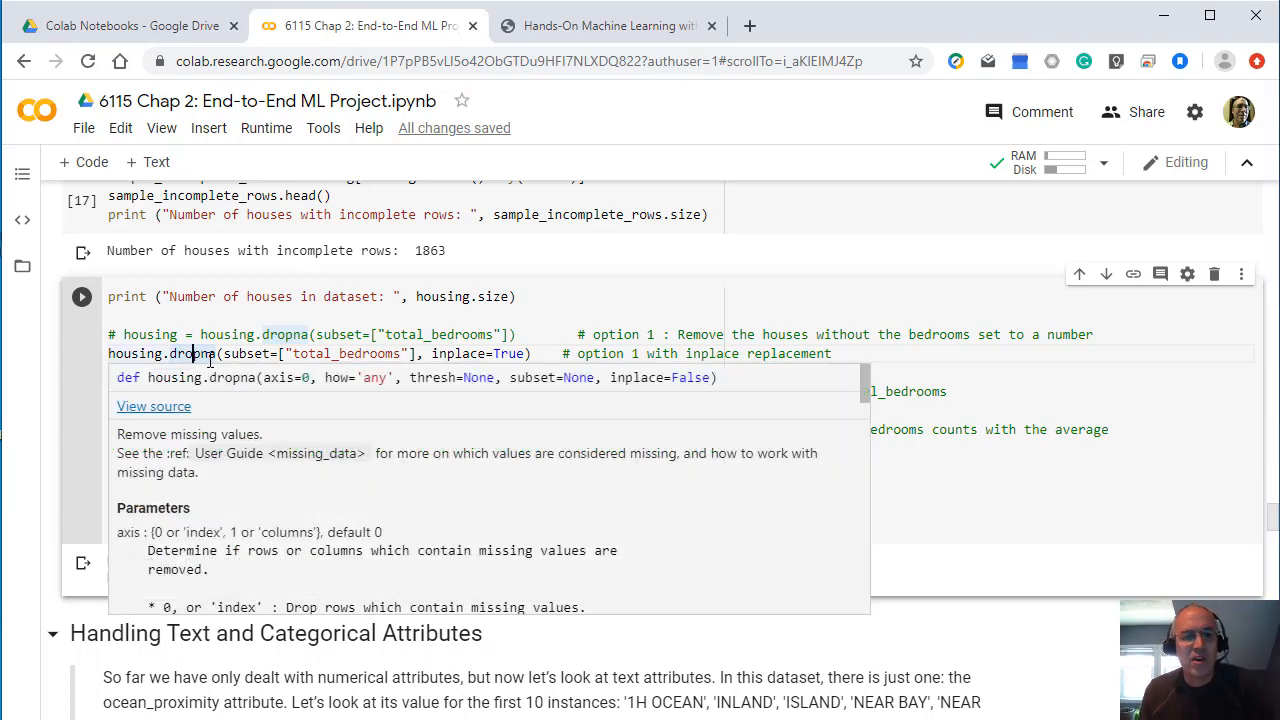
Step: Dismiss the dropna tooltip and rerun the cleaning cell (185760 before, 183897 after)
click(80, 296)
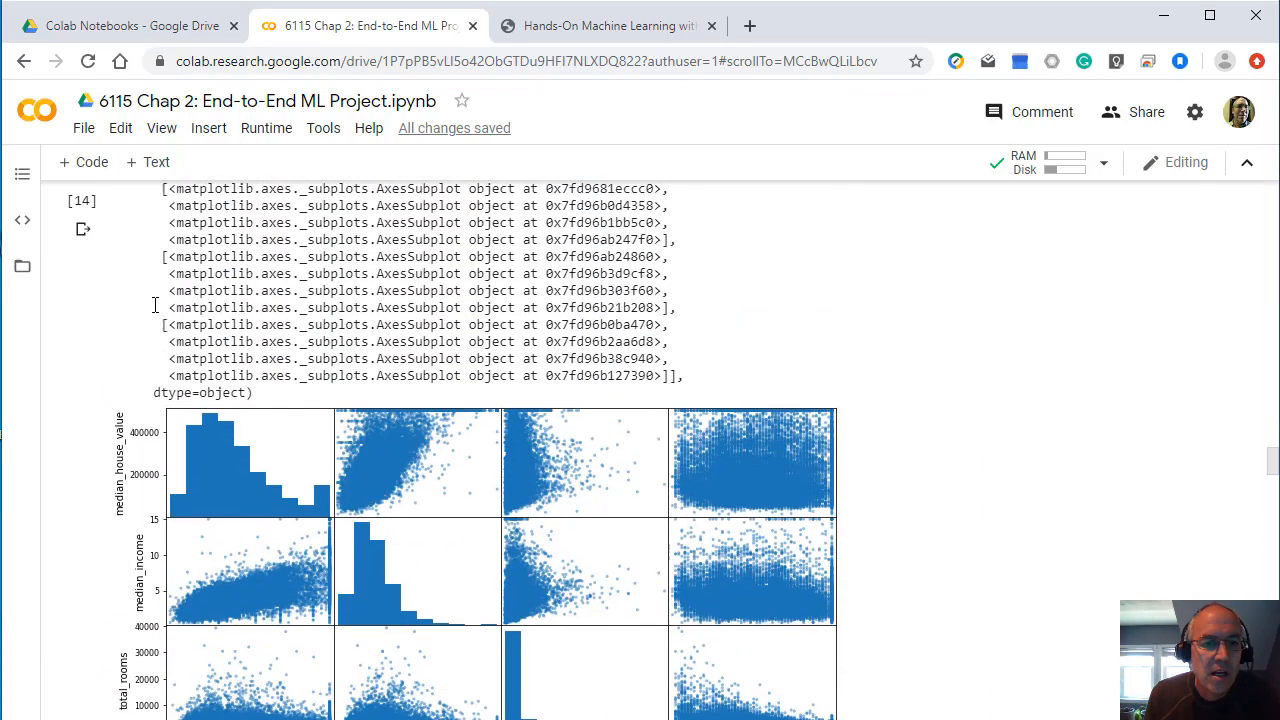
scroll(down, 3)
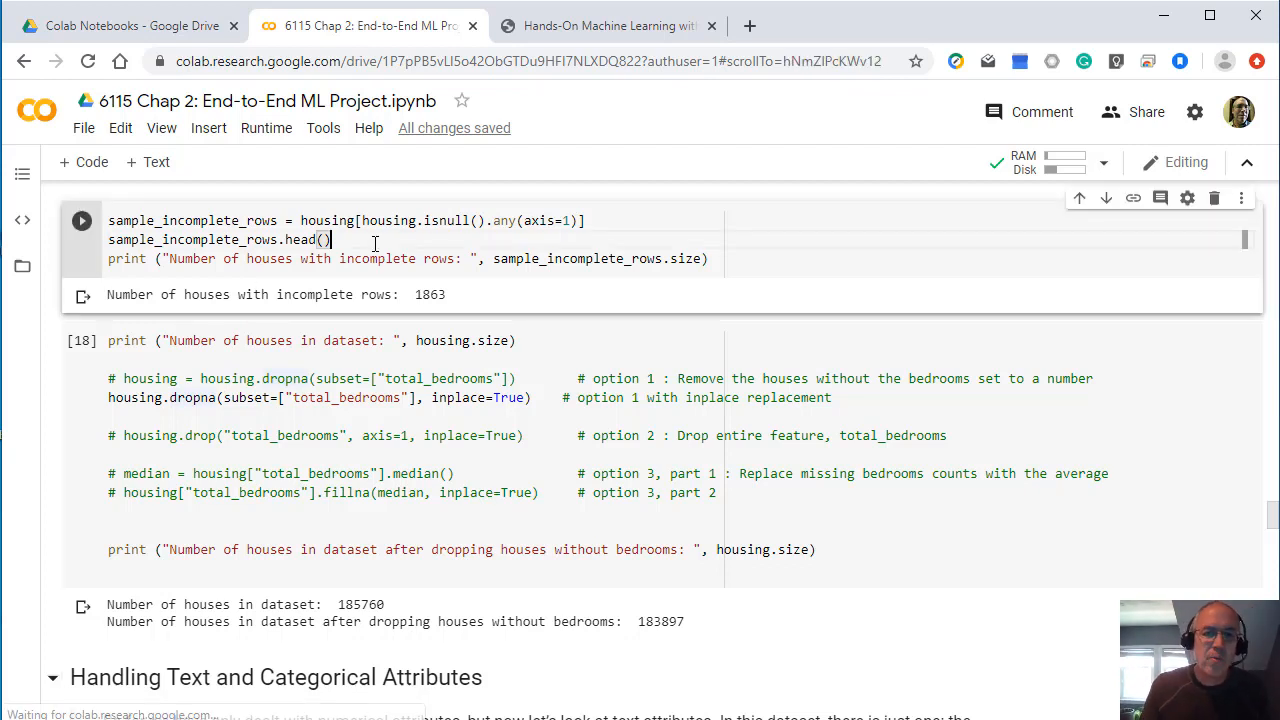
mouse_move(388, 240)
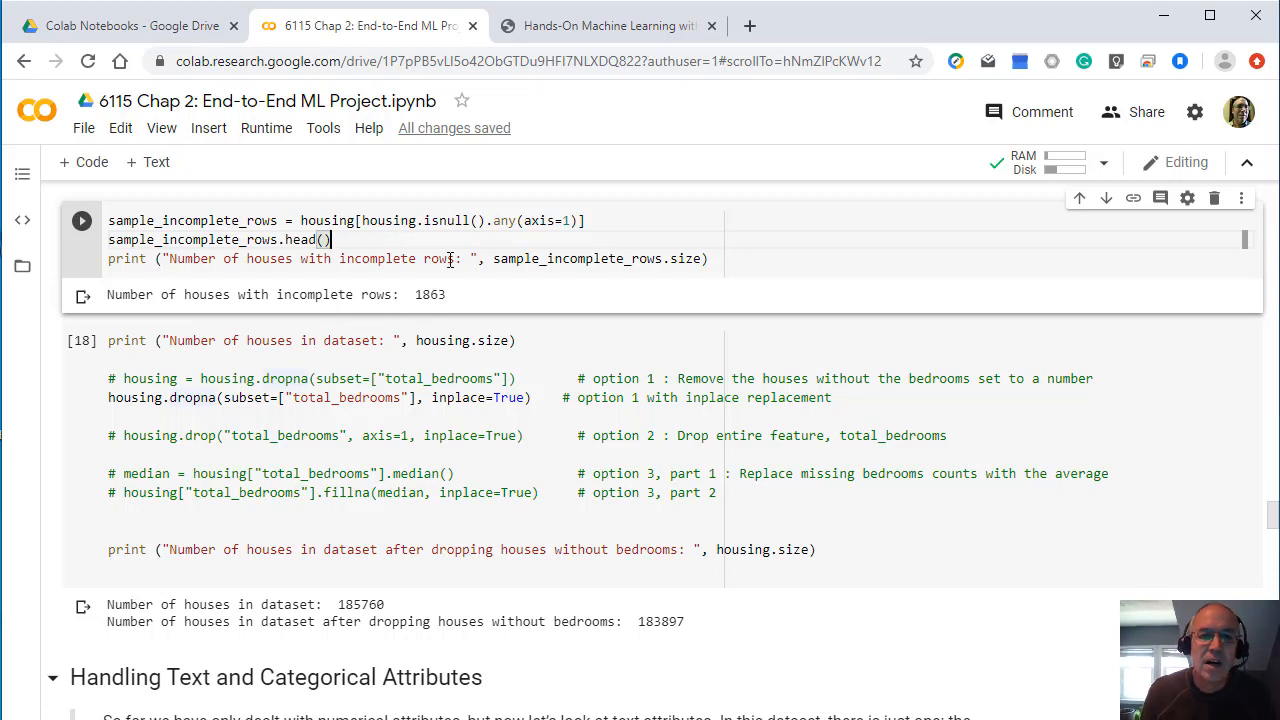
mouse_move(448, 248)
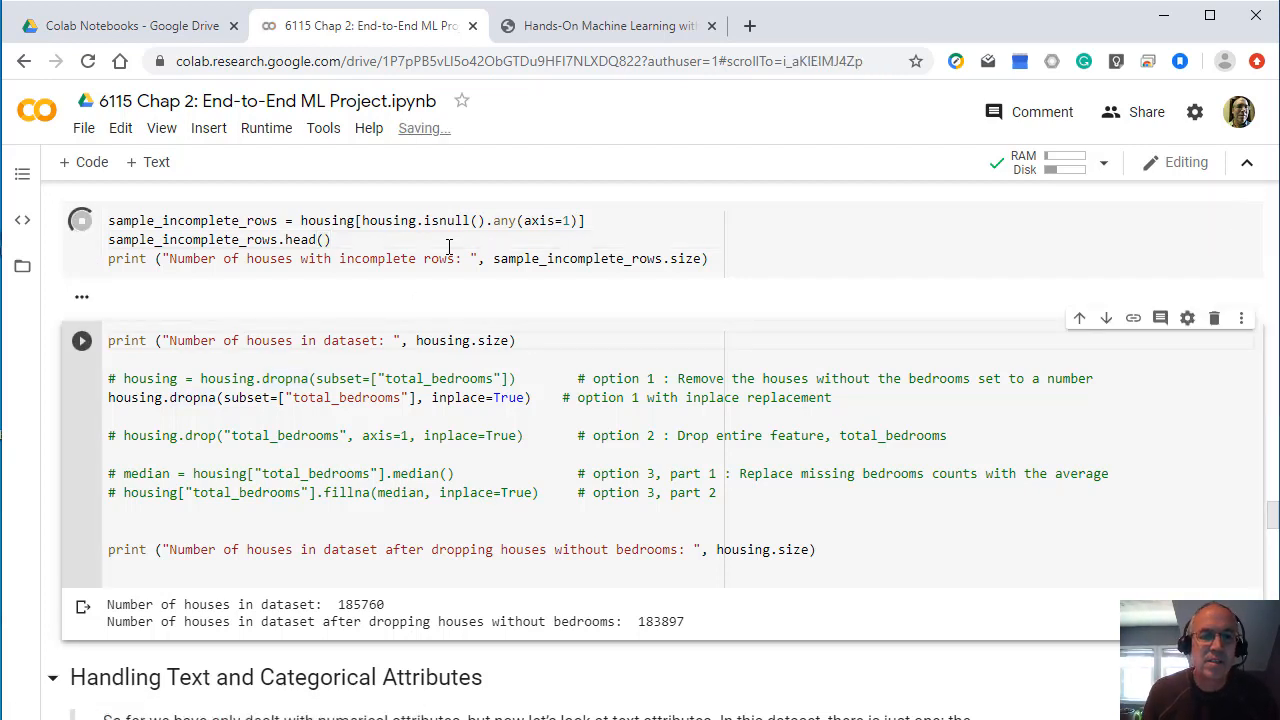
Step: Rerun the sample_incomplete_rows check, now reporting 0 incomplete houses
click(80, 220)
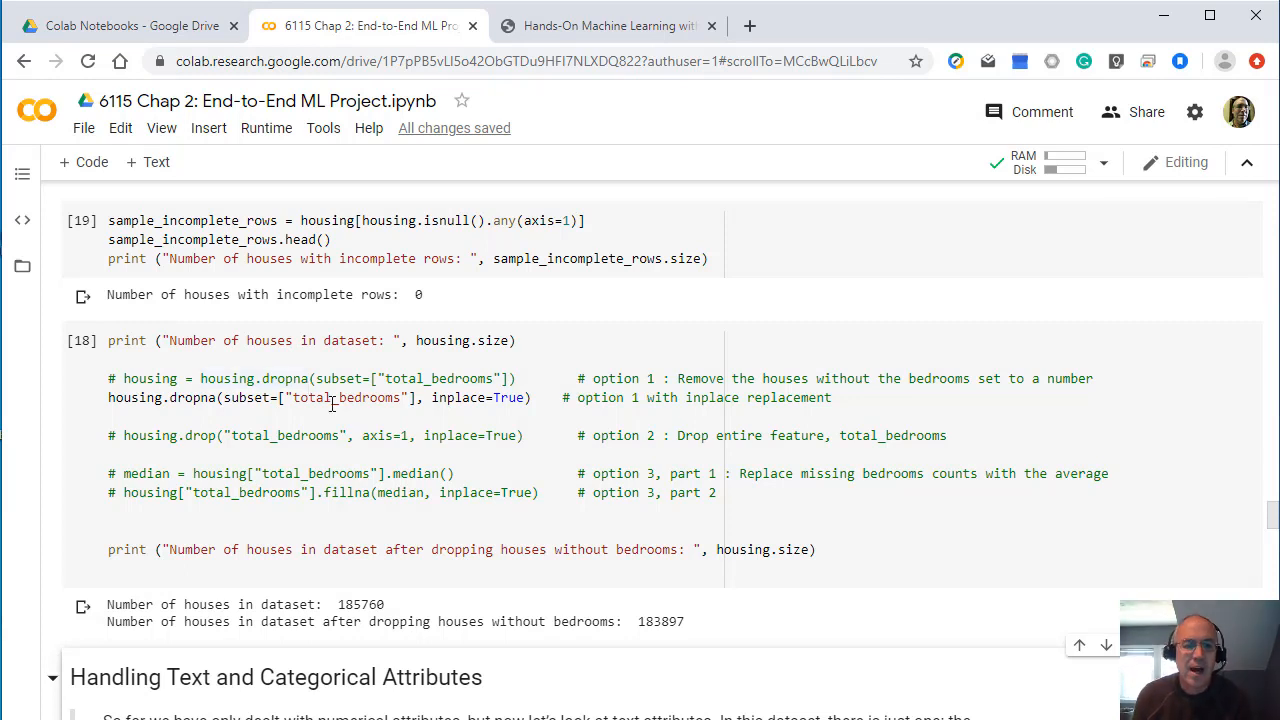
mouse_move(274, 404)
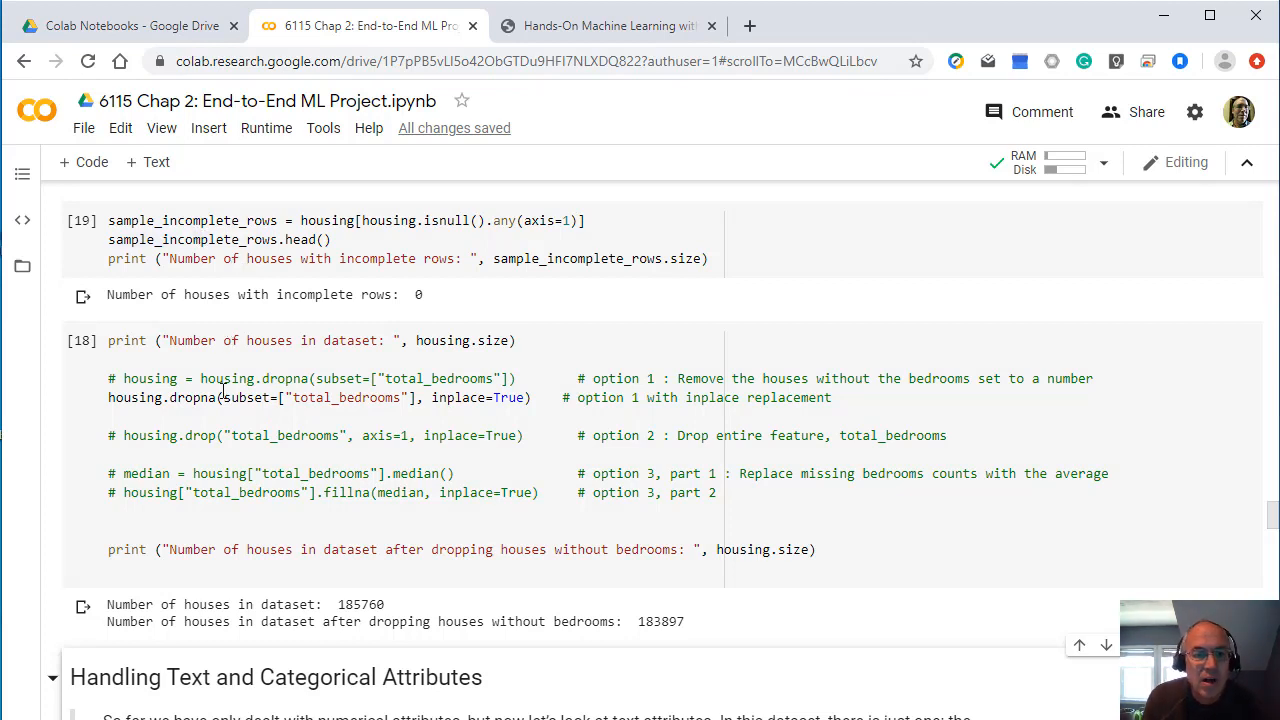
scroll(down, 3)
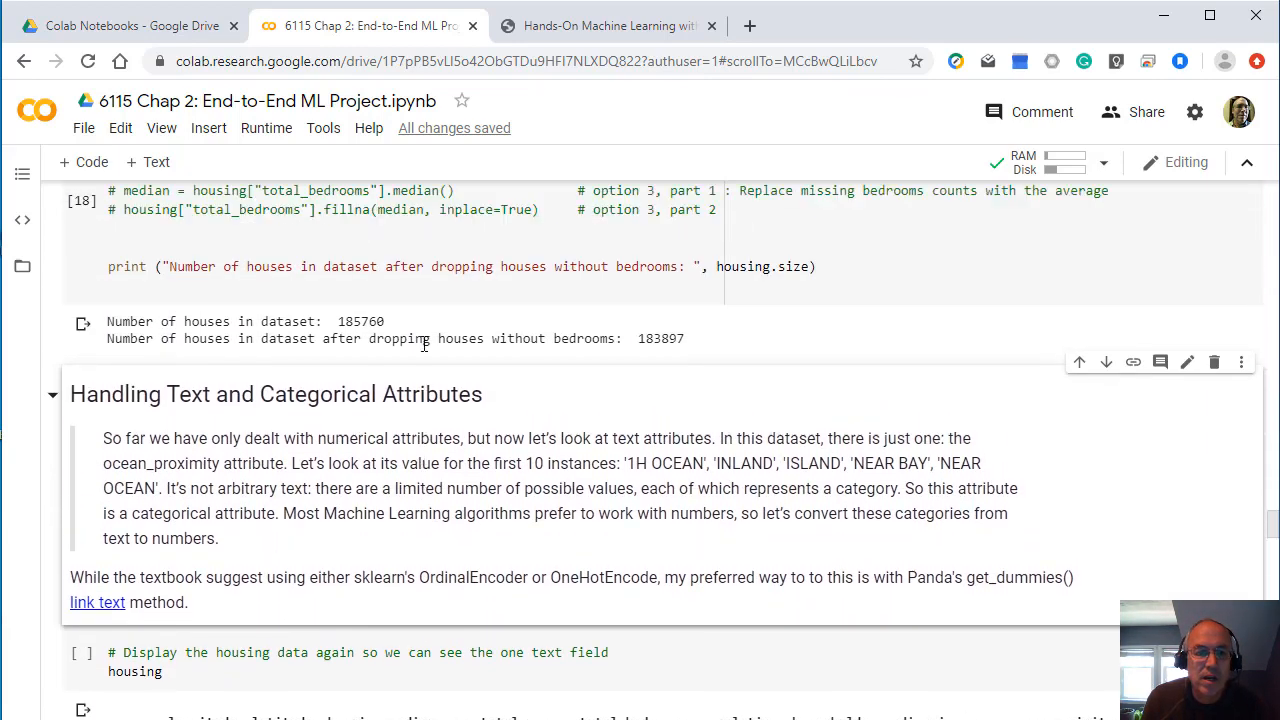
scroll(up, 3)
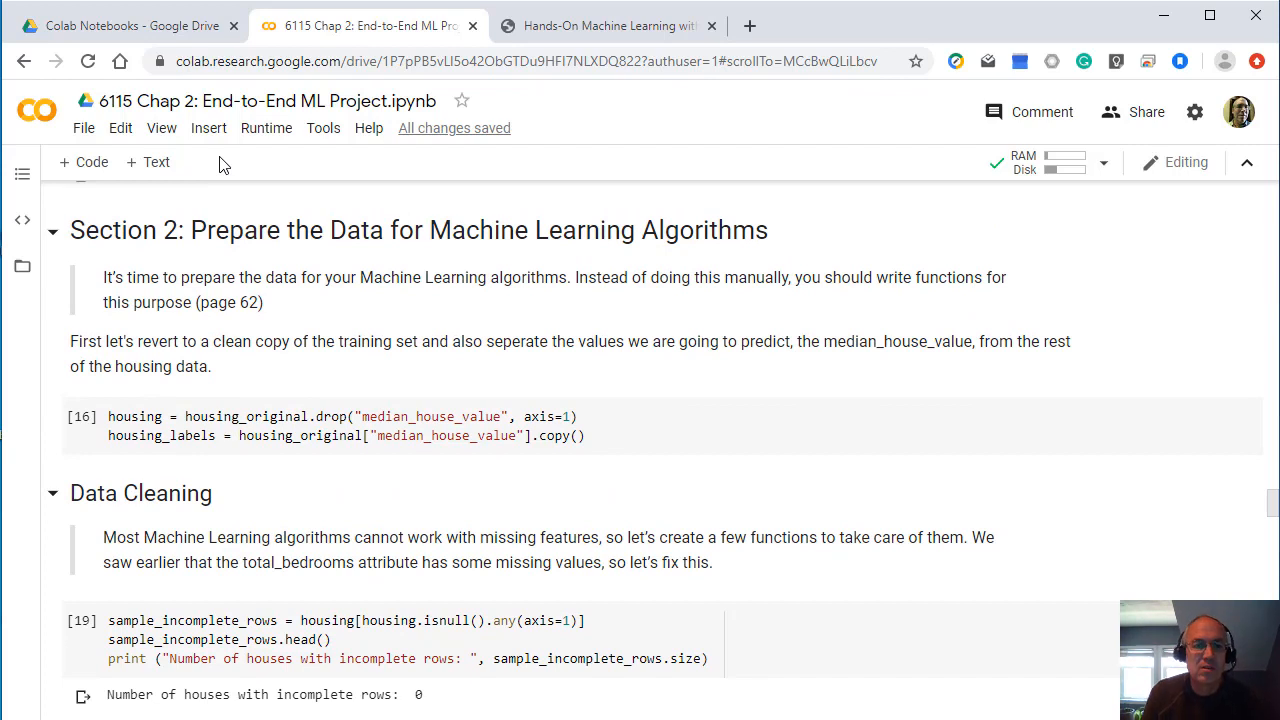
mouse_move(180, 444)
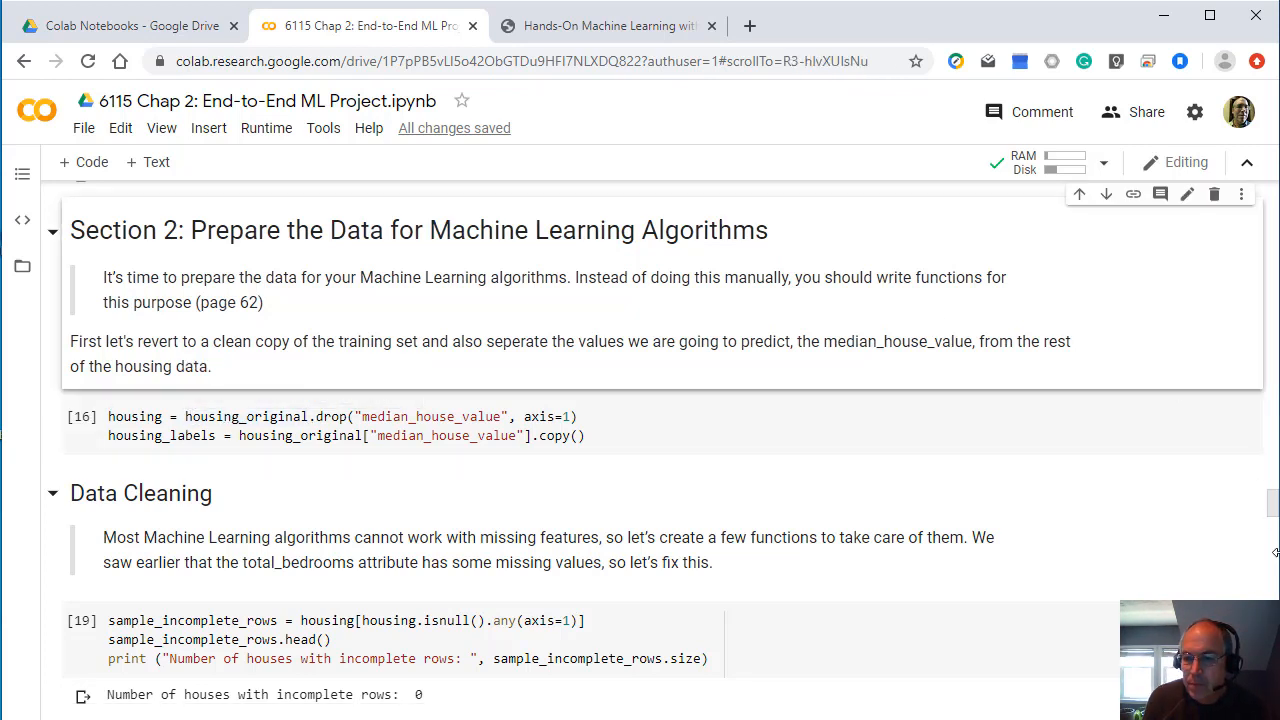
Step: Collapse the Section 0 and Section 1 headers, hiding 11 and 9 cells
scroll(up, 3)
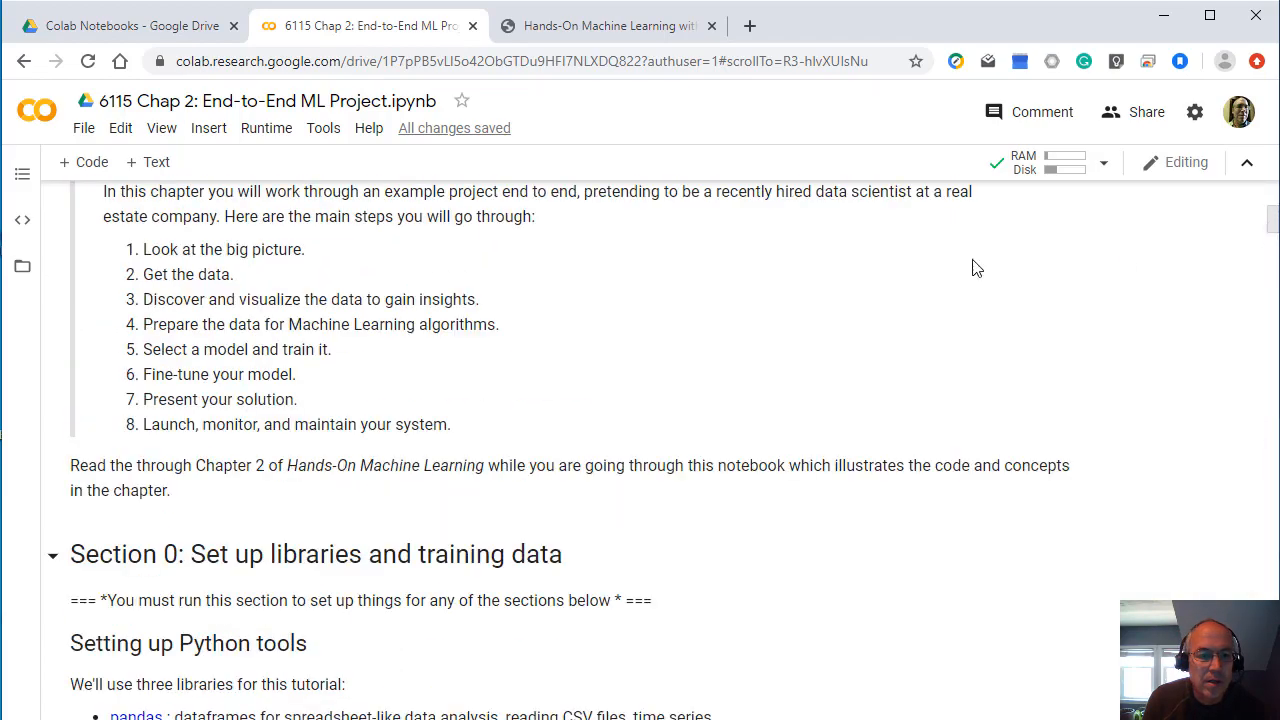
scroll(down, 3)
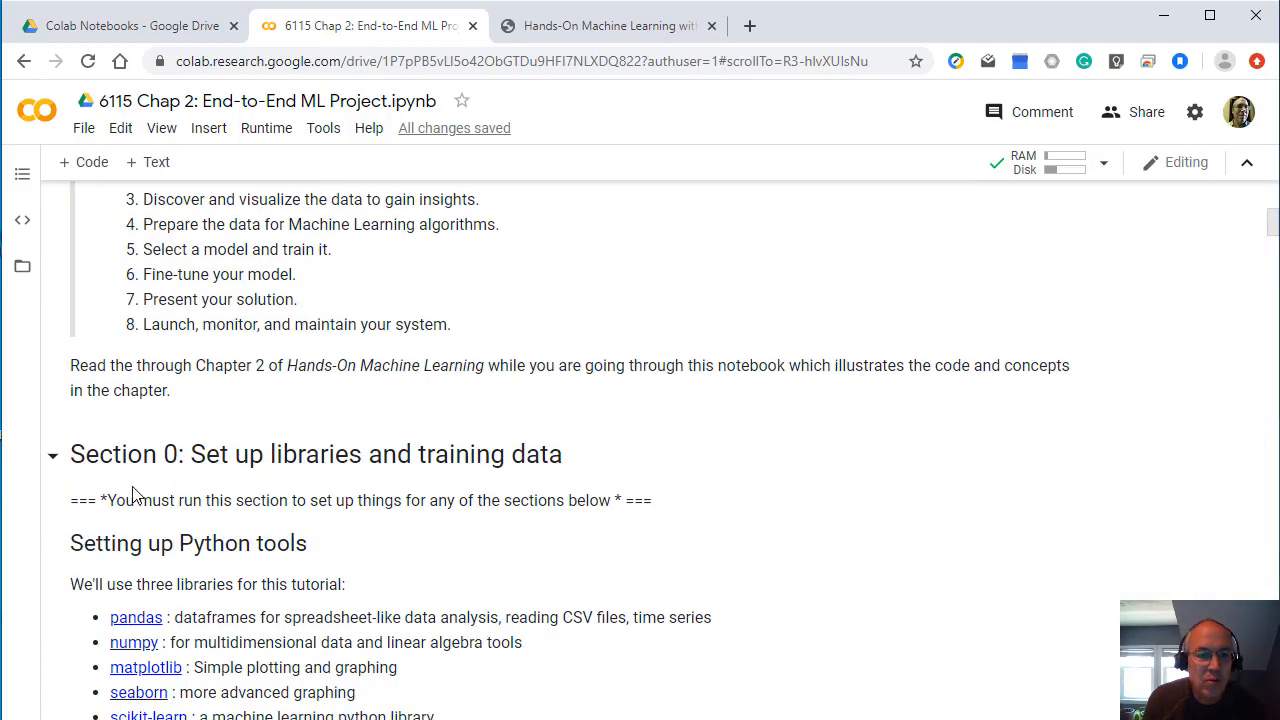
mouse_move(356, 522)
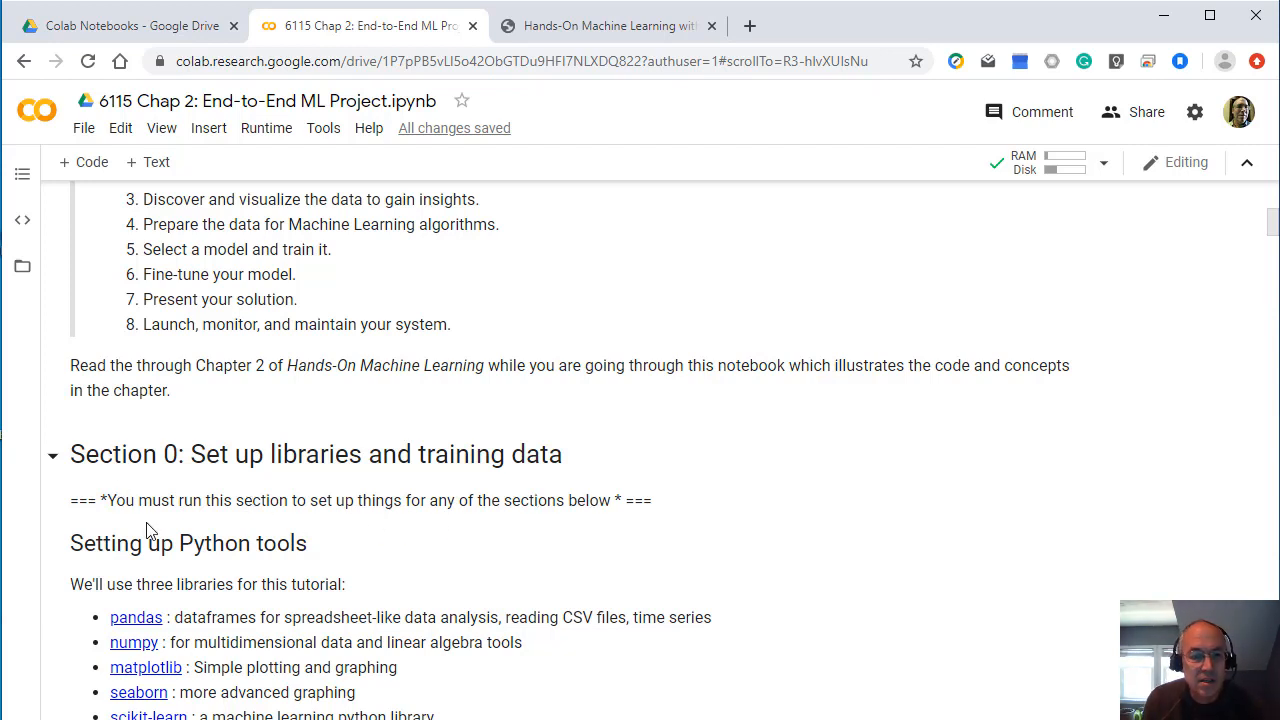
click(316, 452)
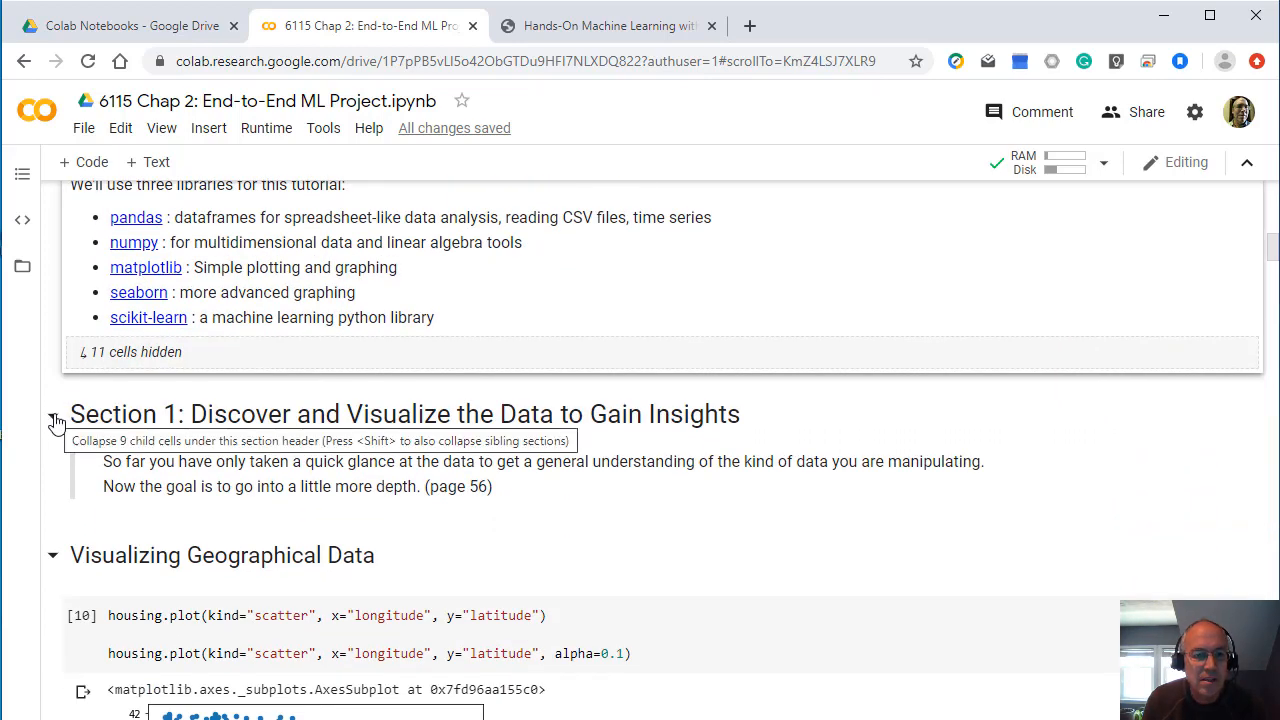
click(56, 414)
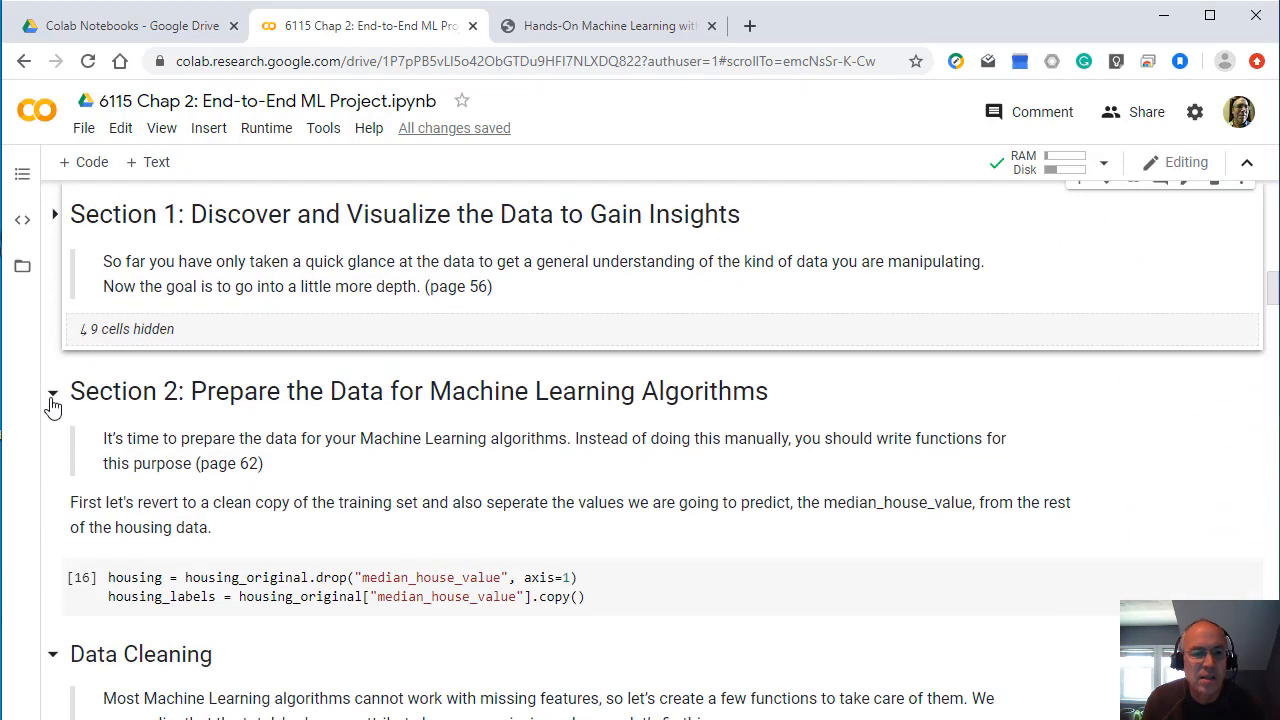
mouse_move(284, 464)
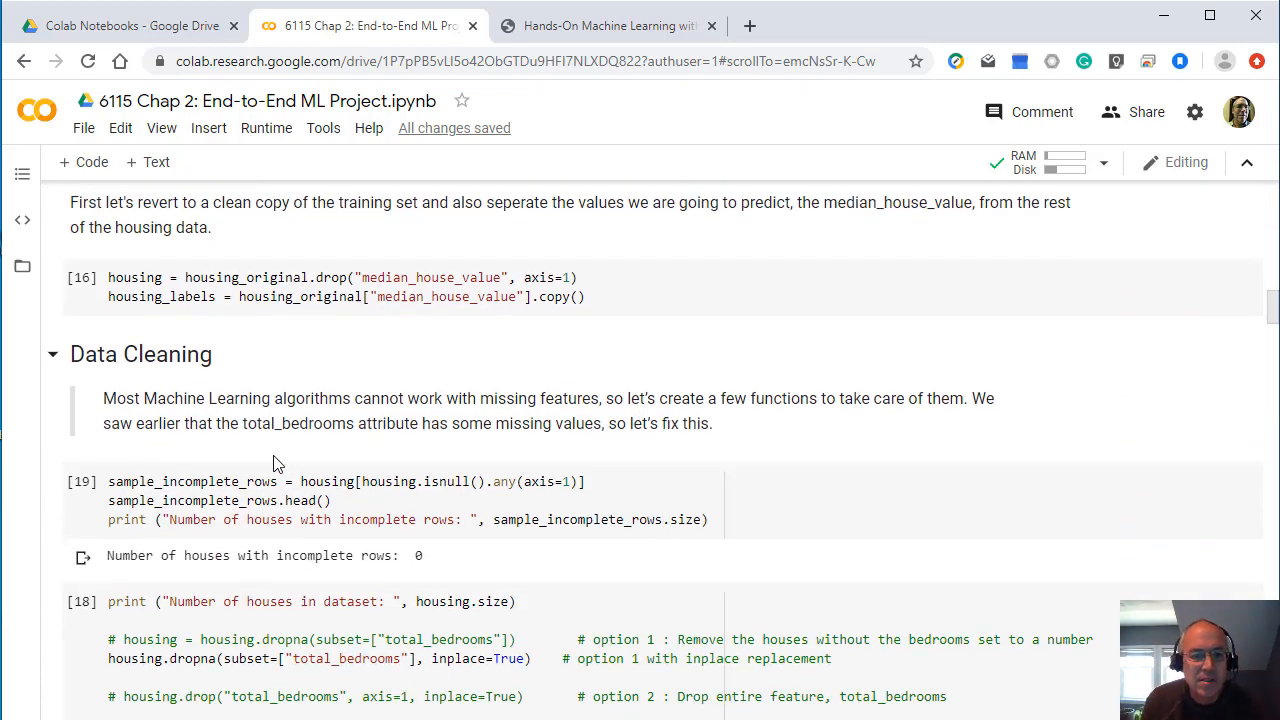
scroll(down, 3)
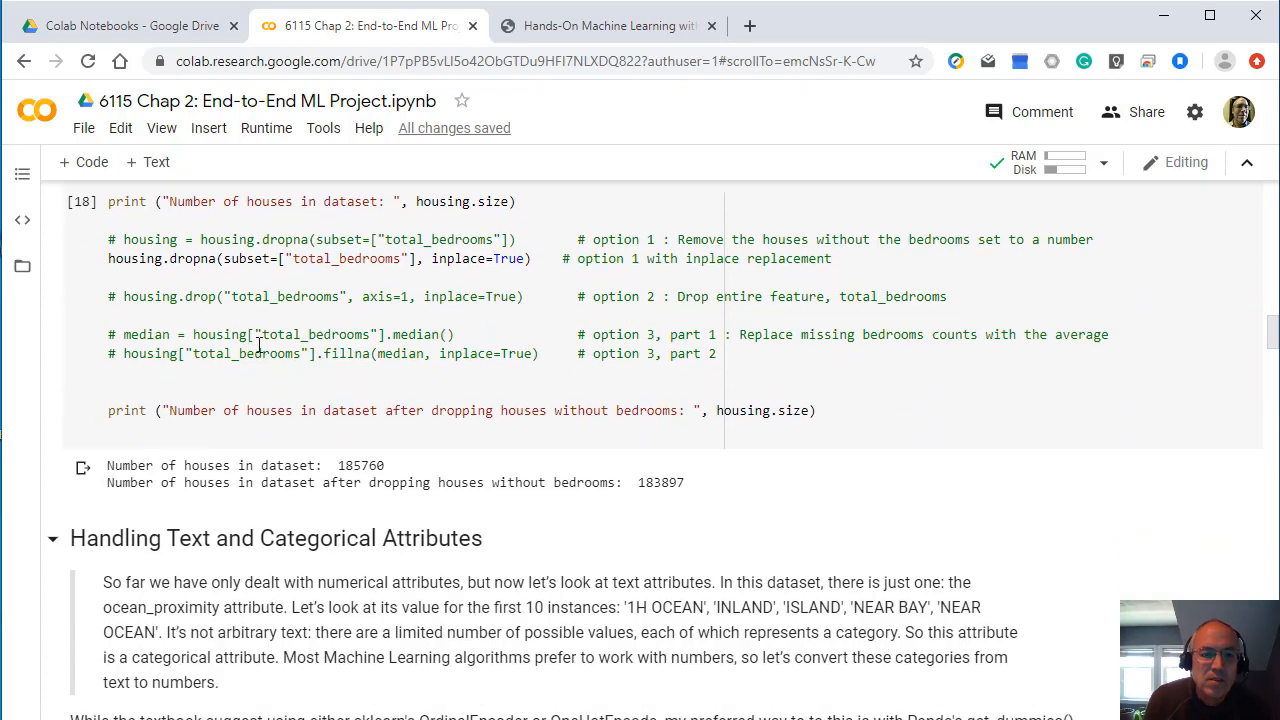
mouse_move(352, 278)
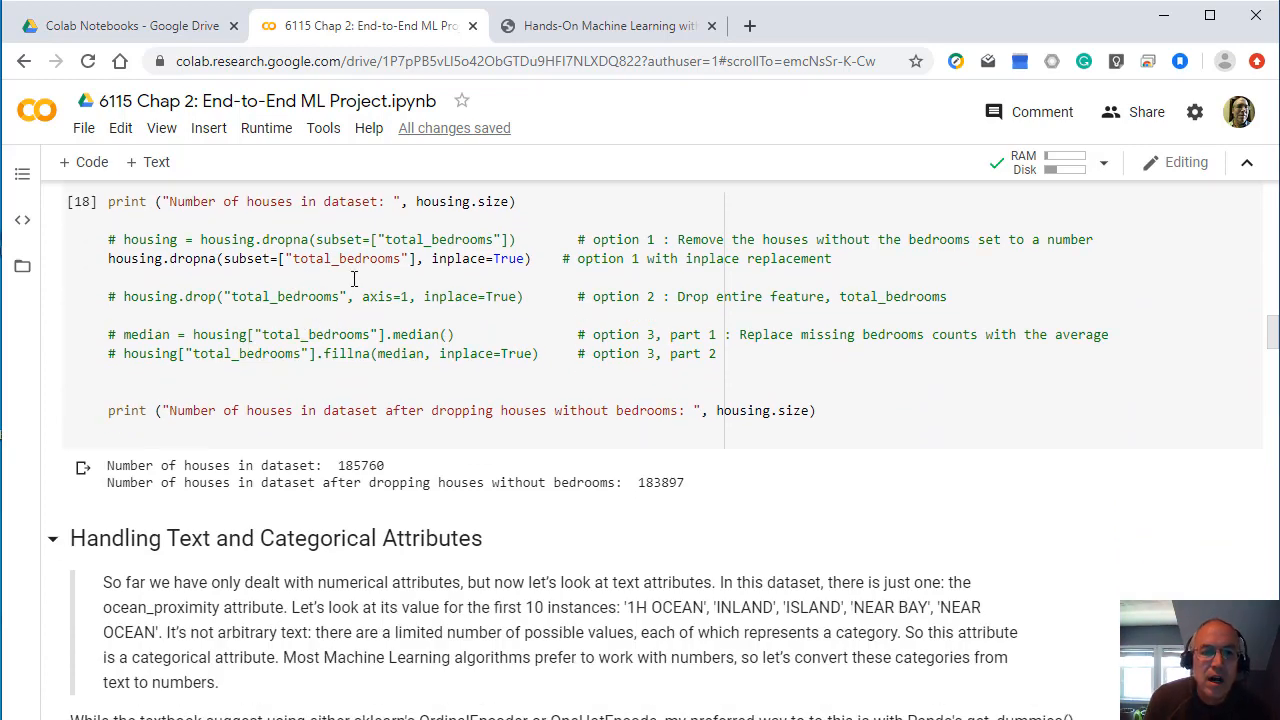
Step: Scroll the housing output to the Handling Text and Categorical Attributes section
scroll(down, 3)
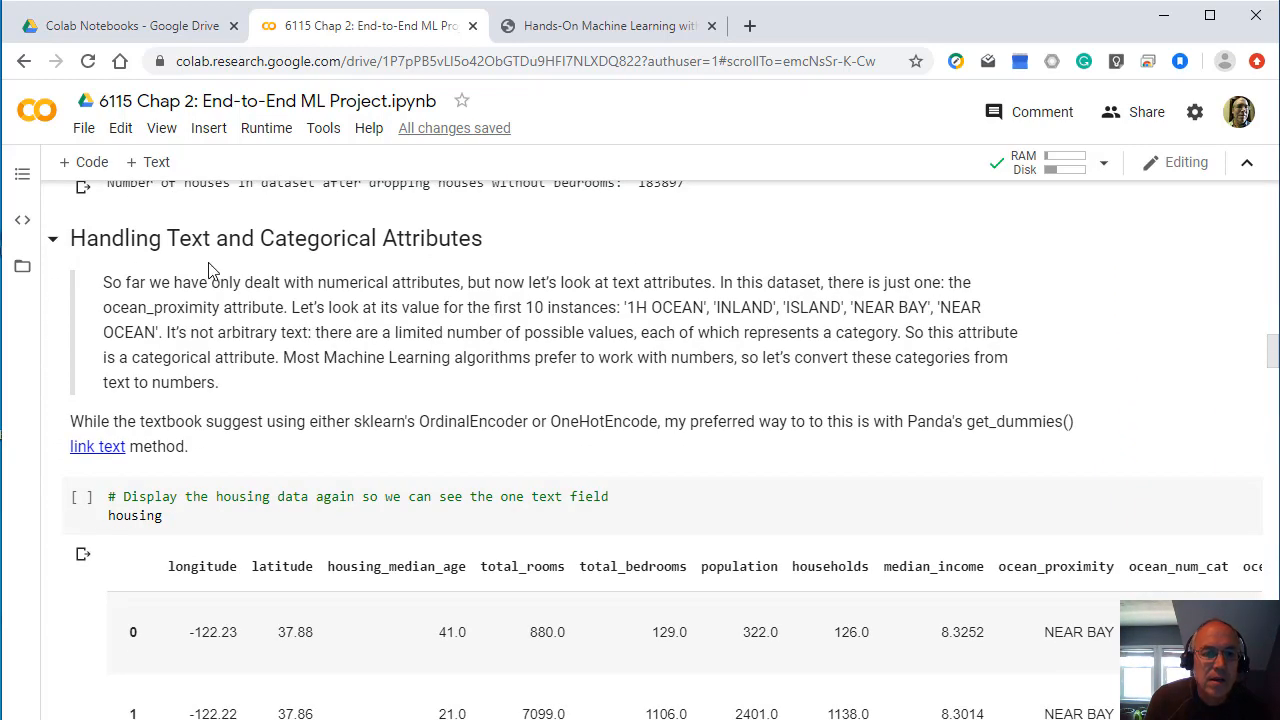
mouse_move(384, 260)
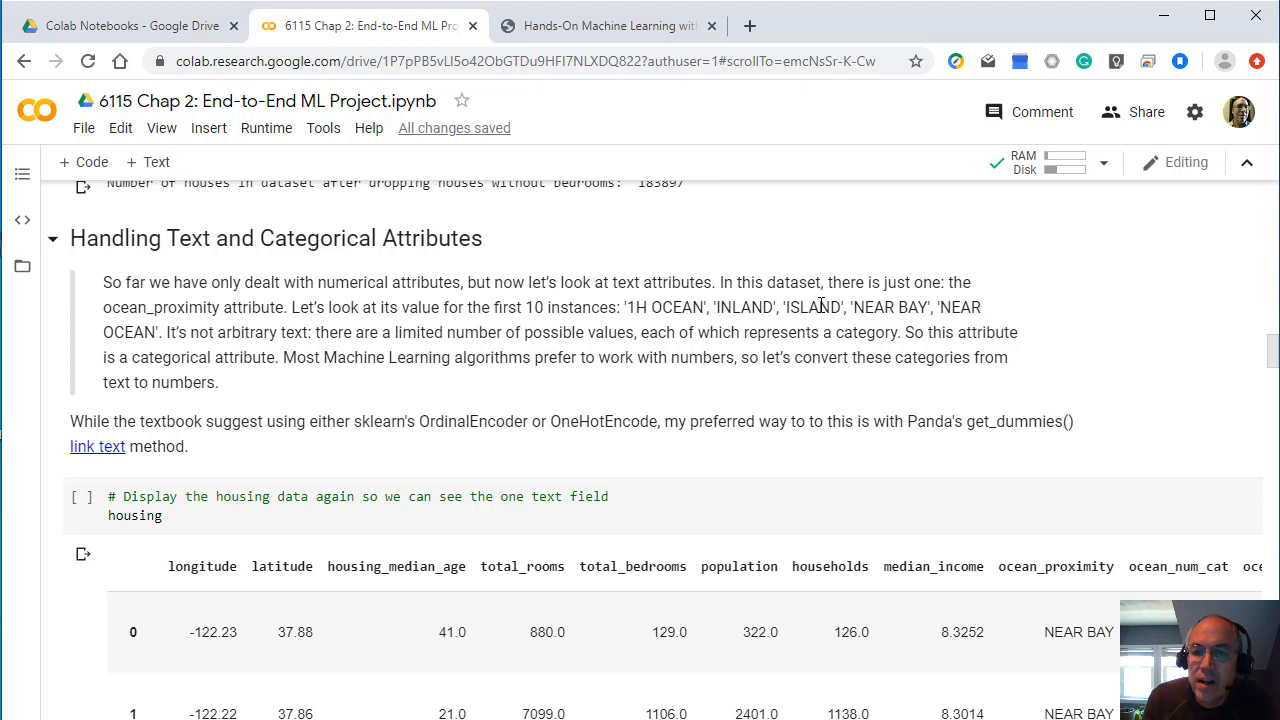
mouse_move(898, 308)
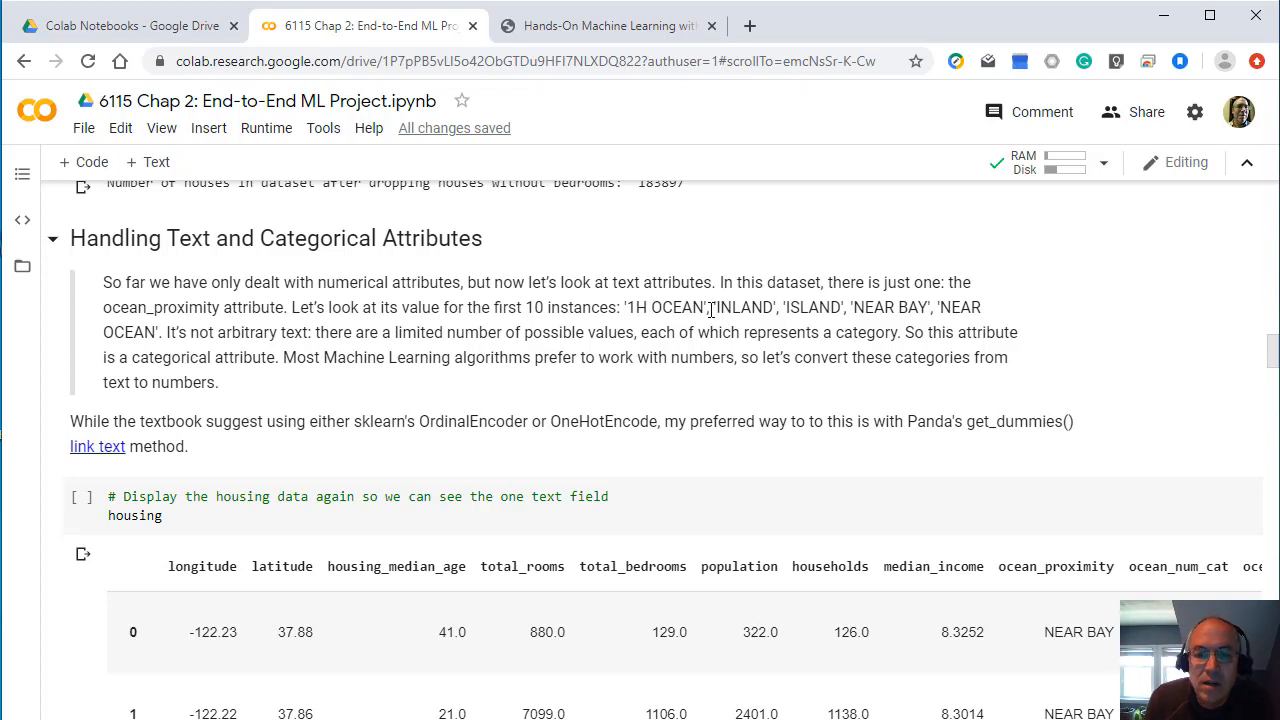
mouse_move(624, 308)
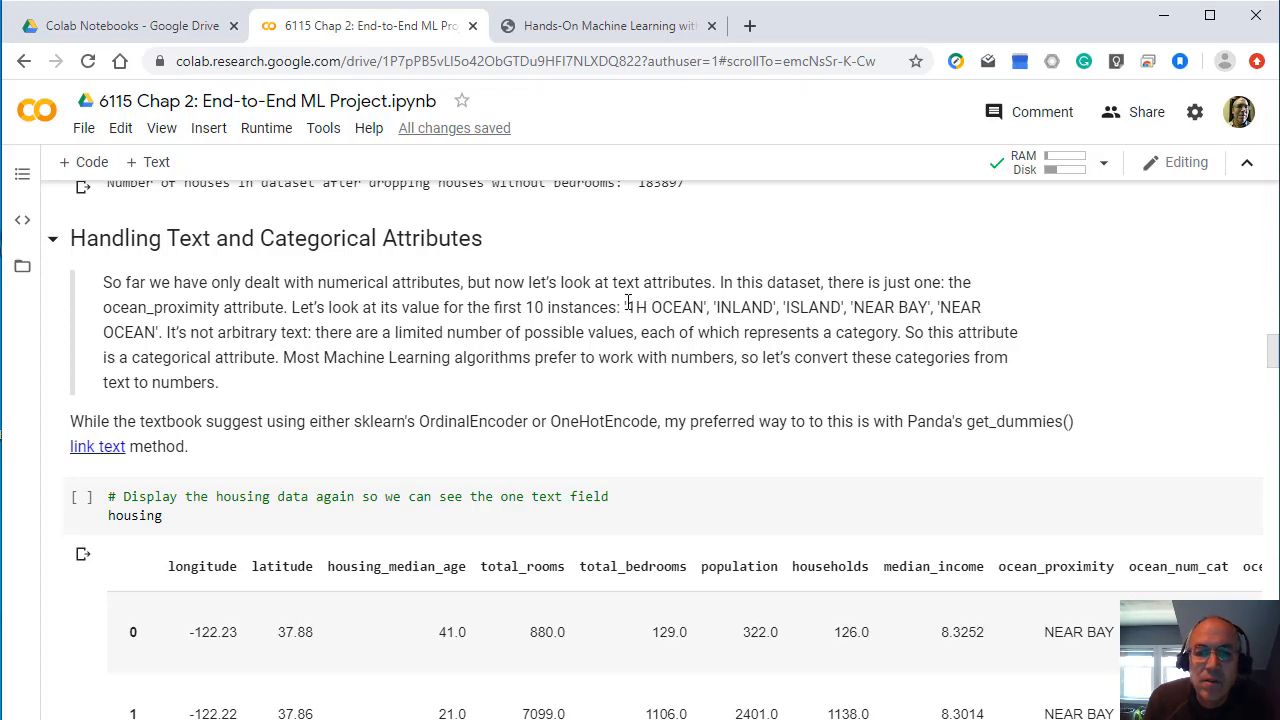
scroll(down, 3)
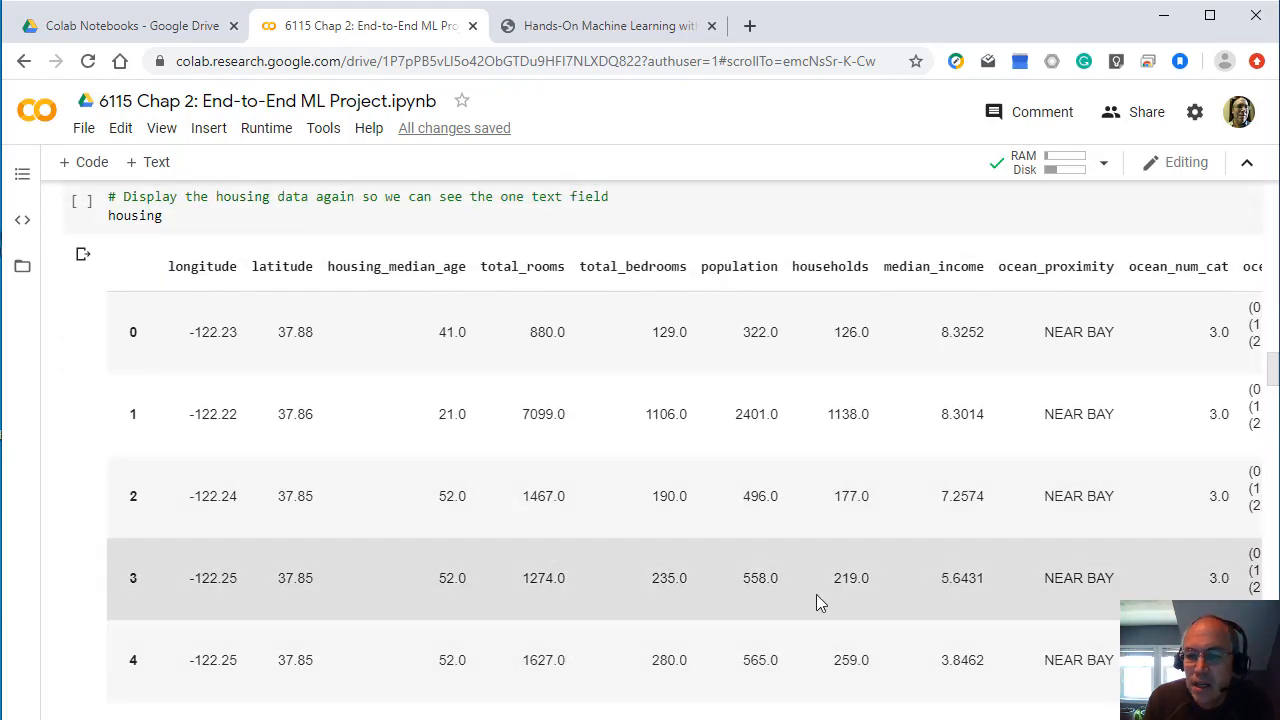
scroll(down, 3)
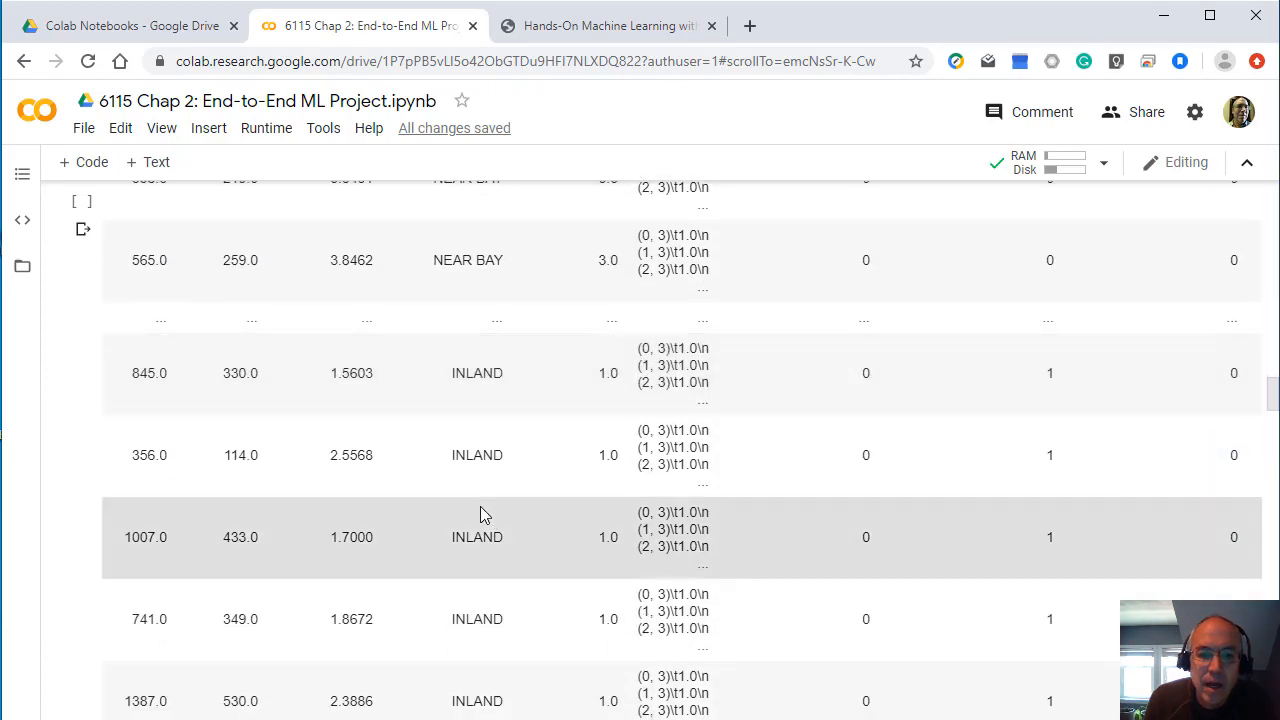
scroll(down, 3)
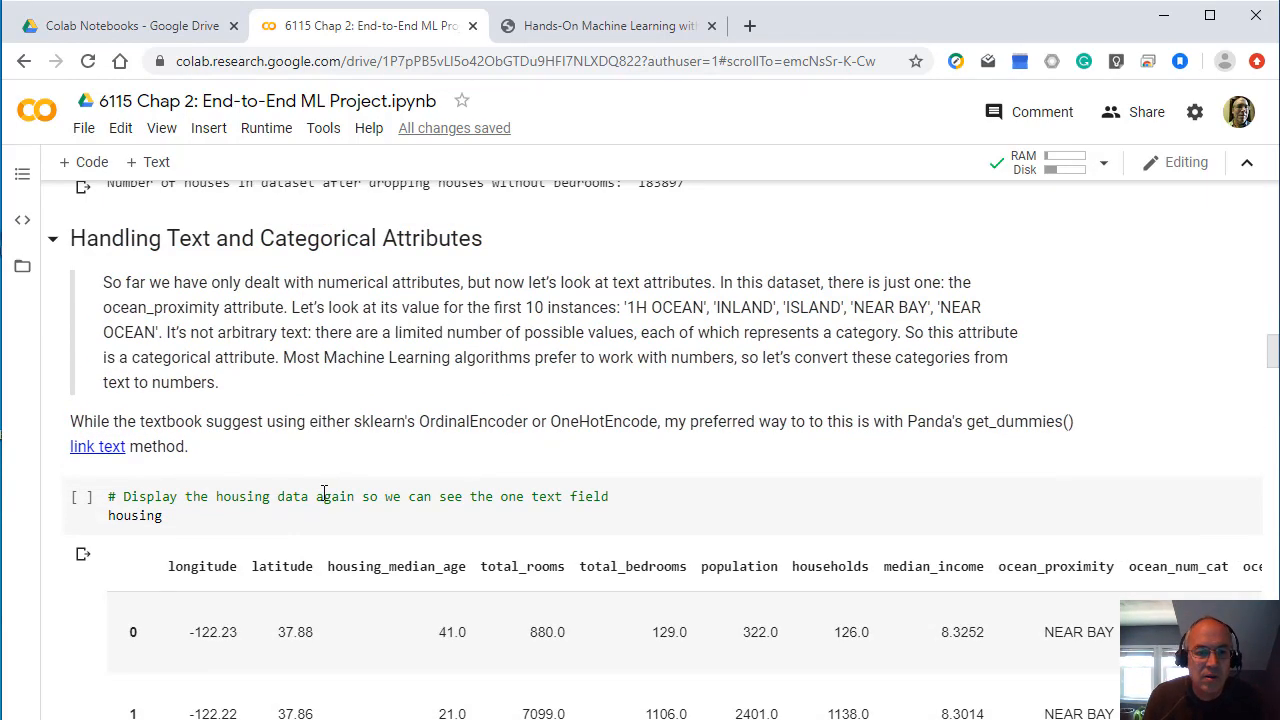
Step: Review the housing display, OrdinalEncoder ocean_num_cat and get_dummies one-hot outputs
scroll(down, 3)
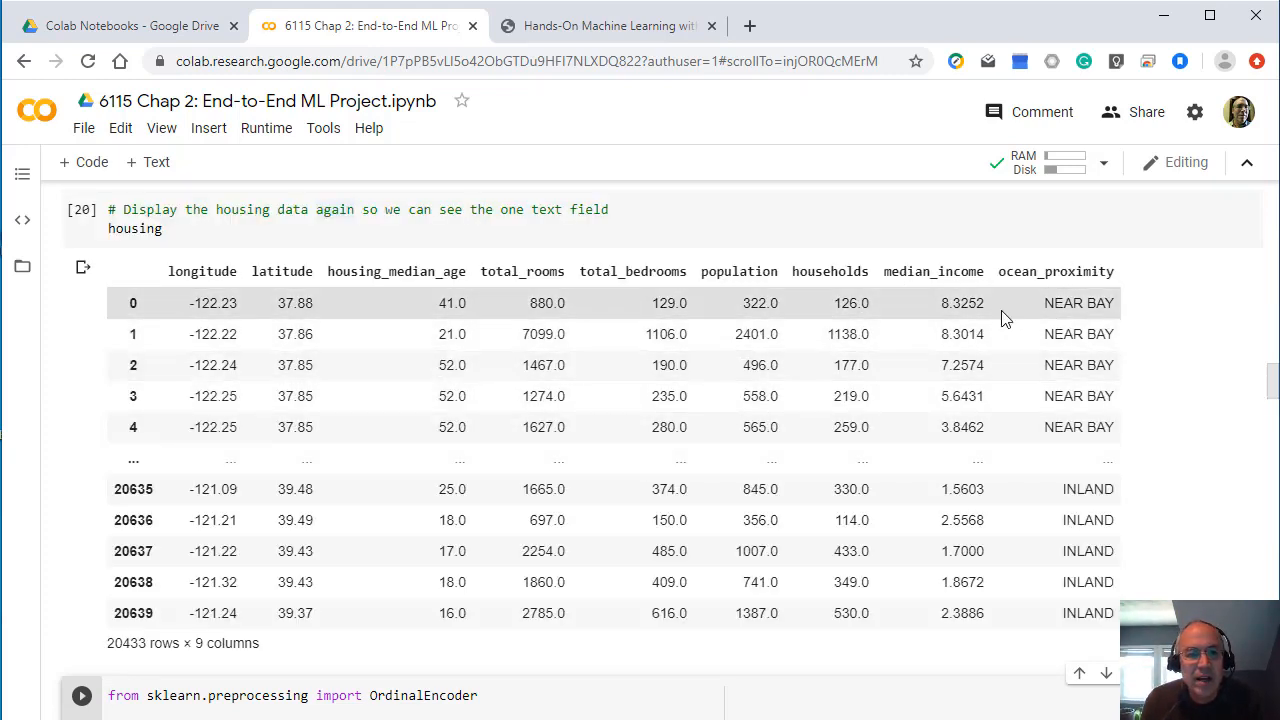
scroll(down, 3)
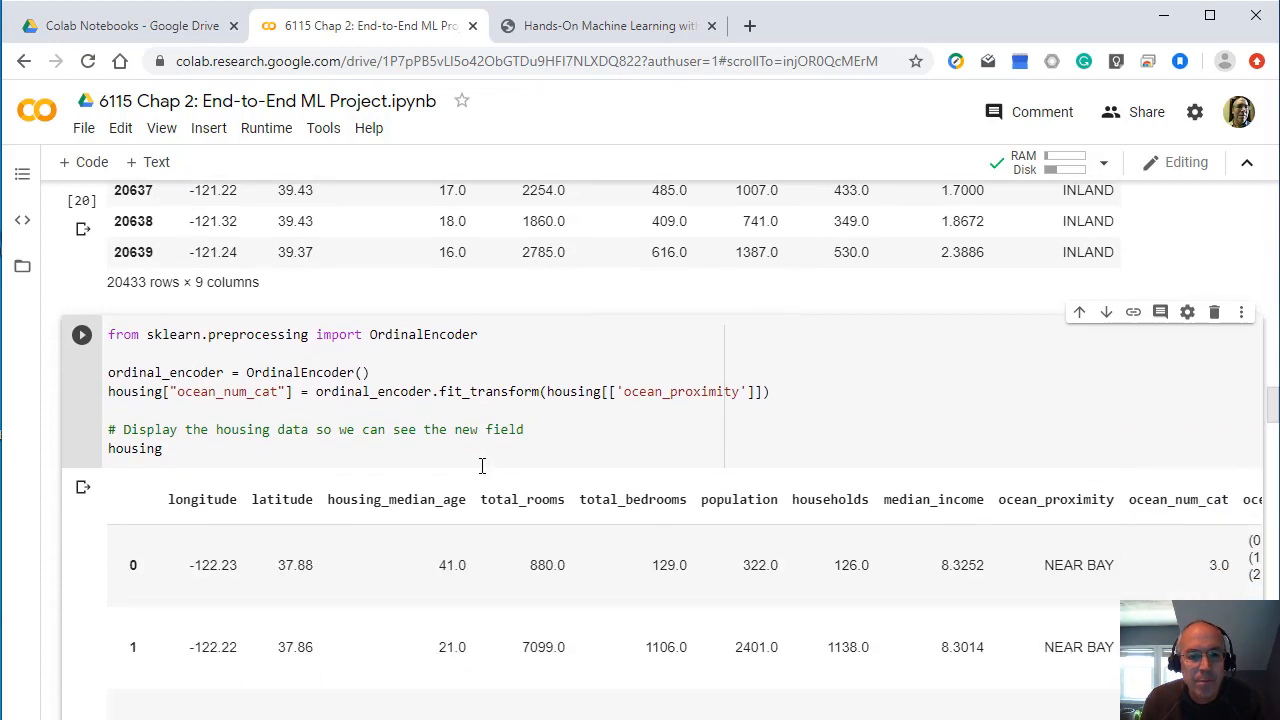
scroll(down, 3)
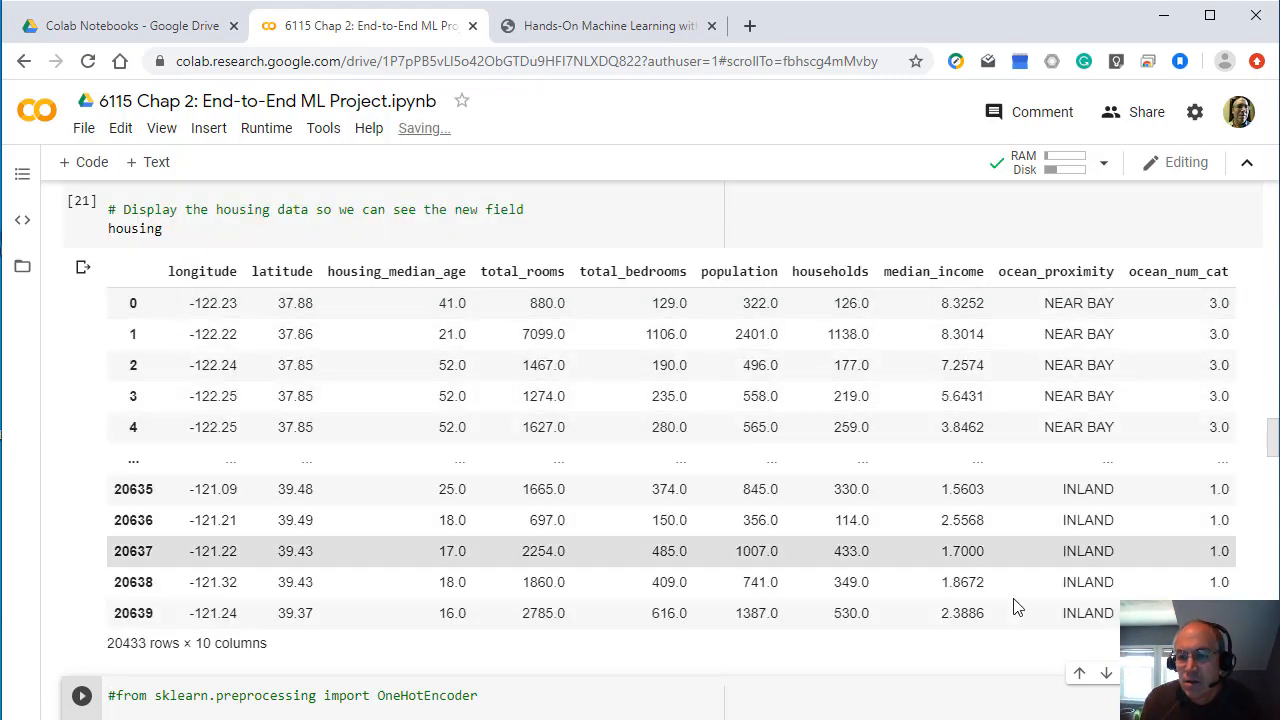
scroll(down, 3)
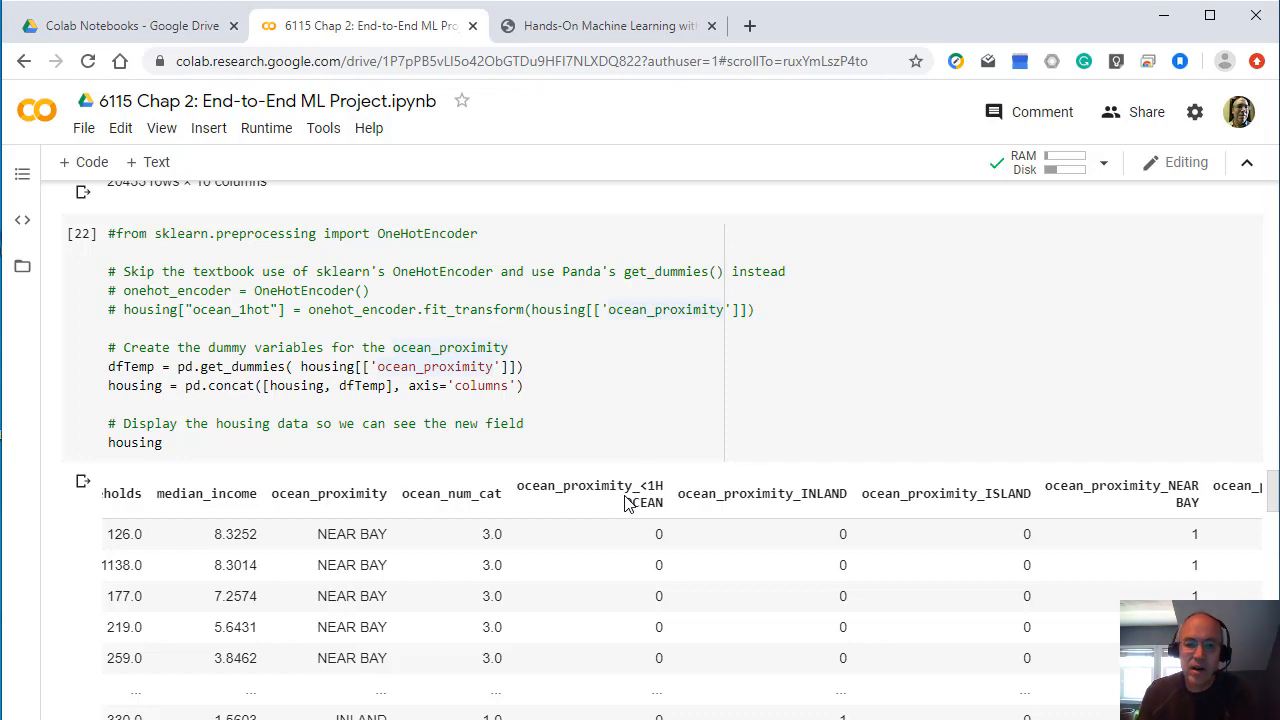
mouse_move(930, 518)
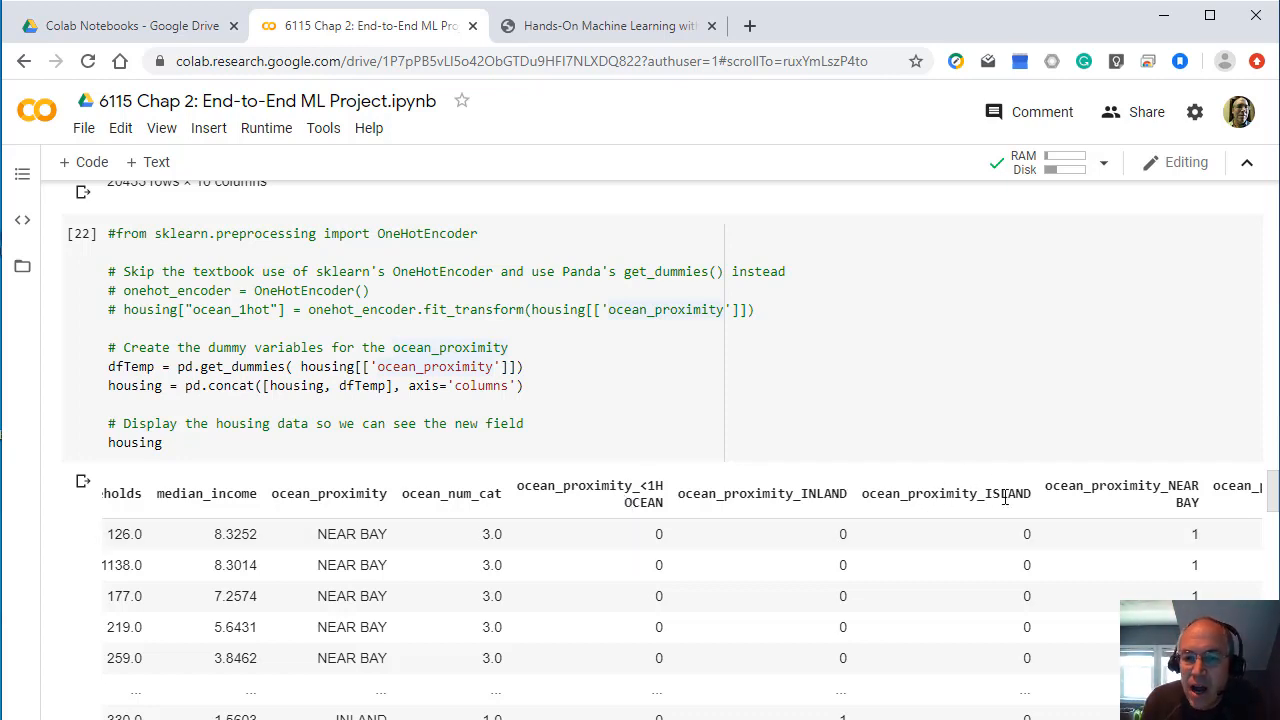
scroll(down, 3)
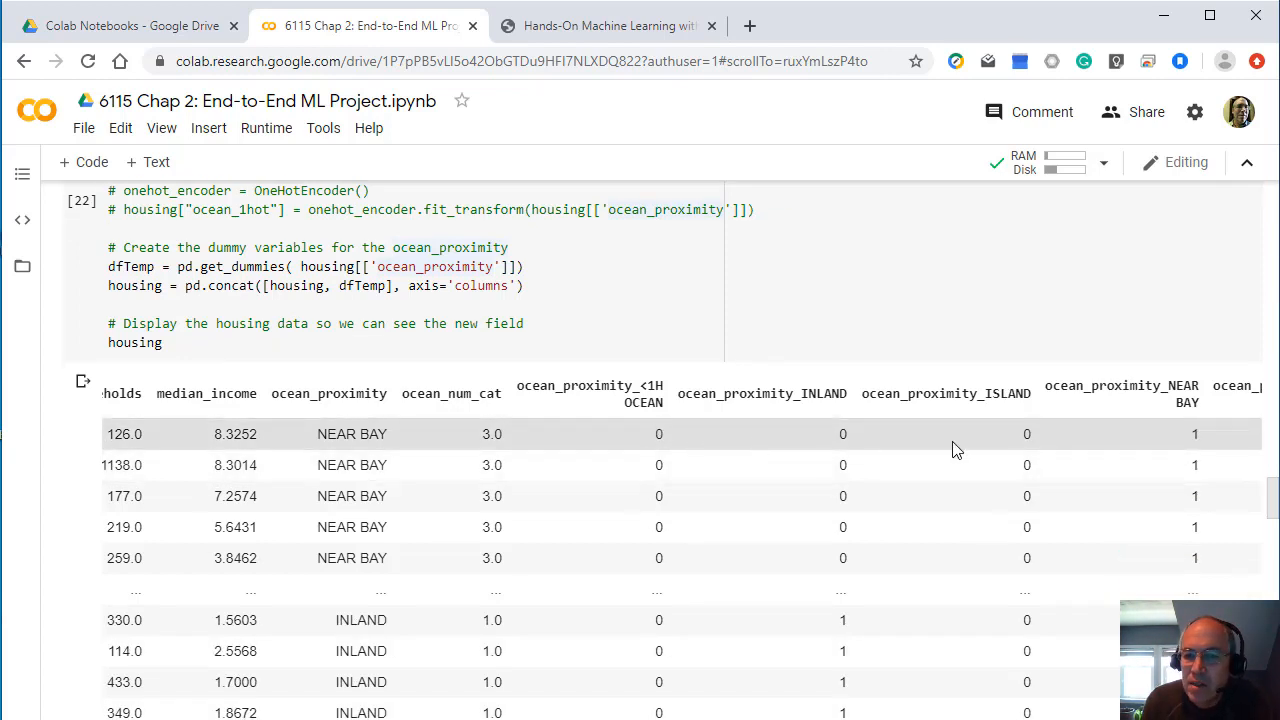
mouse_move(768, 524)
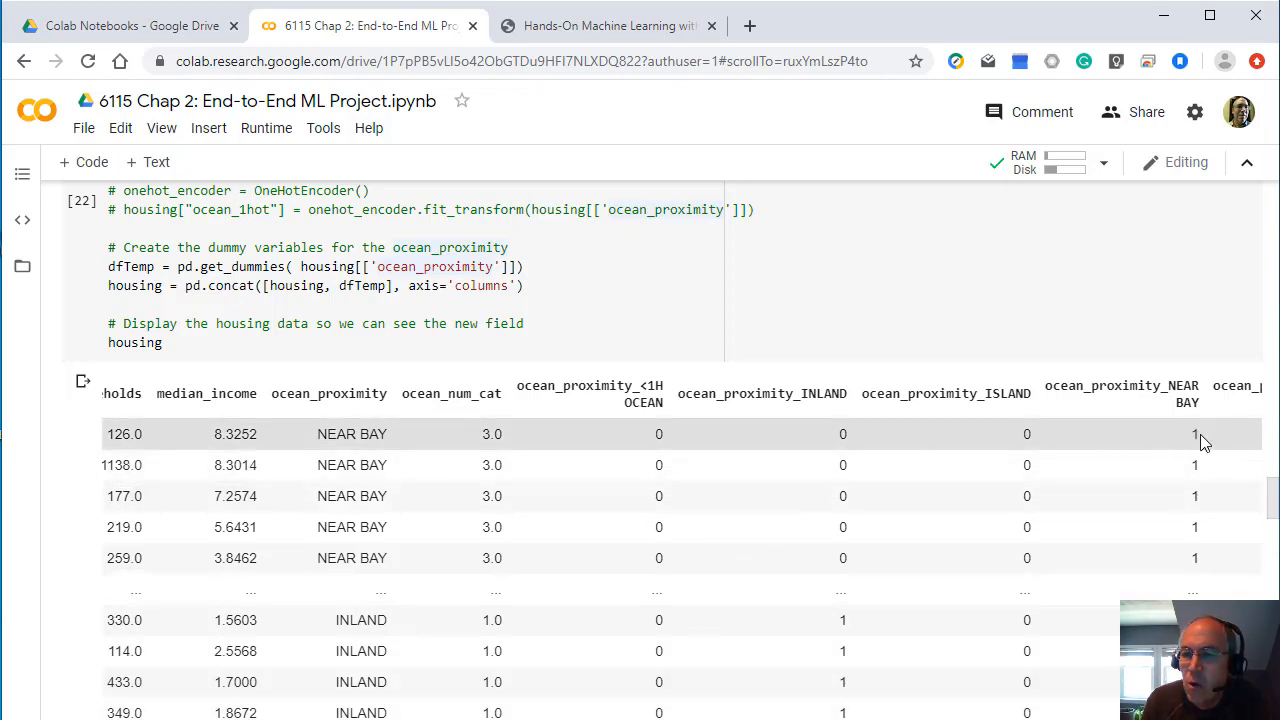
mouse_move(564, 428)
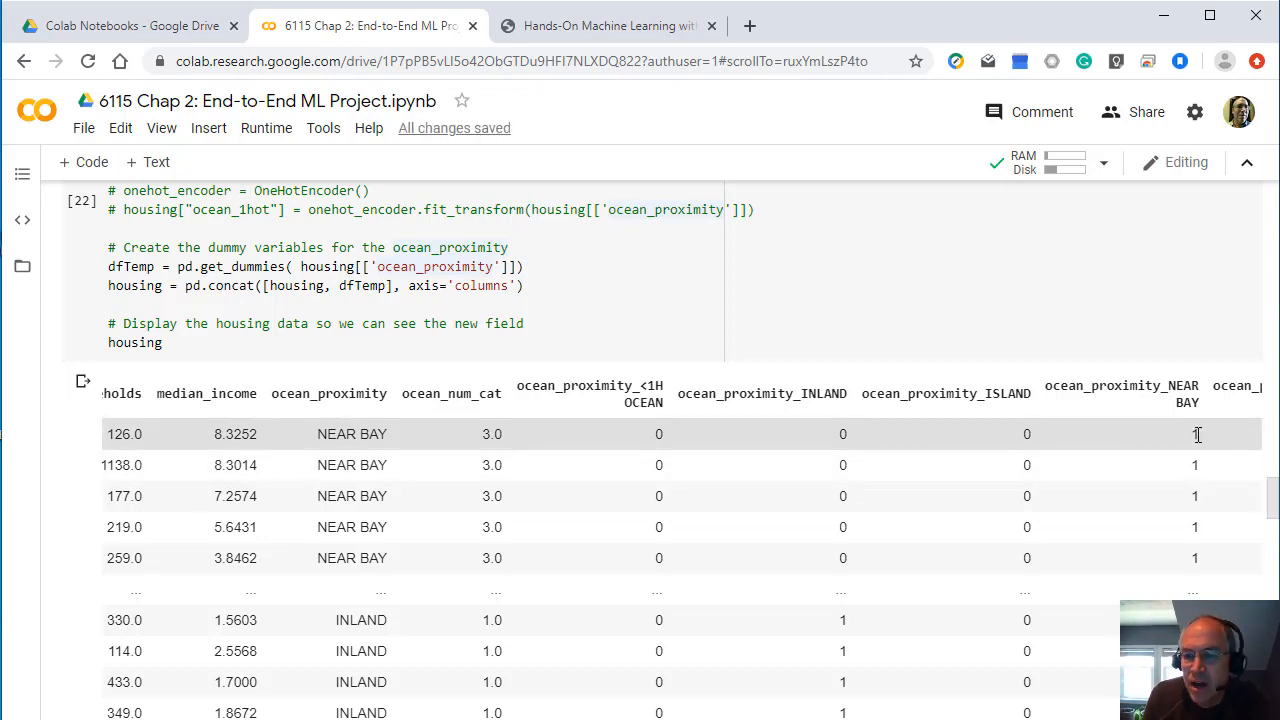
mouse_move(576, 442)
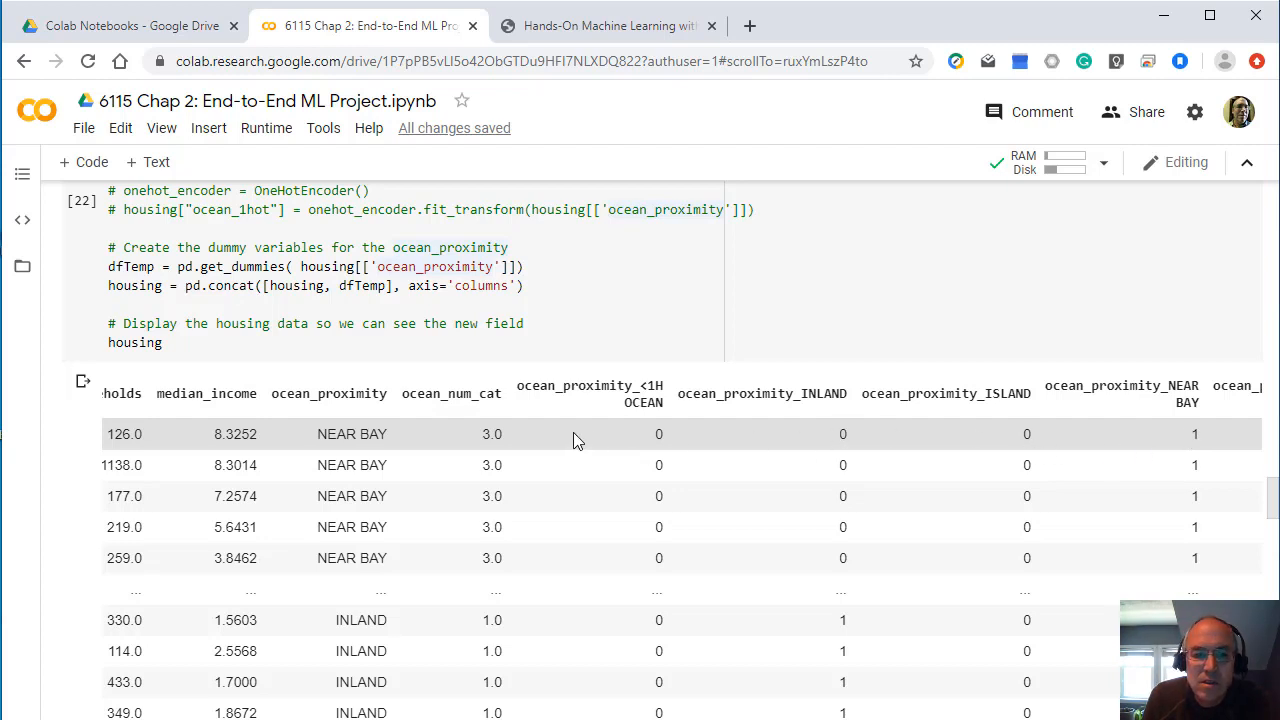
mouse_move(308, 420)
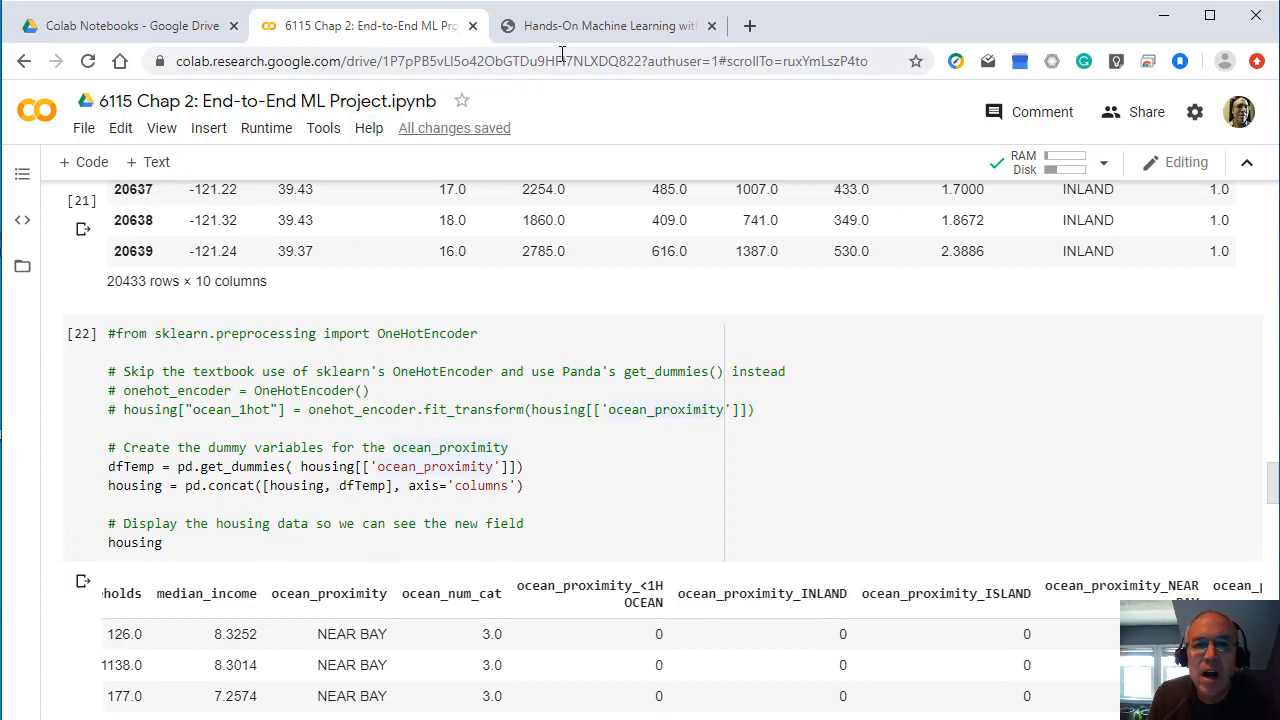
click(608, 24)
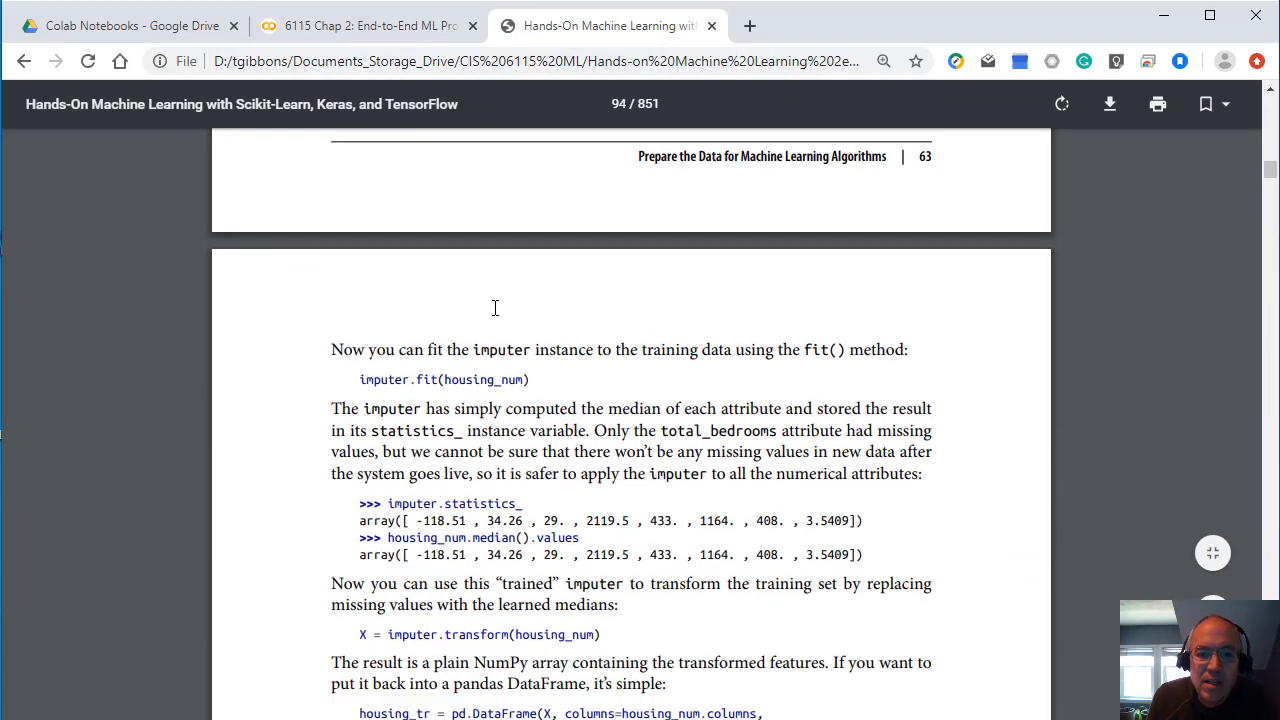
scroll(down, 3)
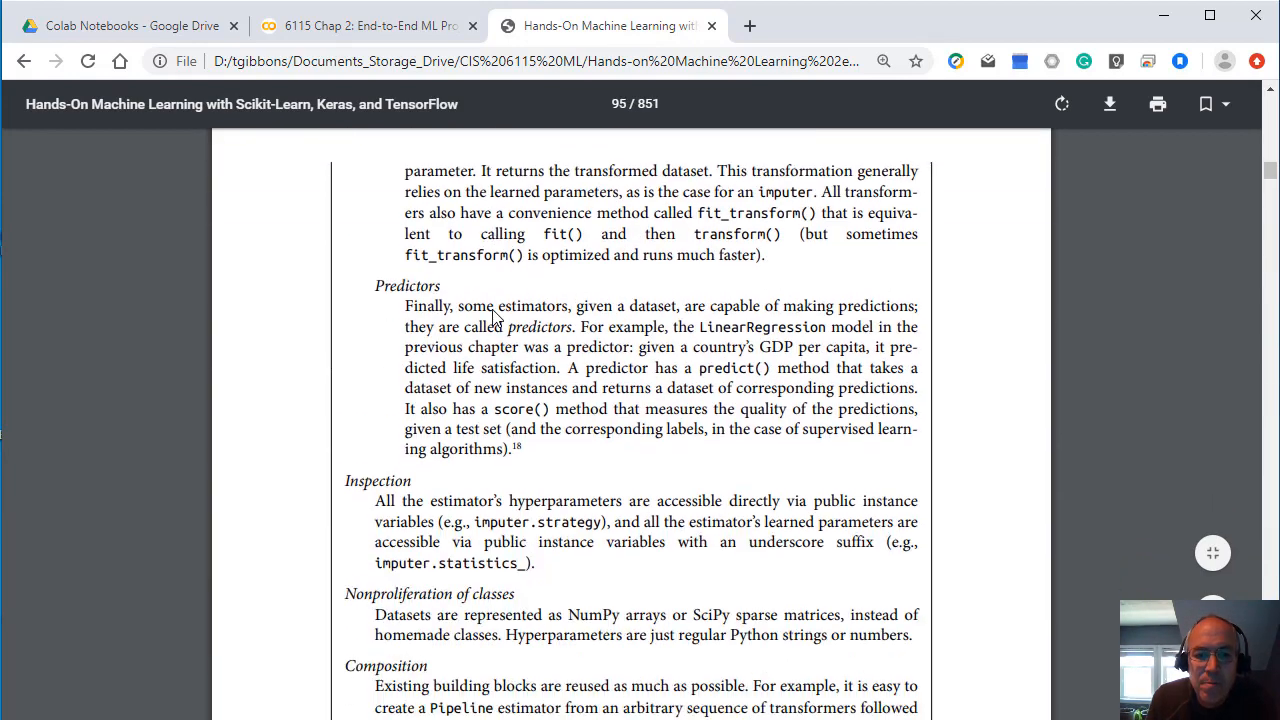
scroll(down, 3)
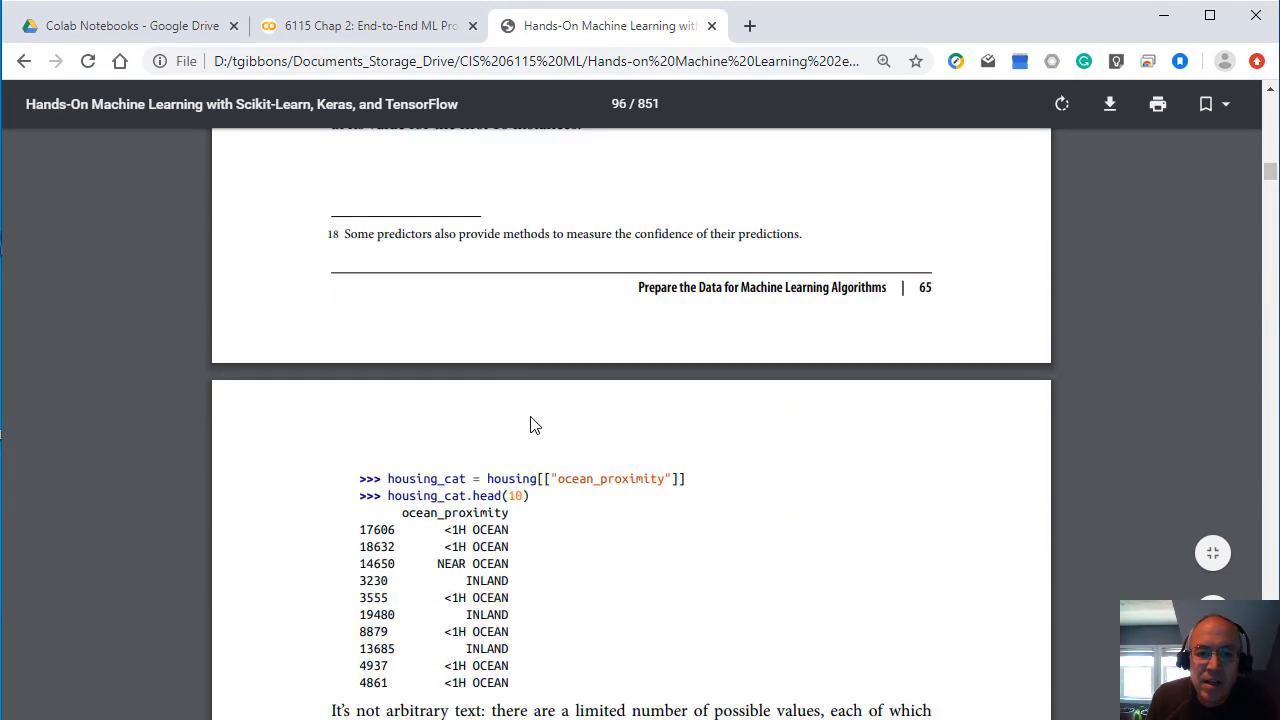
scroll(down, 3)
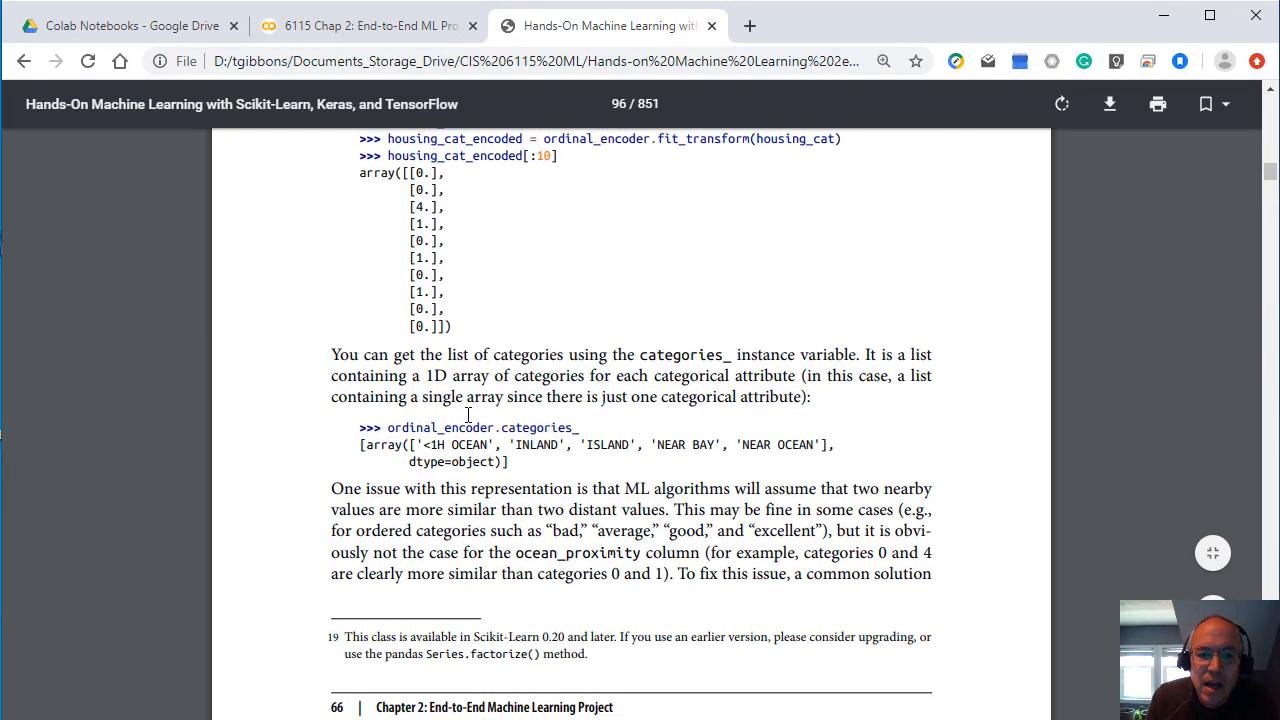
scroll(down, 3)
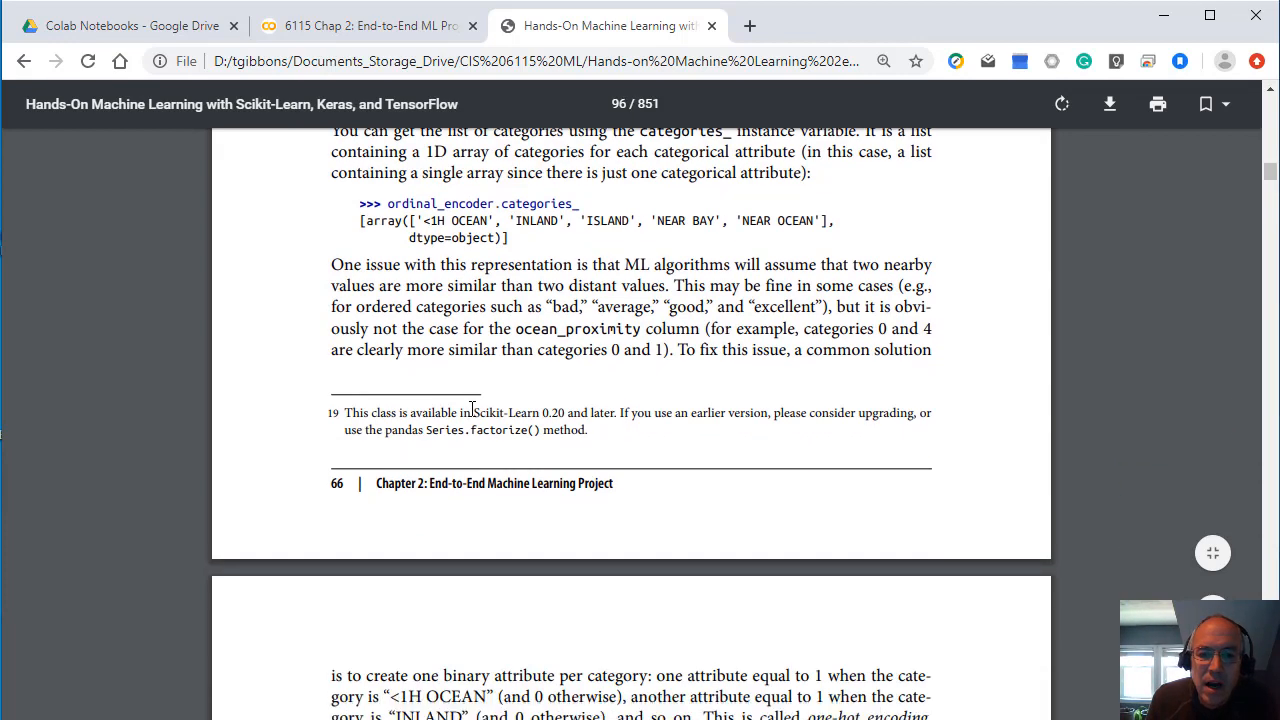
scroll(down, 3)
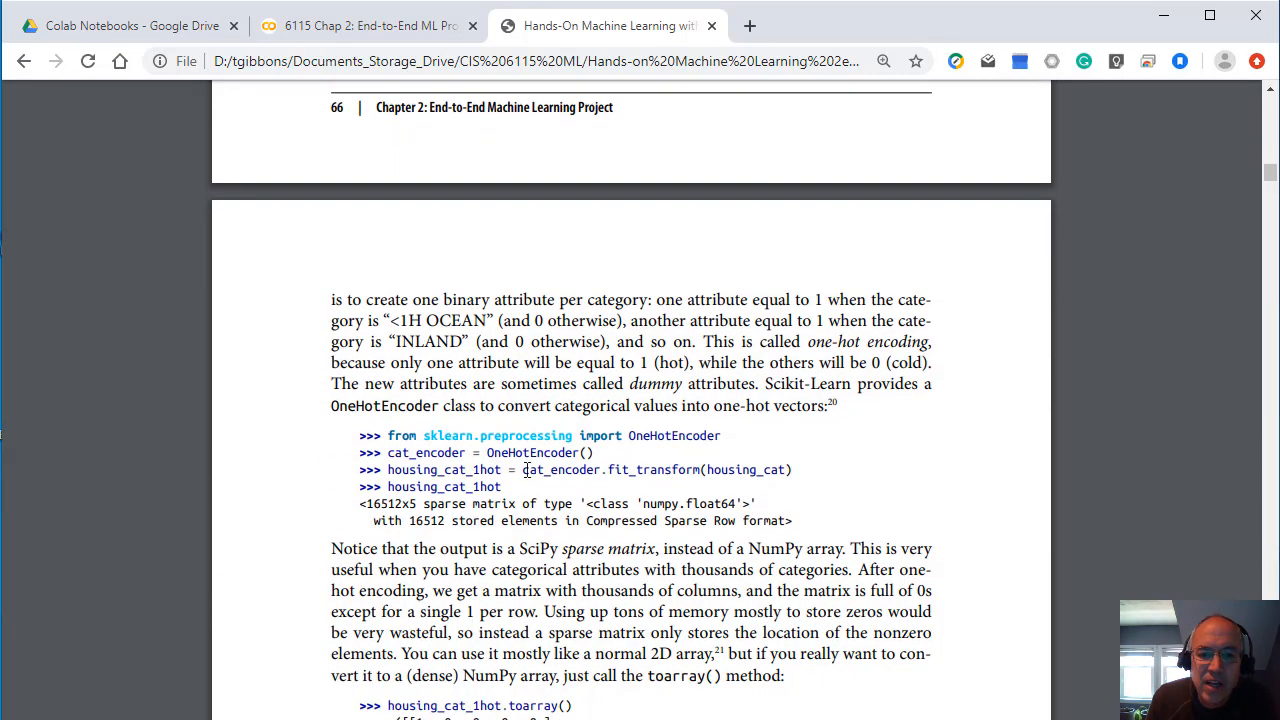
scroll(down, 3)
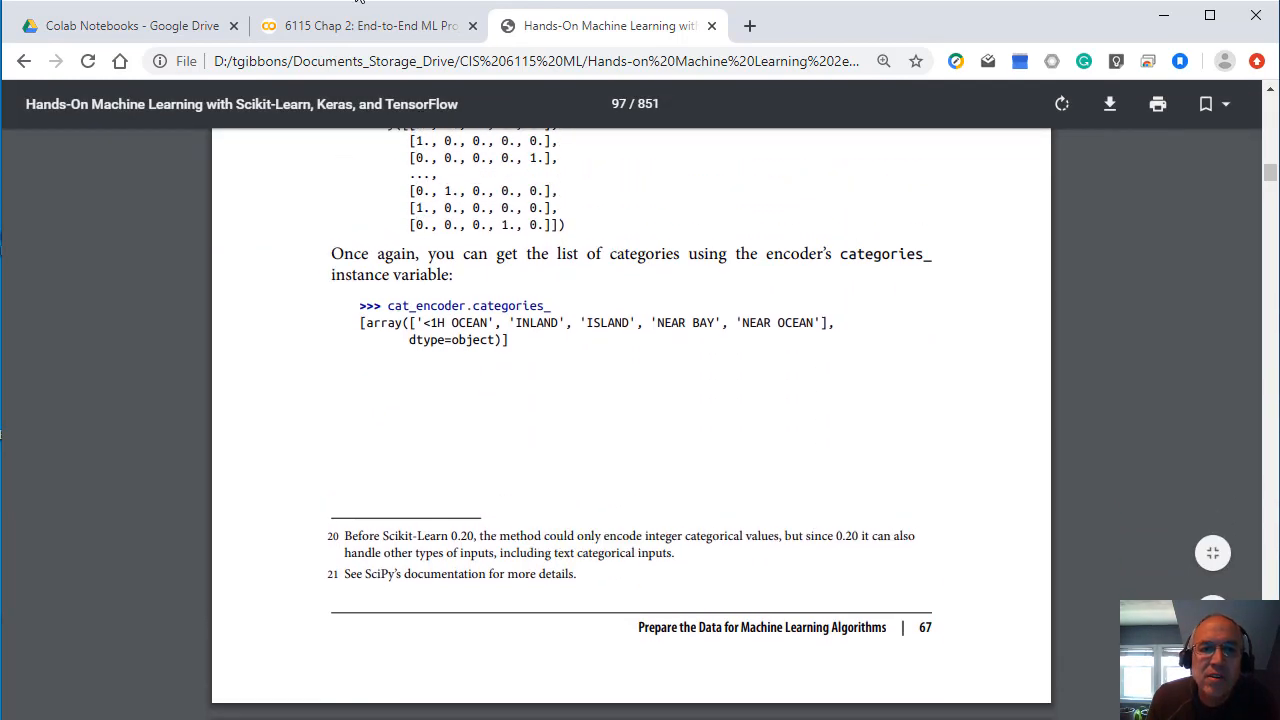
click(364, 24)
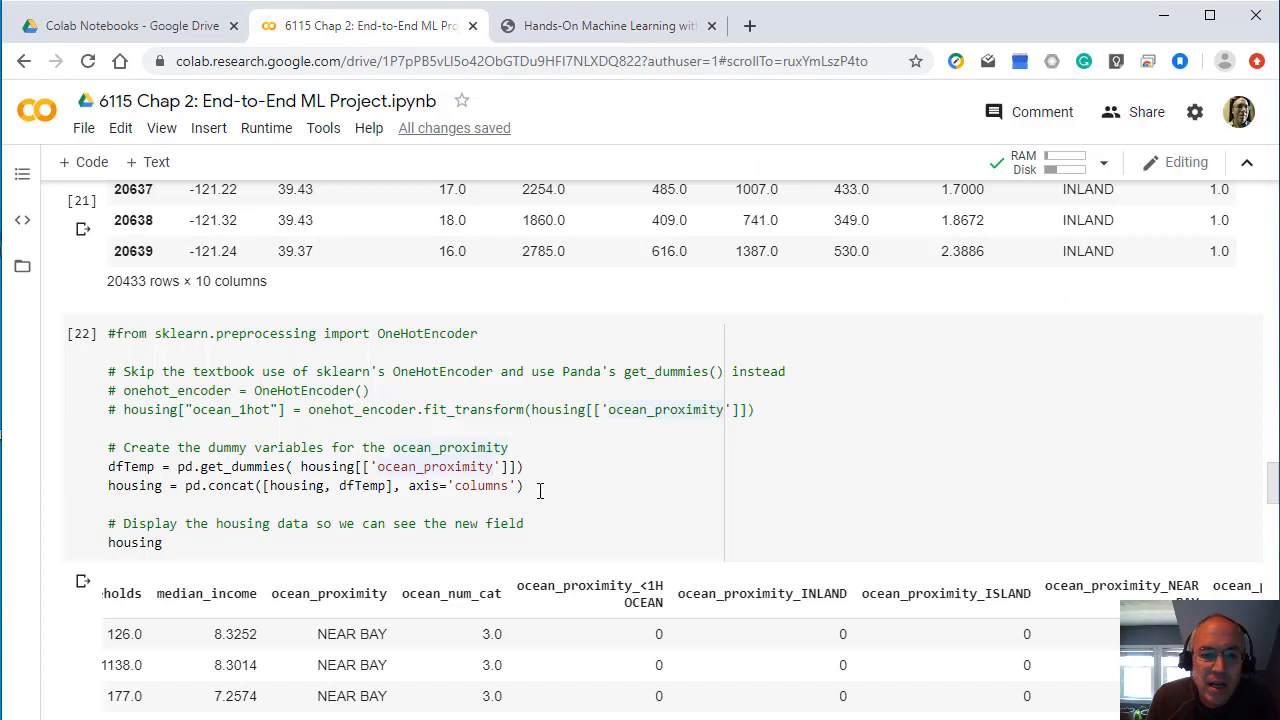
Step: Mark the get_dummies lines, view Feature Scaling, then switch to the textbook PDF
drag(108, 448, 524, 486)
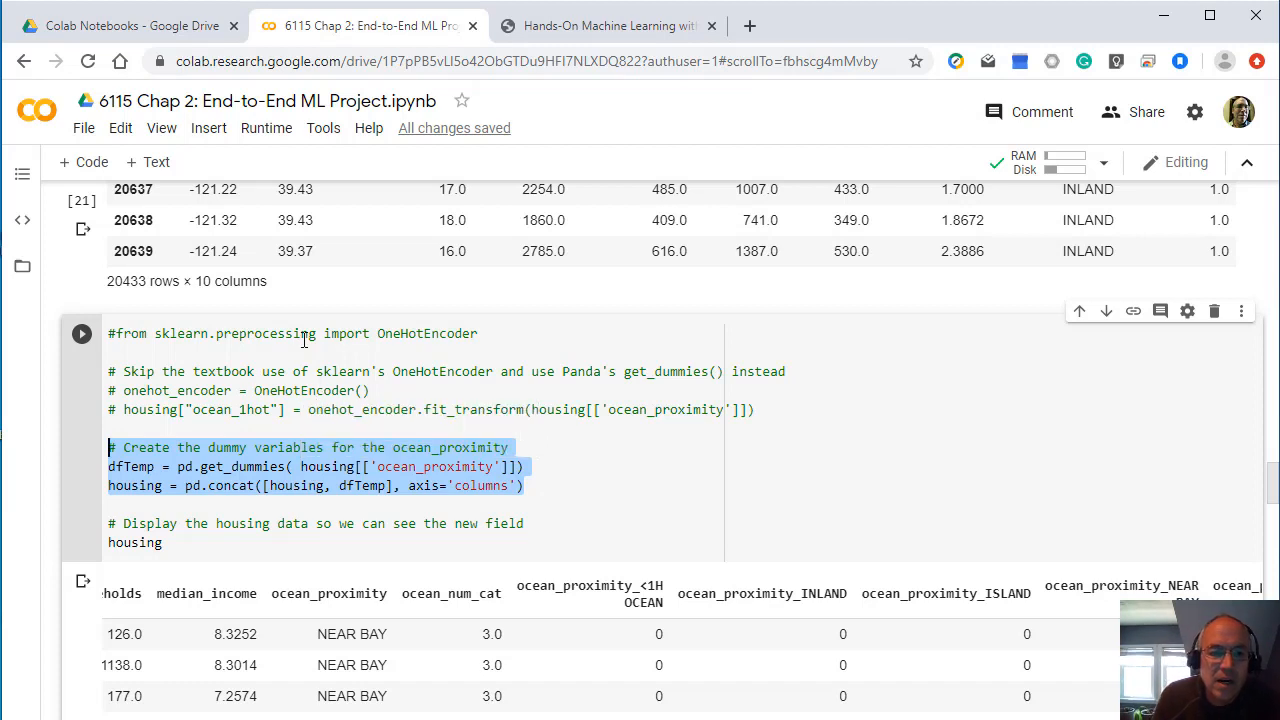
mouse_move(232, 420)
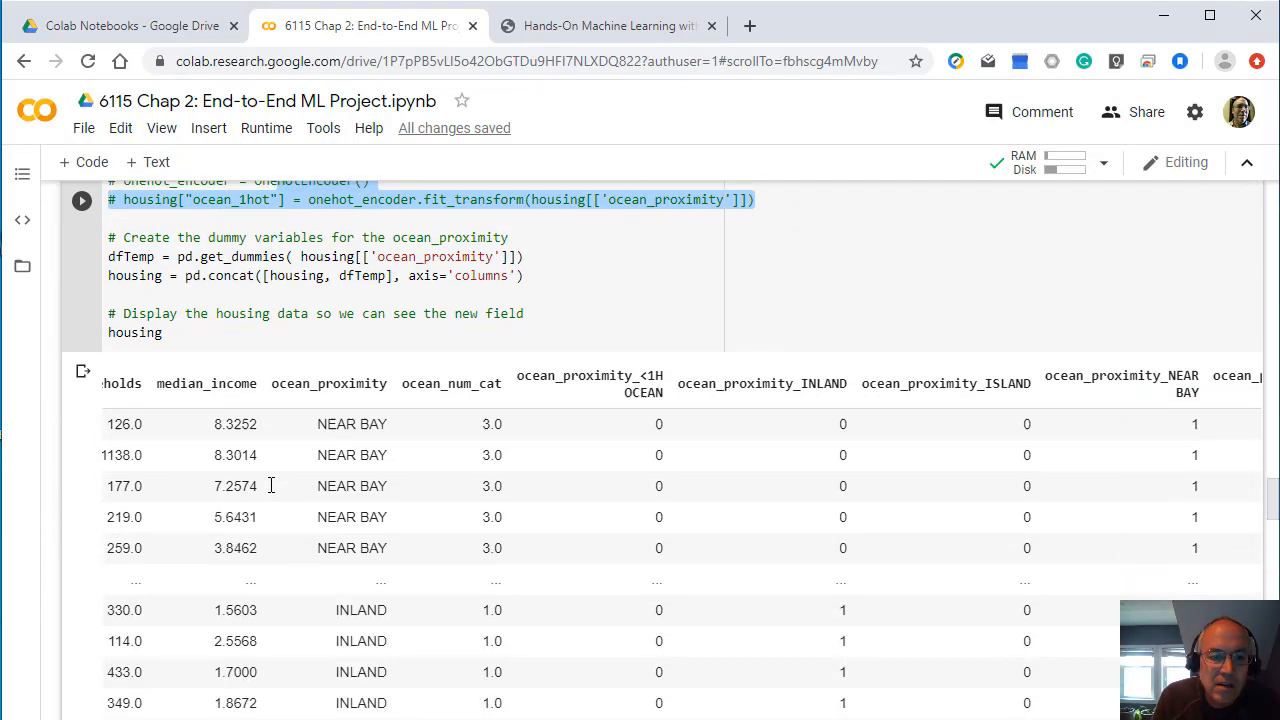
scroll(down, 3)
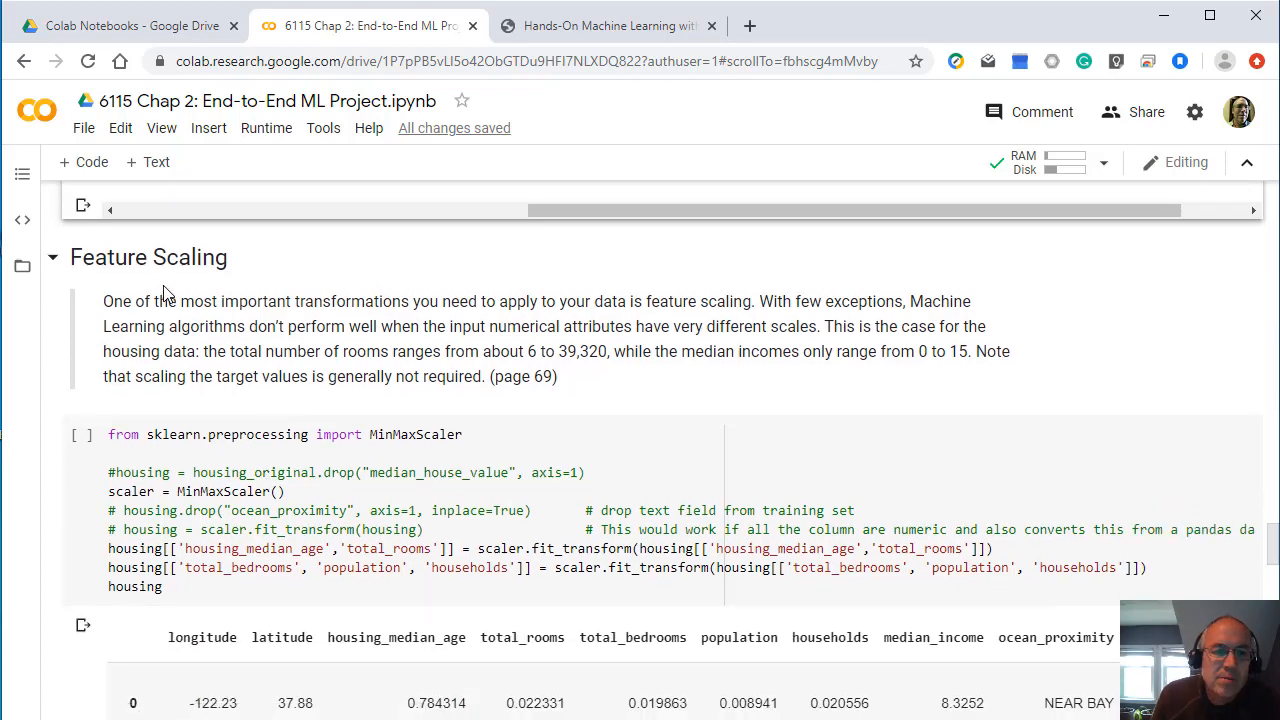
scroll(down, 3)
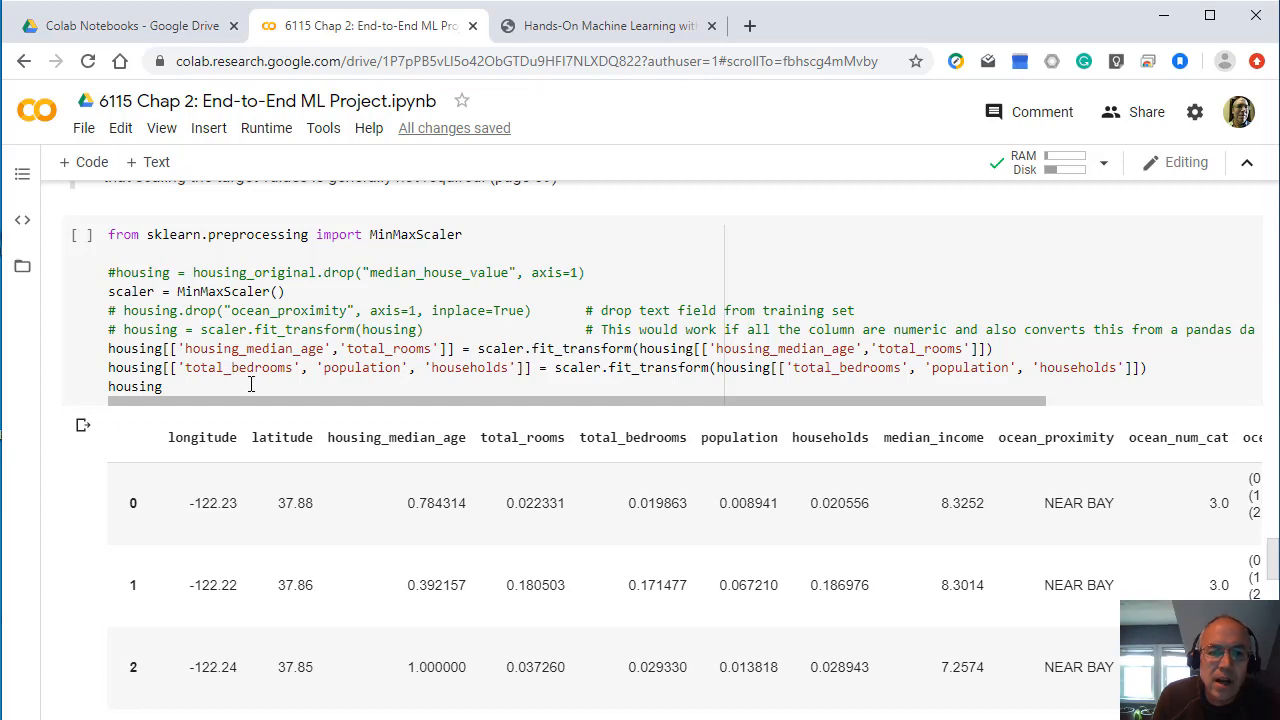
scroll(down, 3)
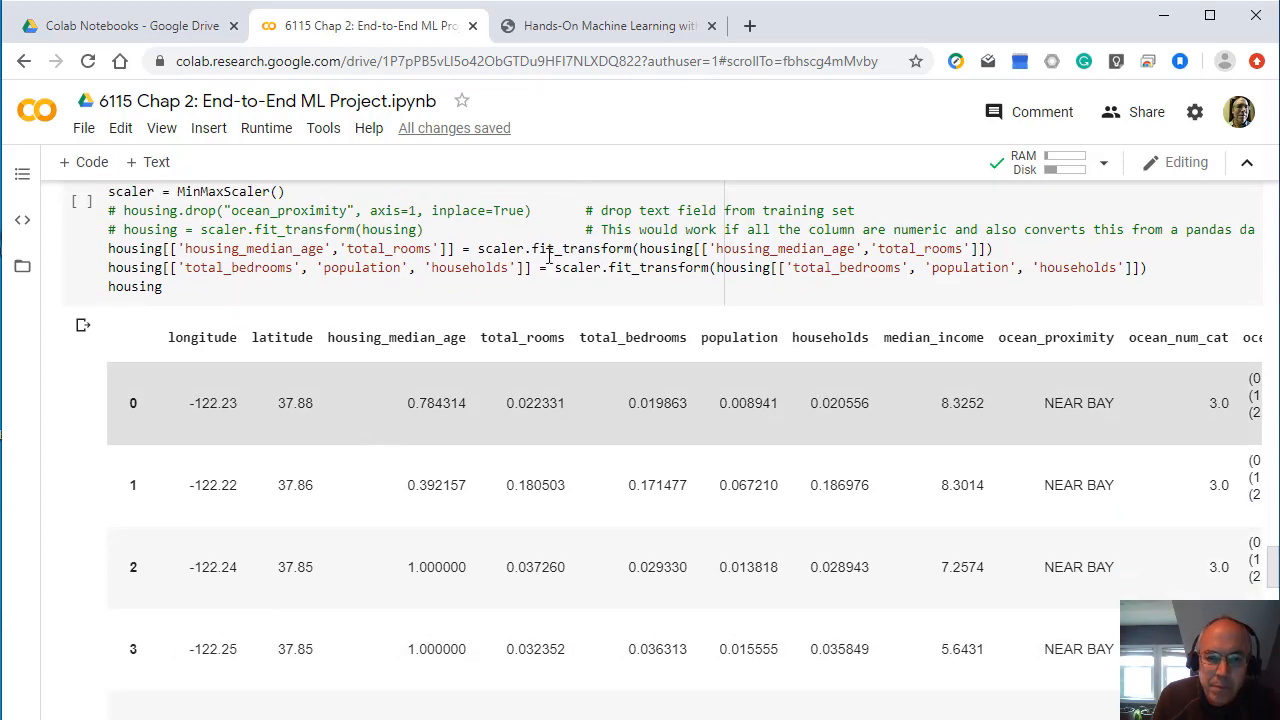
click(608, 24)
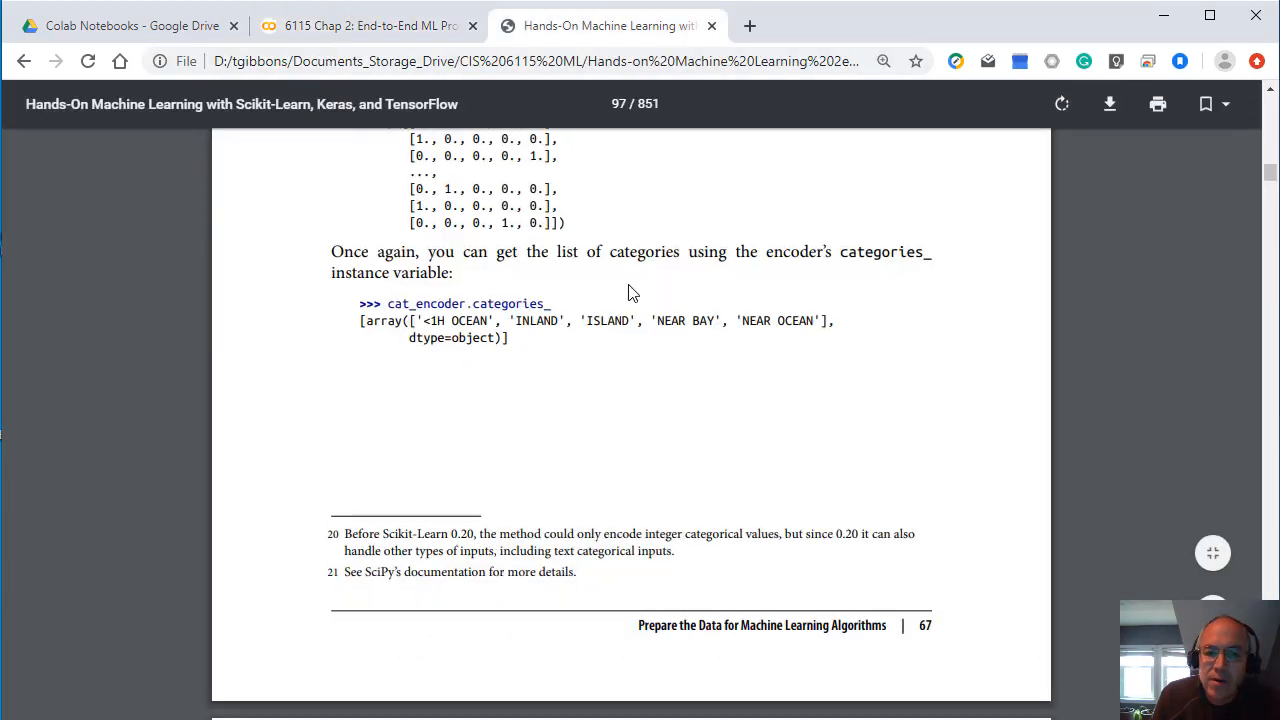
Step: Scroll the PDF past Transformation Pipelines to Training and Evaluating on the Training Set
scroll(down, 3)
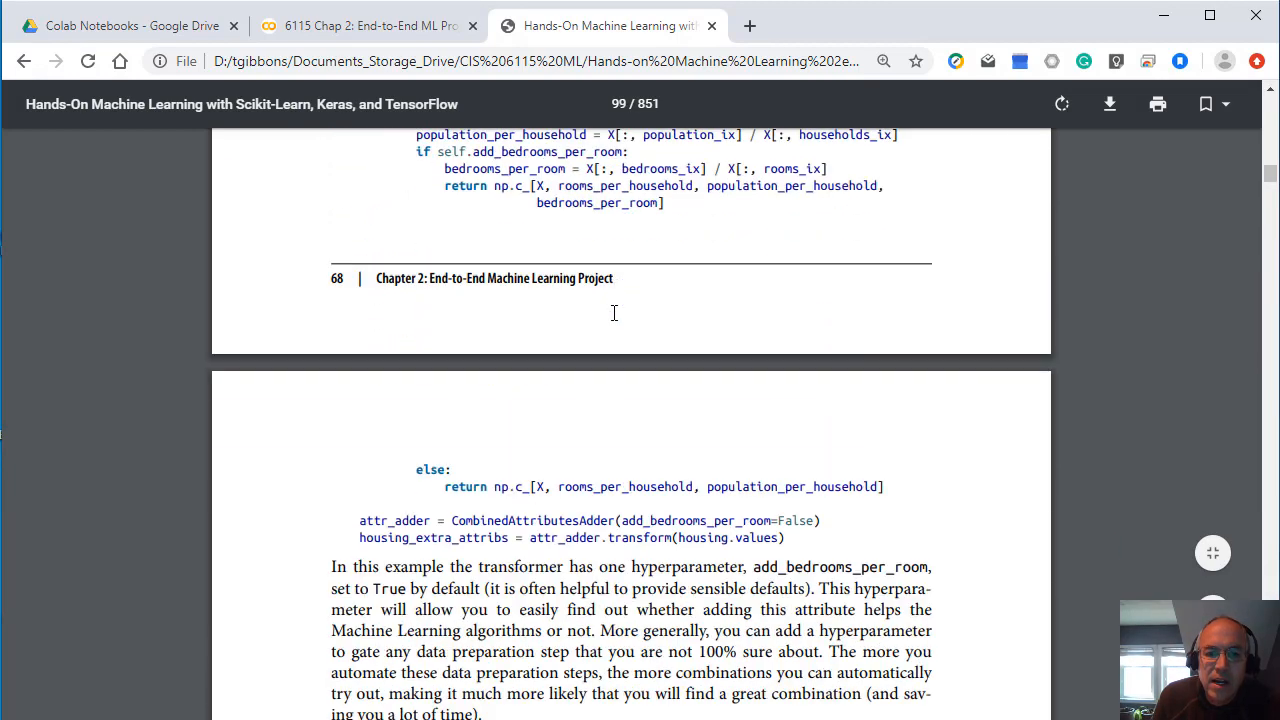
scroll(down, 3)
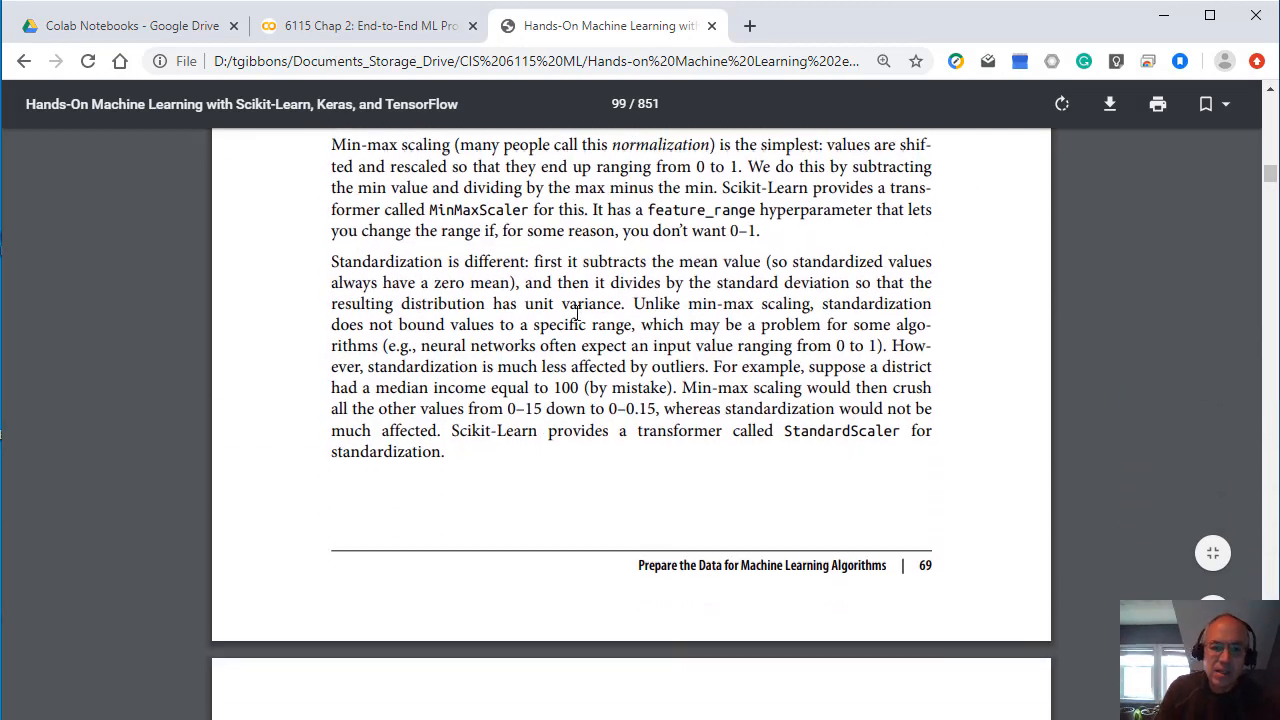
scroll(down, 3)
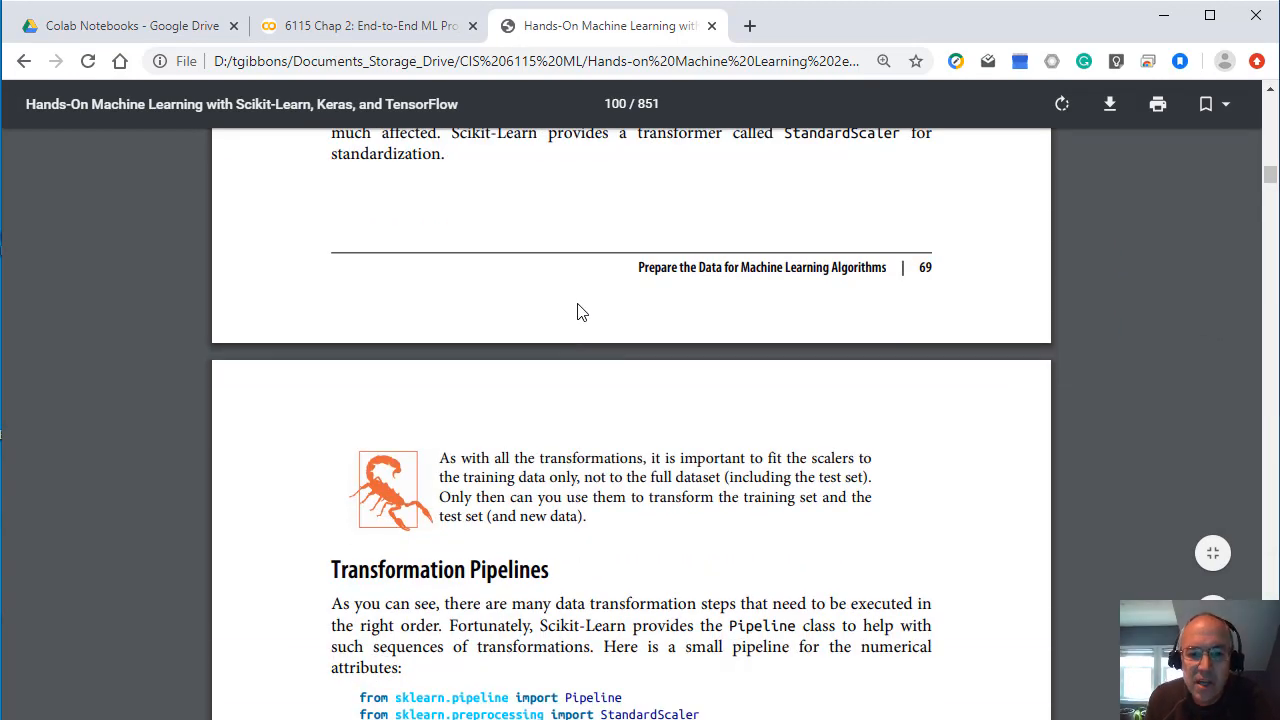
scroll(down, 3)
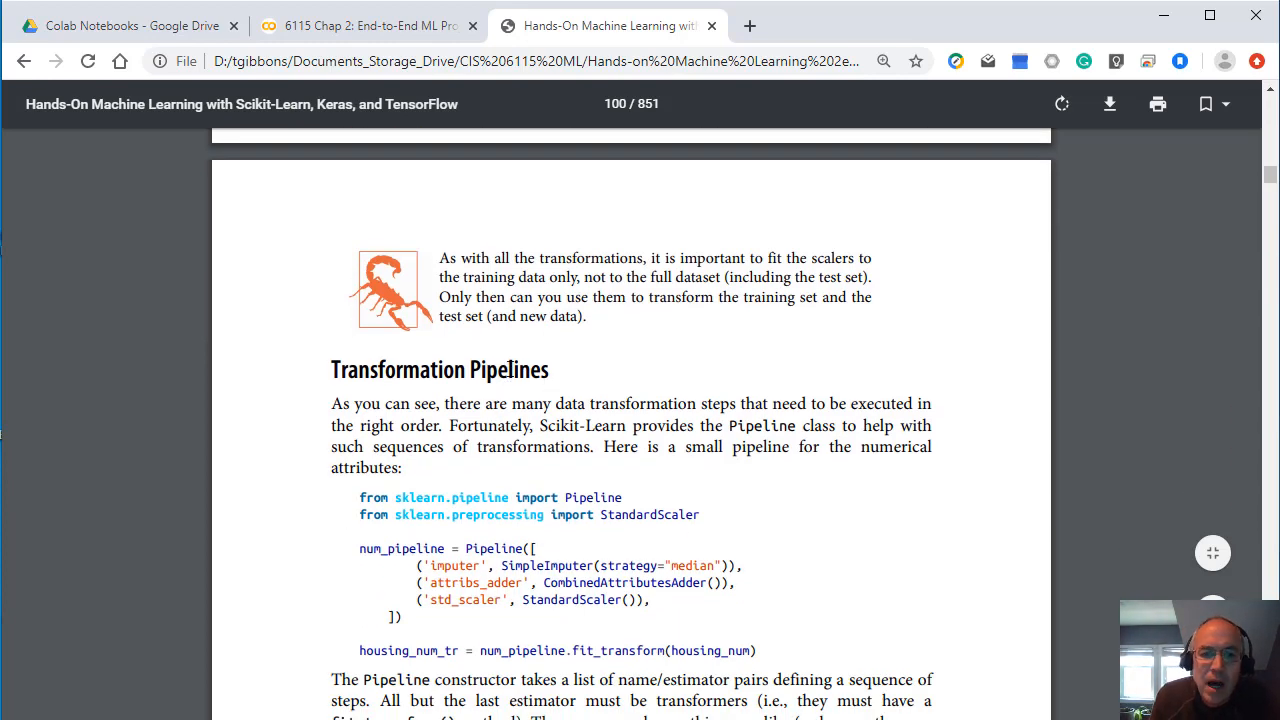
scroll(down, 3)
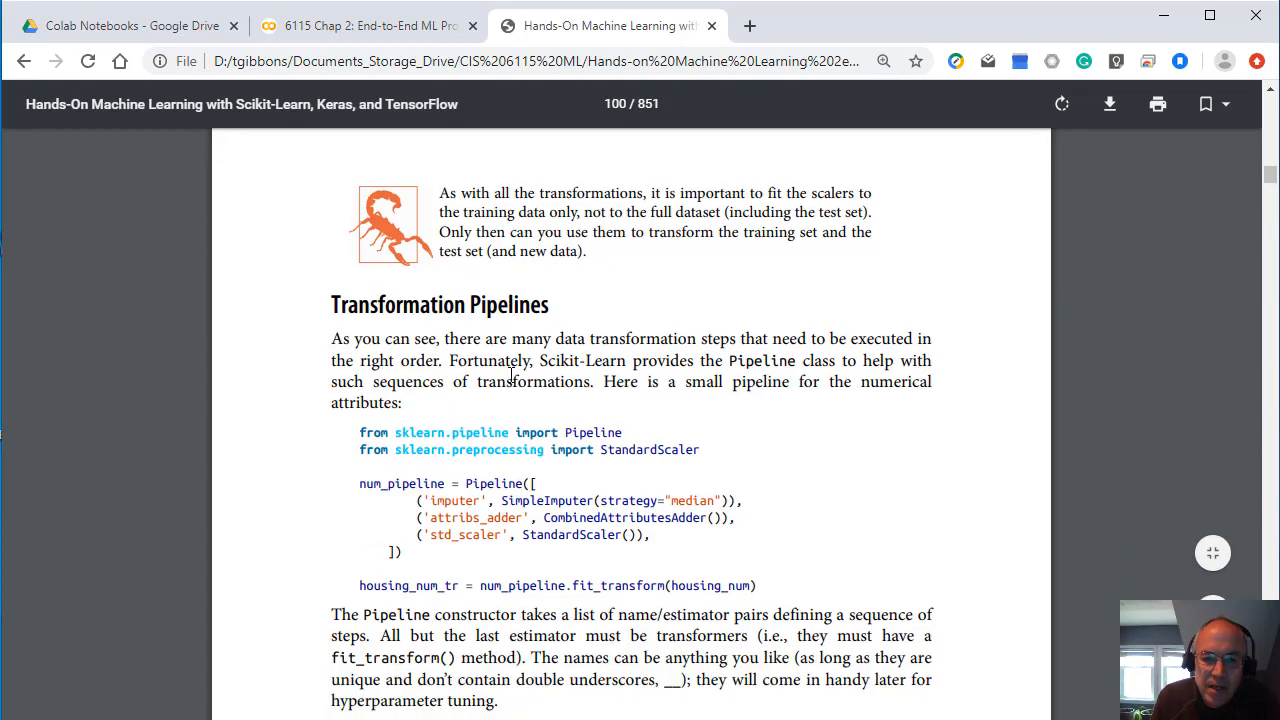
scroll(down, 3)
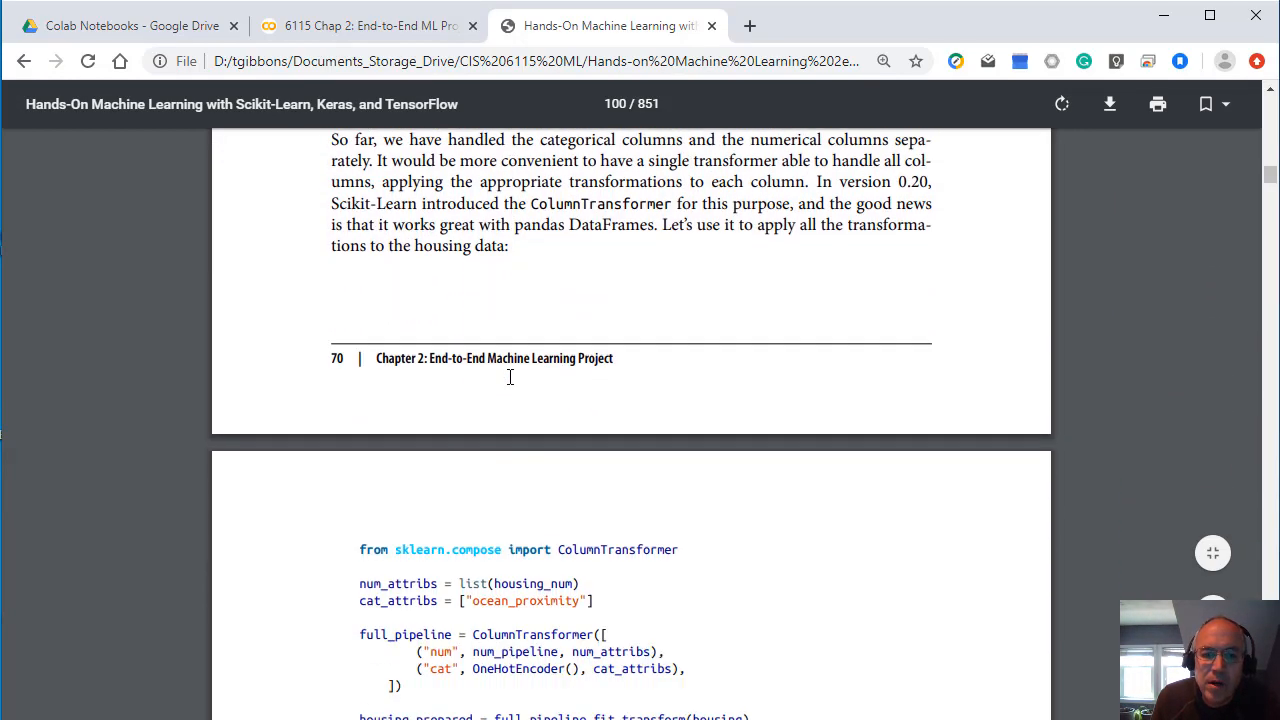
scroll(down, 3)
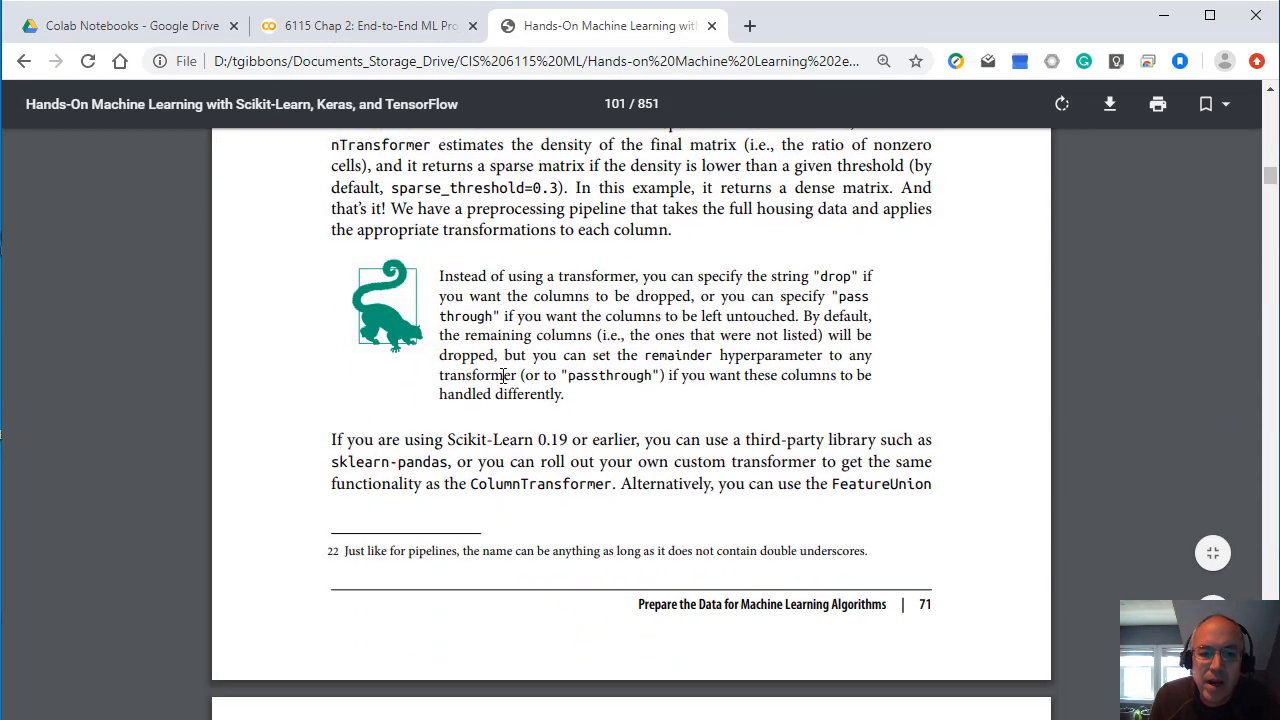
scroll(down, 3)
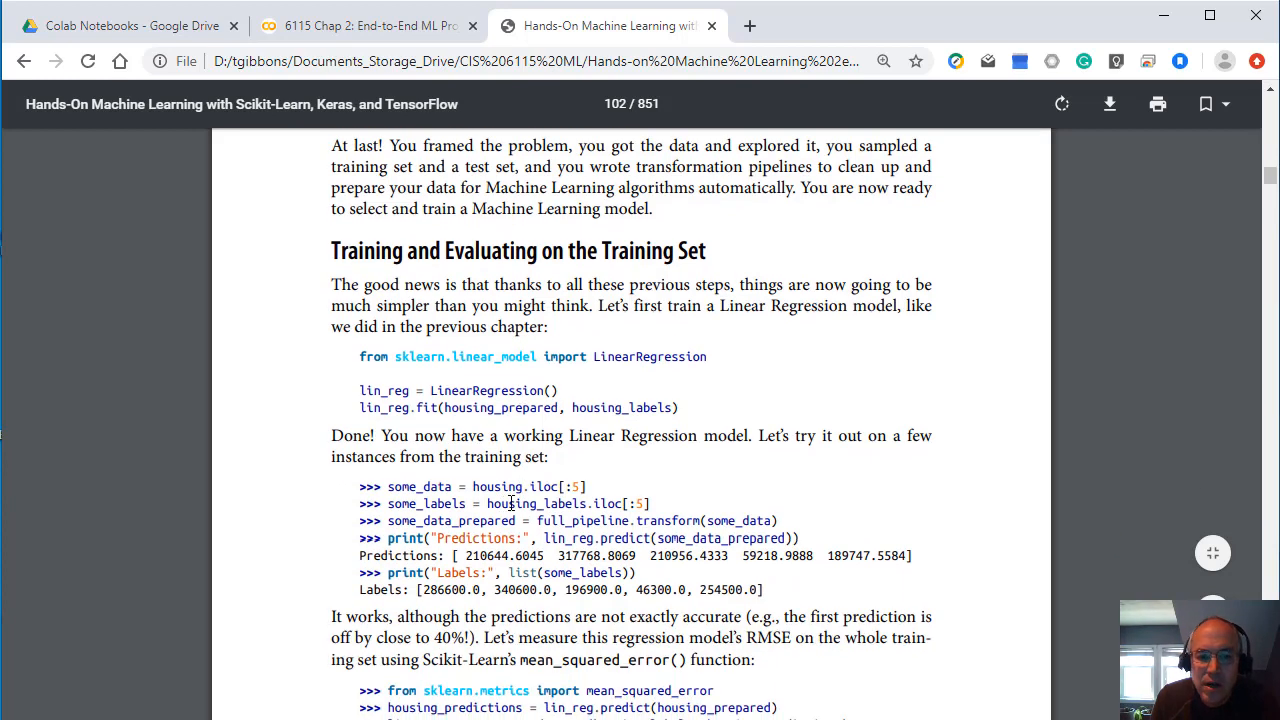
scroll(down, 3)
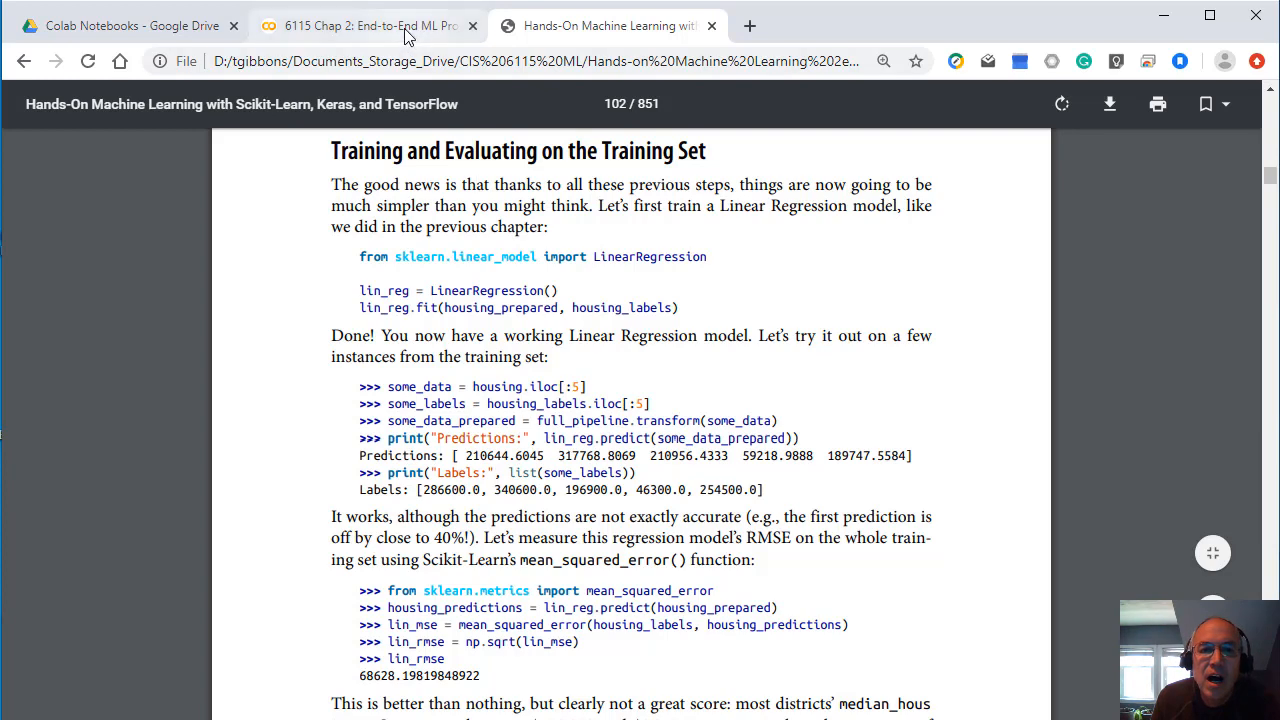
Step: In Colab, expand Section 3 to the linear regression cell scoring 0.65 with 68955.46 RMSE
click(364, 24)
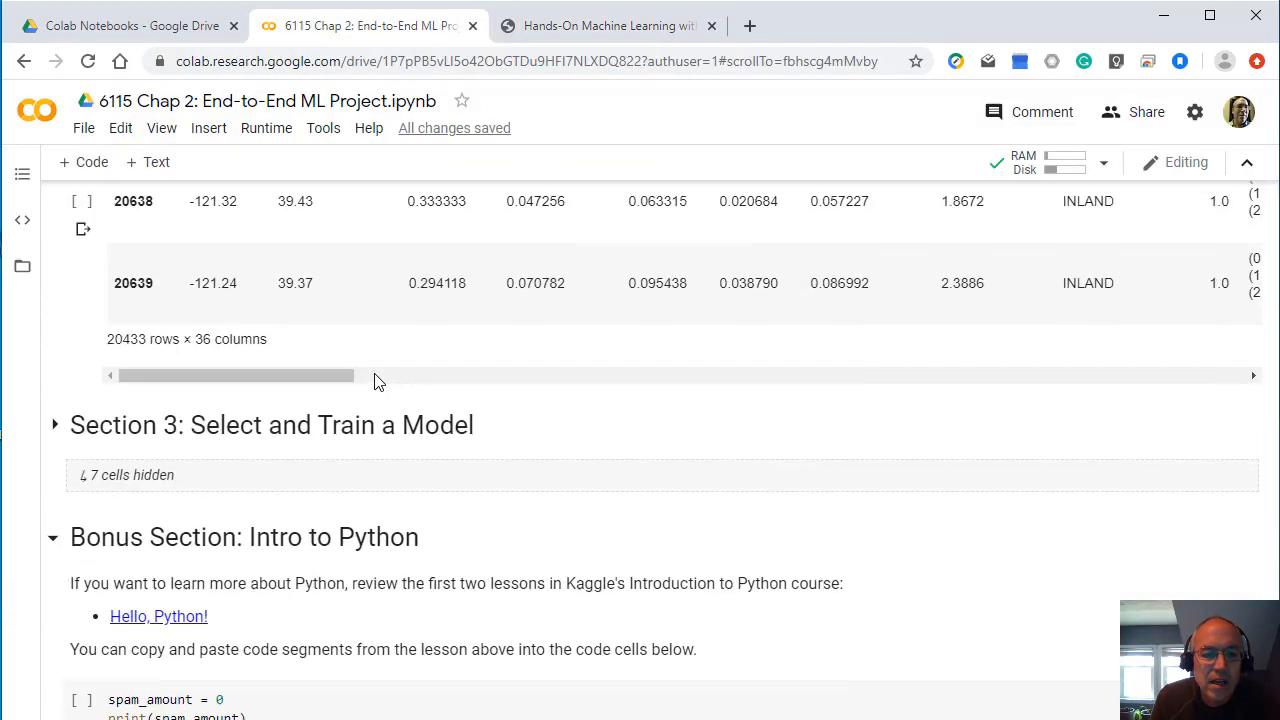
scroll(down, 3)
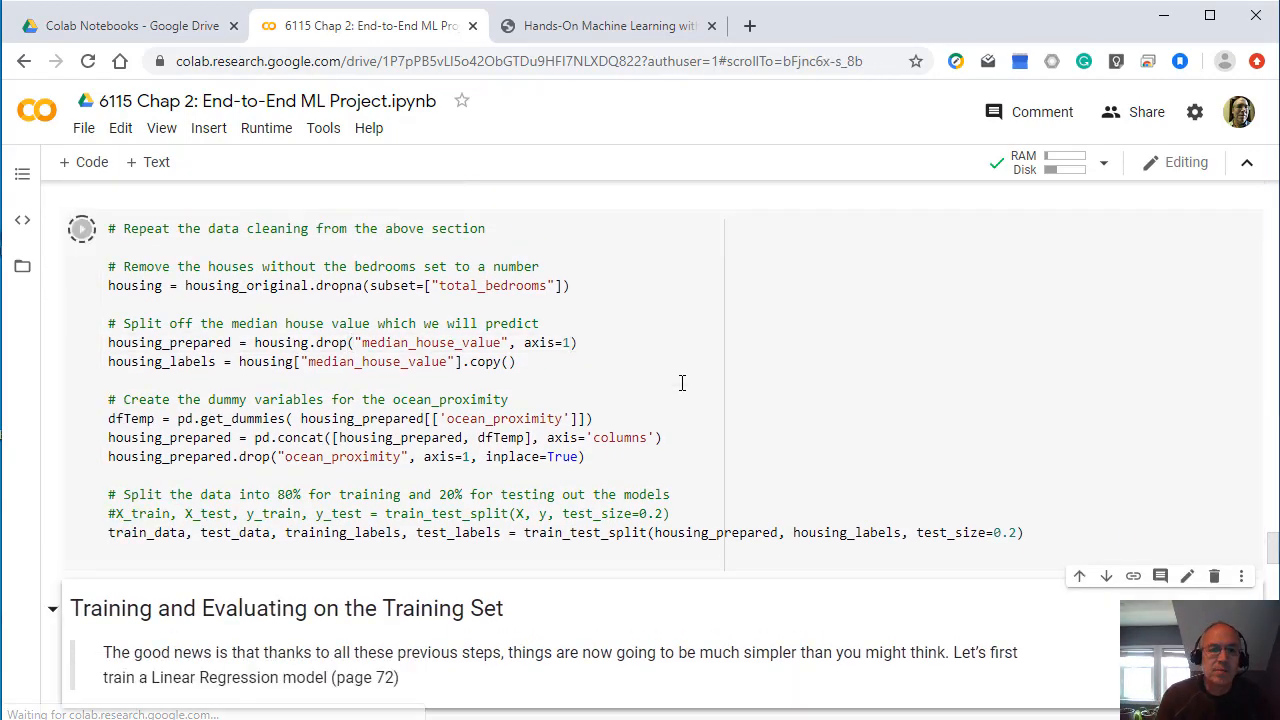
click(80, 228)
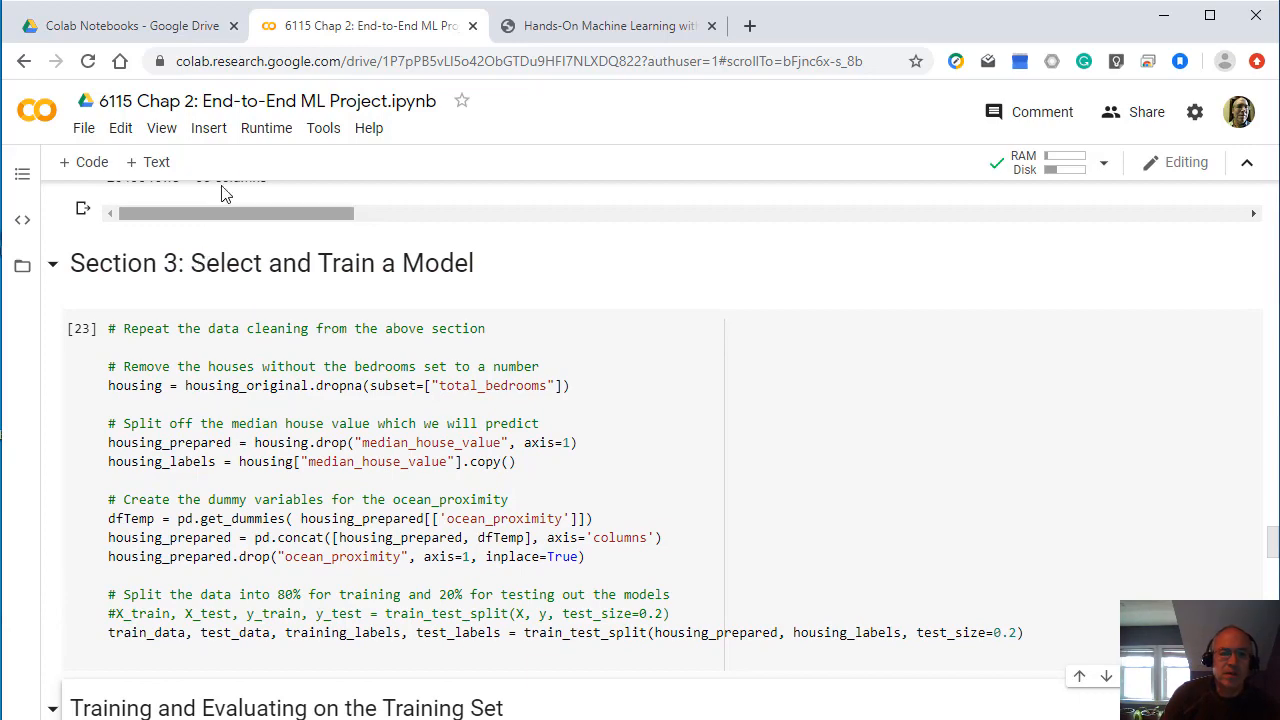
mouse_move(270, 432)
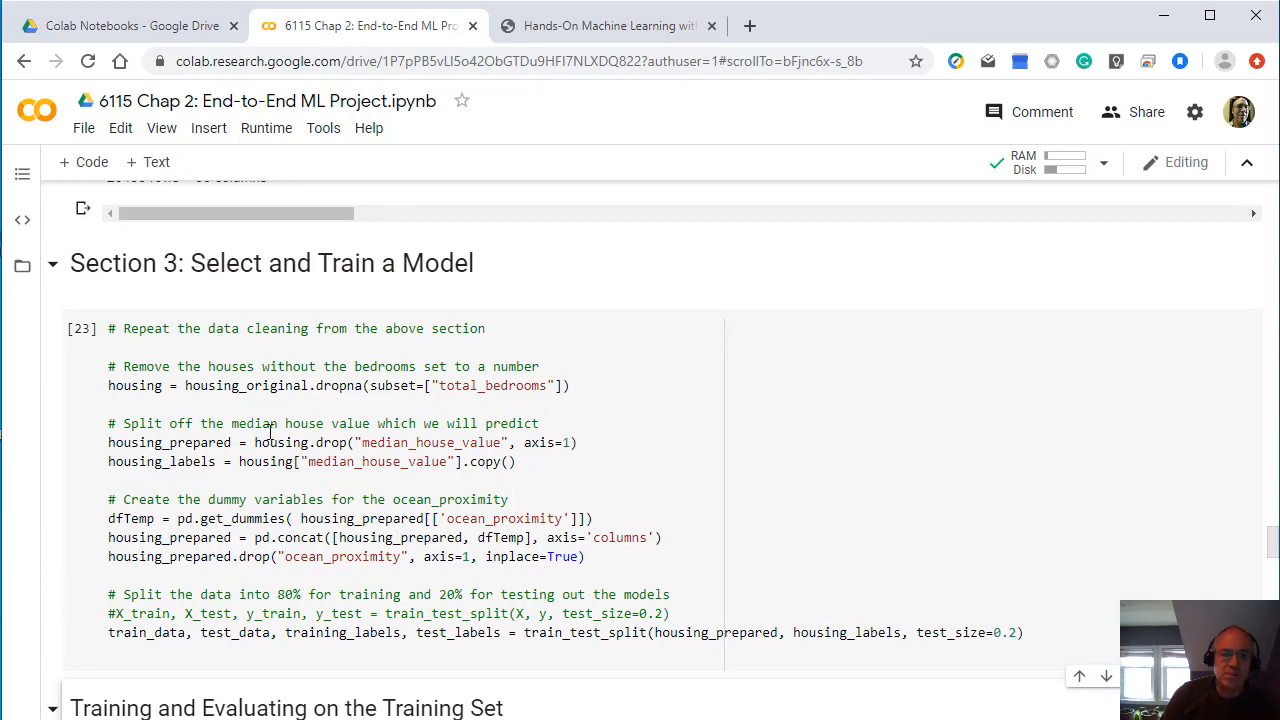
scroll(down, 3)
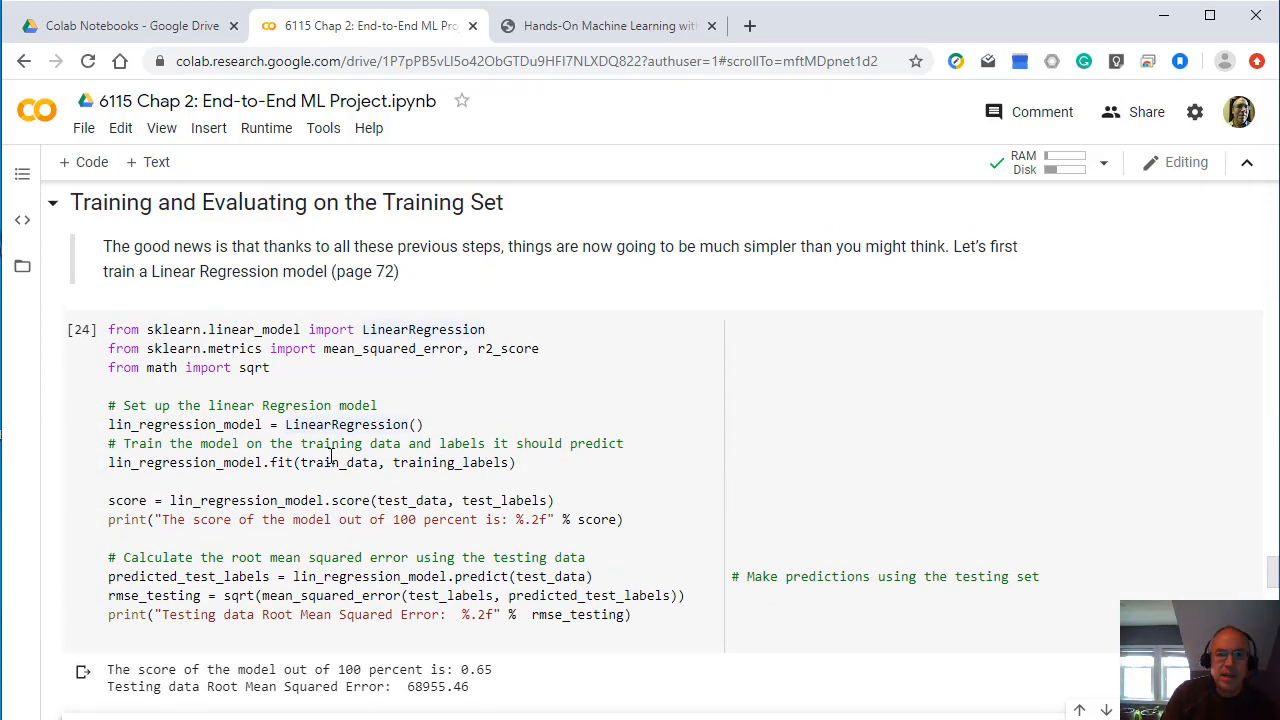
Step: In the PDF, highlight housing_labels in the fit code and view the 68628.19 training RMSE
click(610, 24)
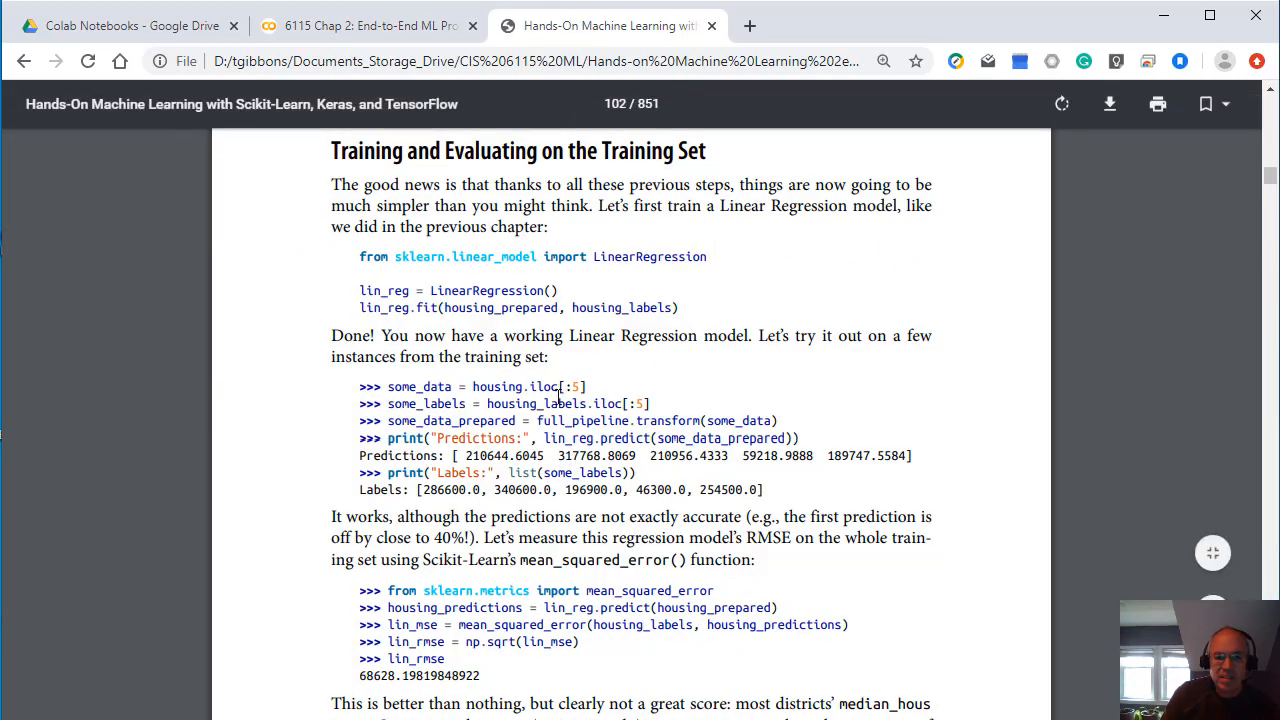
scroll(down, 3)
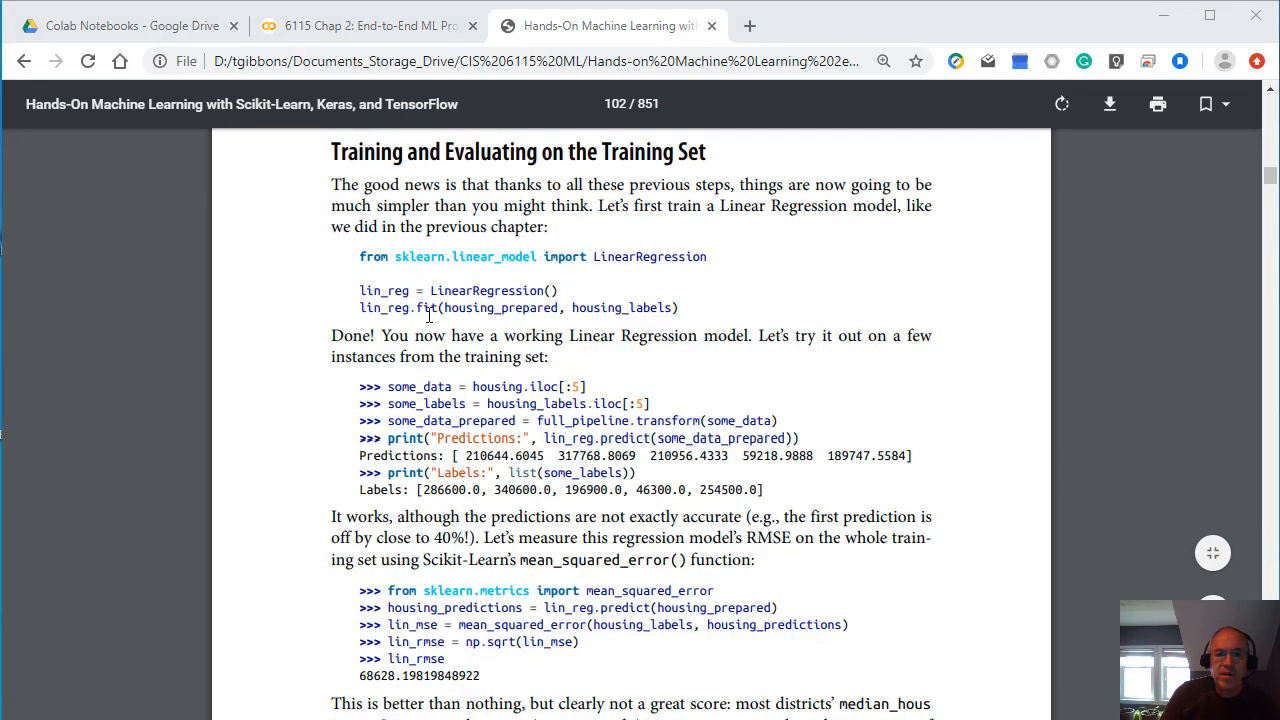
drag(360, 292, 558, 292)
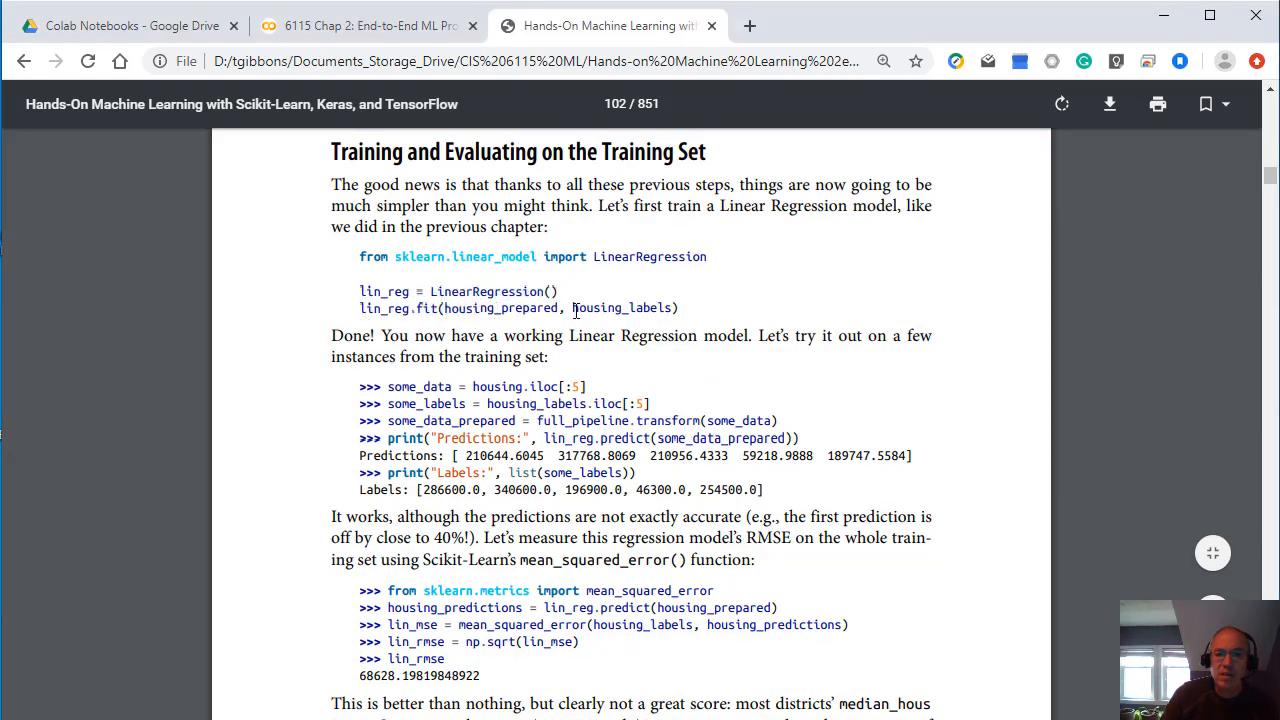
double_click(622, 308)
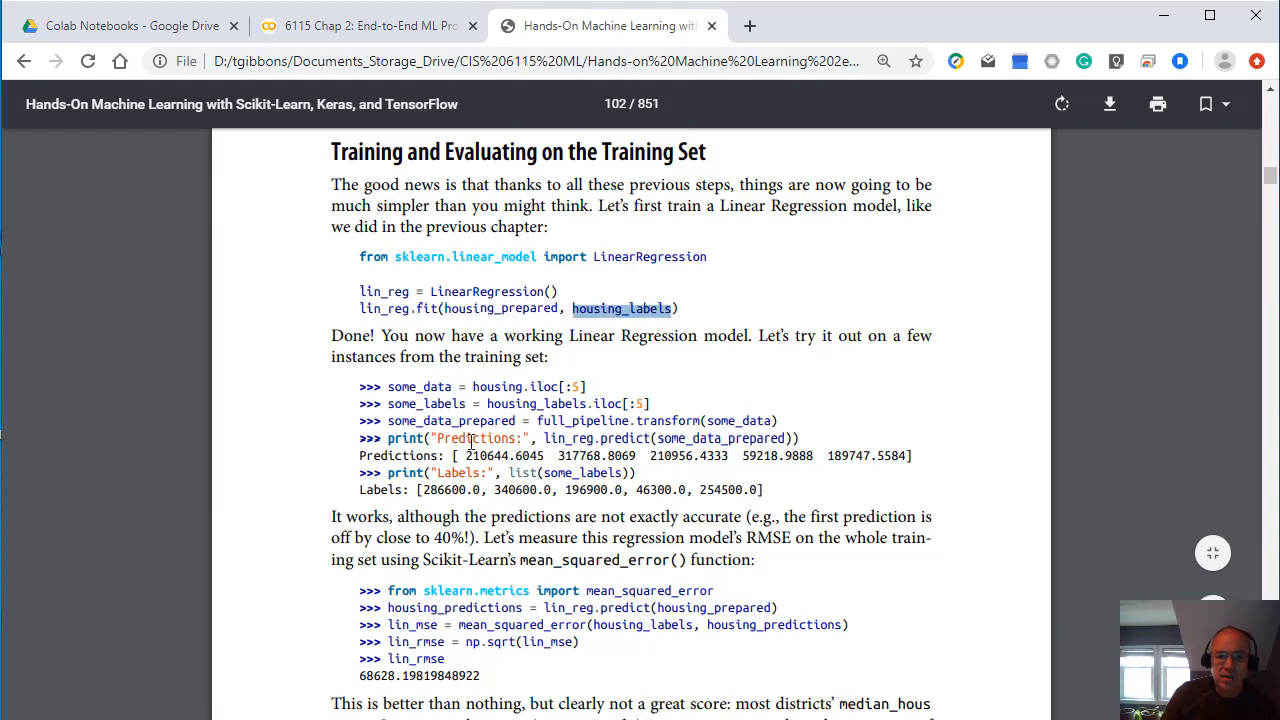
scroll(down, 3)
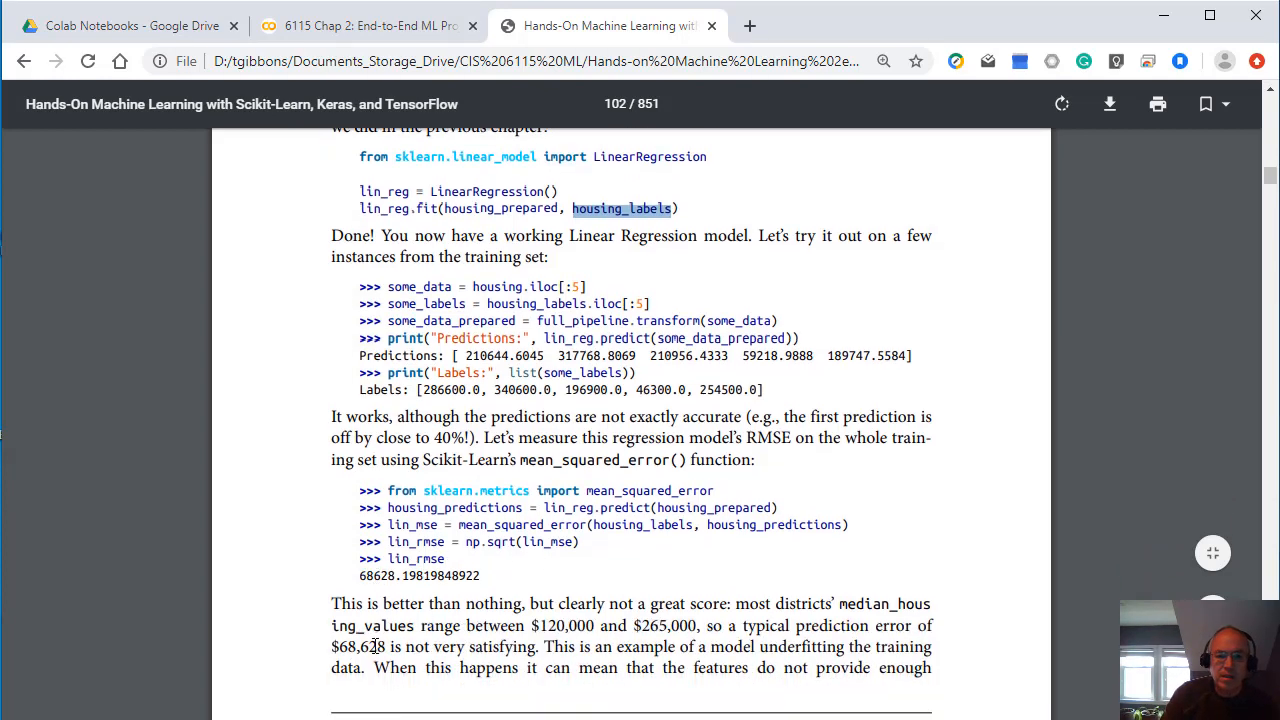
click(368, 24)
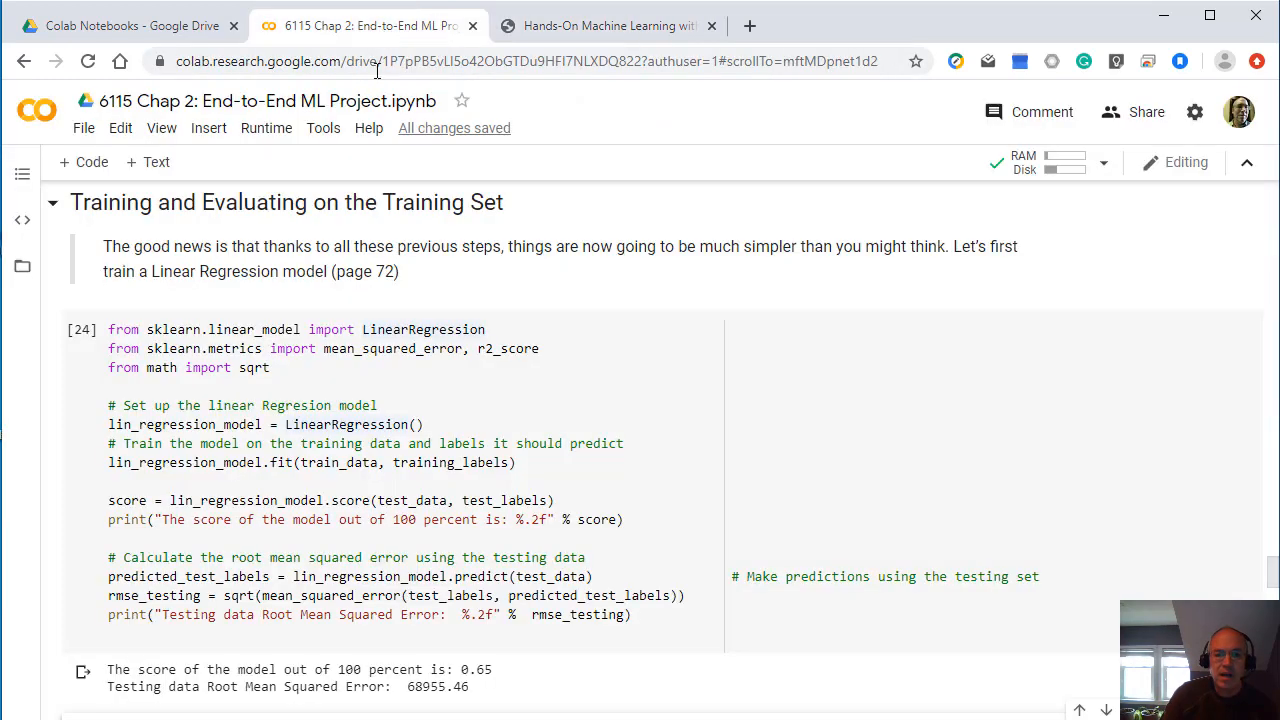
mouse_move(116, 428)
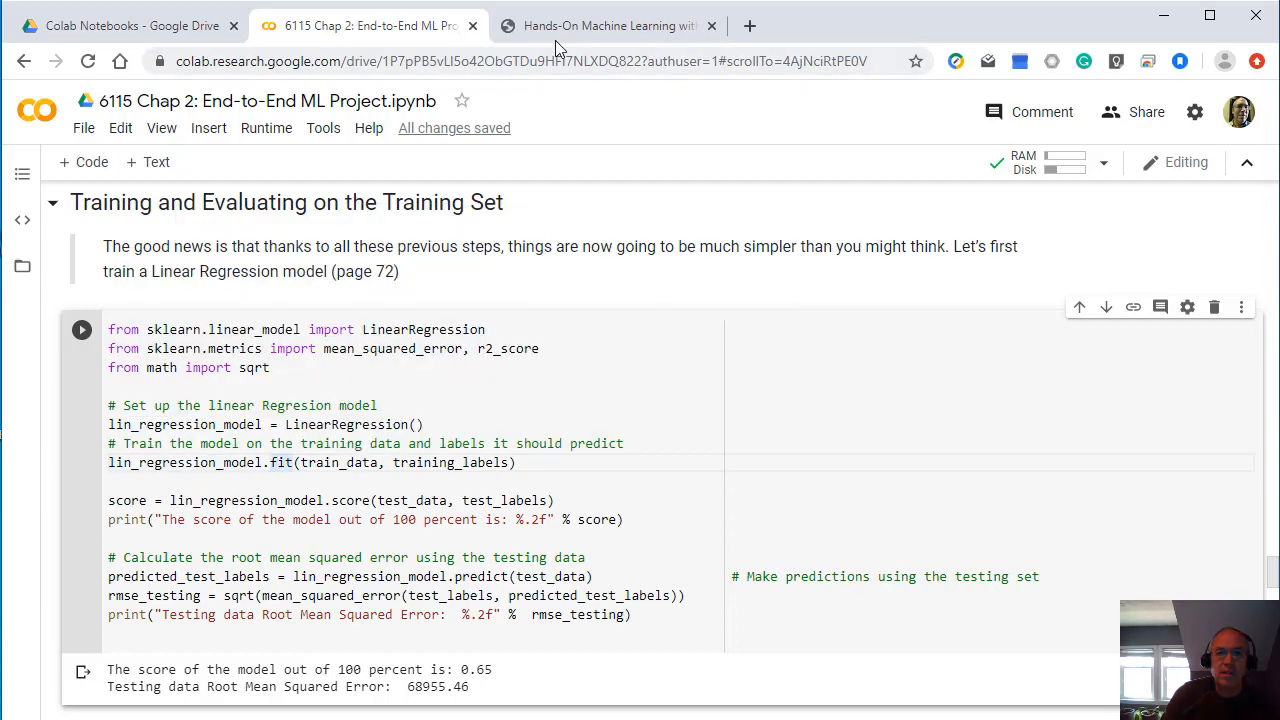
click(608, 24)
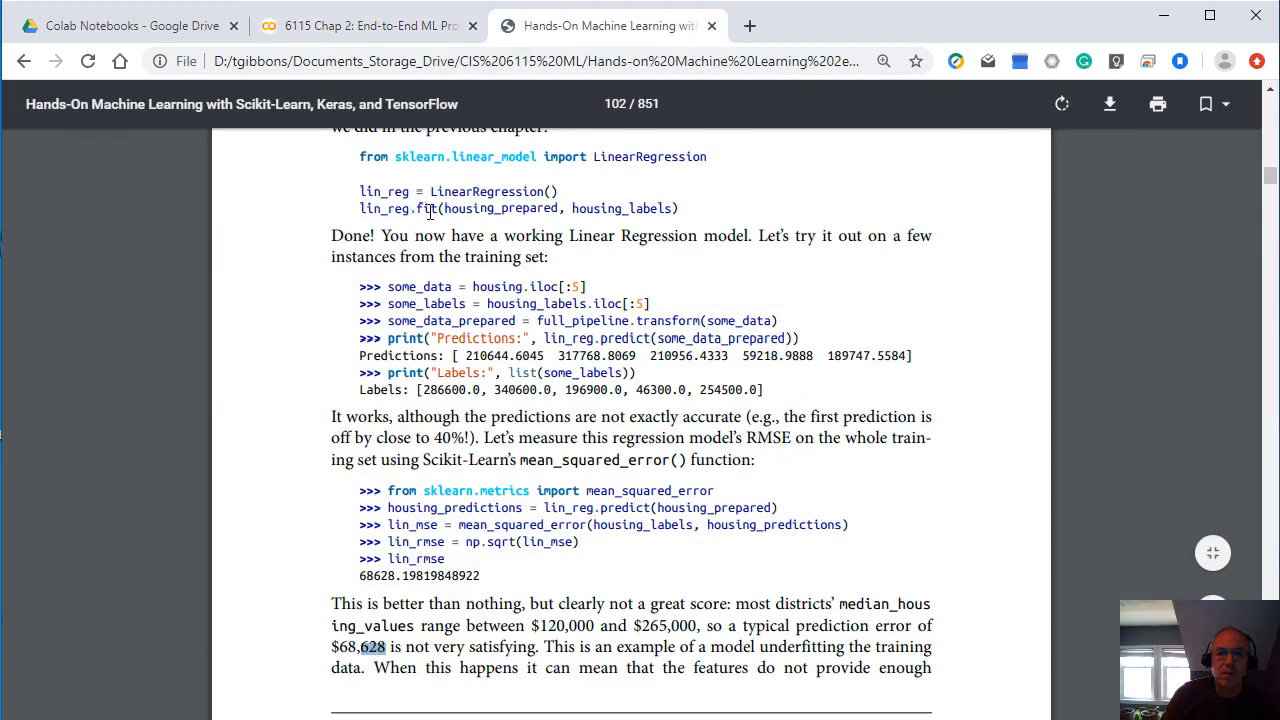
double_click(384, 208)
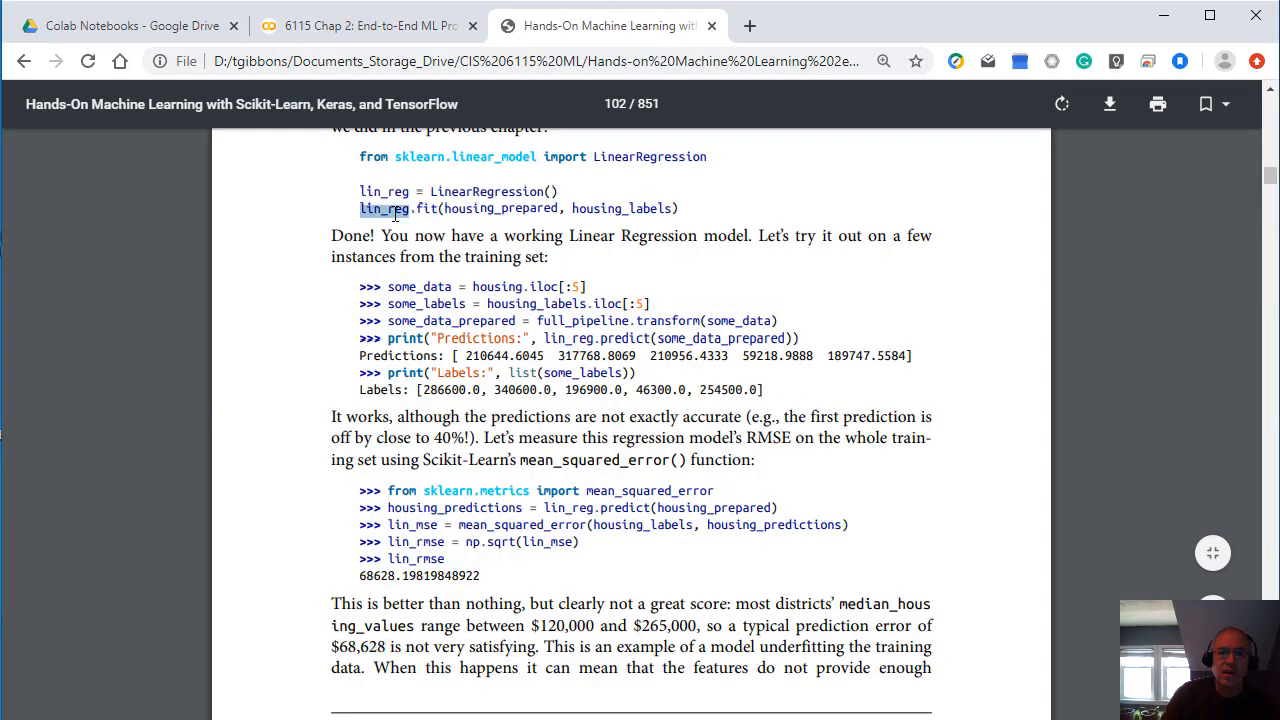
click(370, 24)
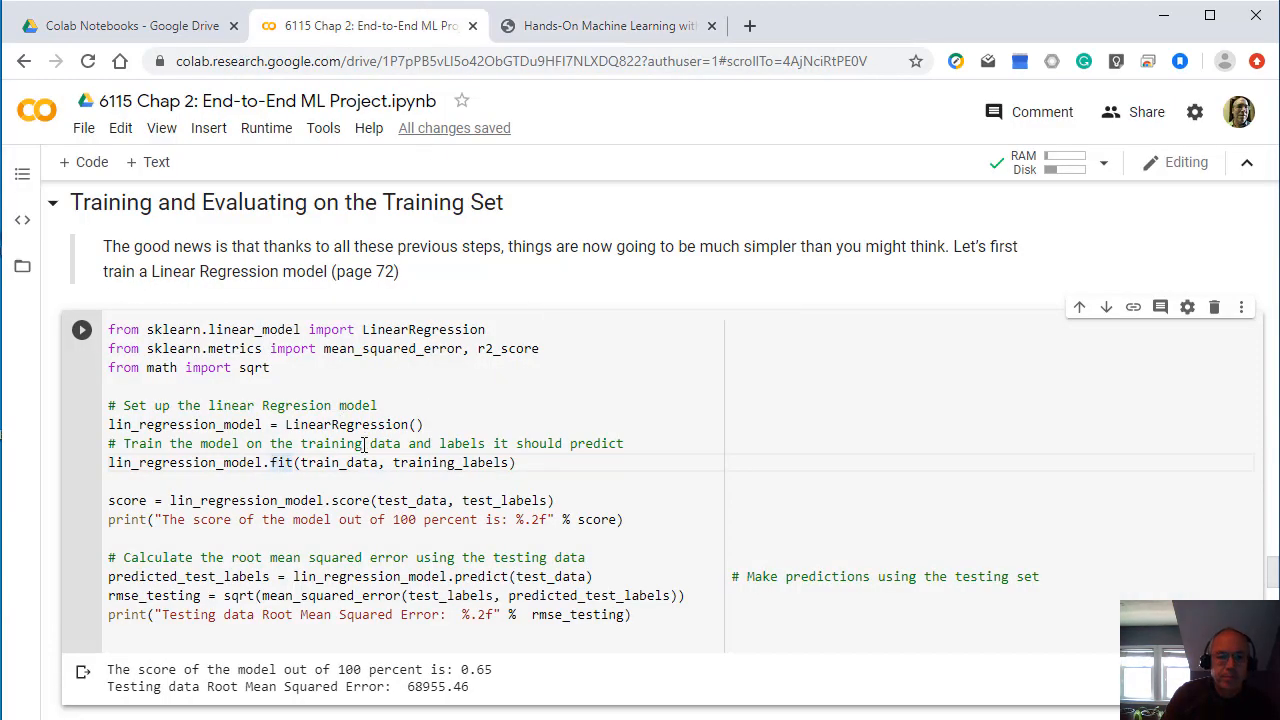
Step: Highlight rmse_testing in the linear regression cell, then return to the textbook PDF
scroll(down, 3)
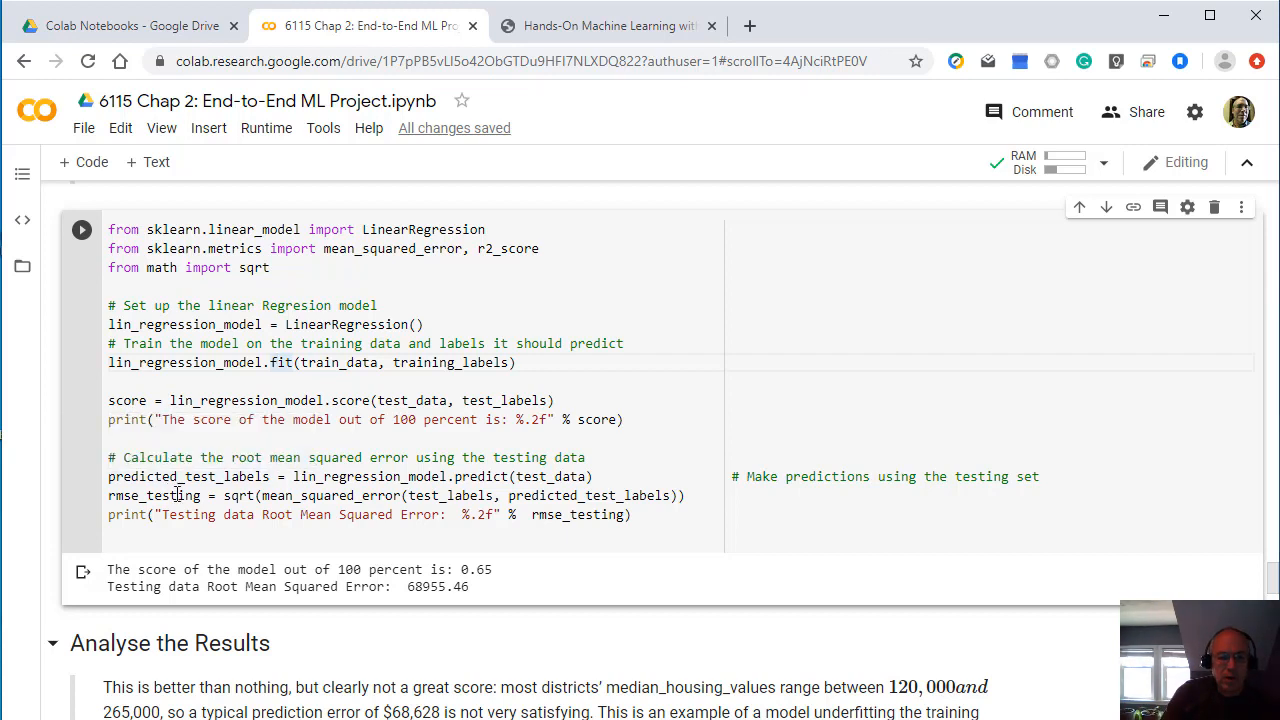
double_click(152, 496)
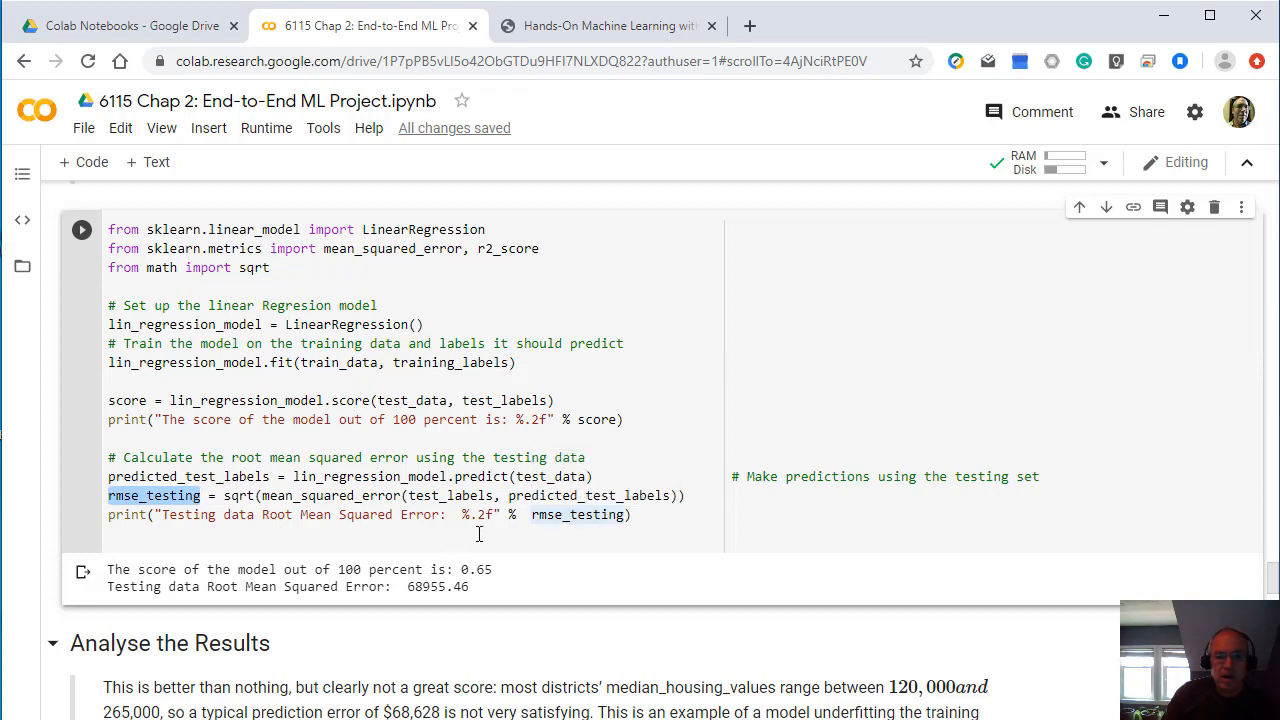
click(604, 24)
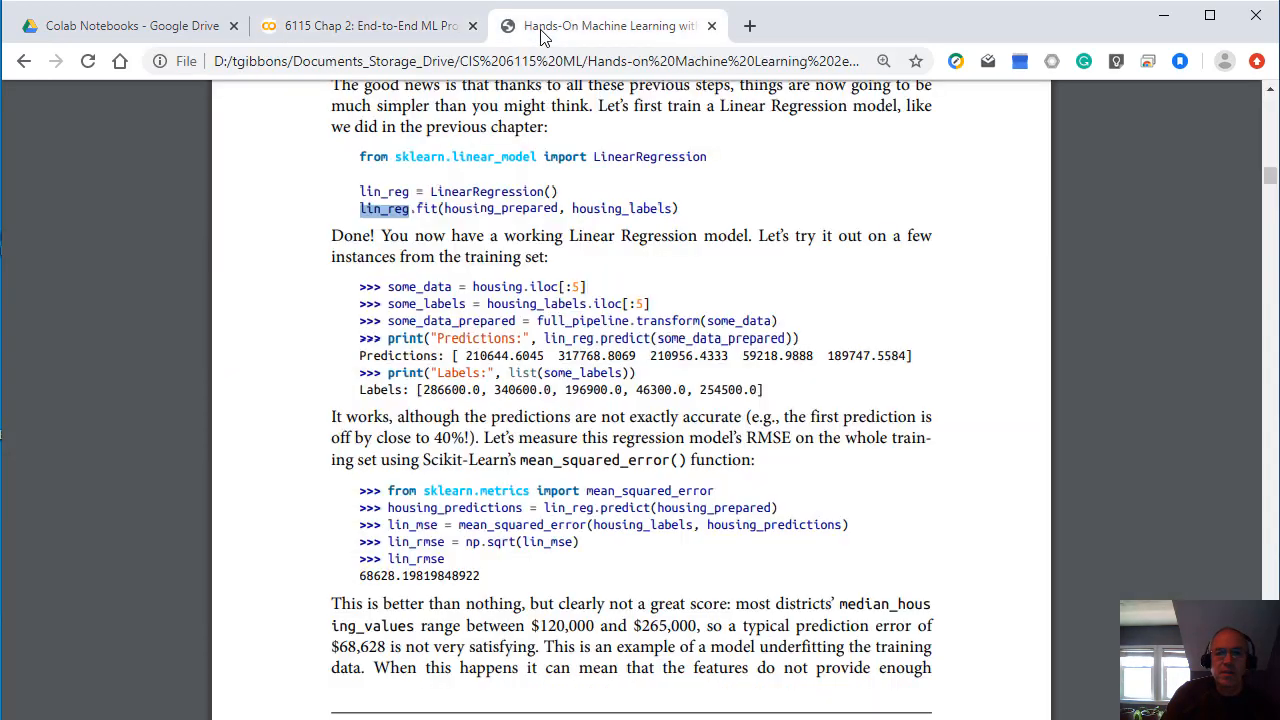
Step: Scroll the PDF past the Decision Tree example to the display_scores section on page 104
scroll(down, 3)
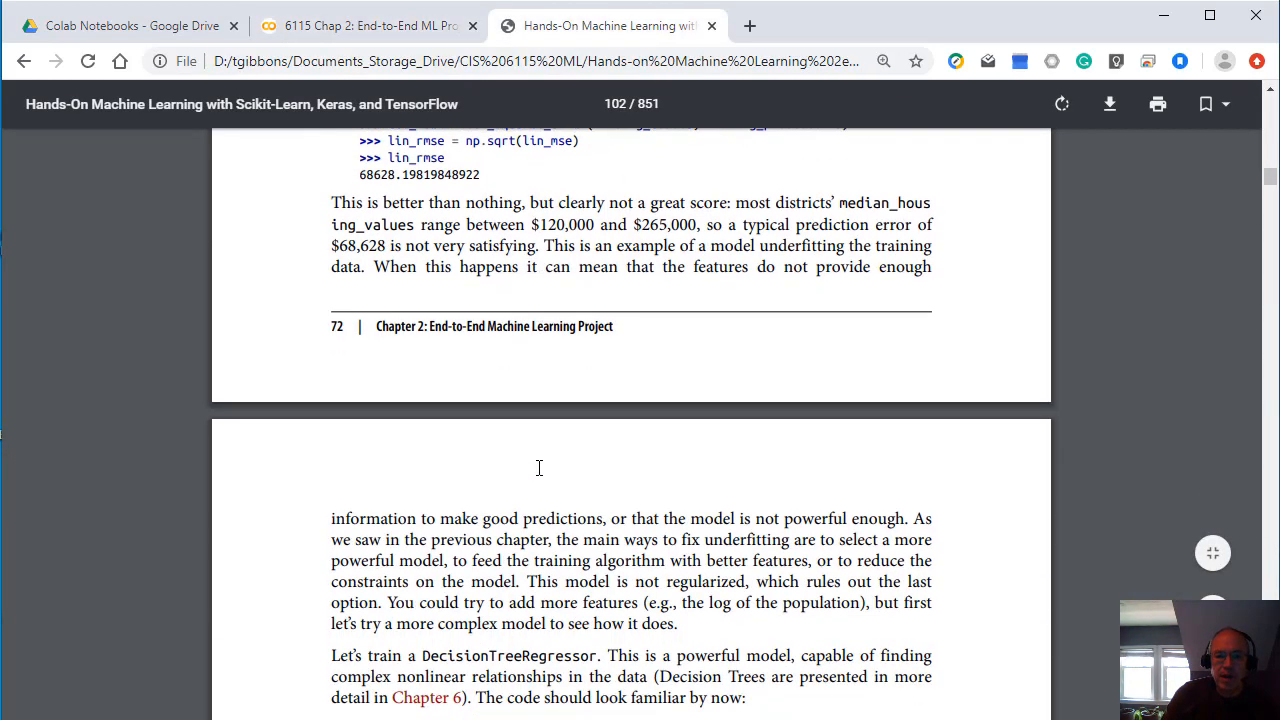
scroll(down, 3)
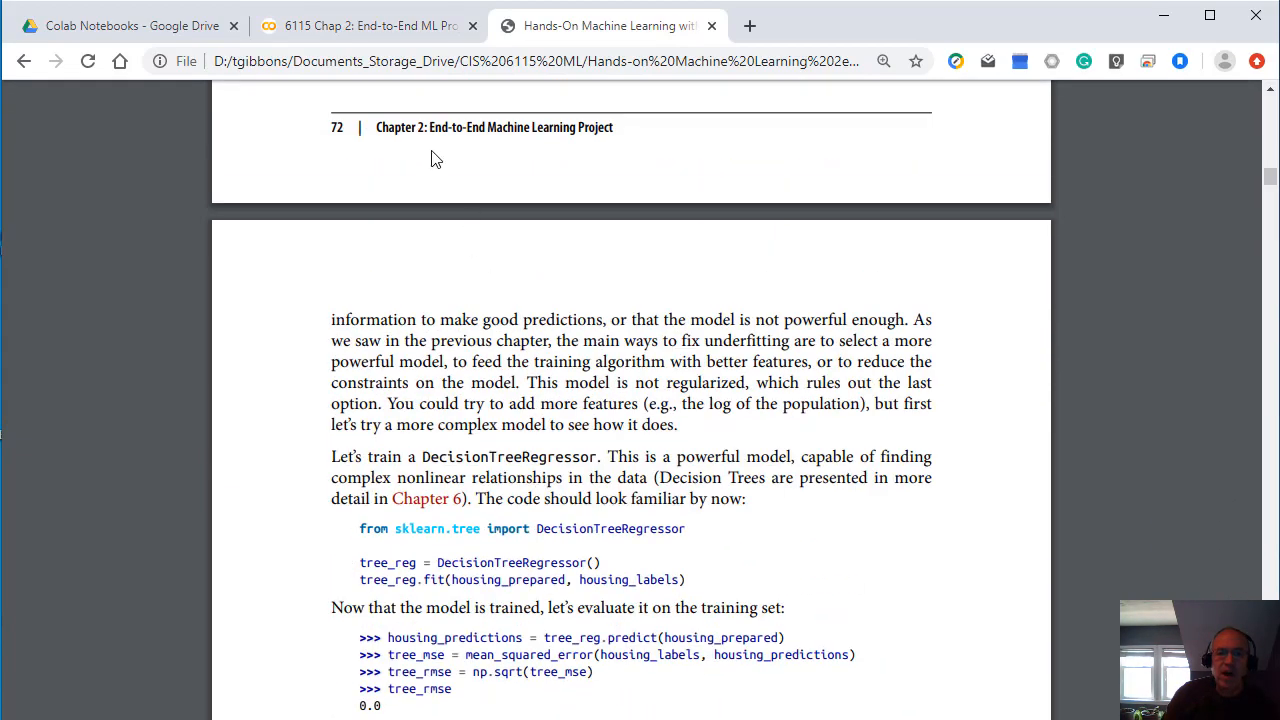
scroll(down, 3)
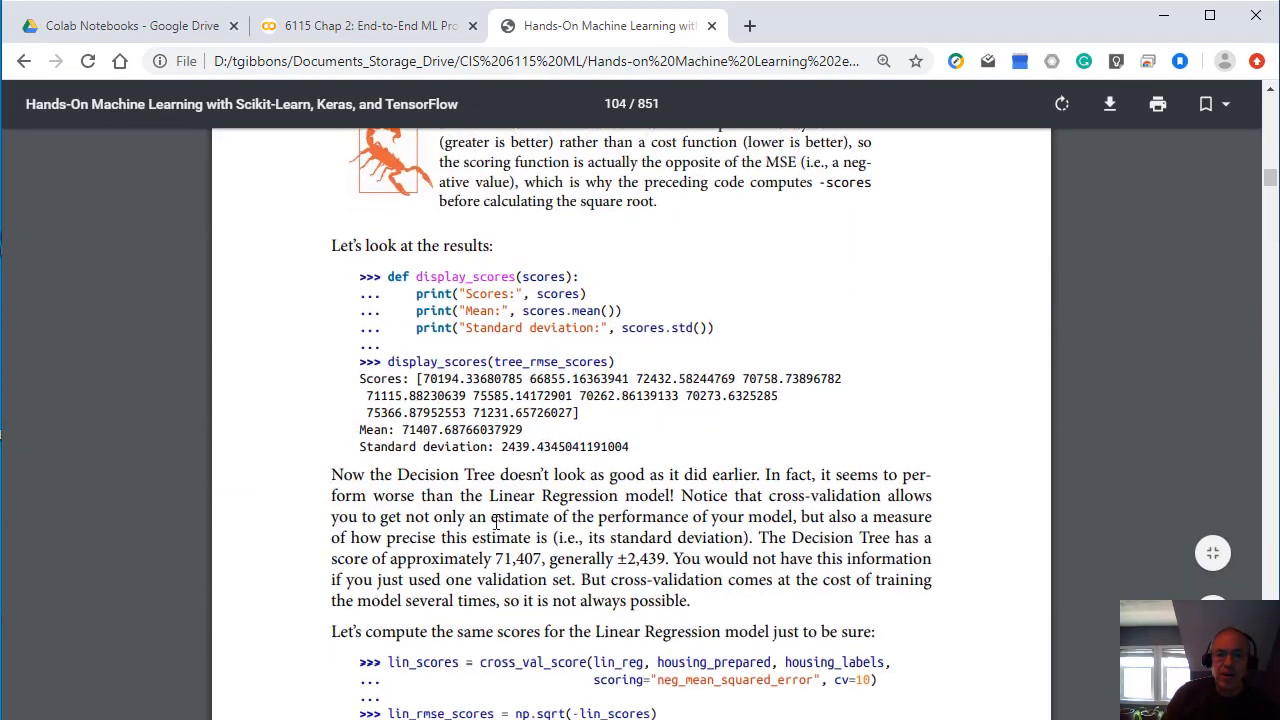
scroll(down, 3)
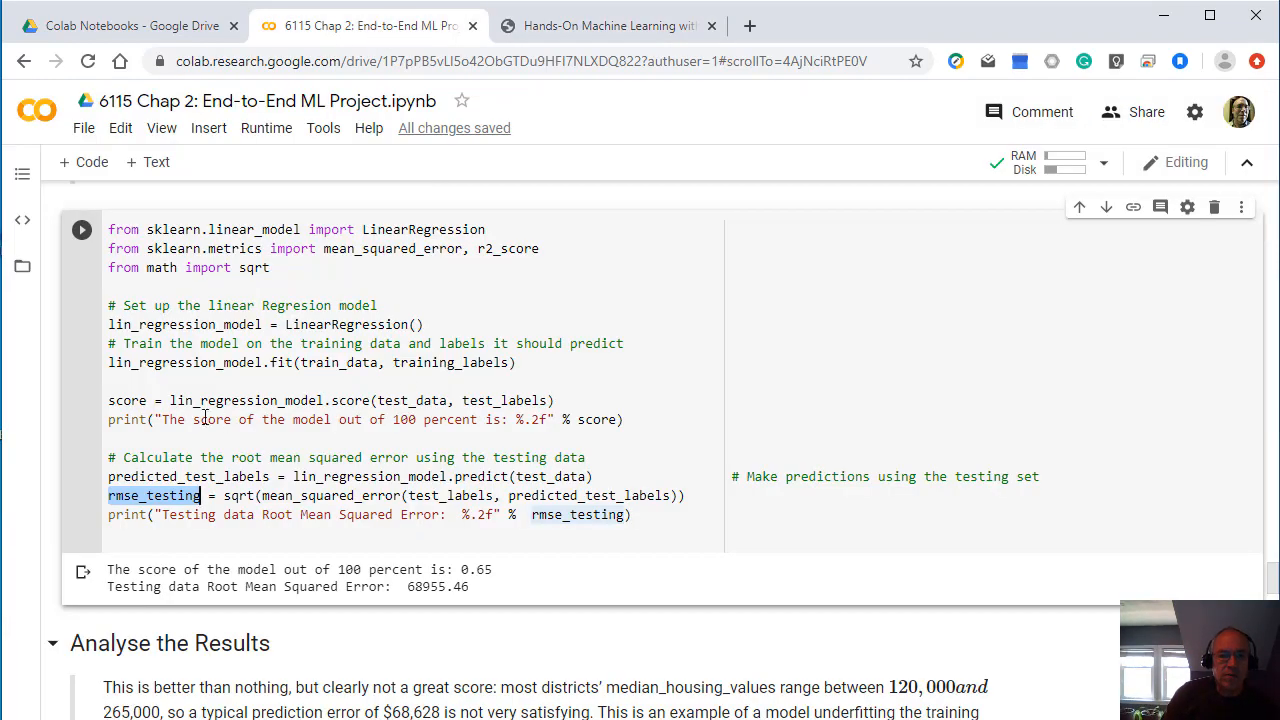
Step: Highlight the score variable in the DecisionTreeRegressor cell, then scroll to the Analyse and Fine-Tune sections
double_click(126, 400)
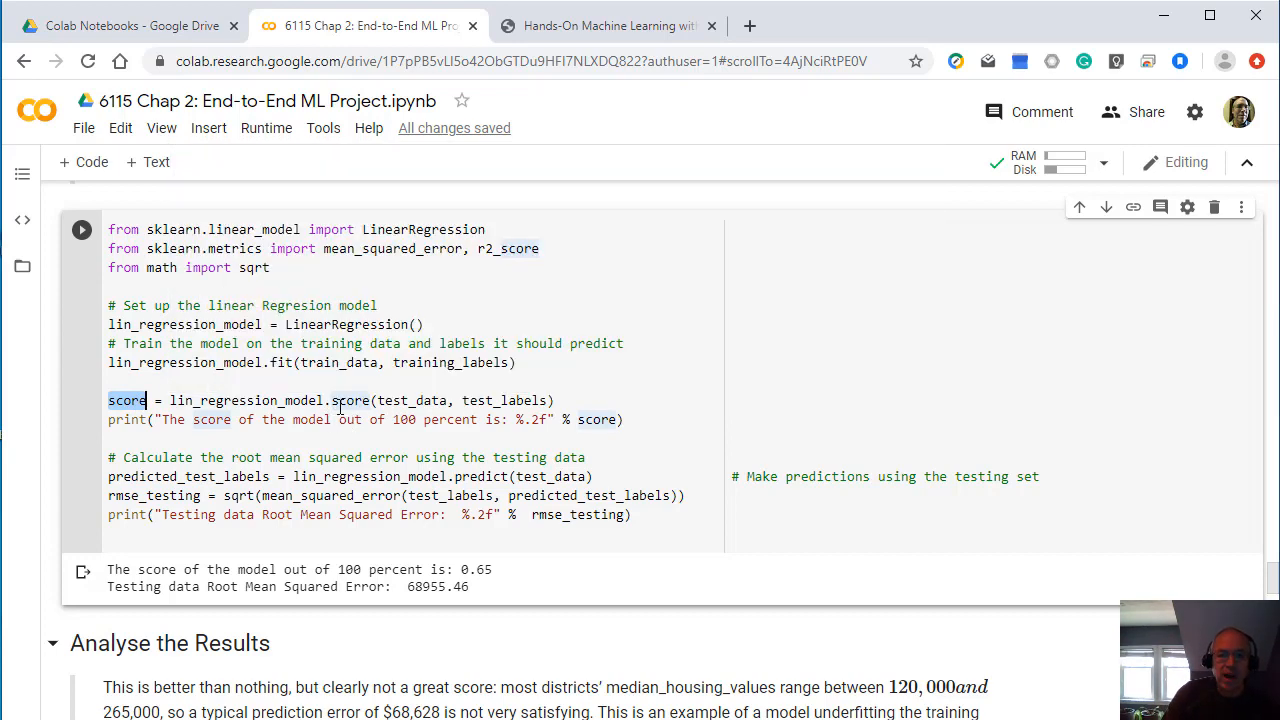
mouse_move(508, 450)
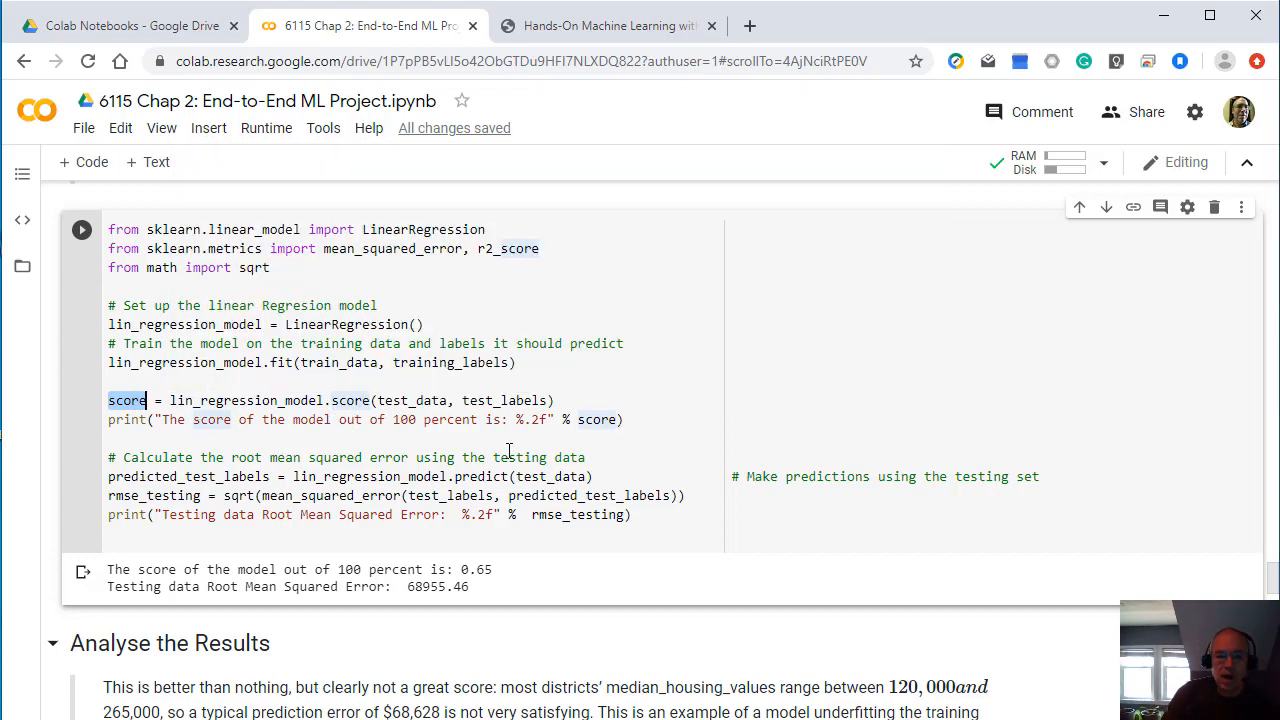
scroll(down, 3)
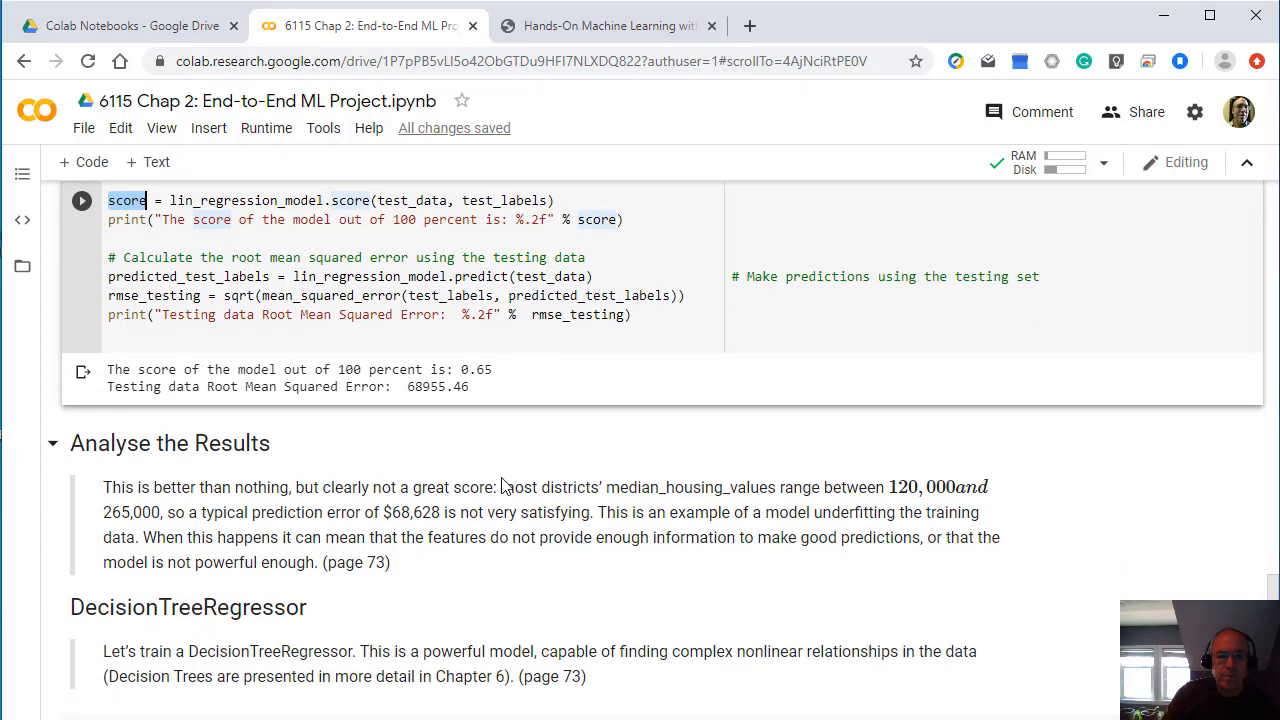
scroll(down, 3)
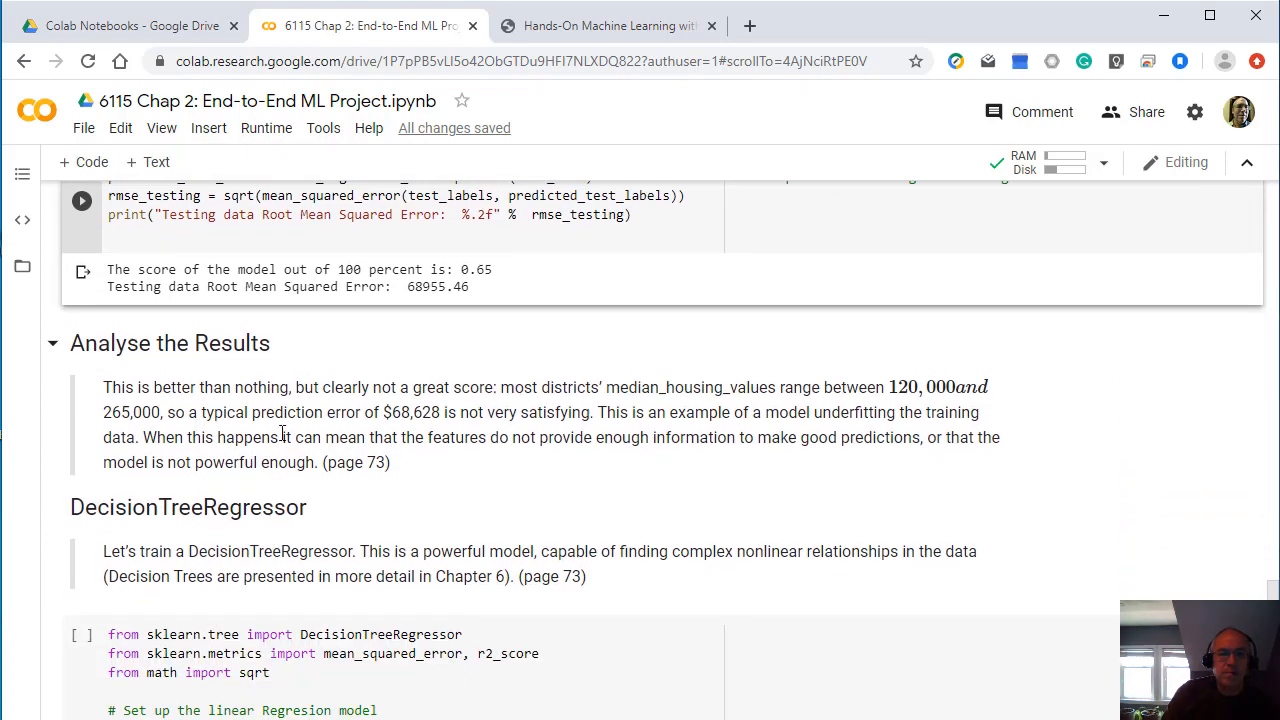
scroll(down, 3)
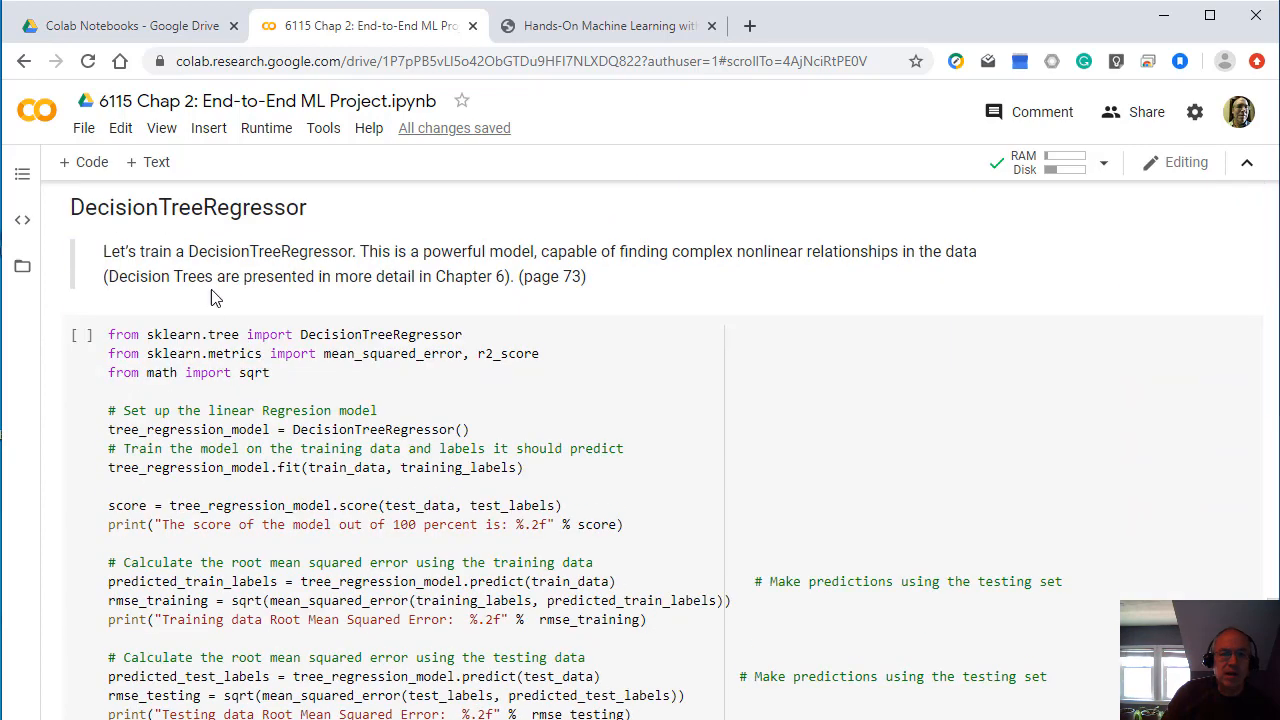
scroll(down, 3)
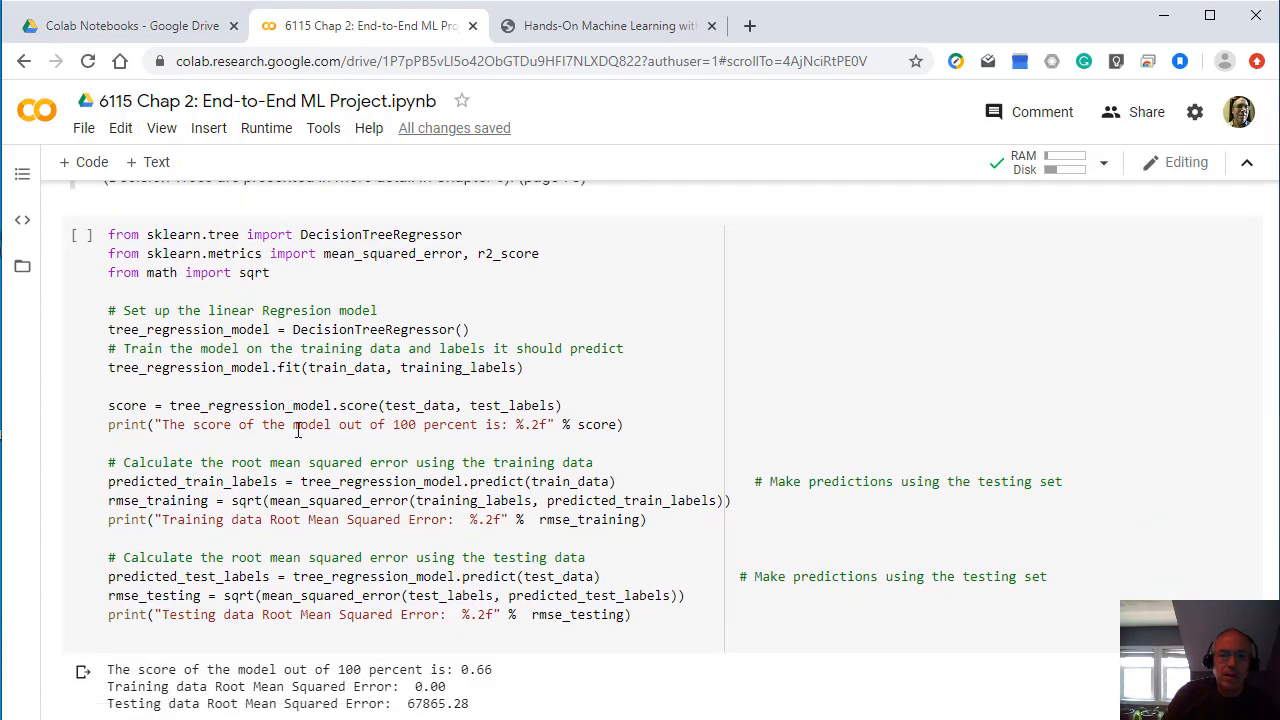
scroll(down, 3)
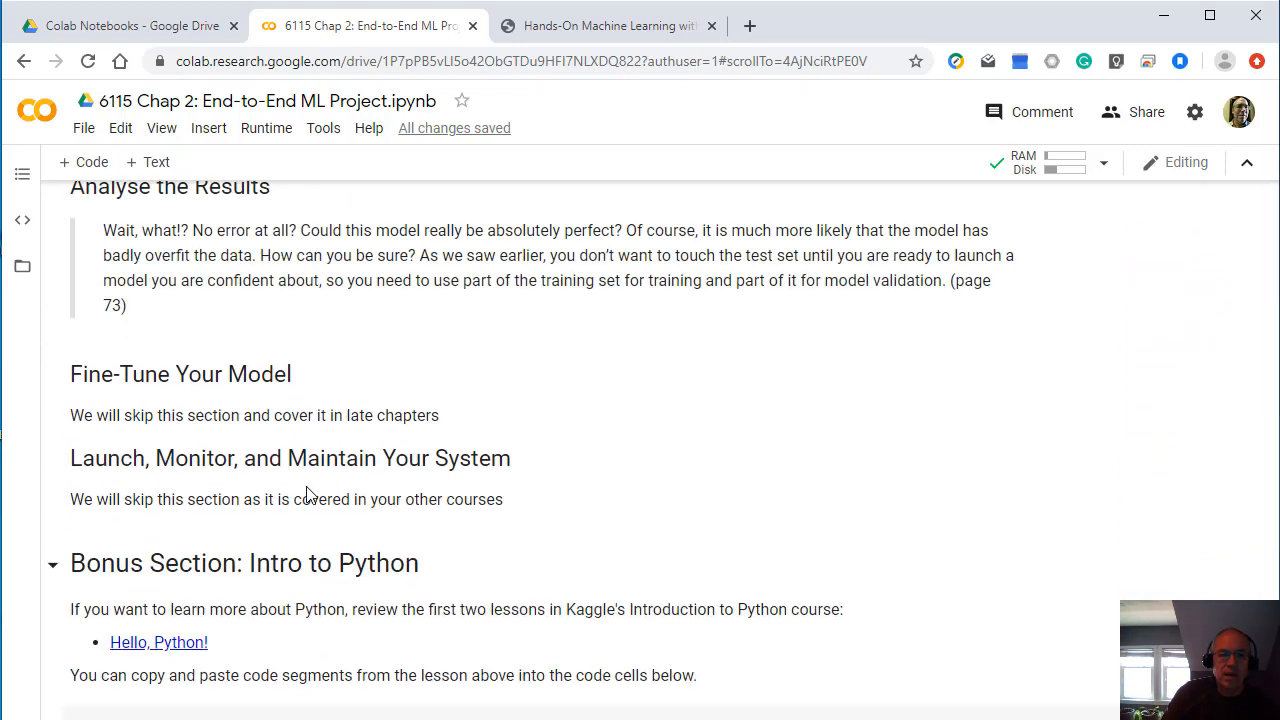
Step: Scroll past the Fine-Tune and Launch sections toward the Intro to Python bonus section
scroll(down, 3)
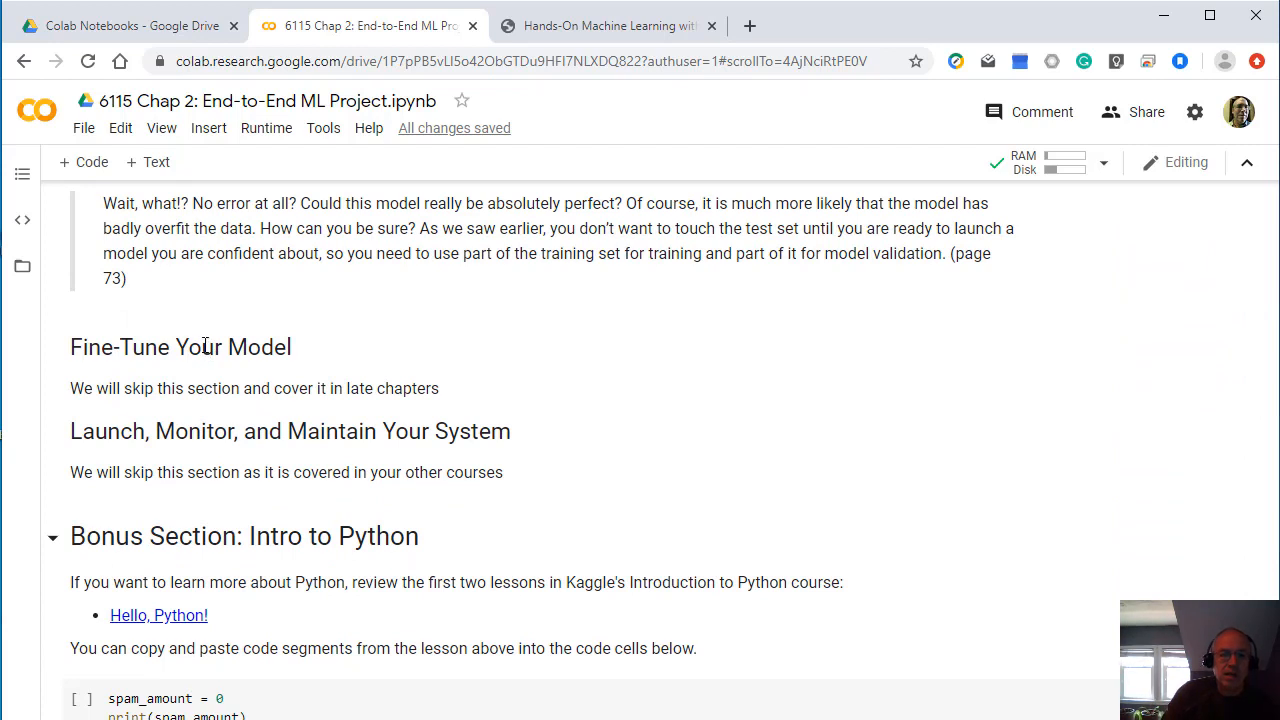
mouse_move(220, 374)
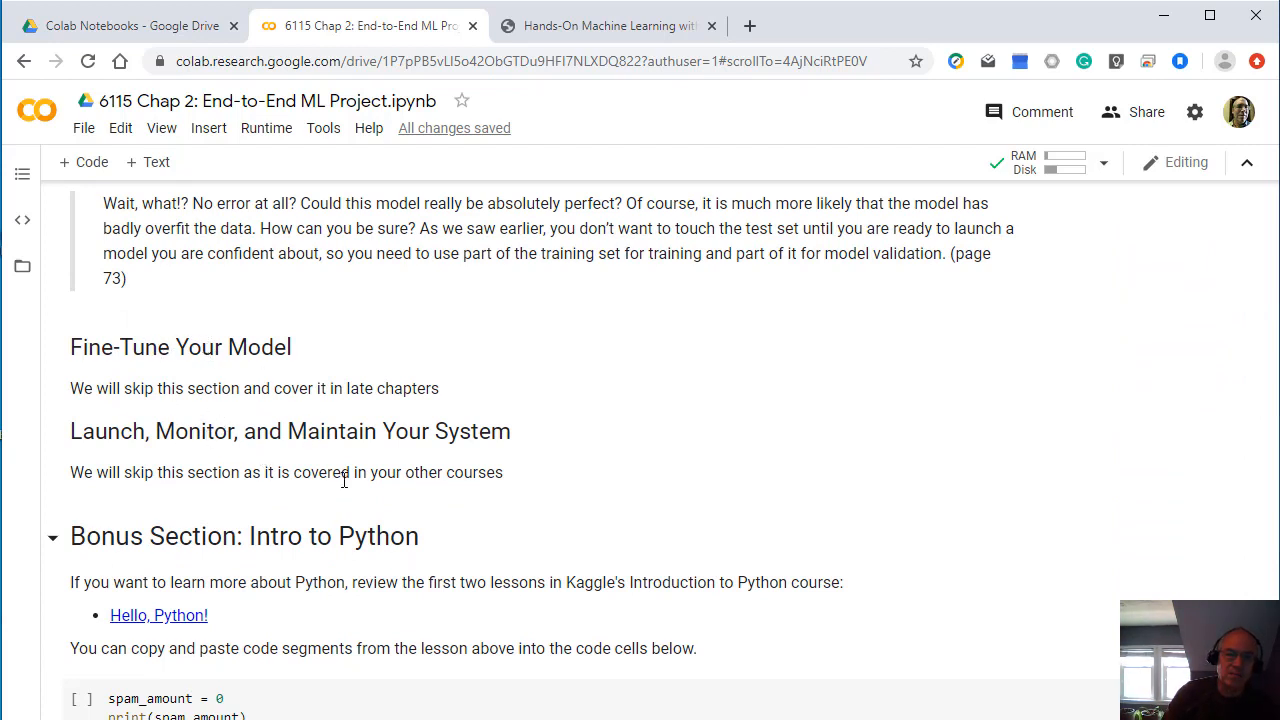
mouse_move(536, 98)
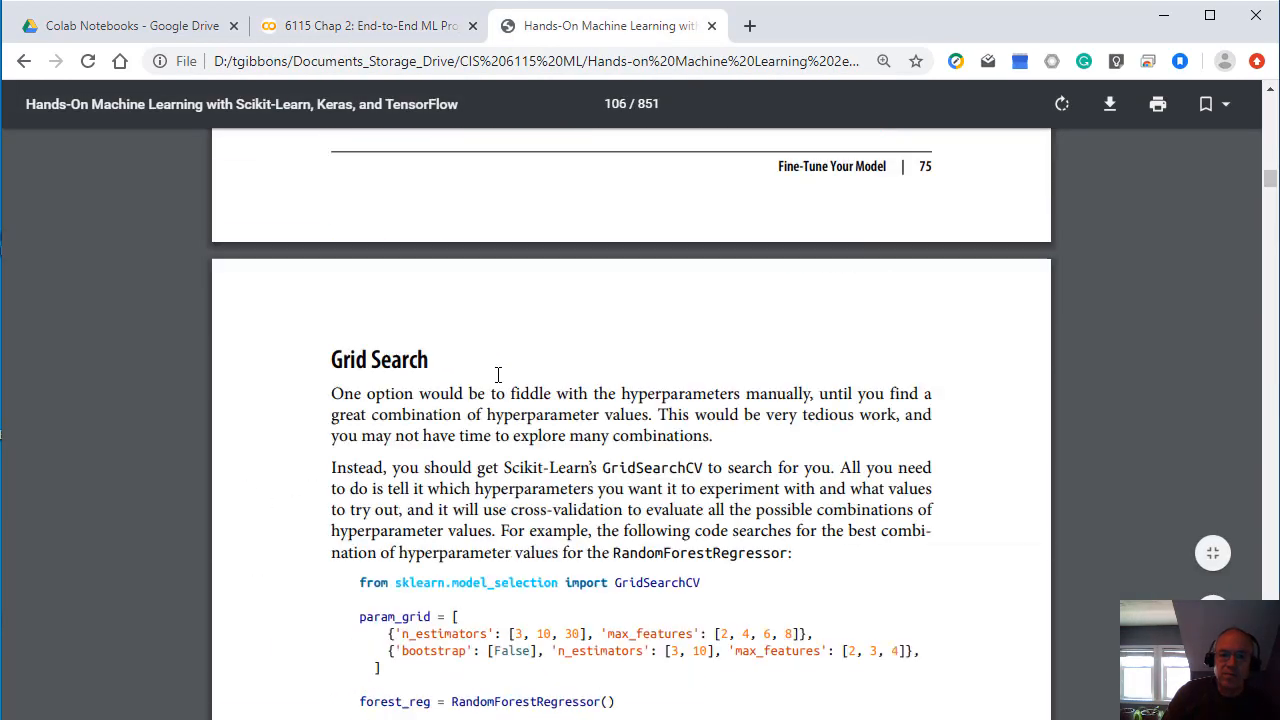
Step: Scroll the PDF from Grid Search to Chapter 2's Exercises, then return to the Colab notebook
scroll(down, 3)
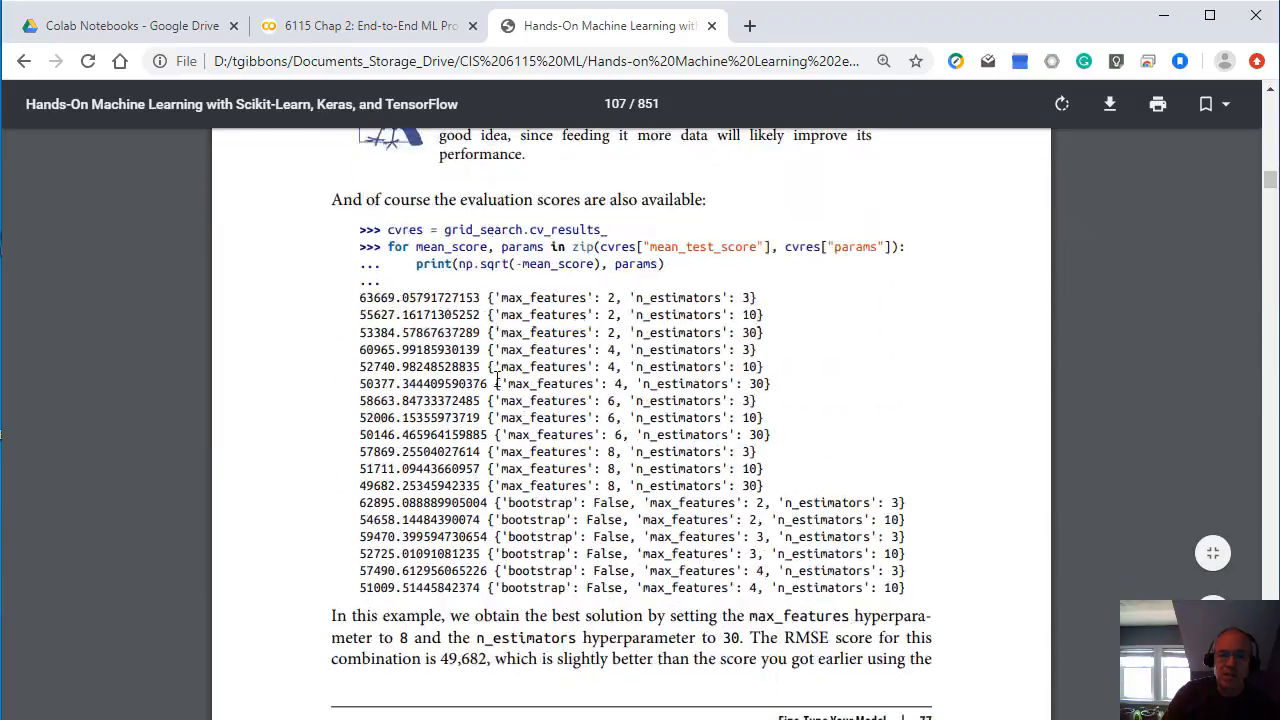
scroll(down, 3)
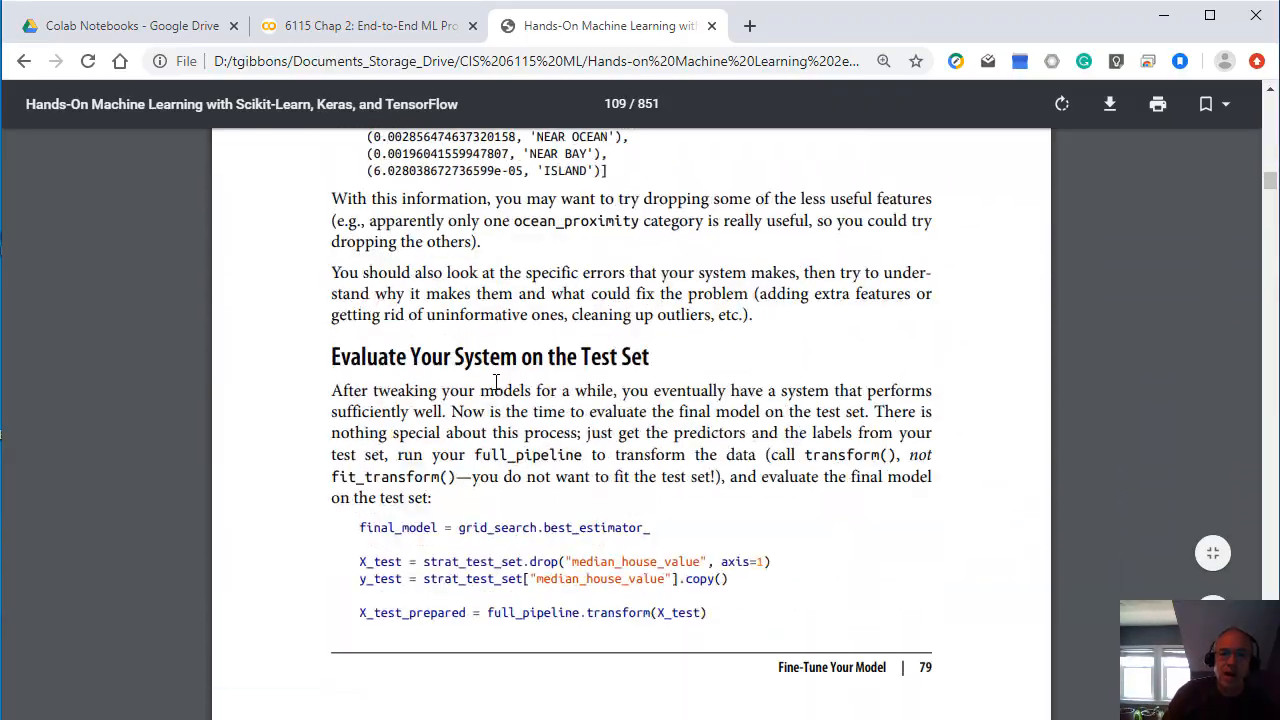
scroll(down, 3)
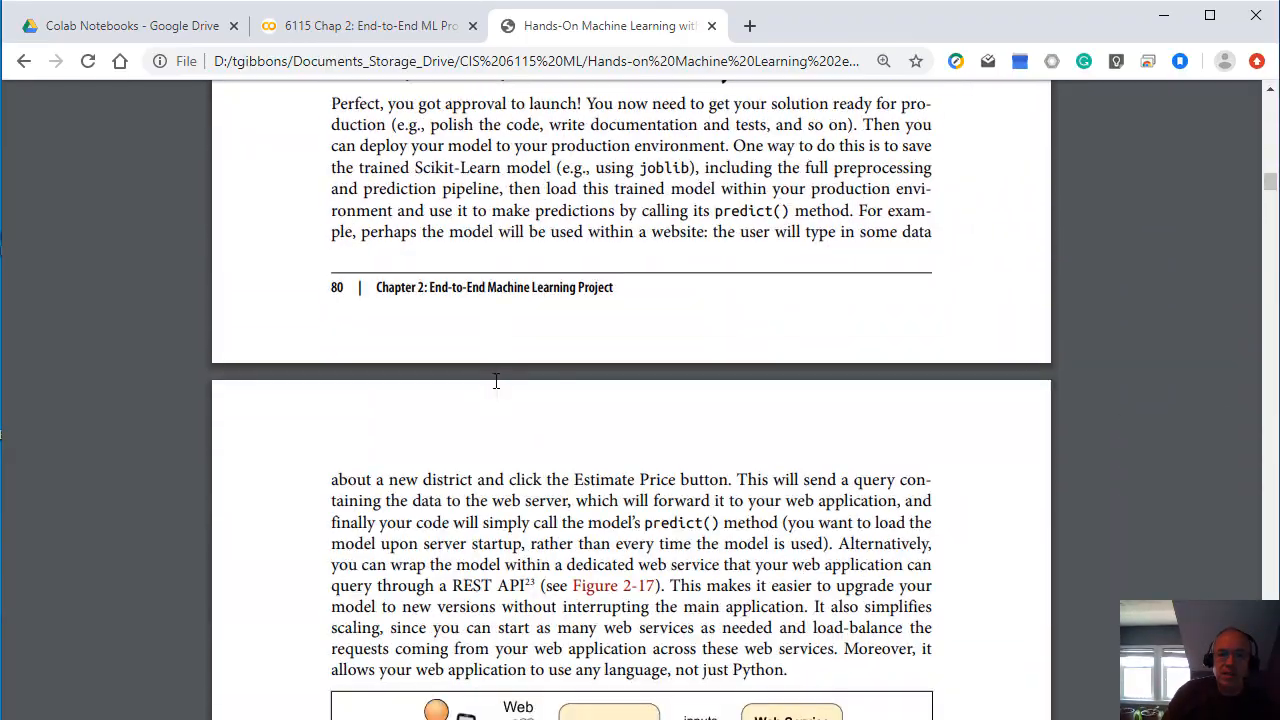
scroll(down, 3)
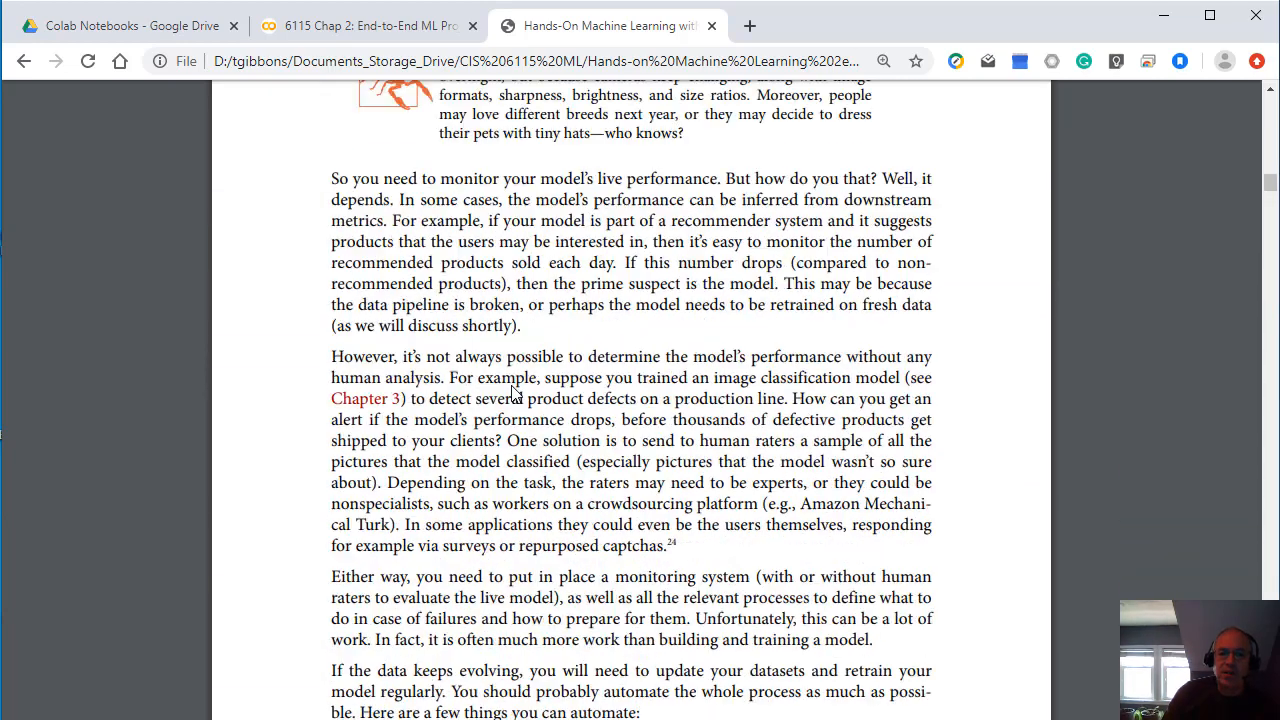
scroll(down, 3)
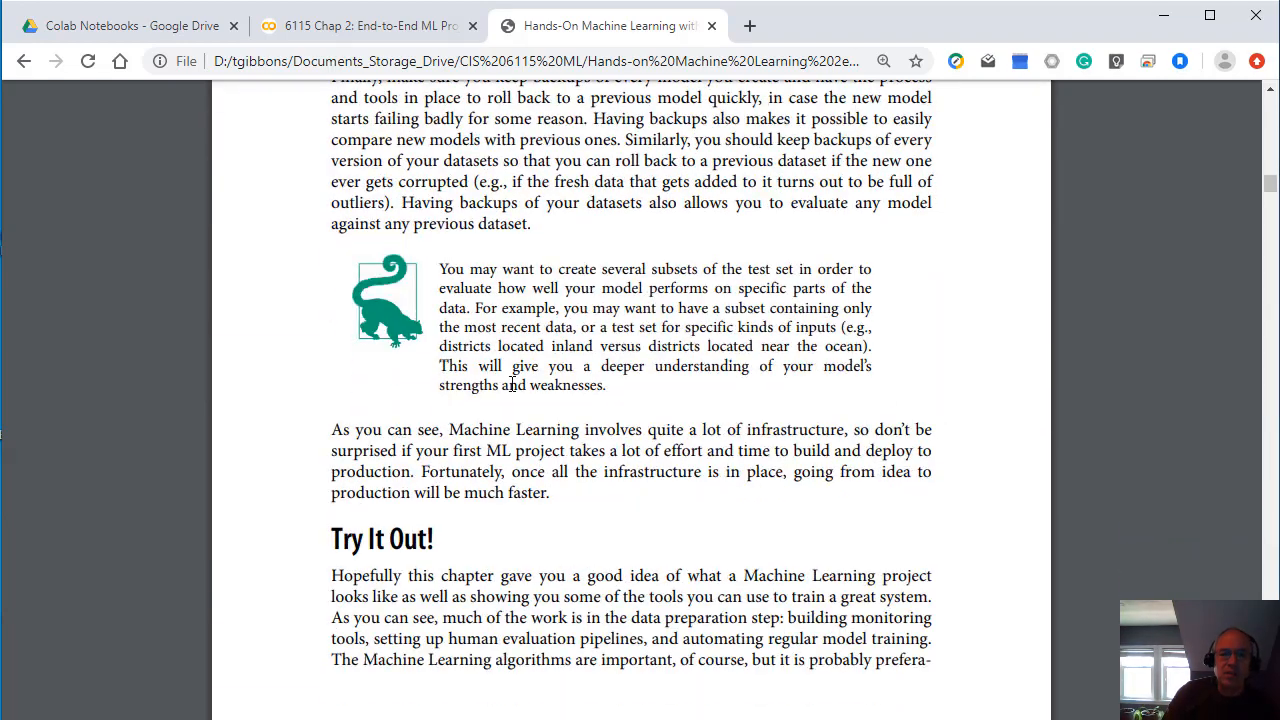
scroll(down, 3)
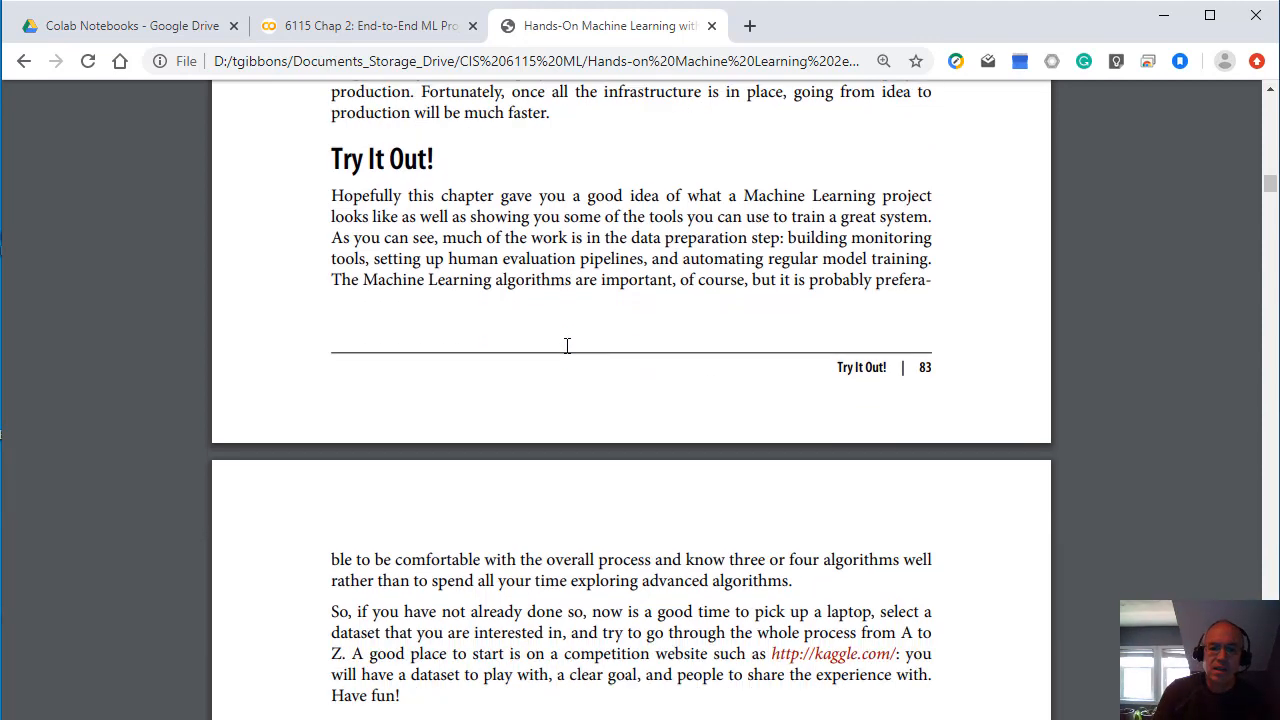
scroll(down, 3)
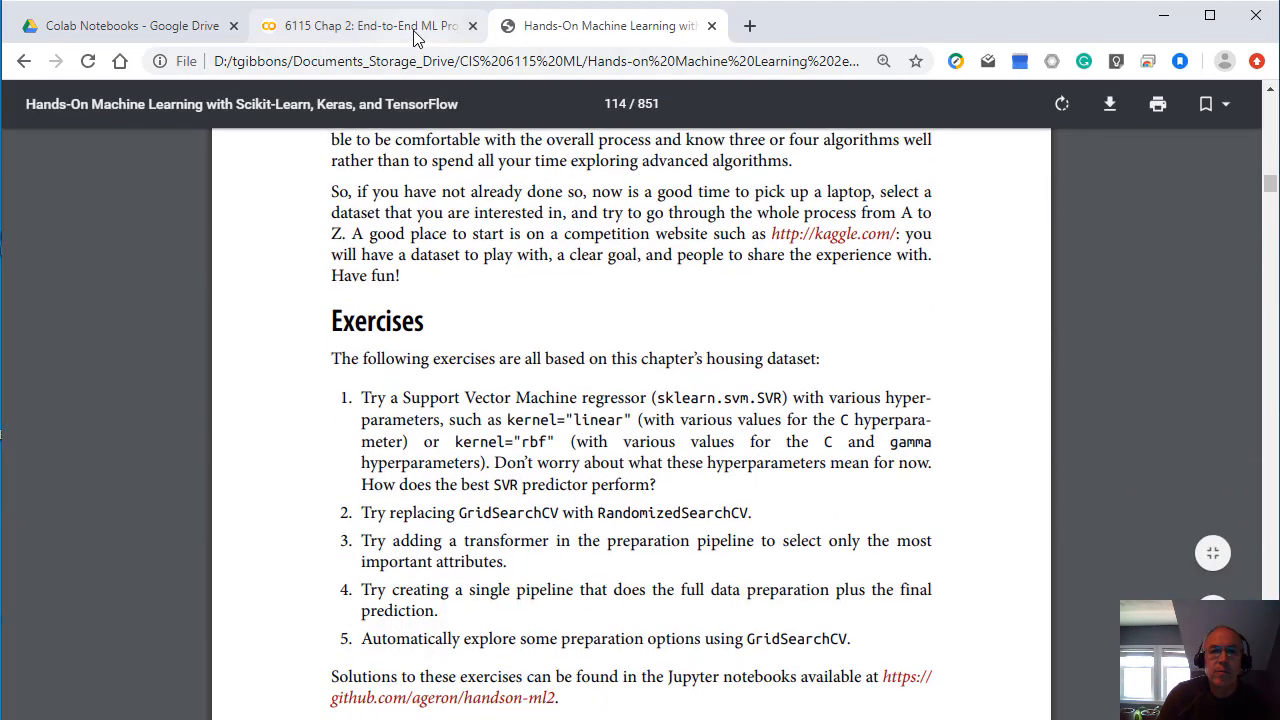
click(370, 24)
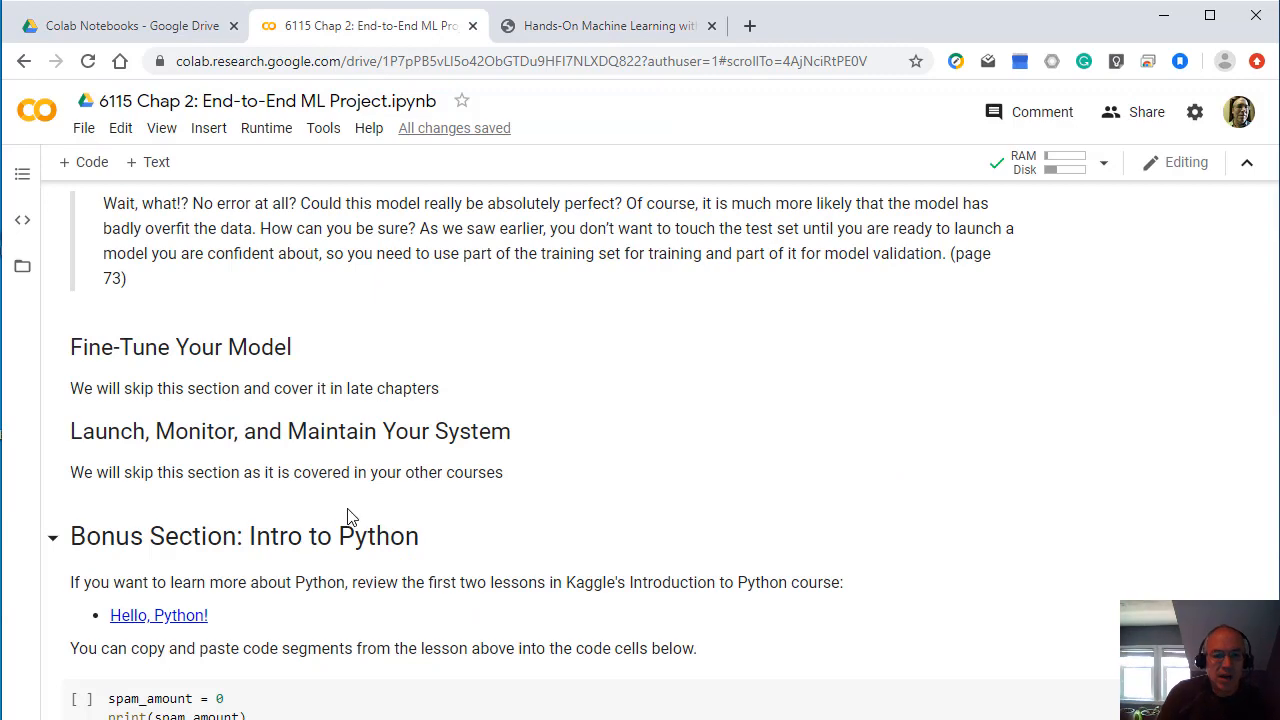
Step: Review the Spam code cell in Intro to Python, then scroll to the Intro to Jupyter Notebooks section
scroll(down, 3)
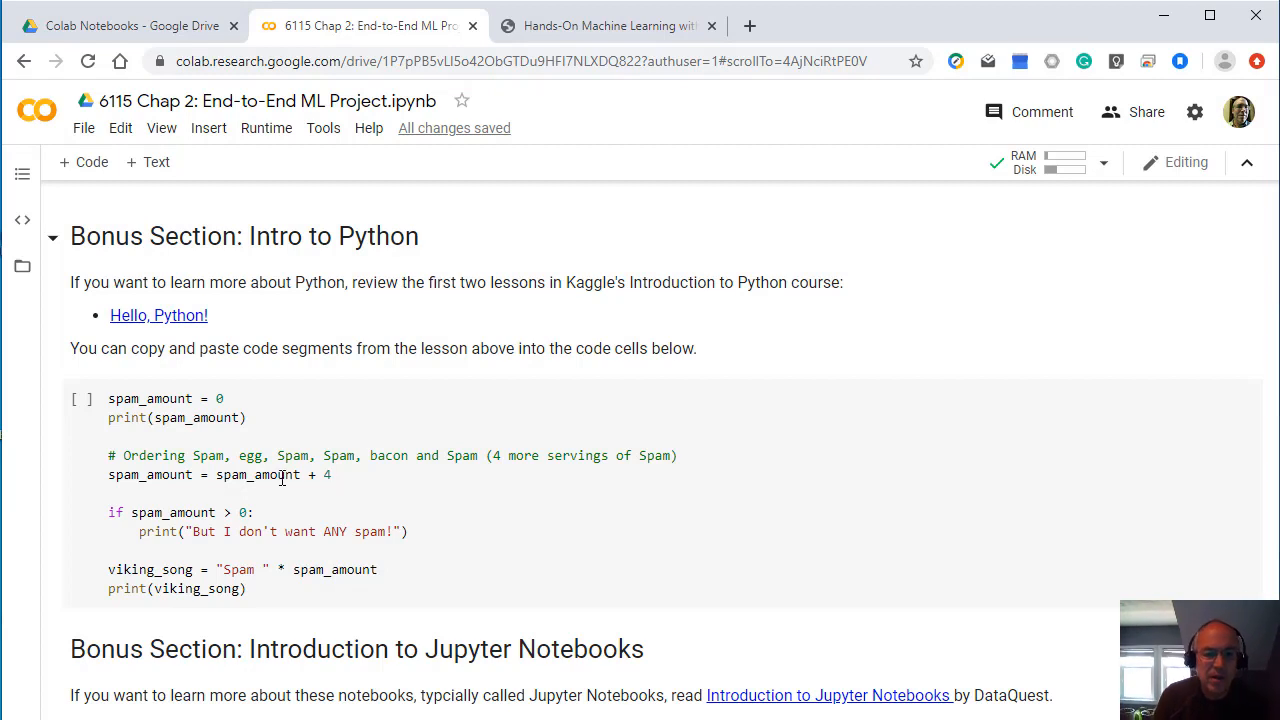
mouse_move(56, 532)
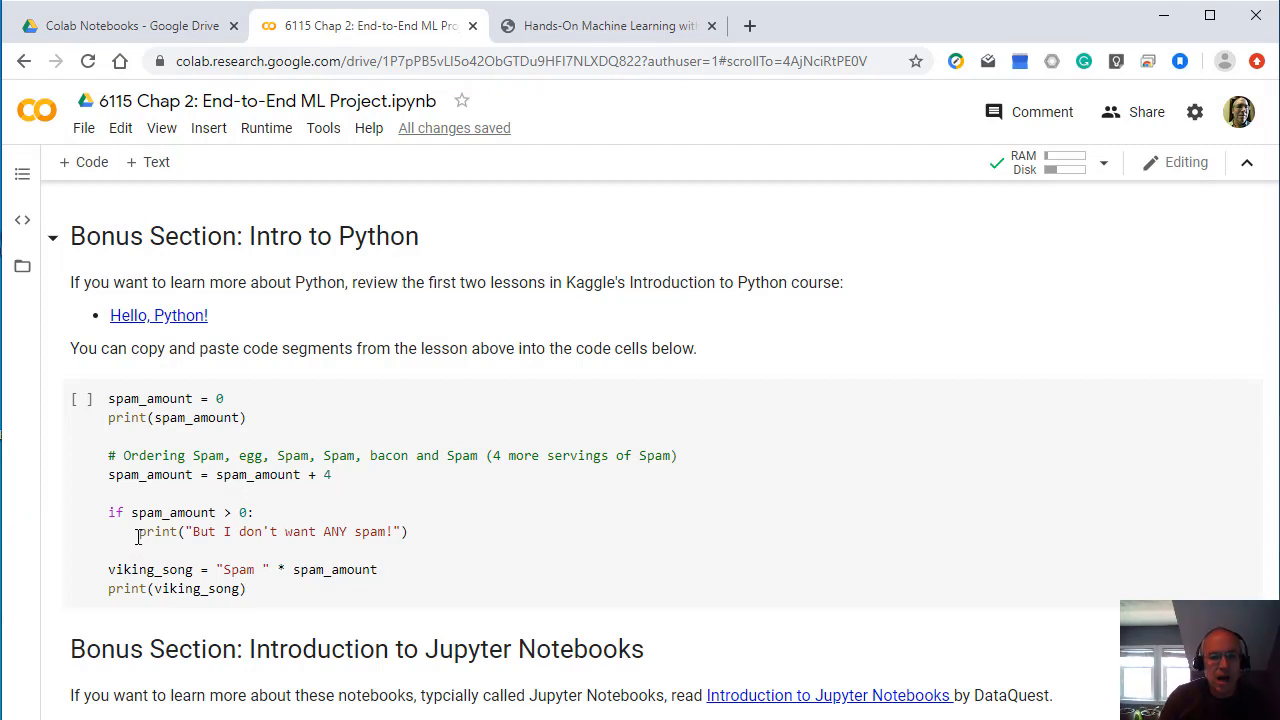
click(140, 532)
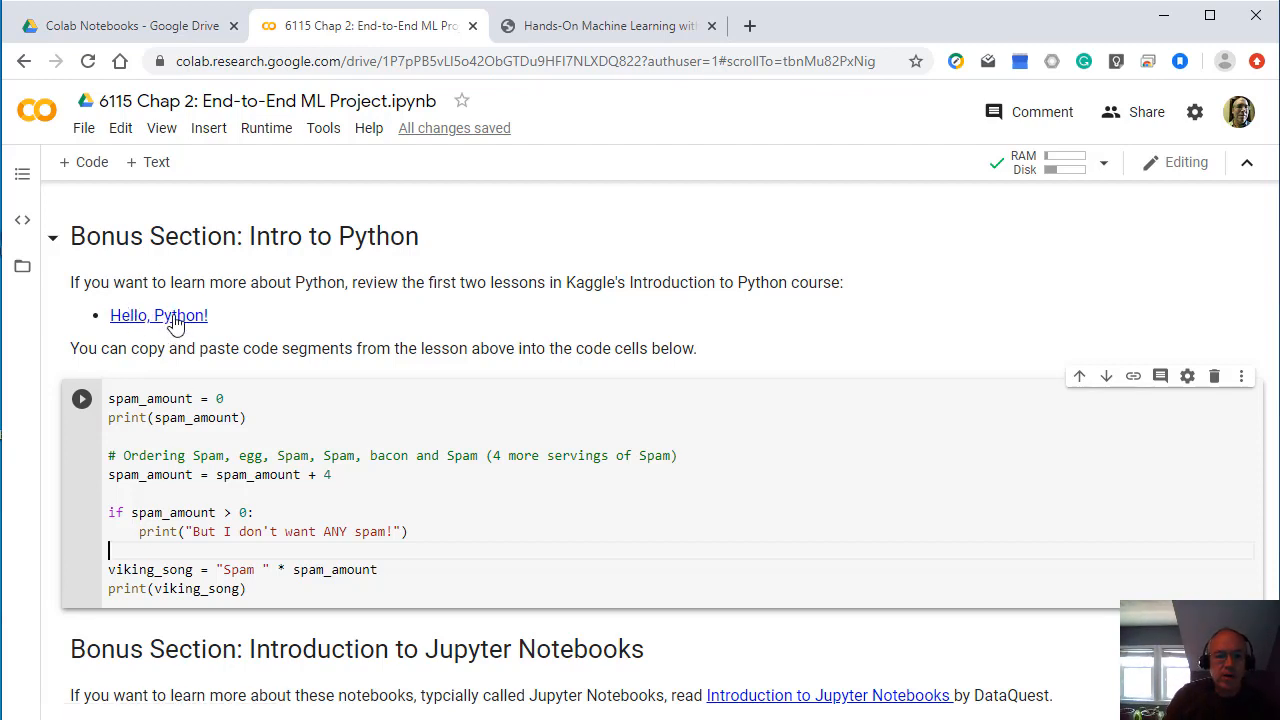
mouse_move(176, 330)
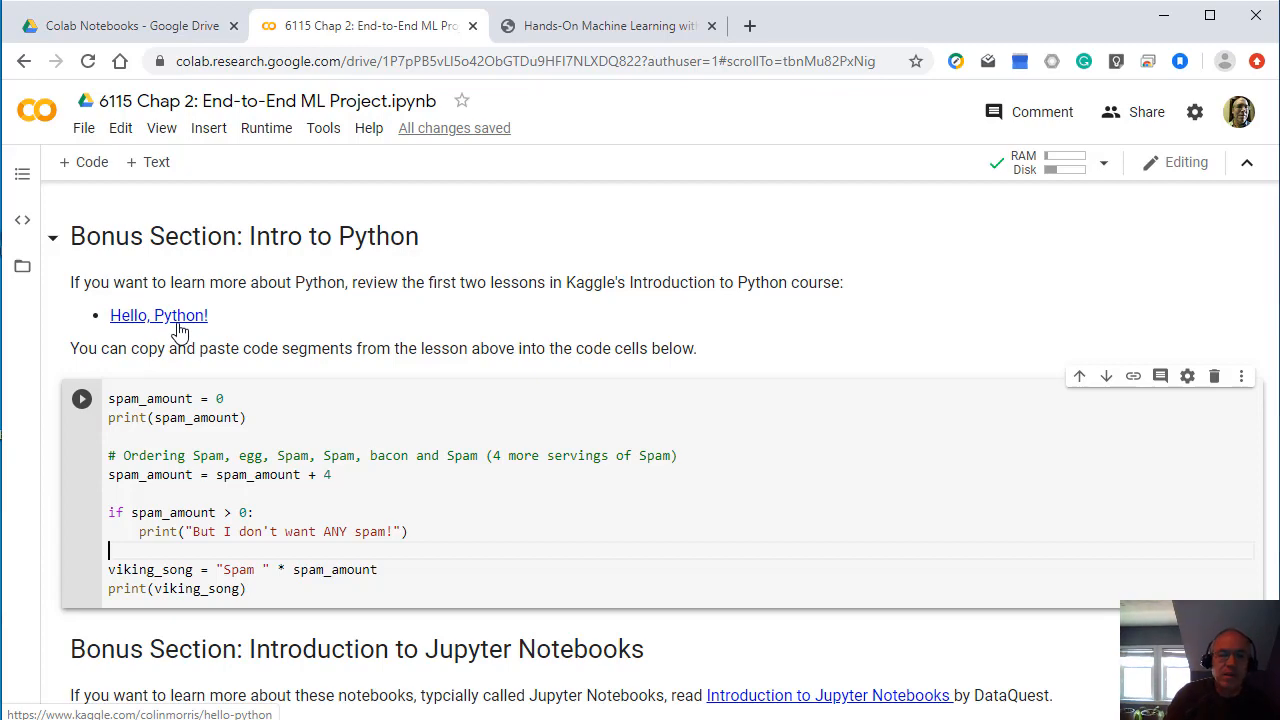
mouse_move(288, 374)
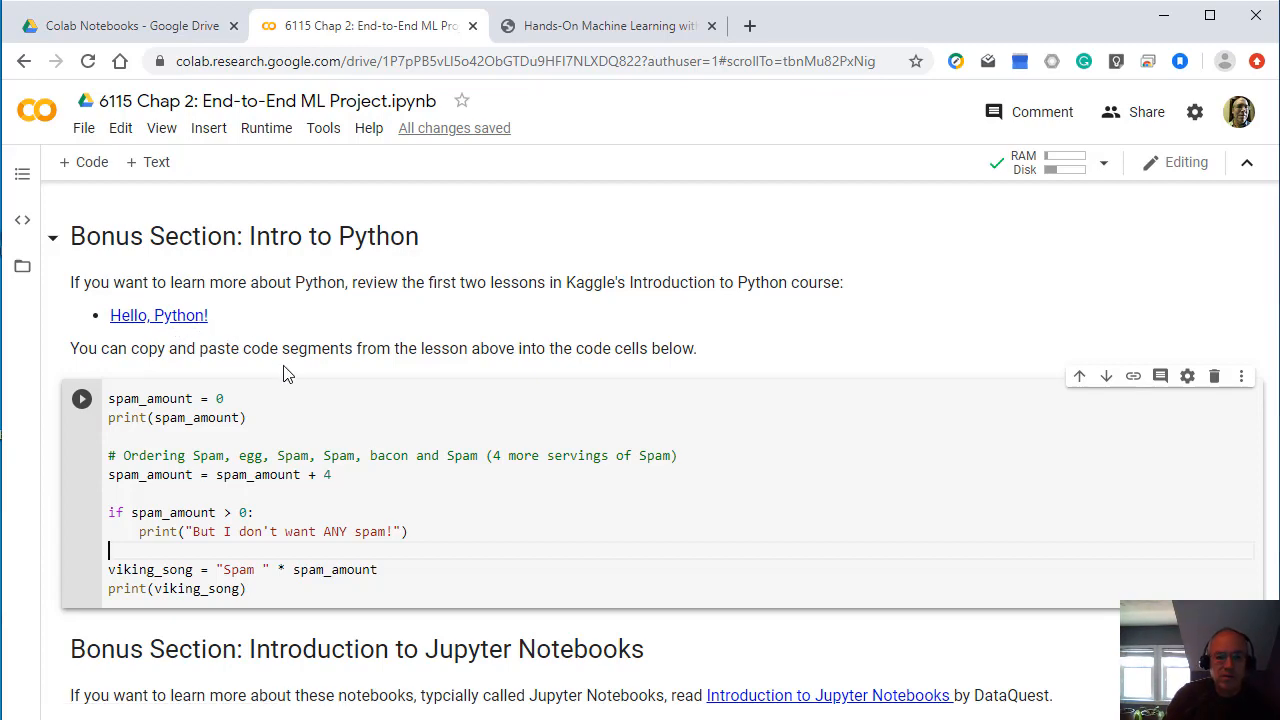
scroll(down, 3)
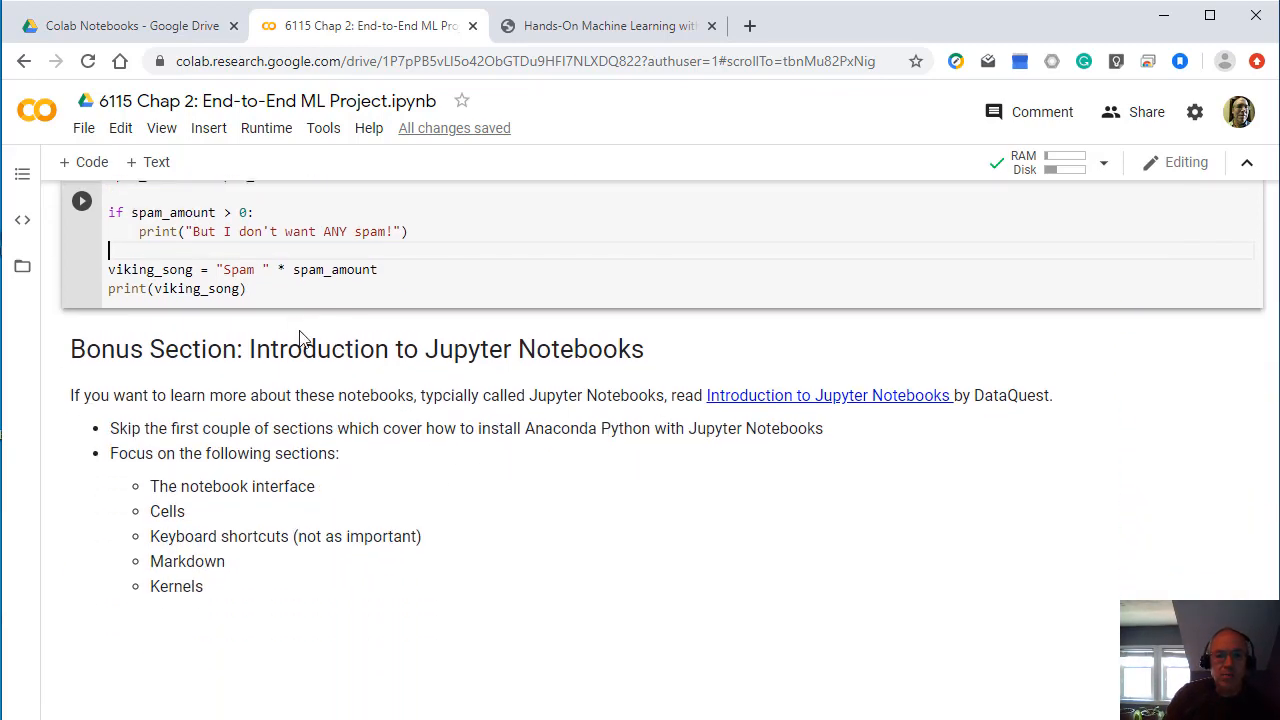
mouse_move(212, 512)
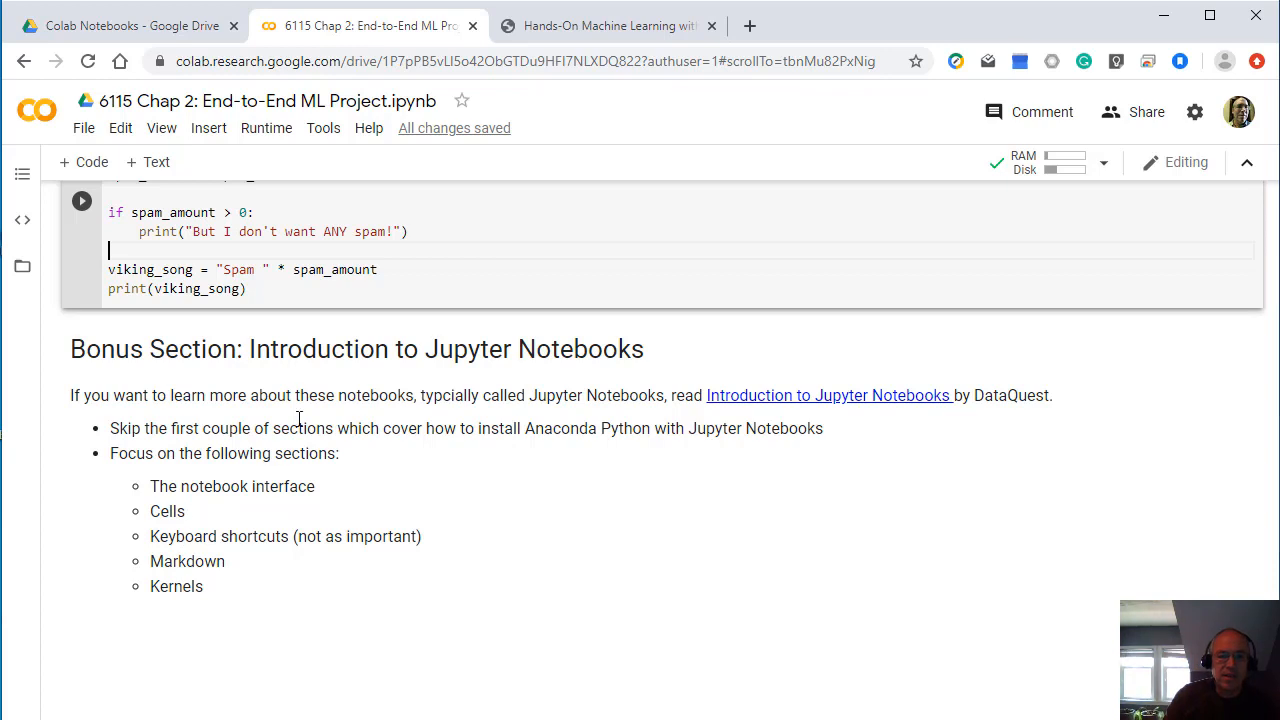
mouse_move(760, 396)
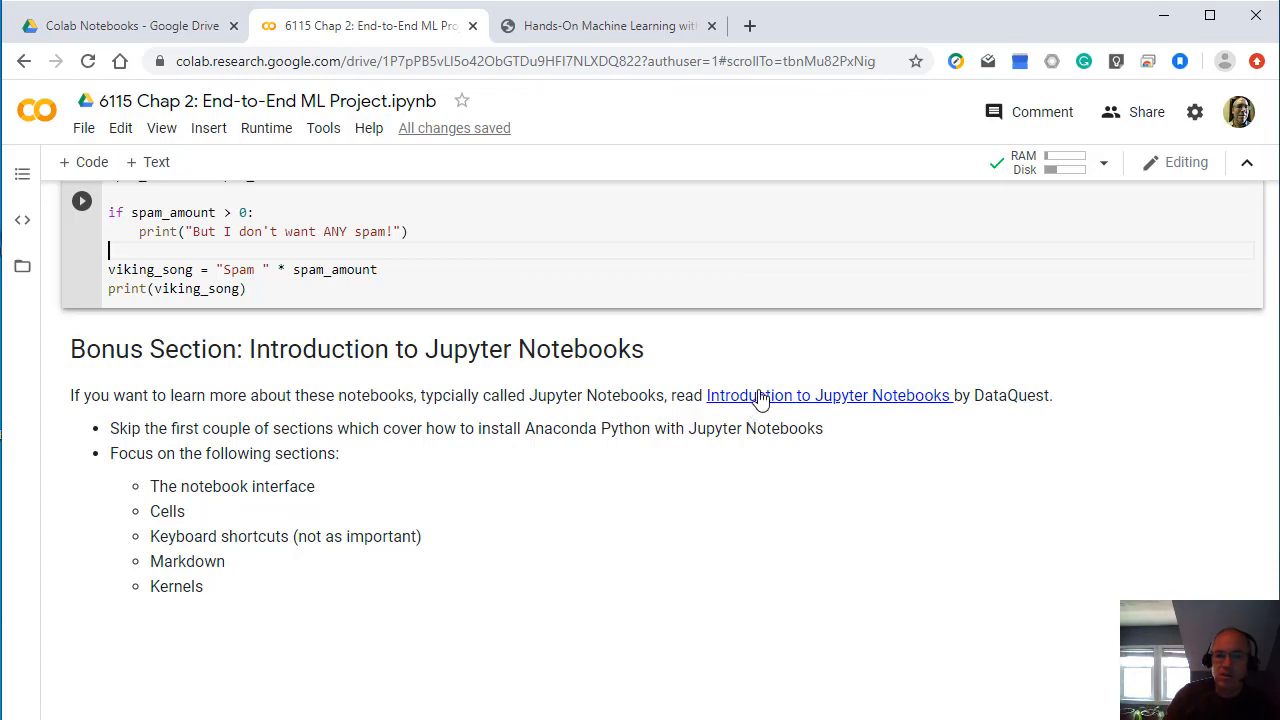
mouse_move(310, 400)
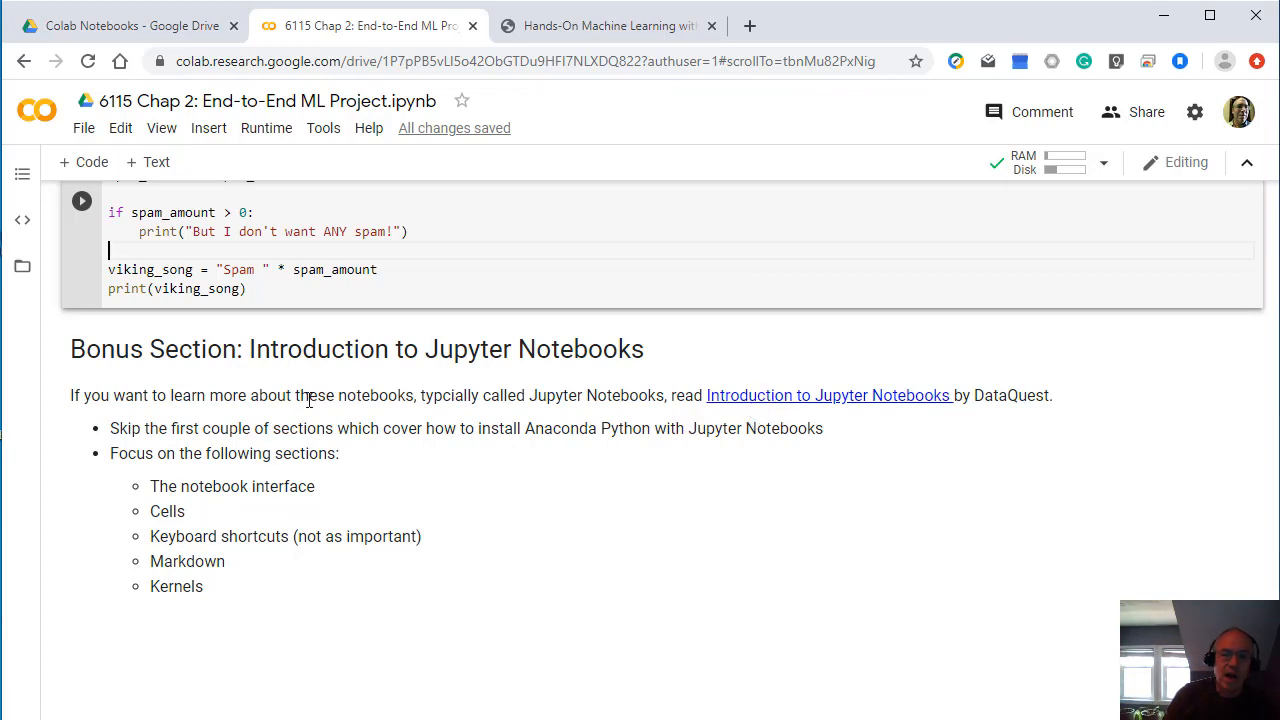
mouse_move(332, 428)
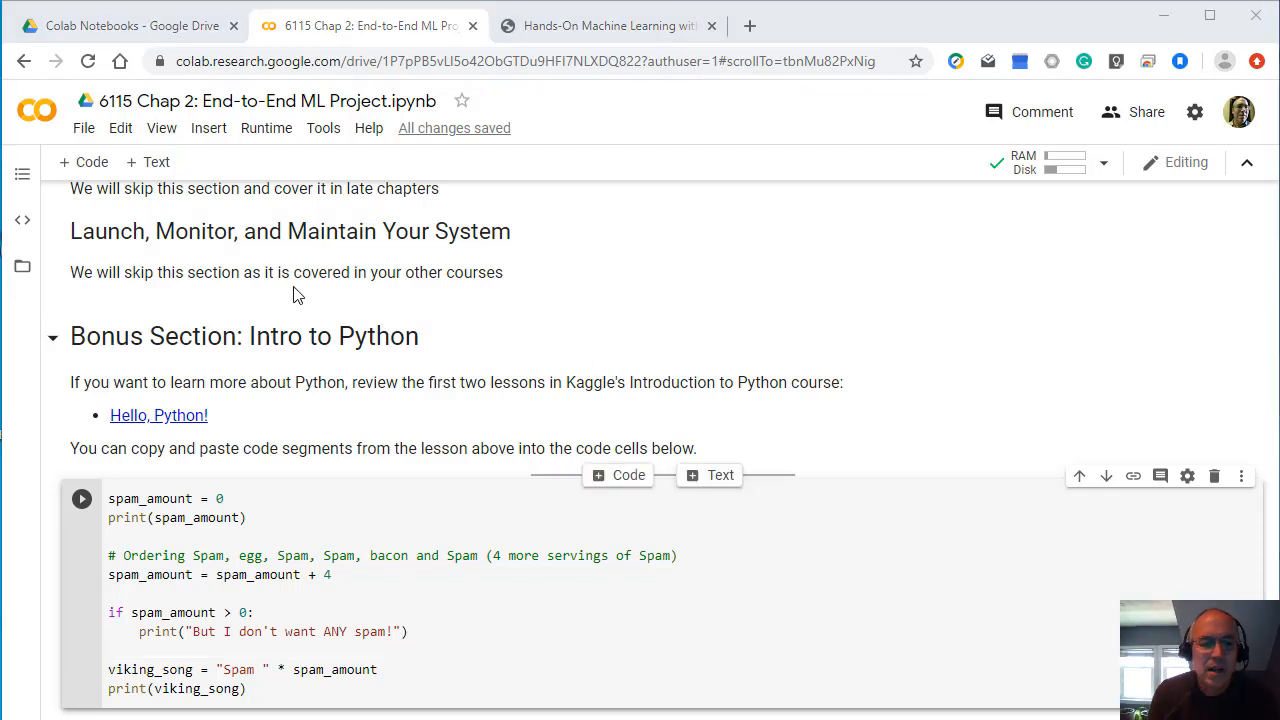
mouse_move(400, 128)
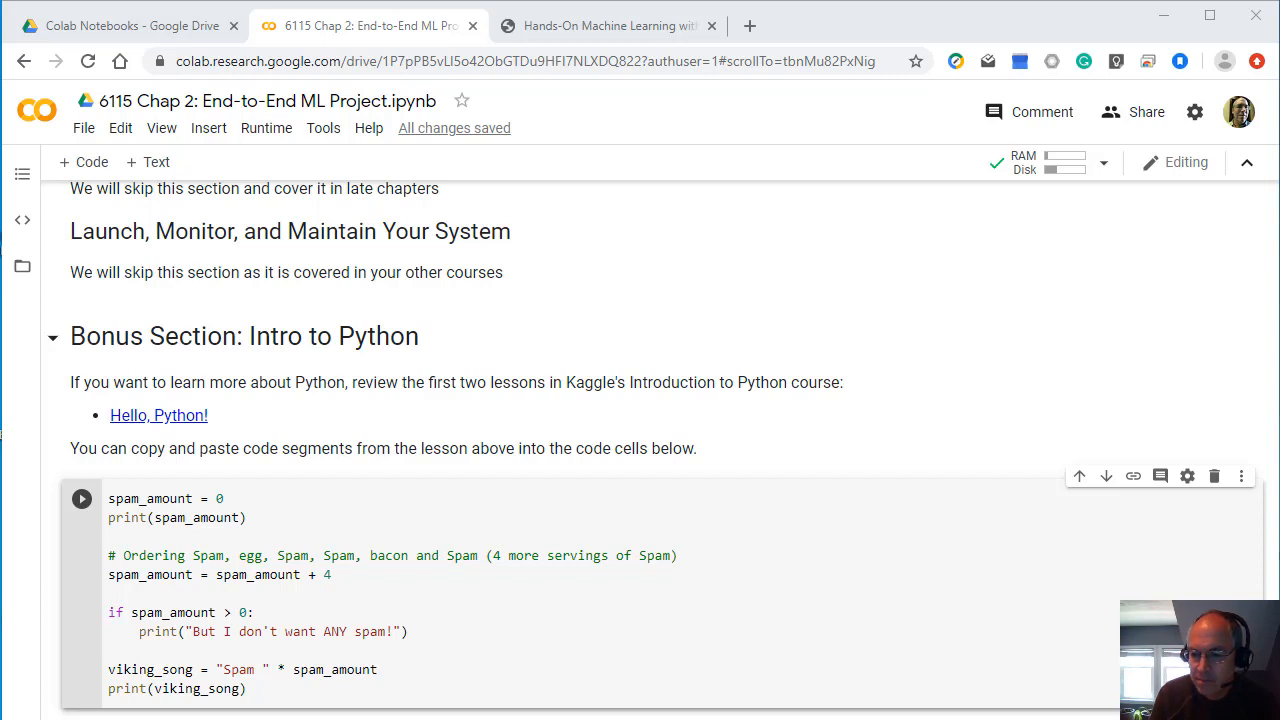
mouse_move(550, 456)
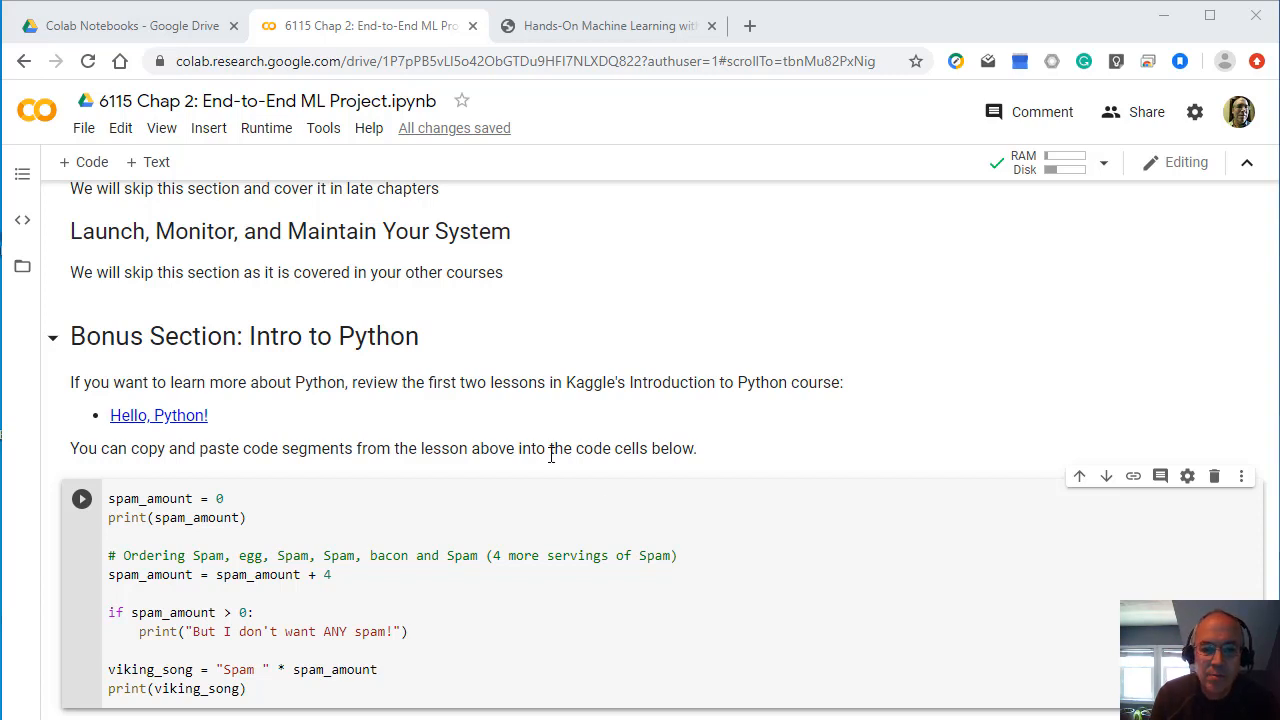